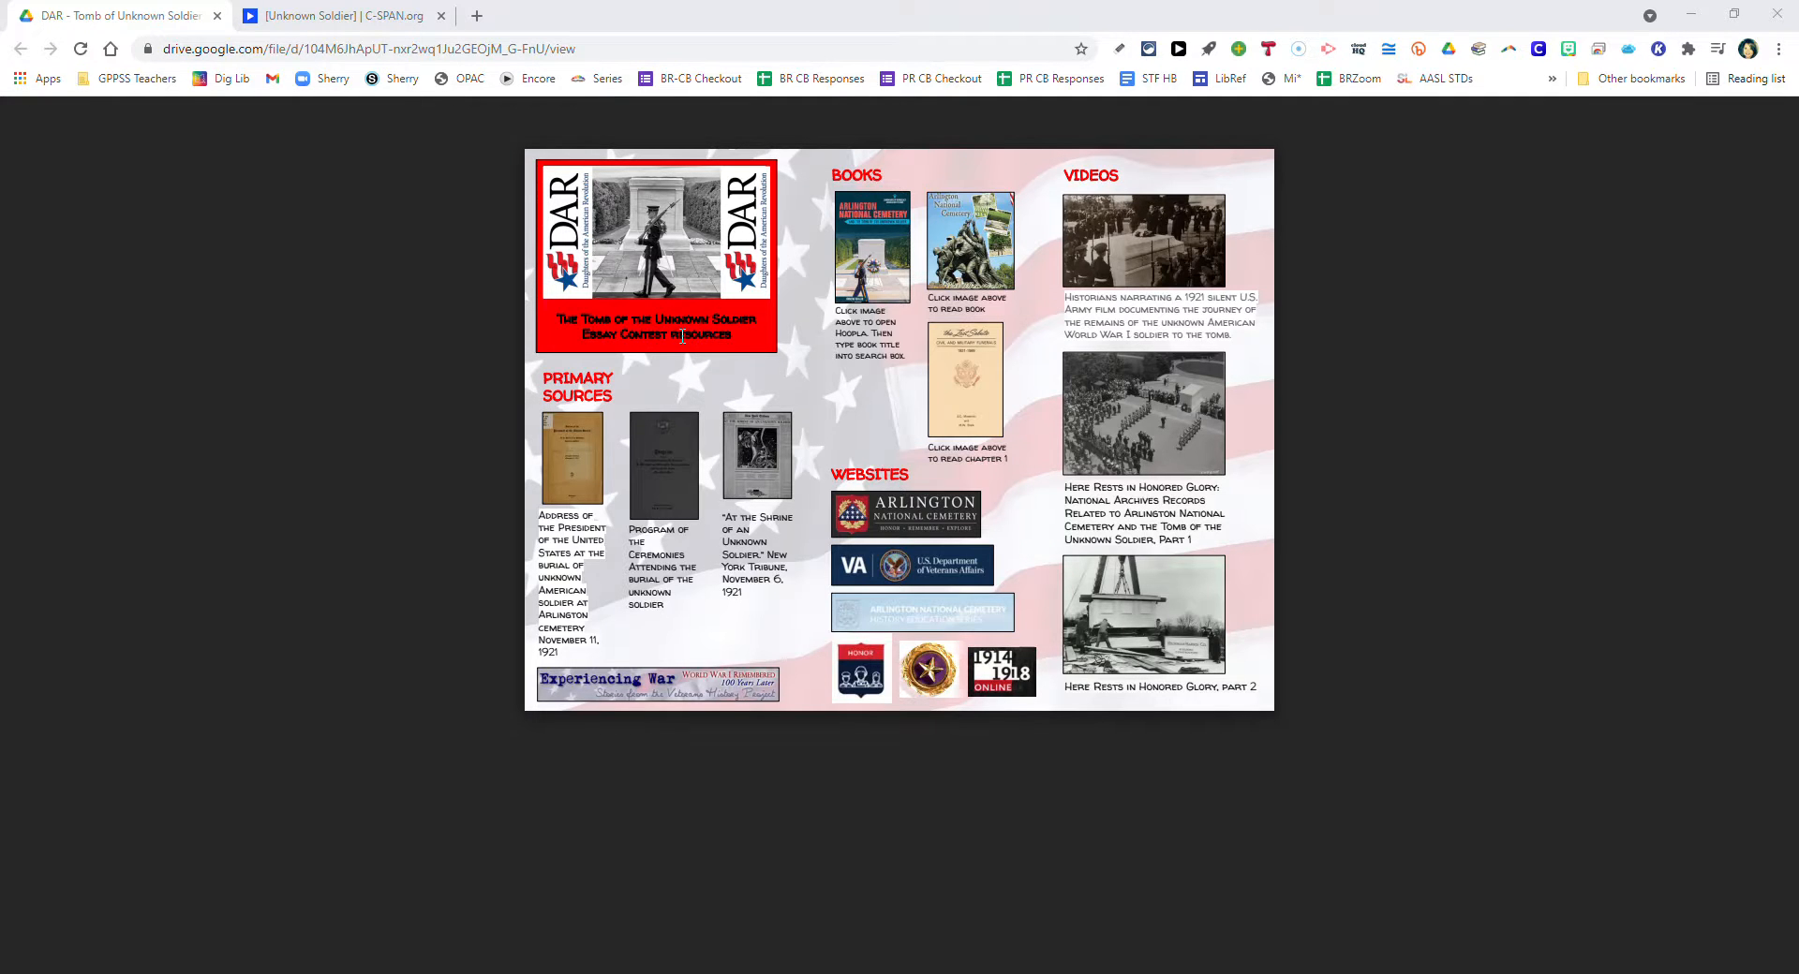
mouse_move(677, 341)
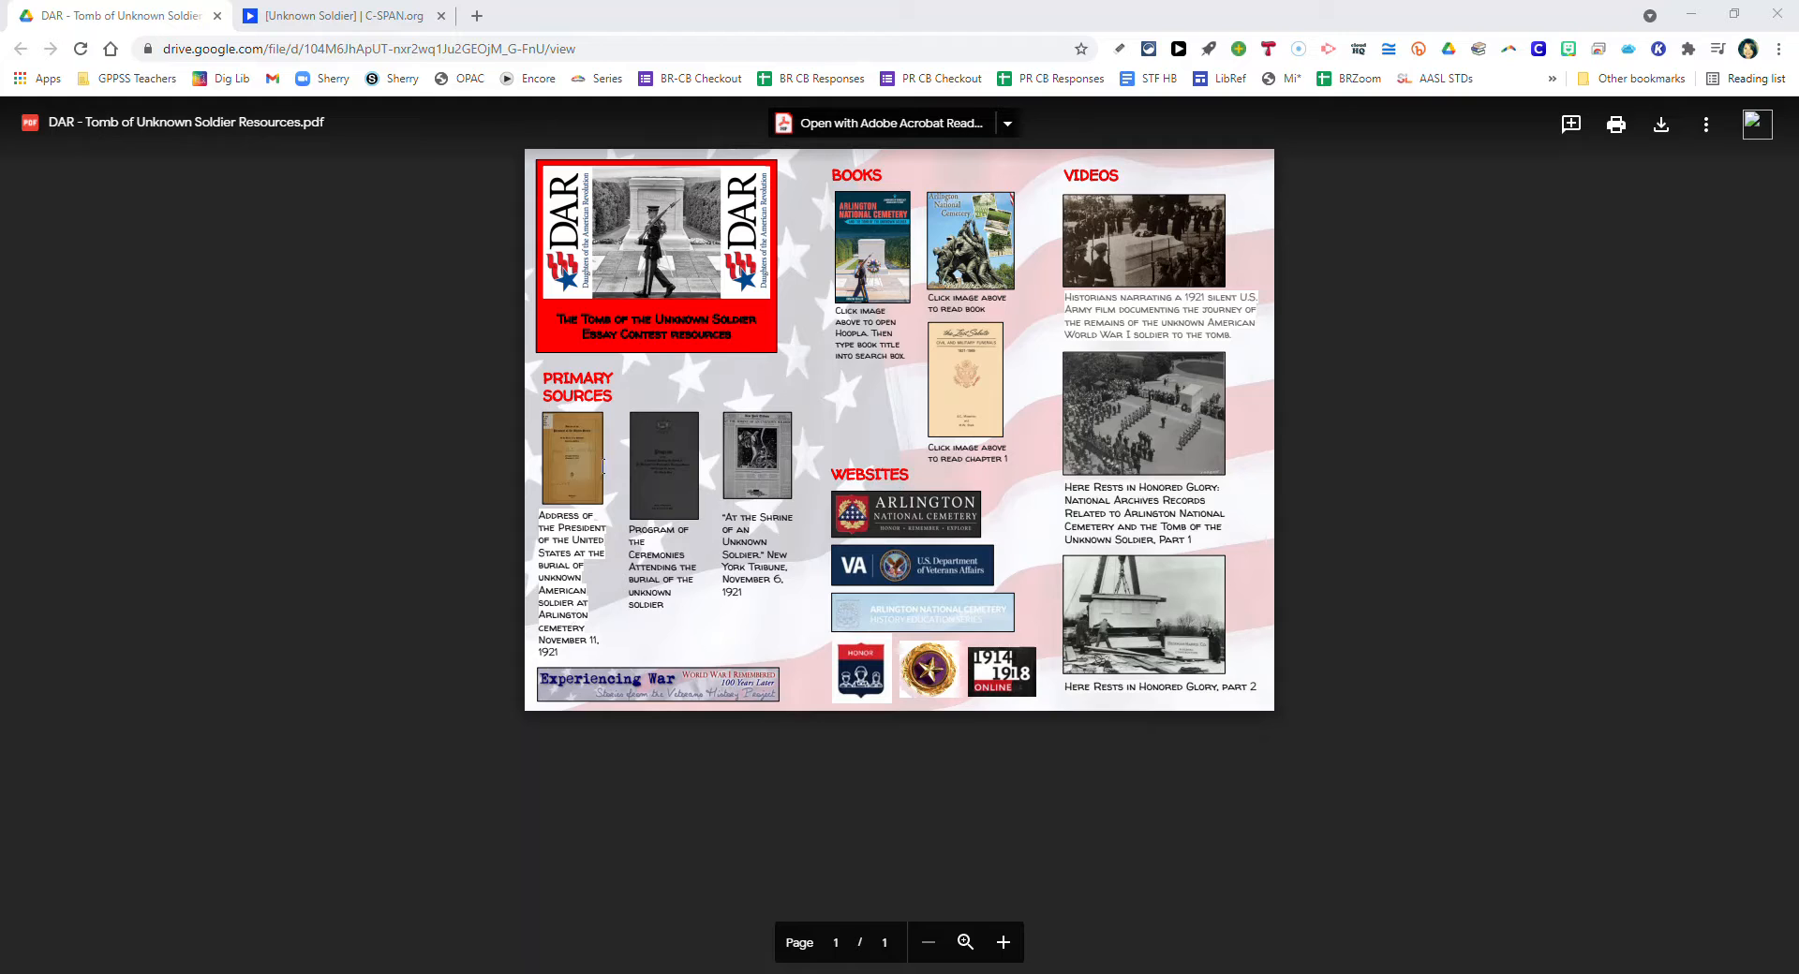
mouse_move(663, 465)
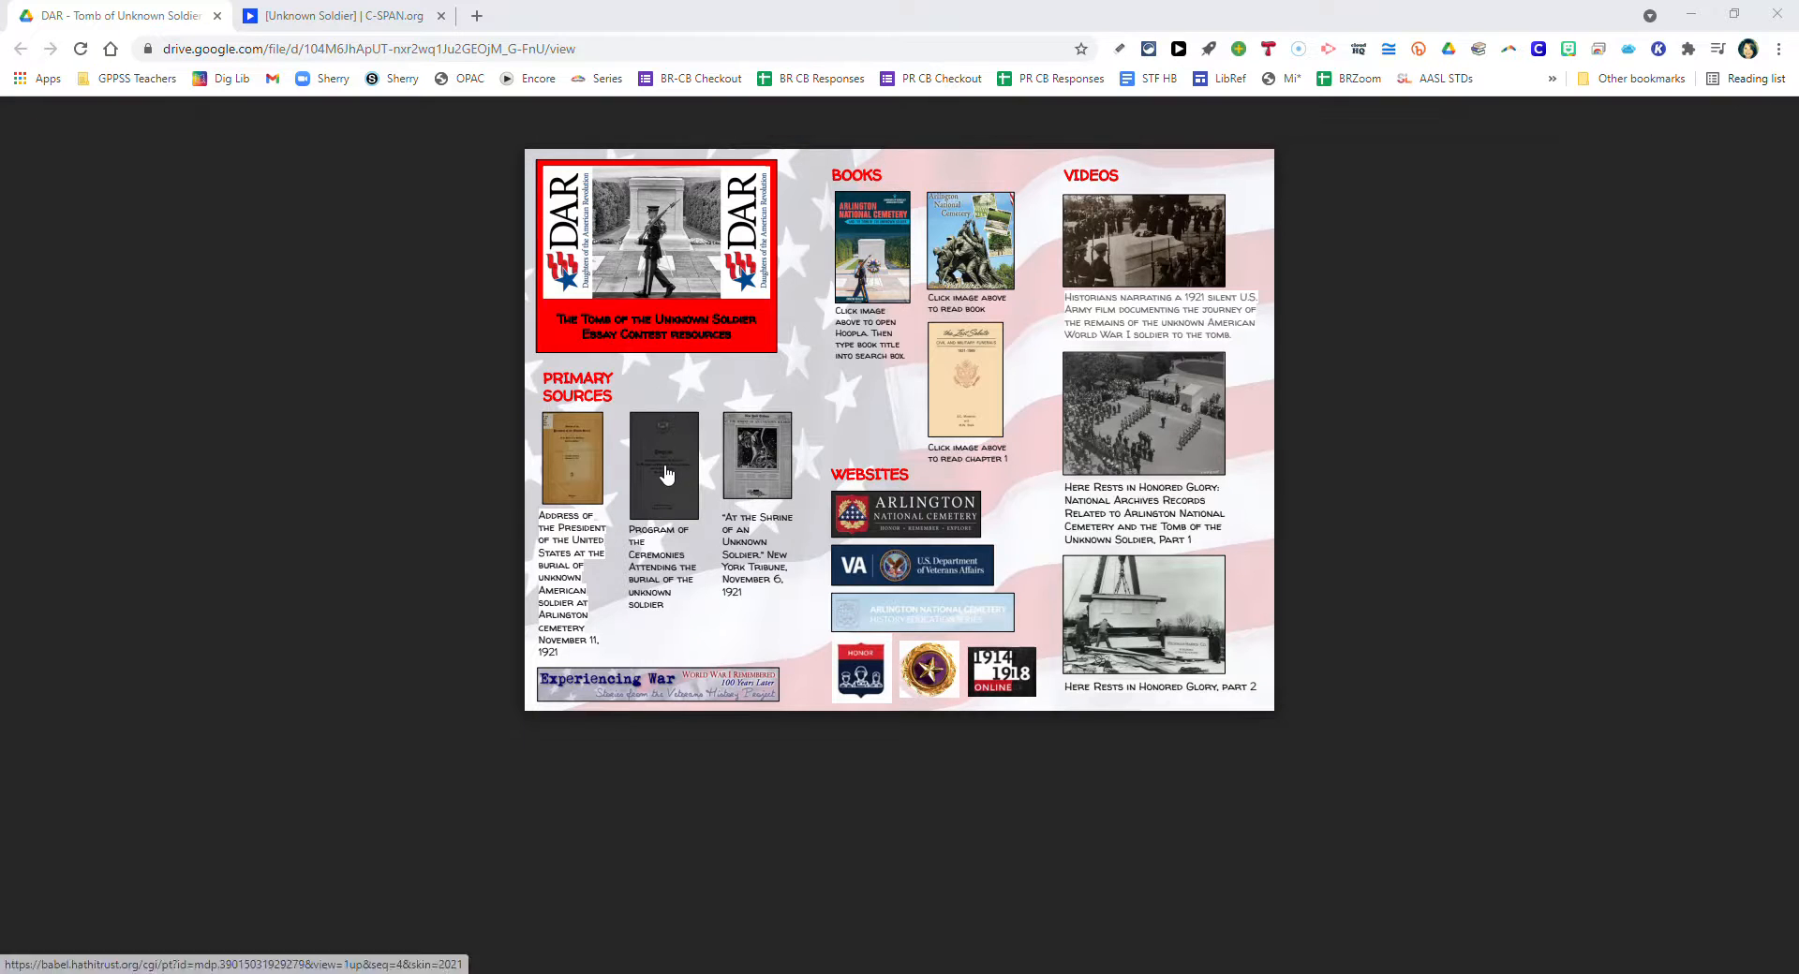
mouse_move(878, 472)
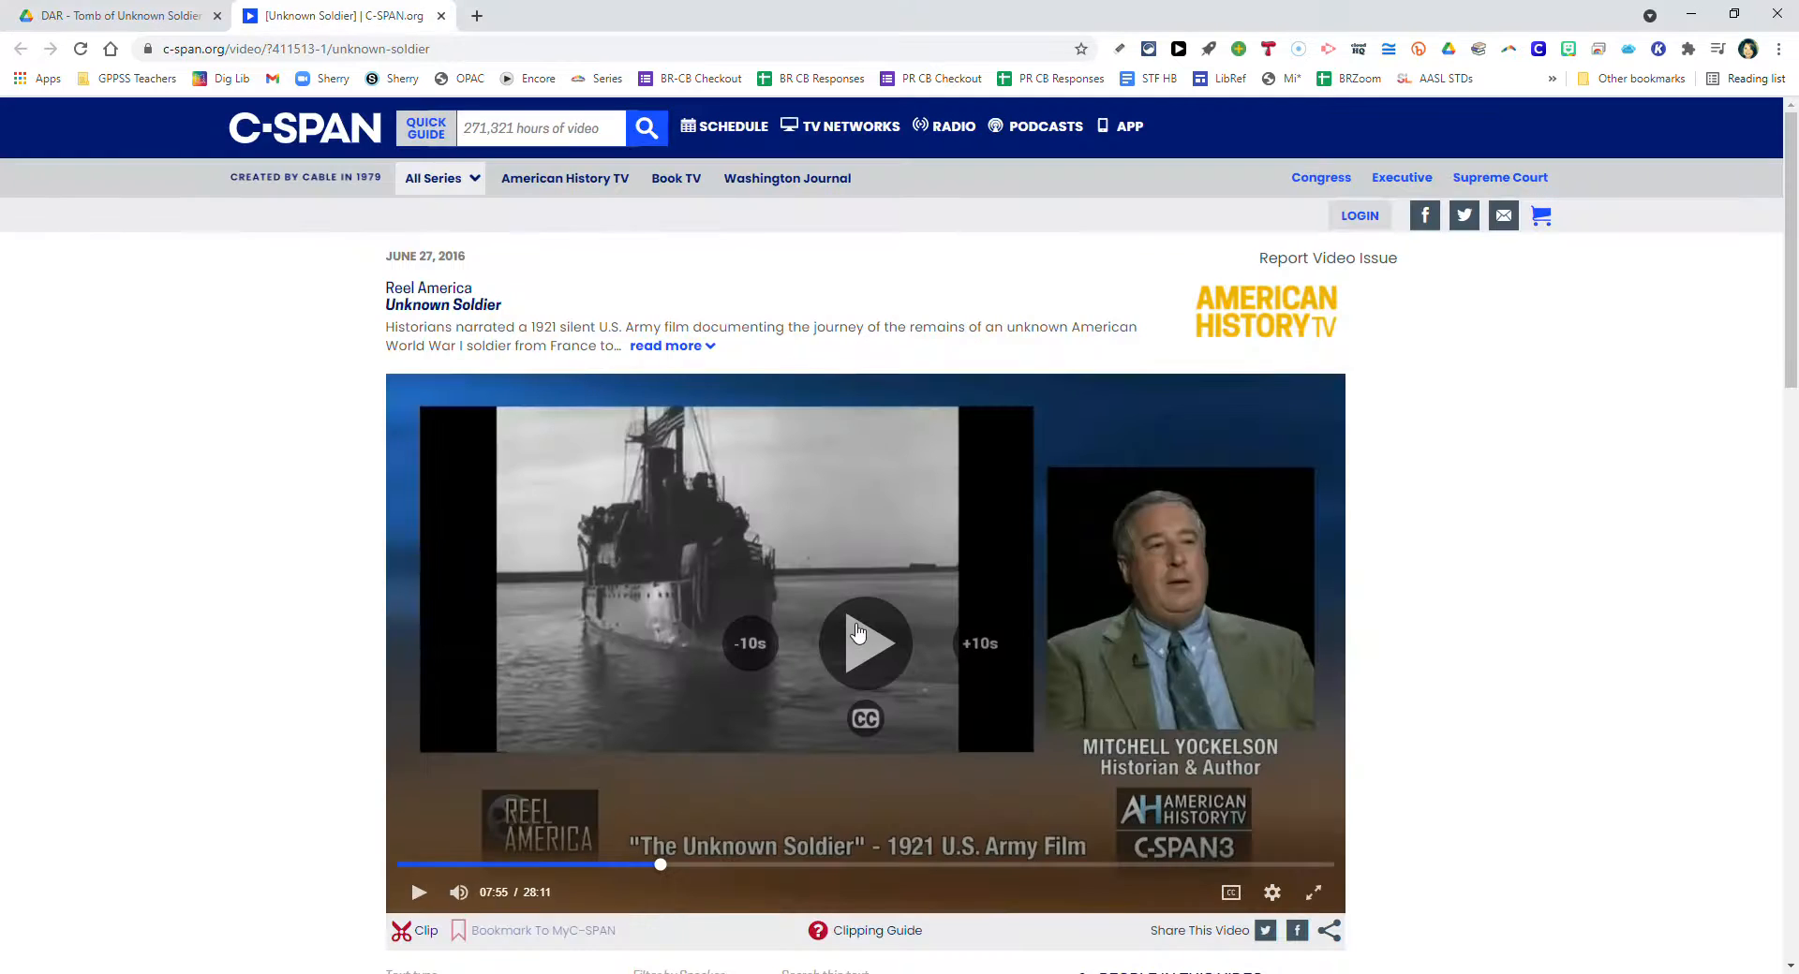
Play the C-SPAN 1921 Unknown Soldier Army film from 7:55 until about 9:43, then pause.
left_click(1313, 893)
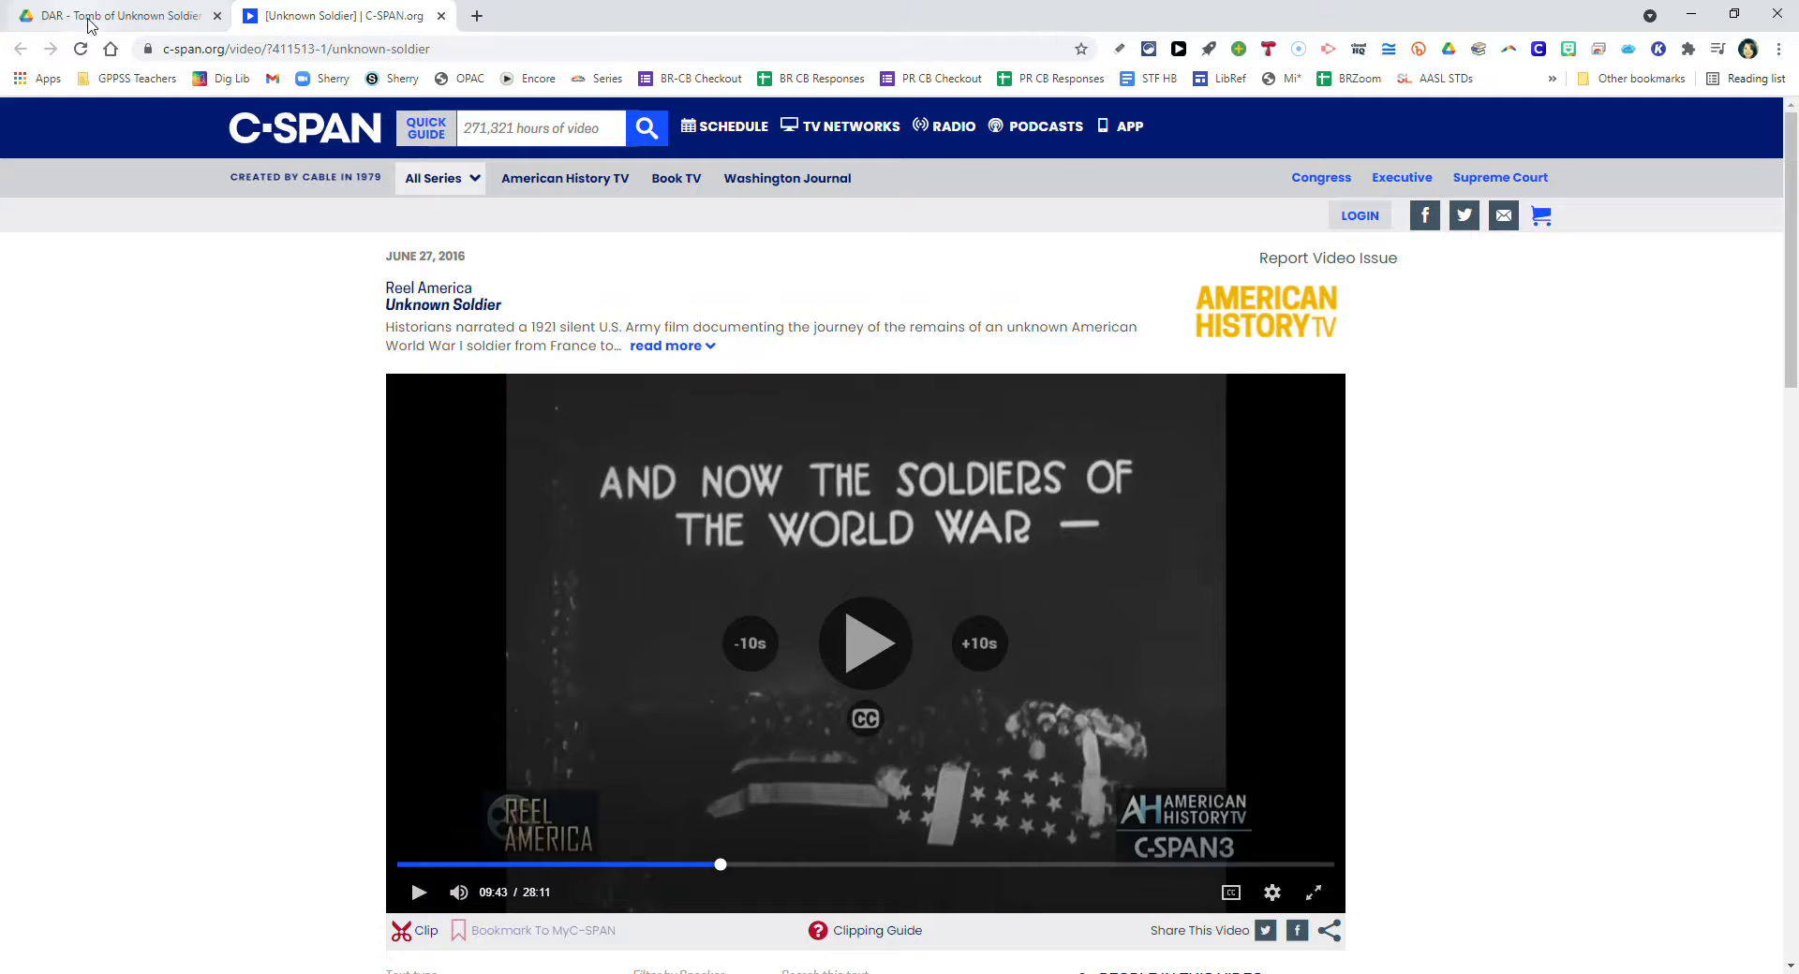
Switch to the DAR - Tomb of Unknown Soldier tab showing the resources PDF.
left_click(114, 15)
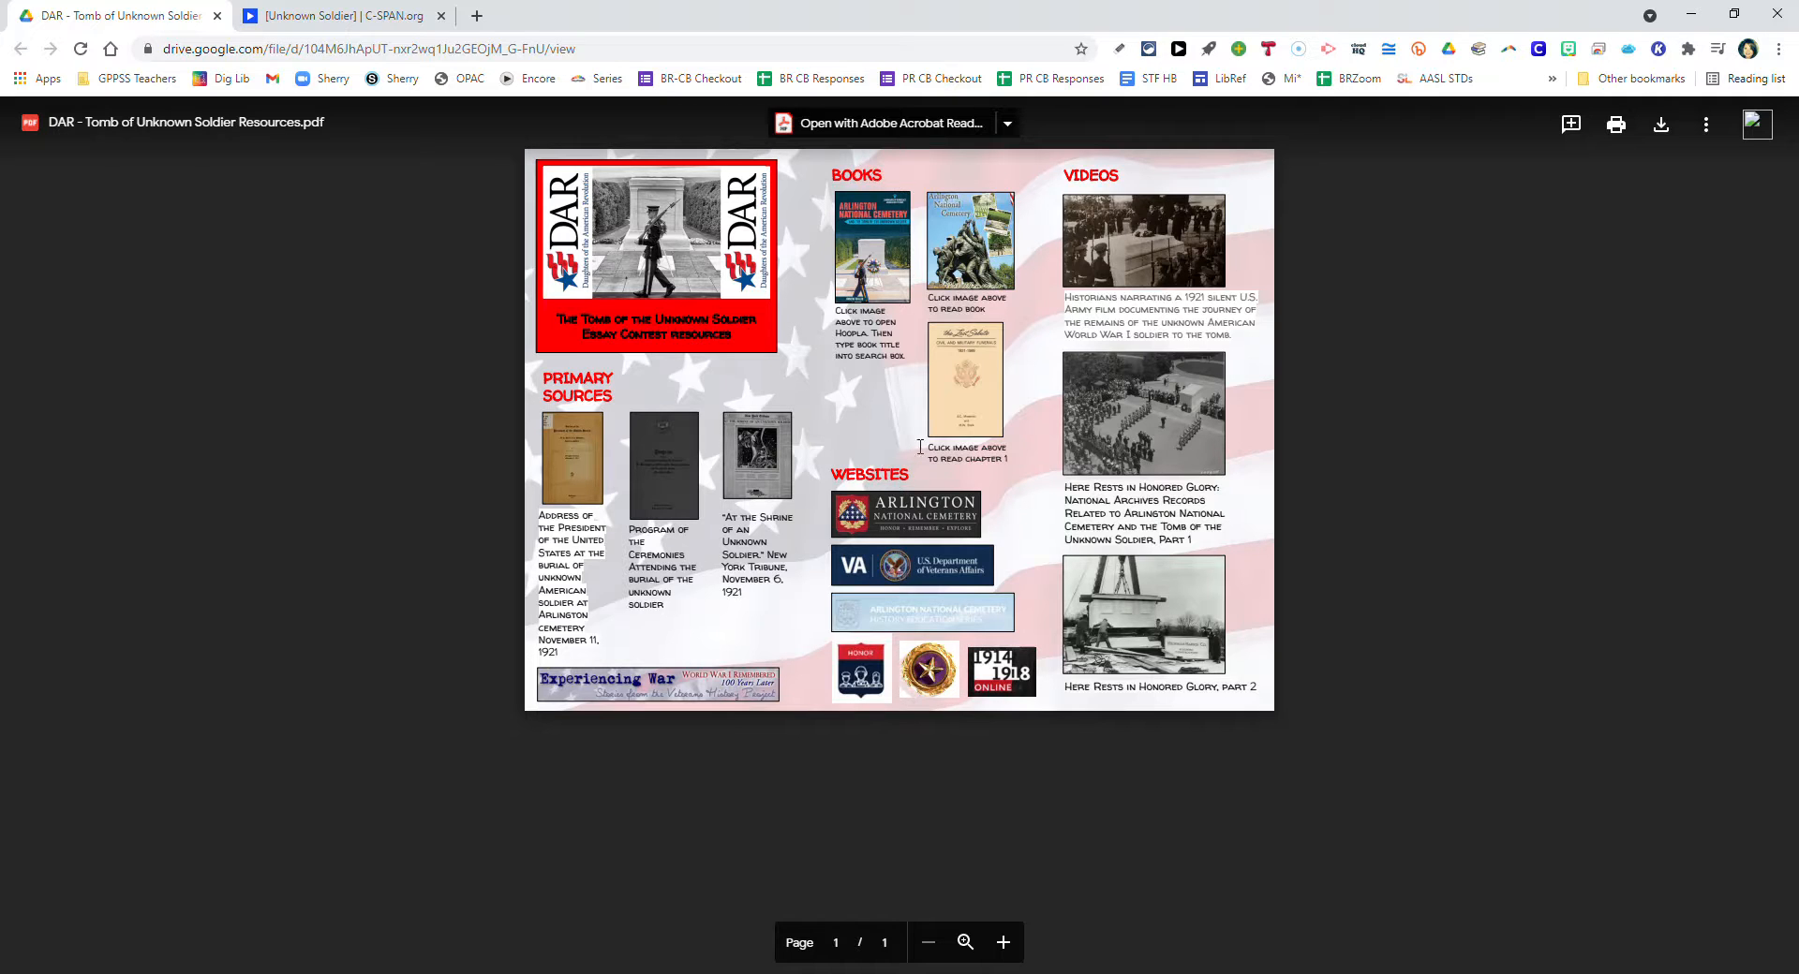
mouse_move(1082, 175)
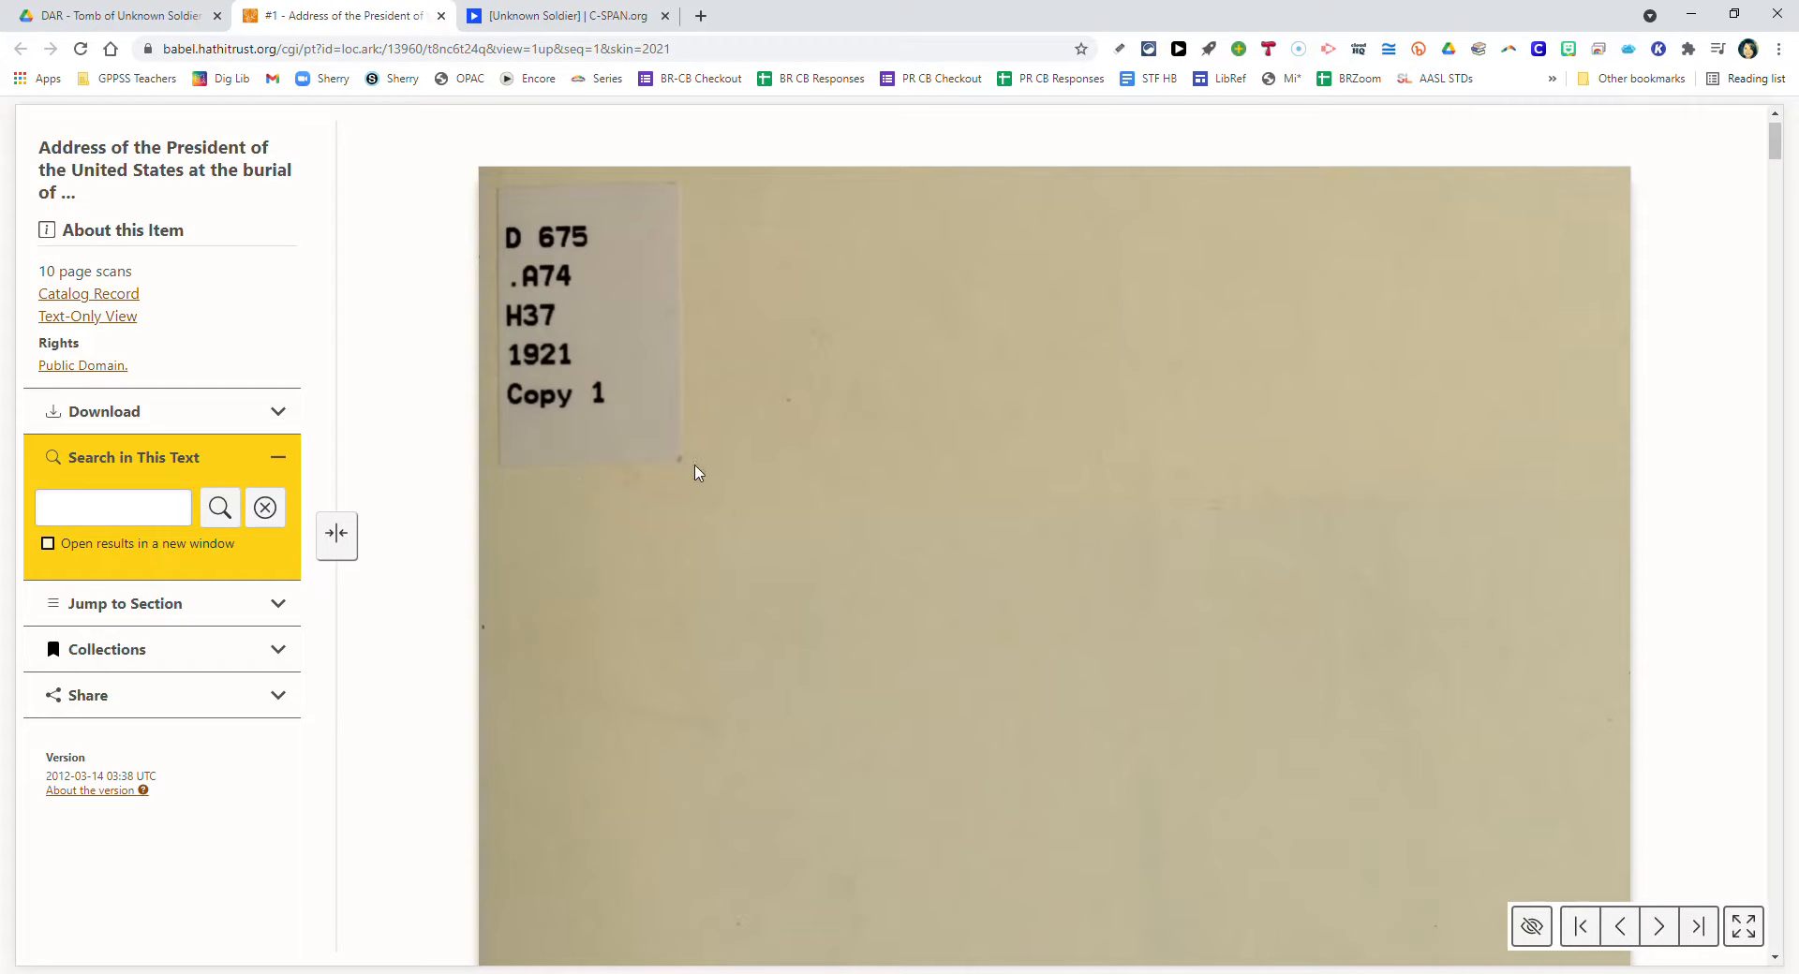
Page through the HathiTrust scans of Harding's 1921 burial address, then close that document.
scroll("down", 3)
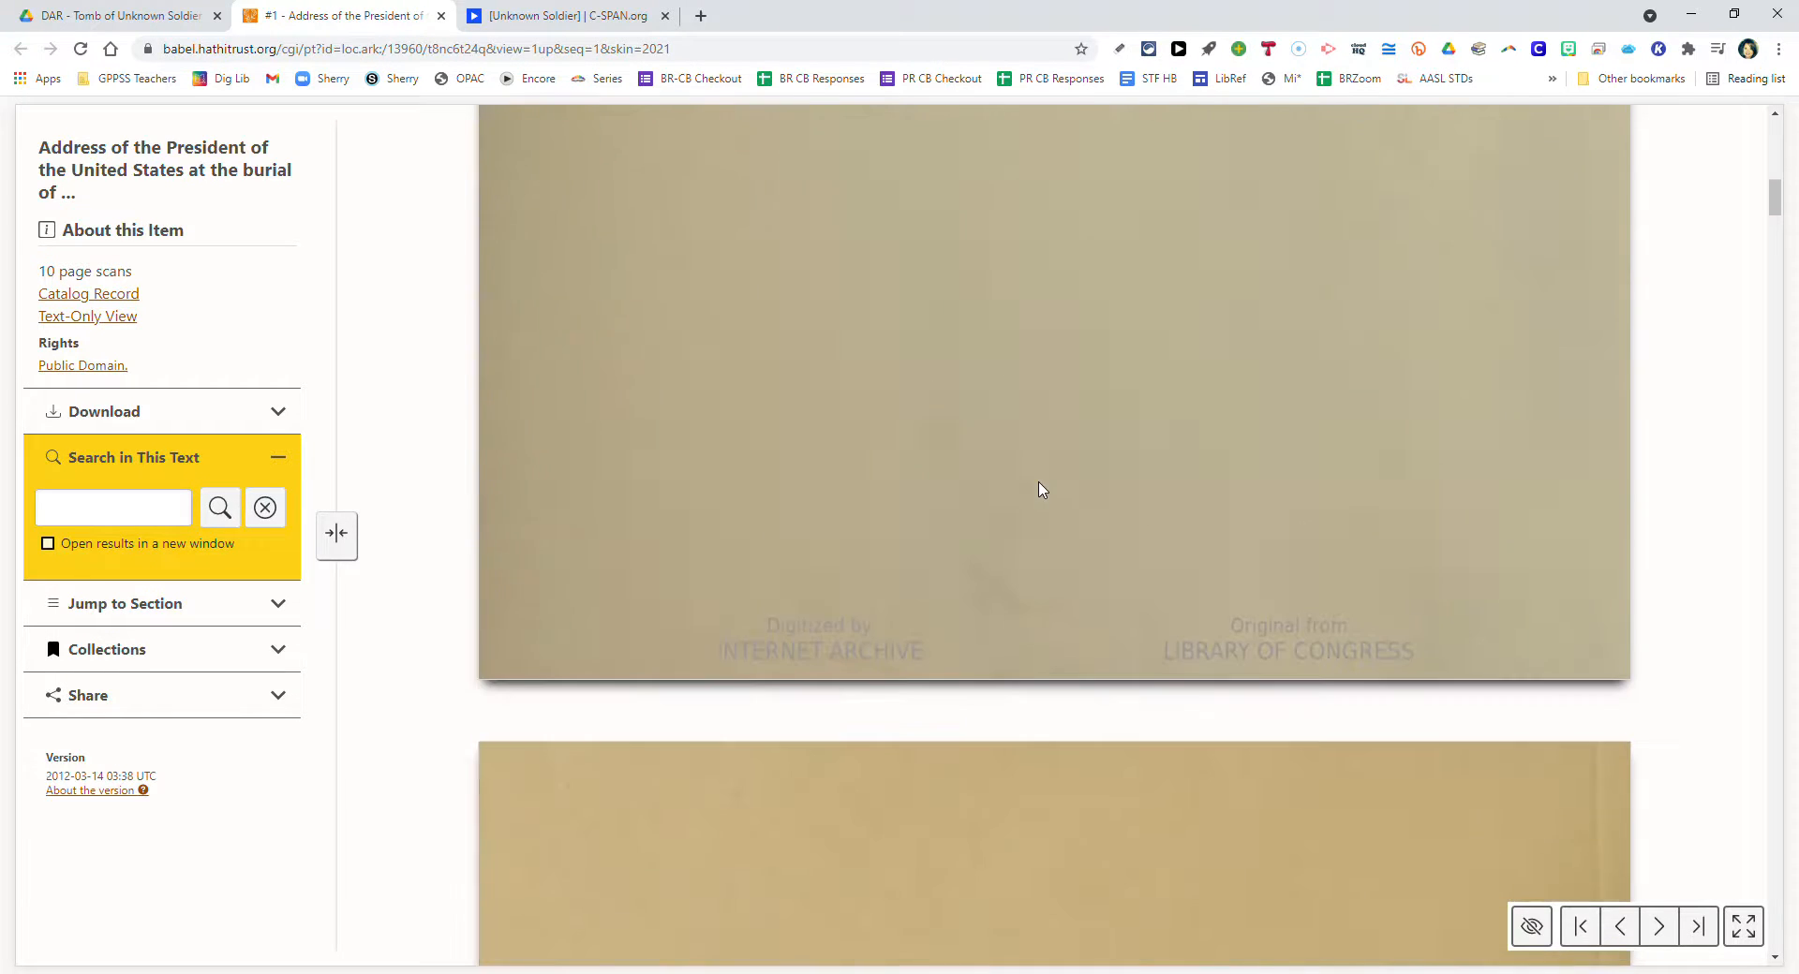
left_click(1657, 926)
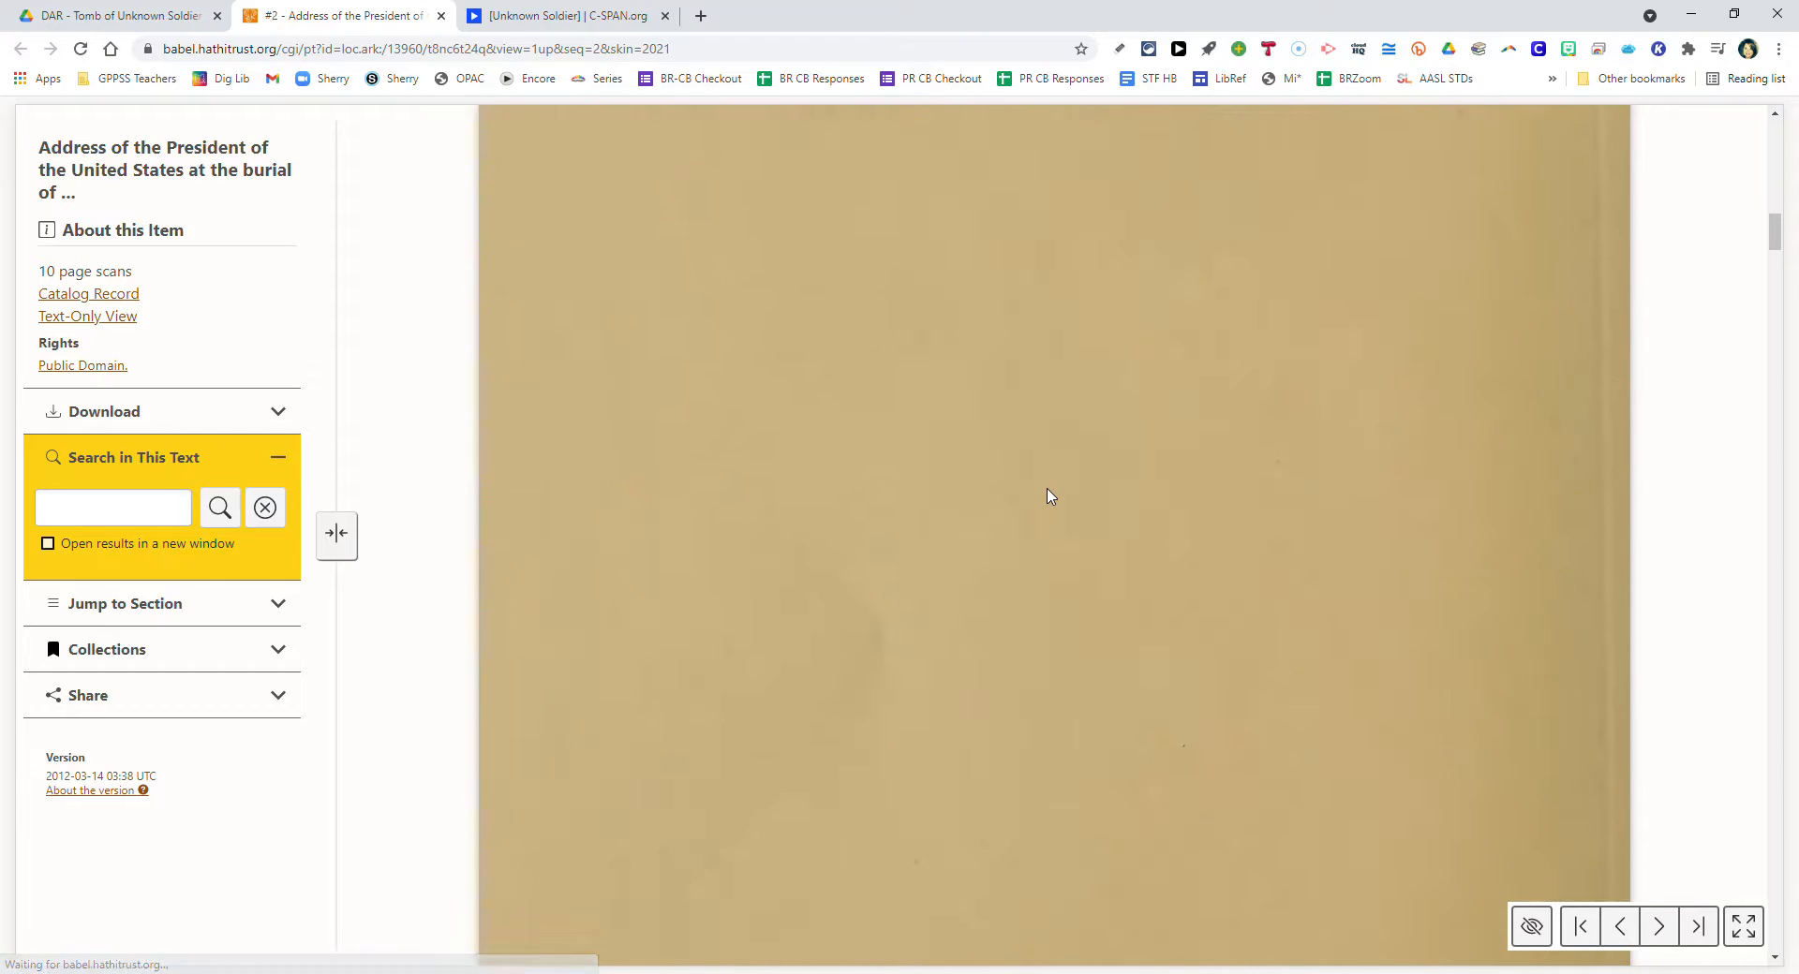
scroll("down", 3)
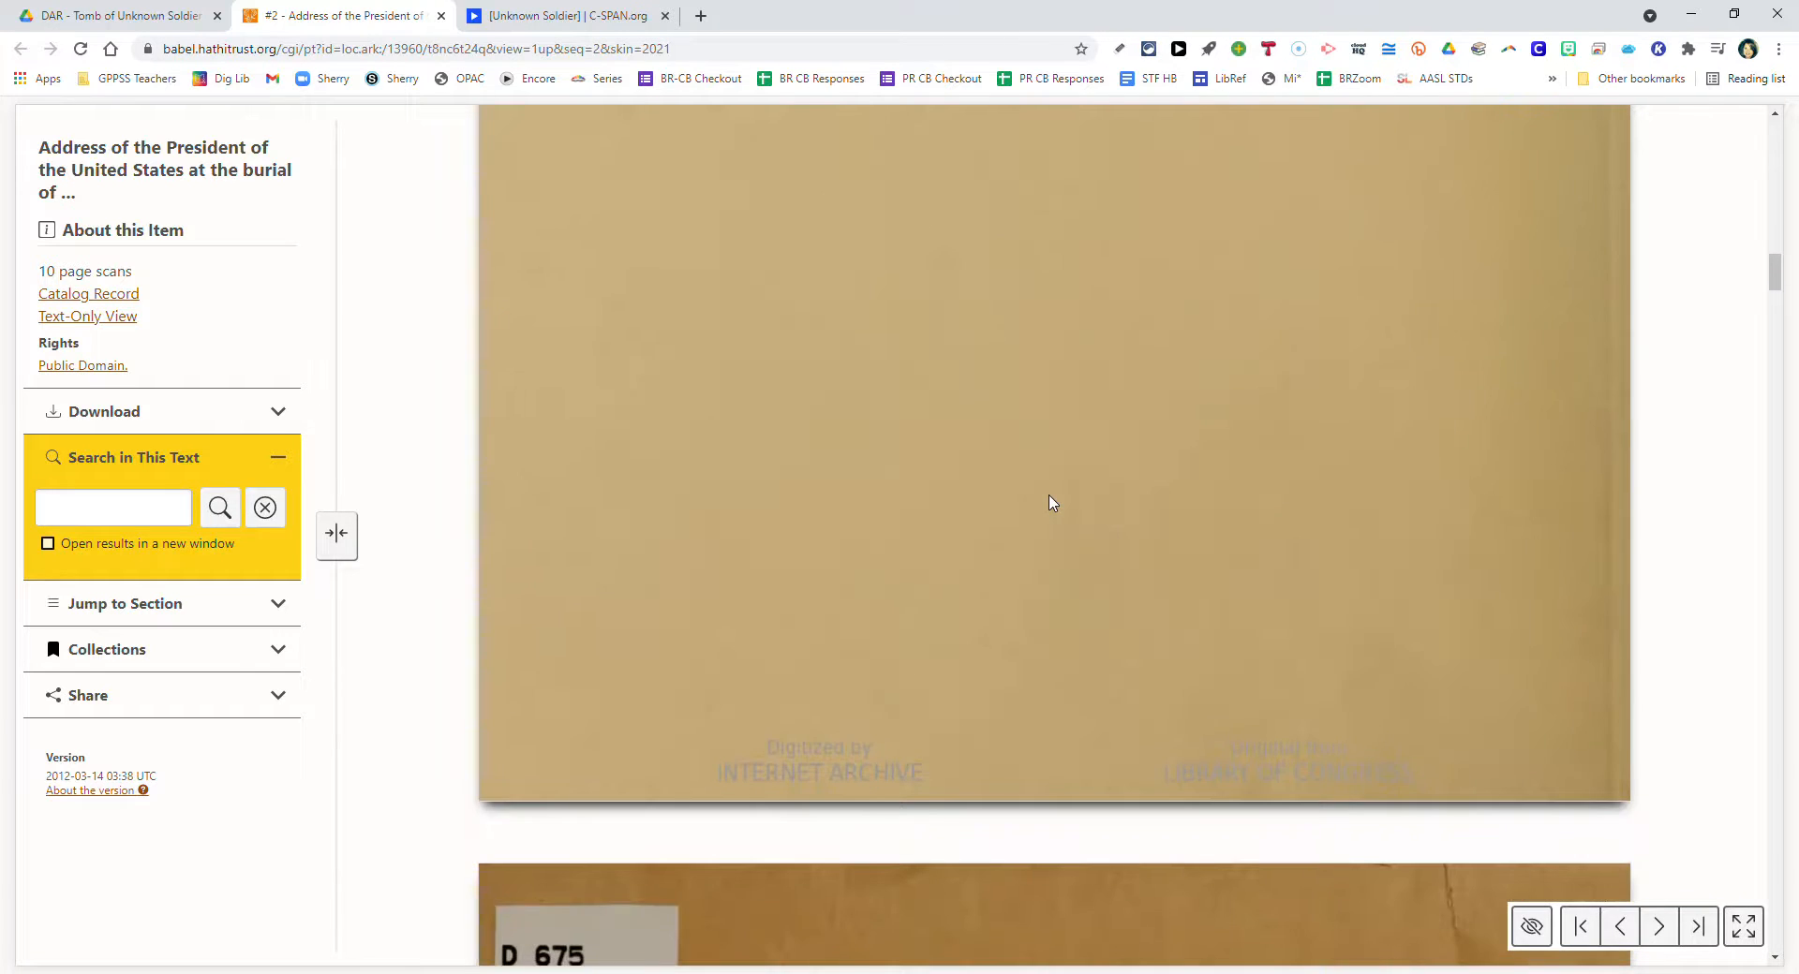
scroll("down", 3)
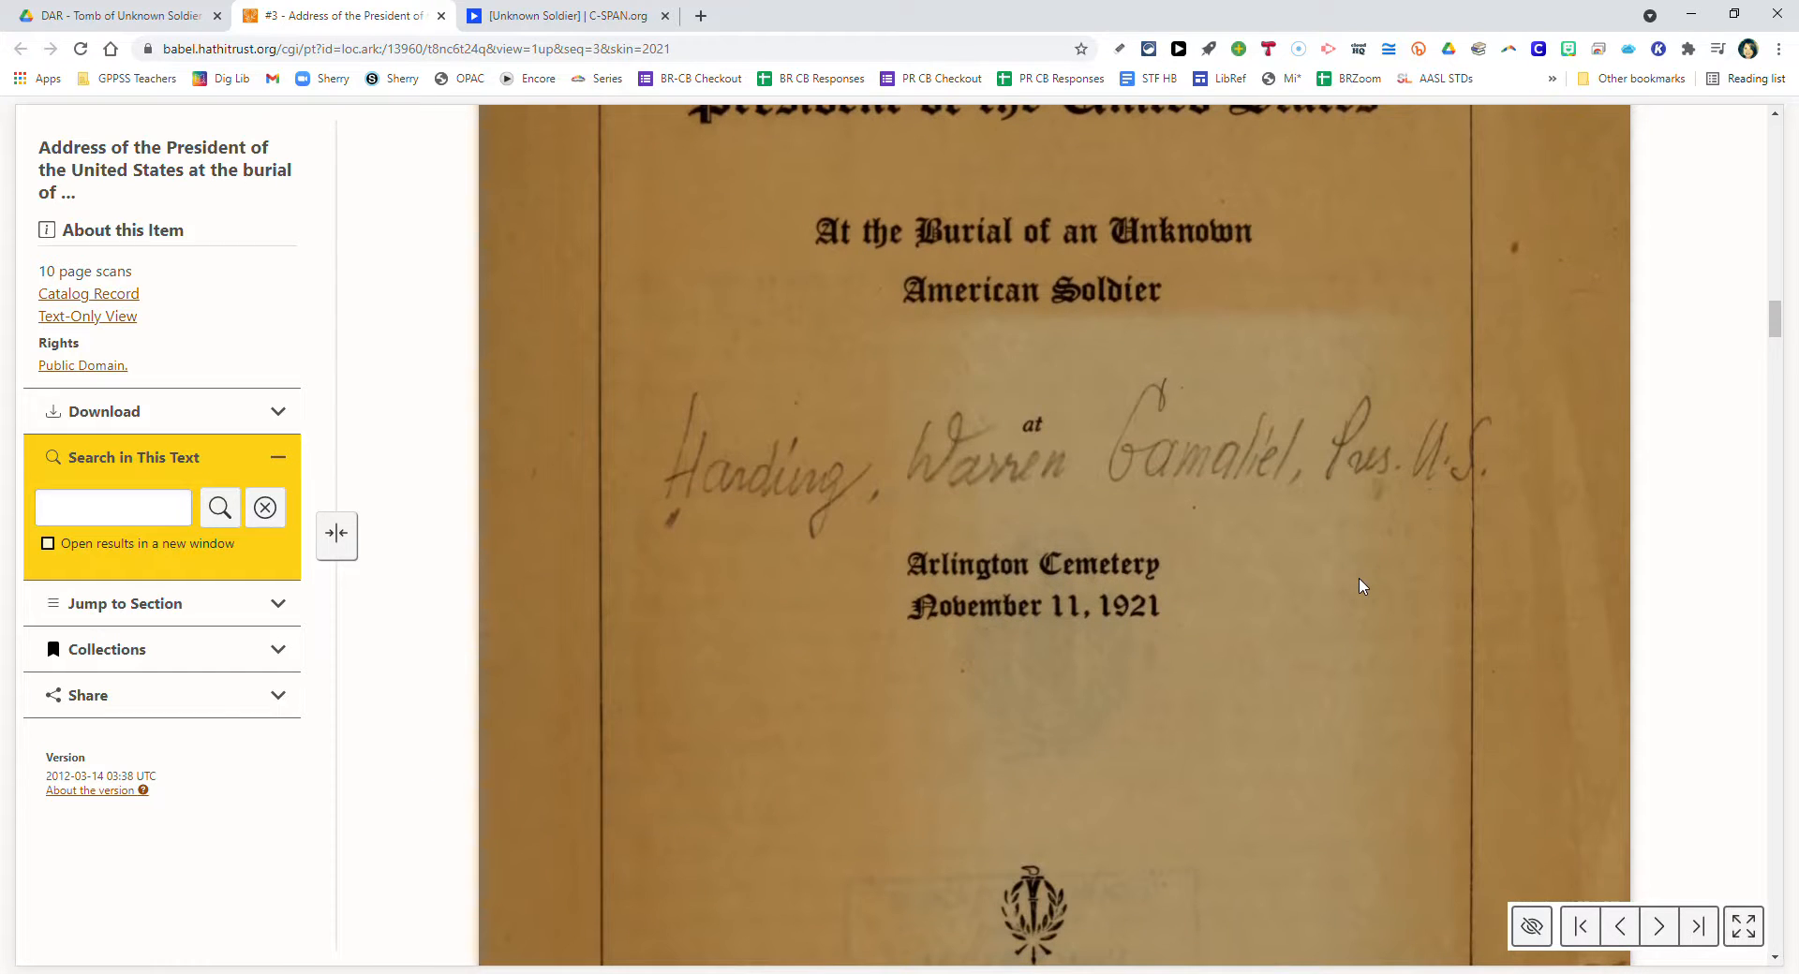
scroll("down", 3)
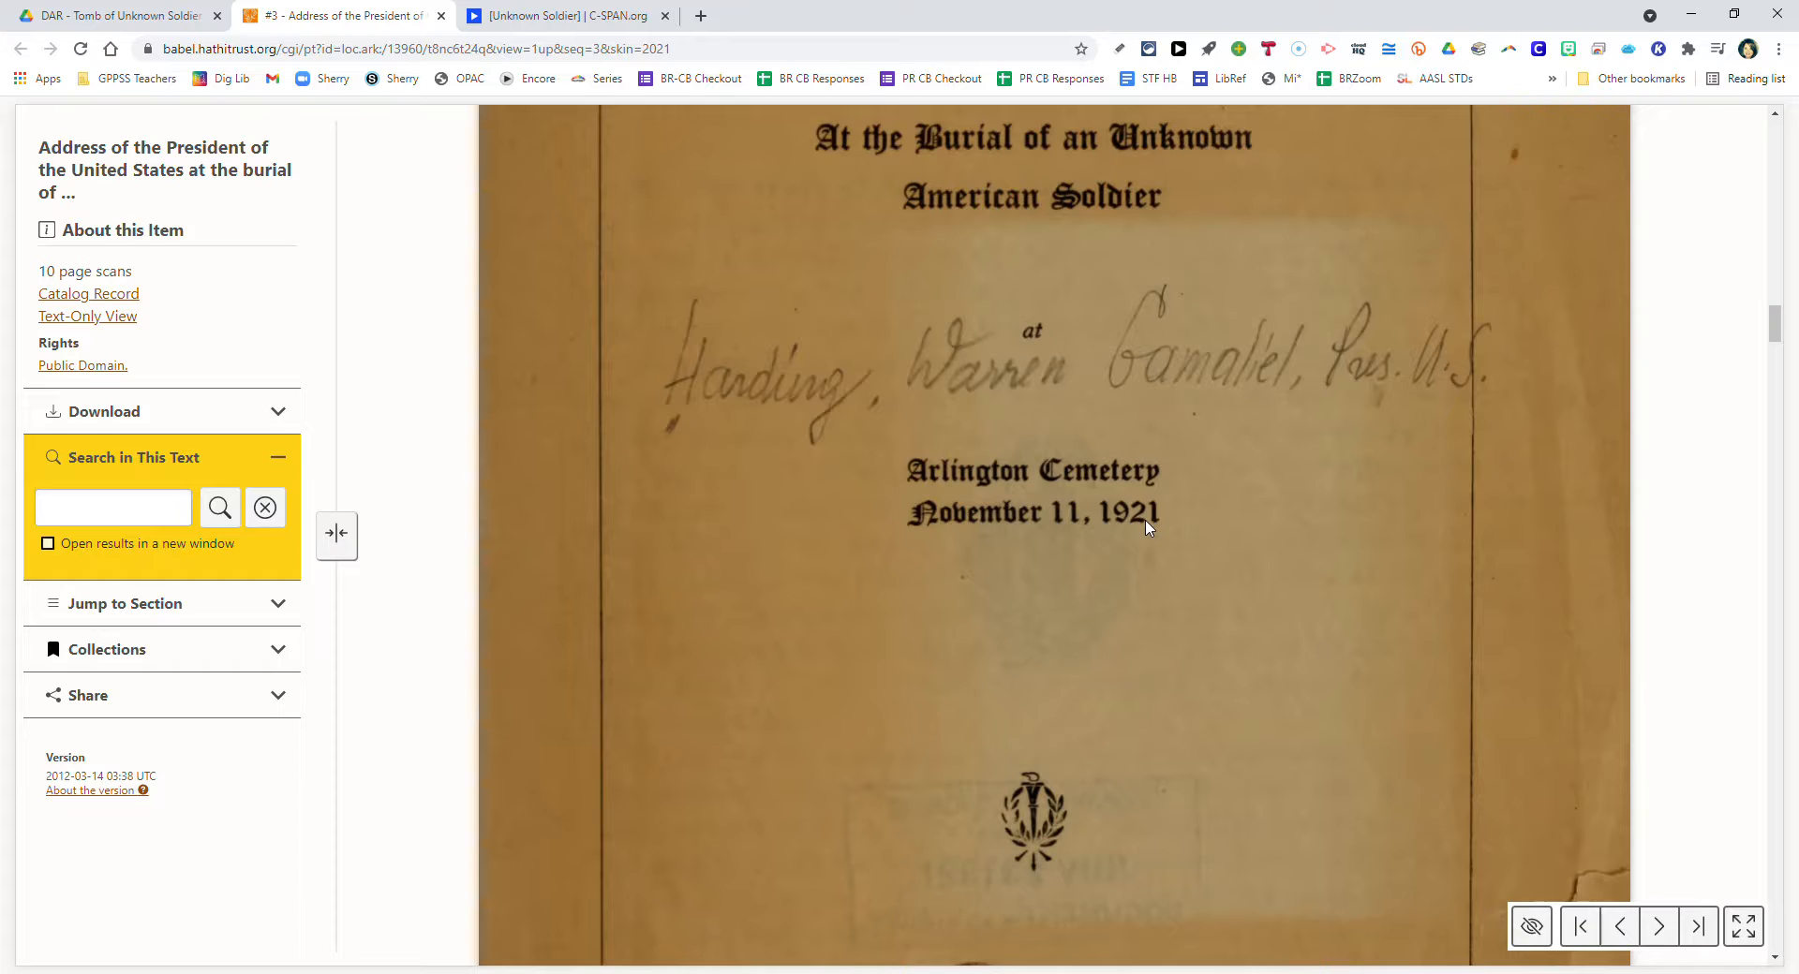
mouse_move(1161, 519)
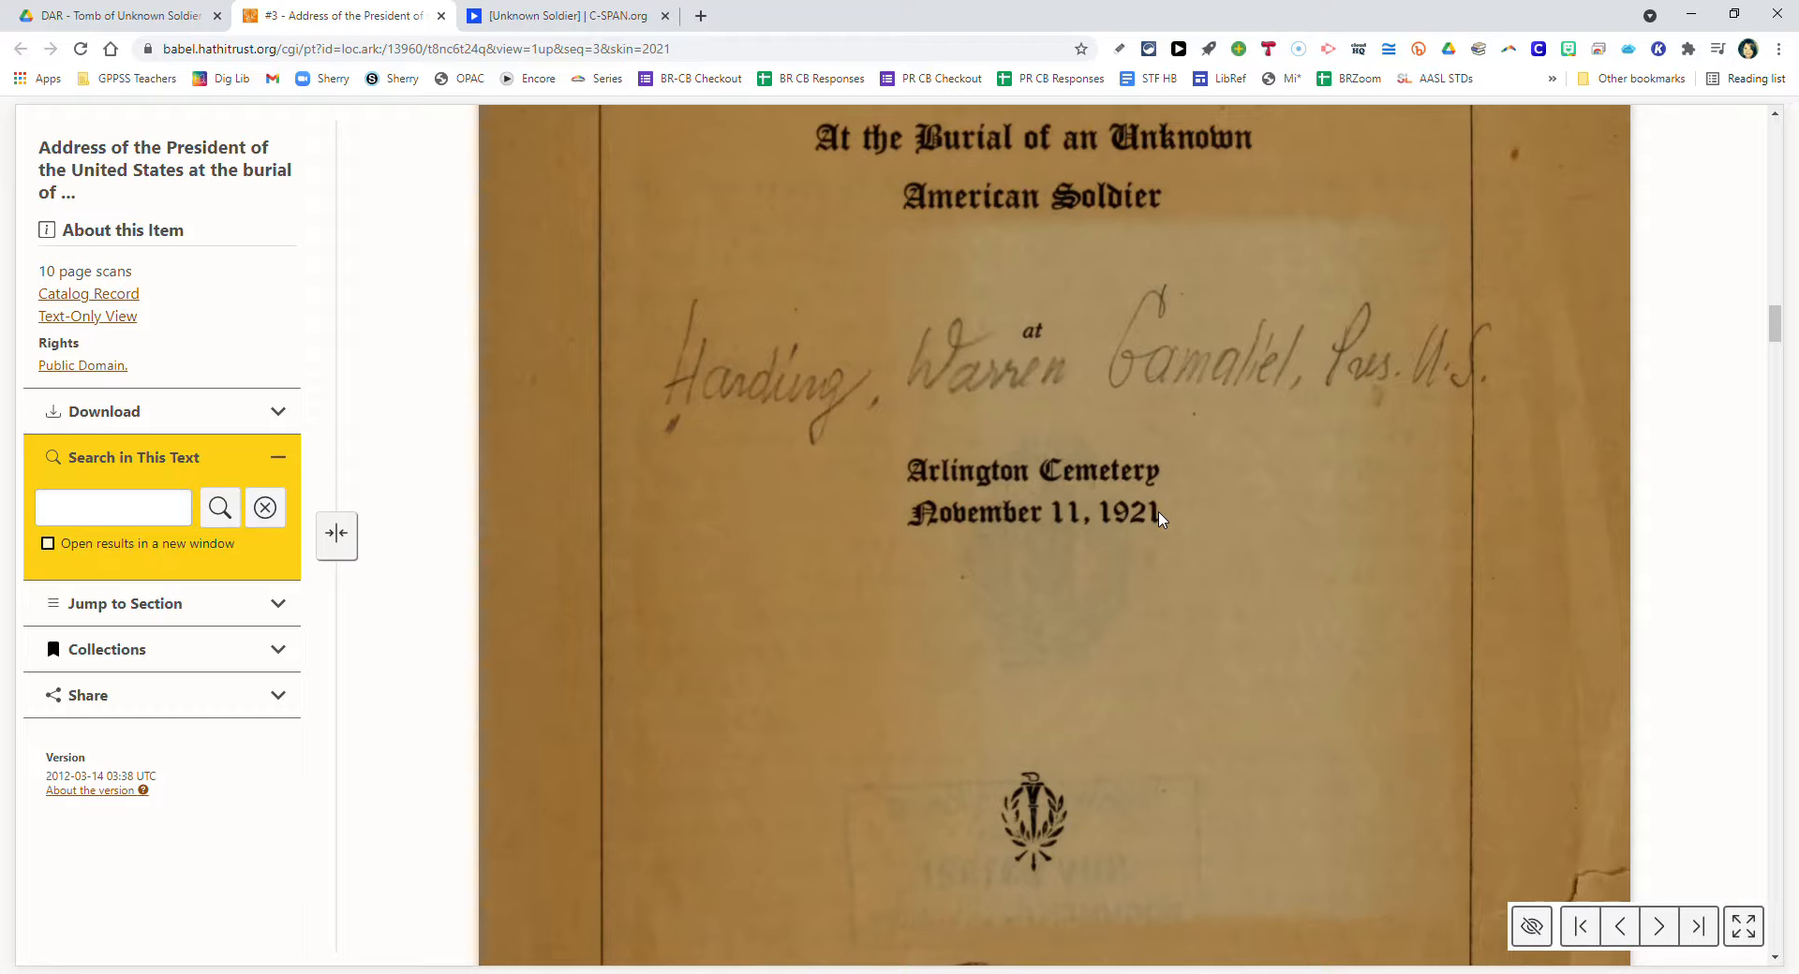
scroll("down", 3)
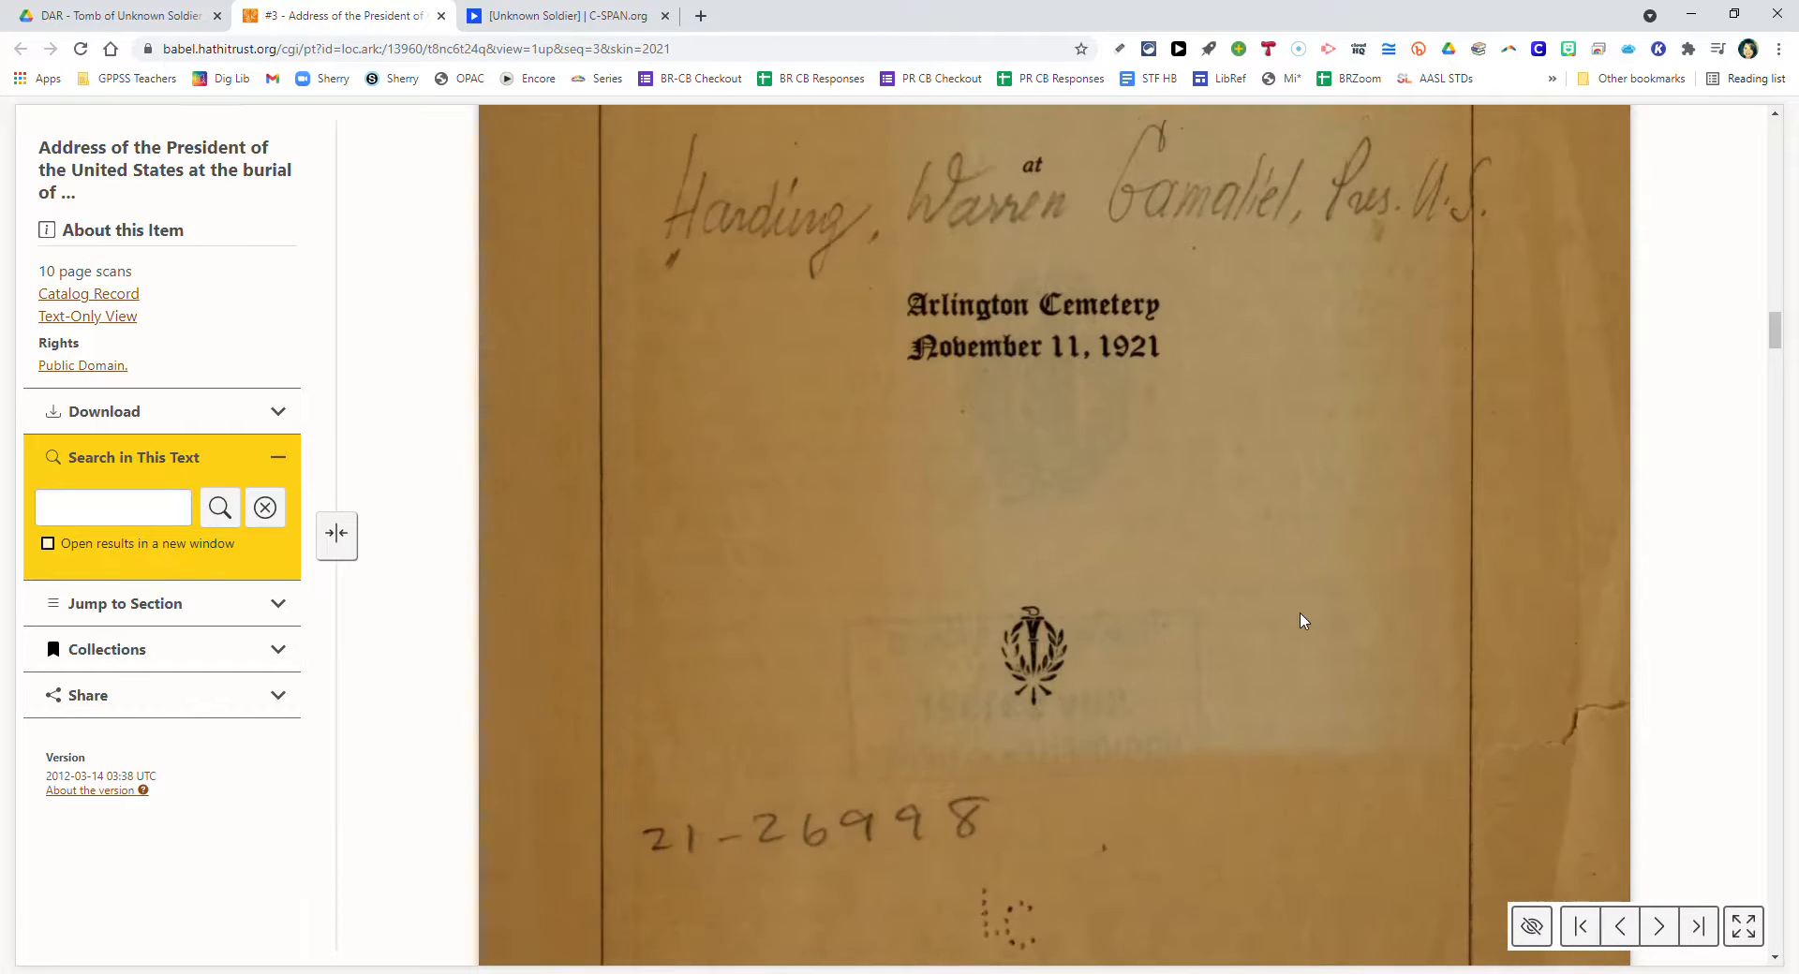
left_click(1657, 927)
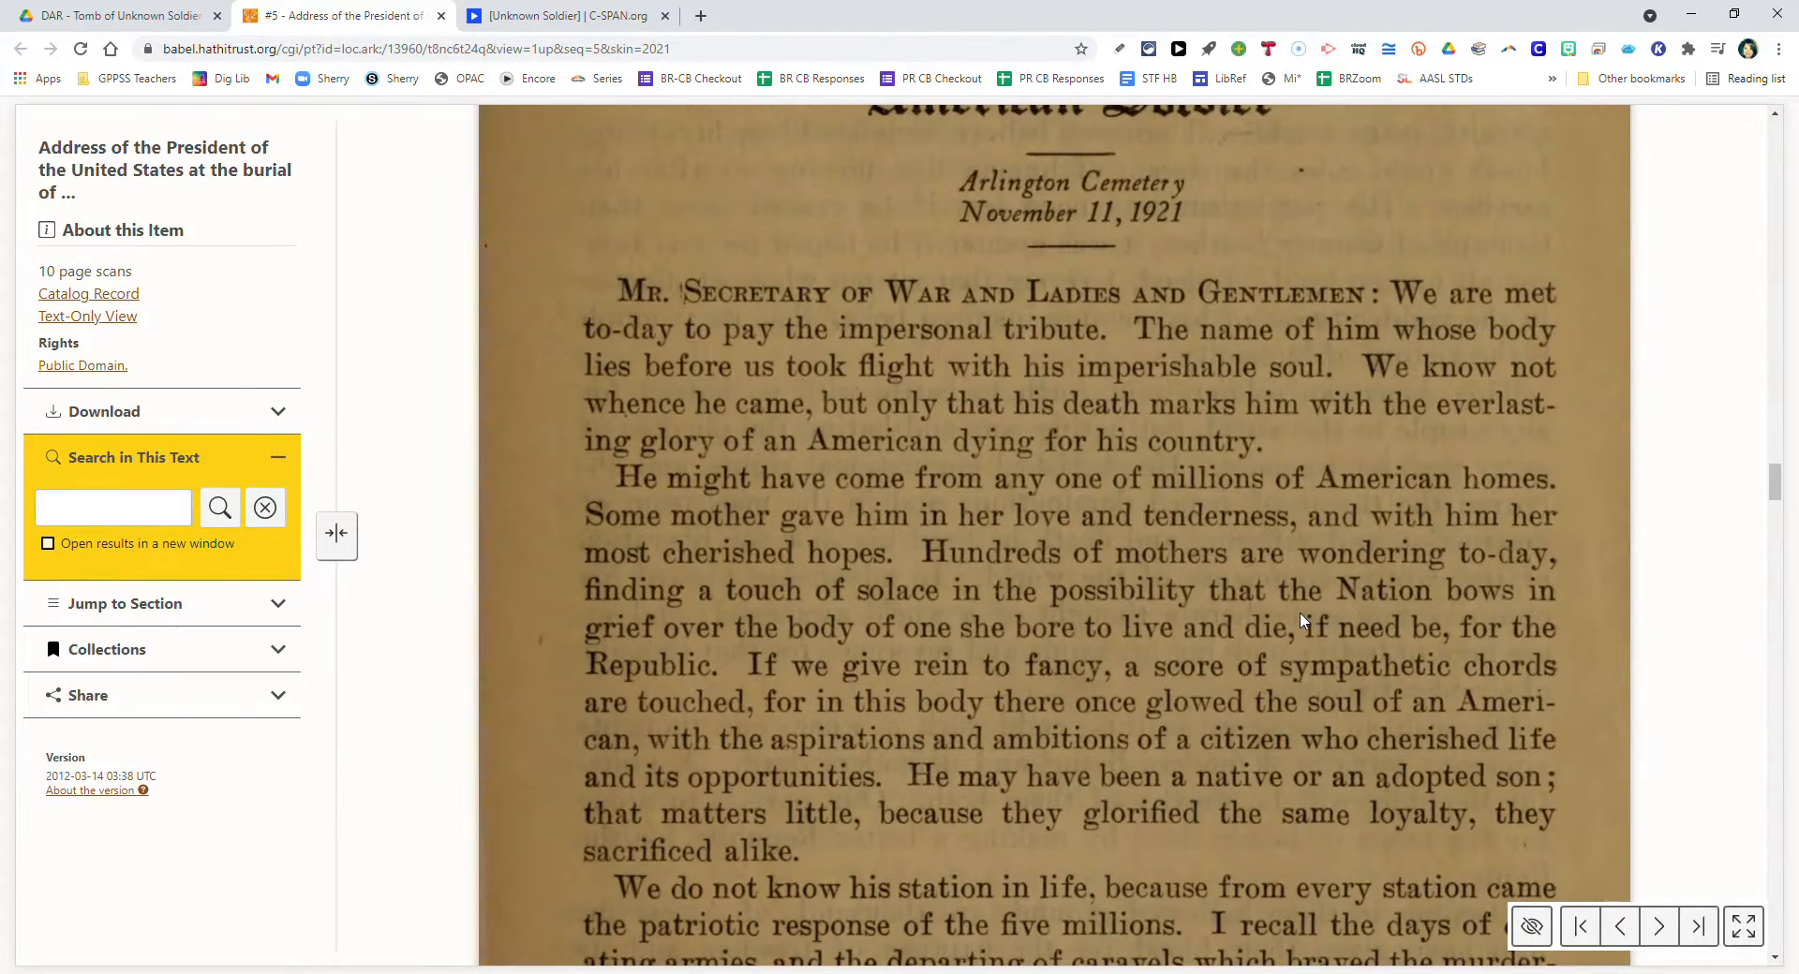
left_click(1657, 927)
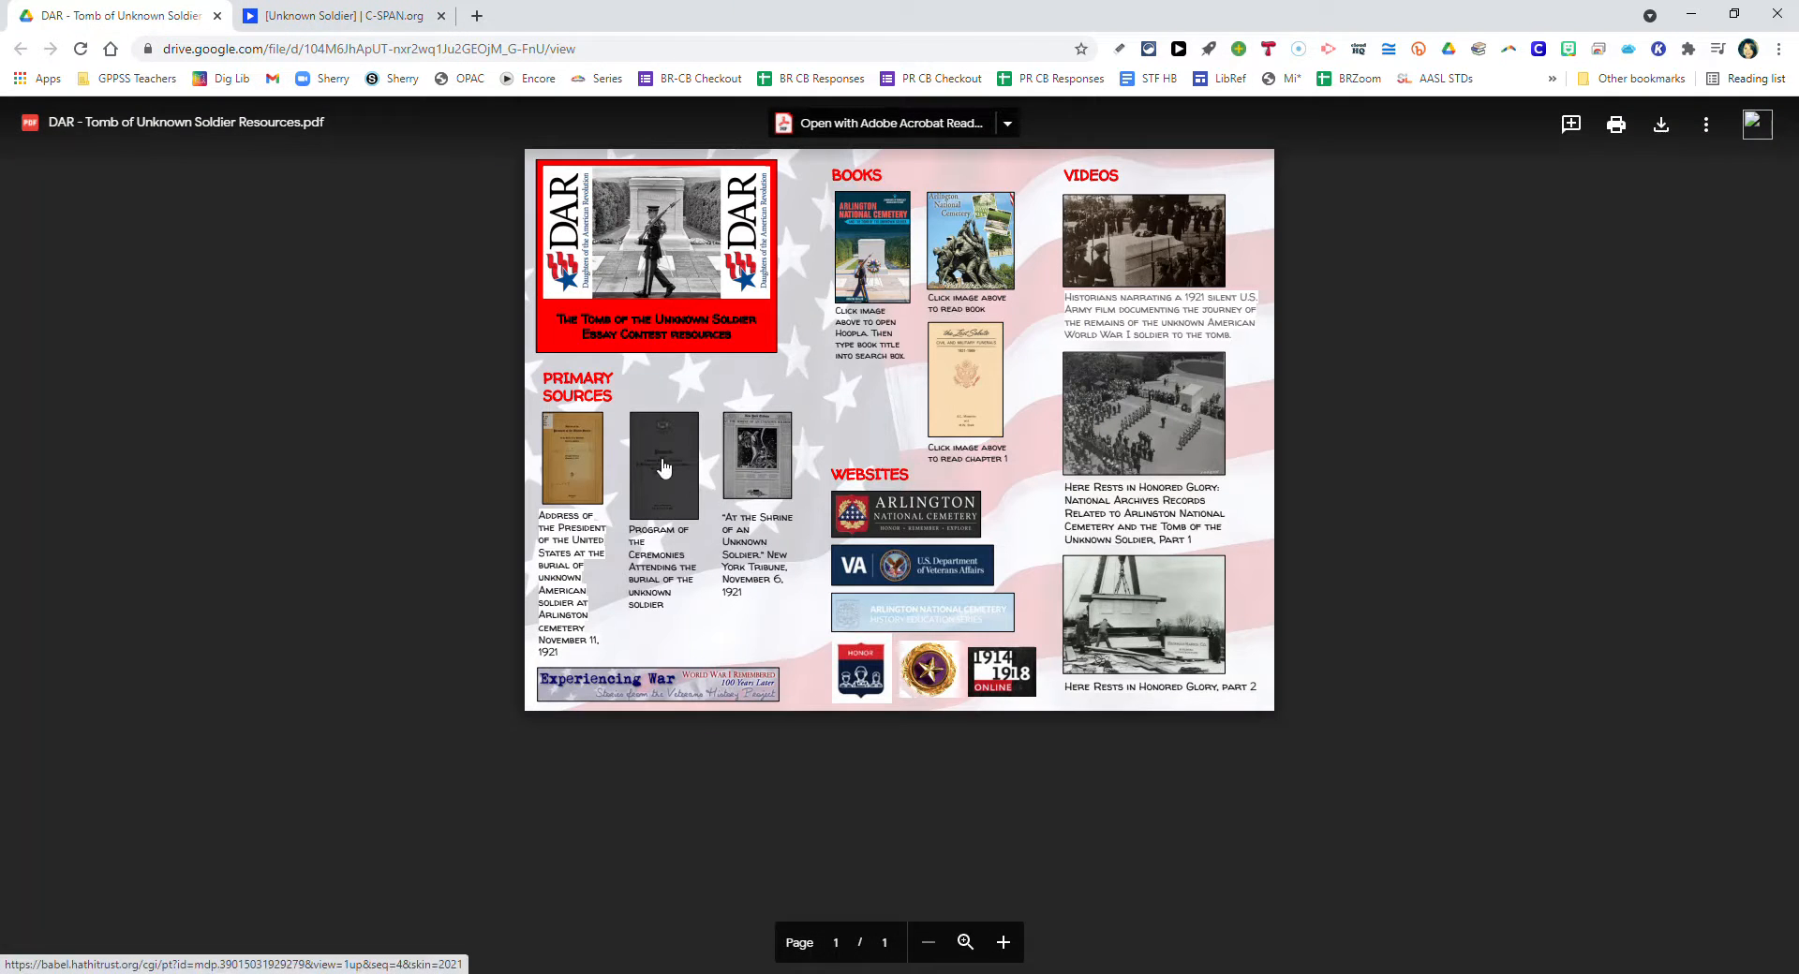
Open the 1921 Program of the Ceremonies on HathiTrust and page through to the Hymns.
left_click(663, 463)
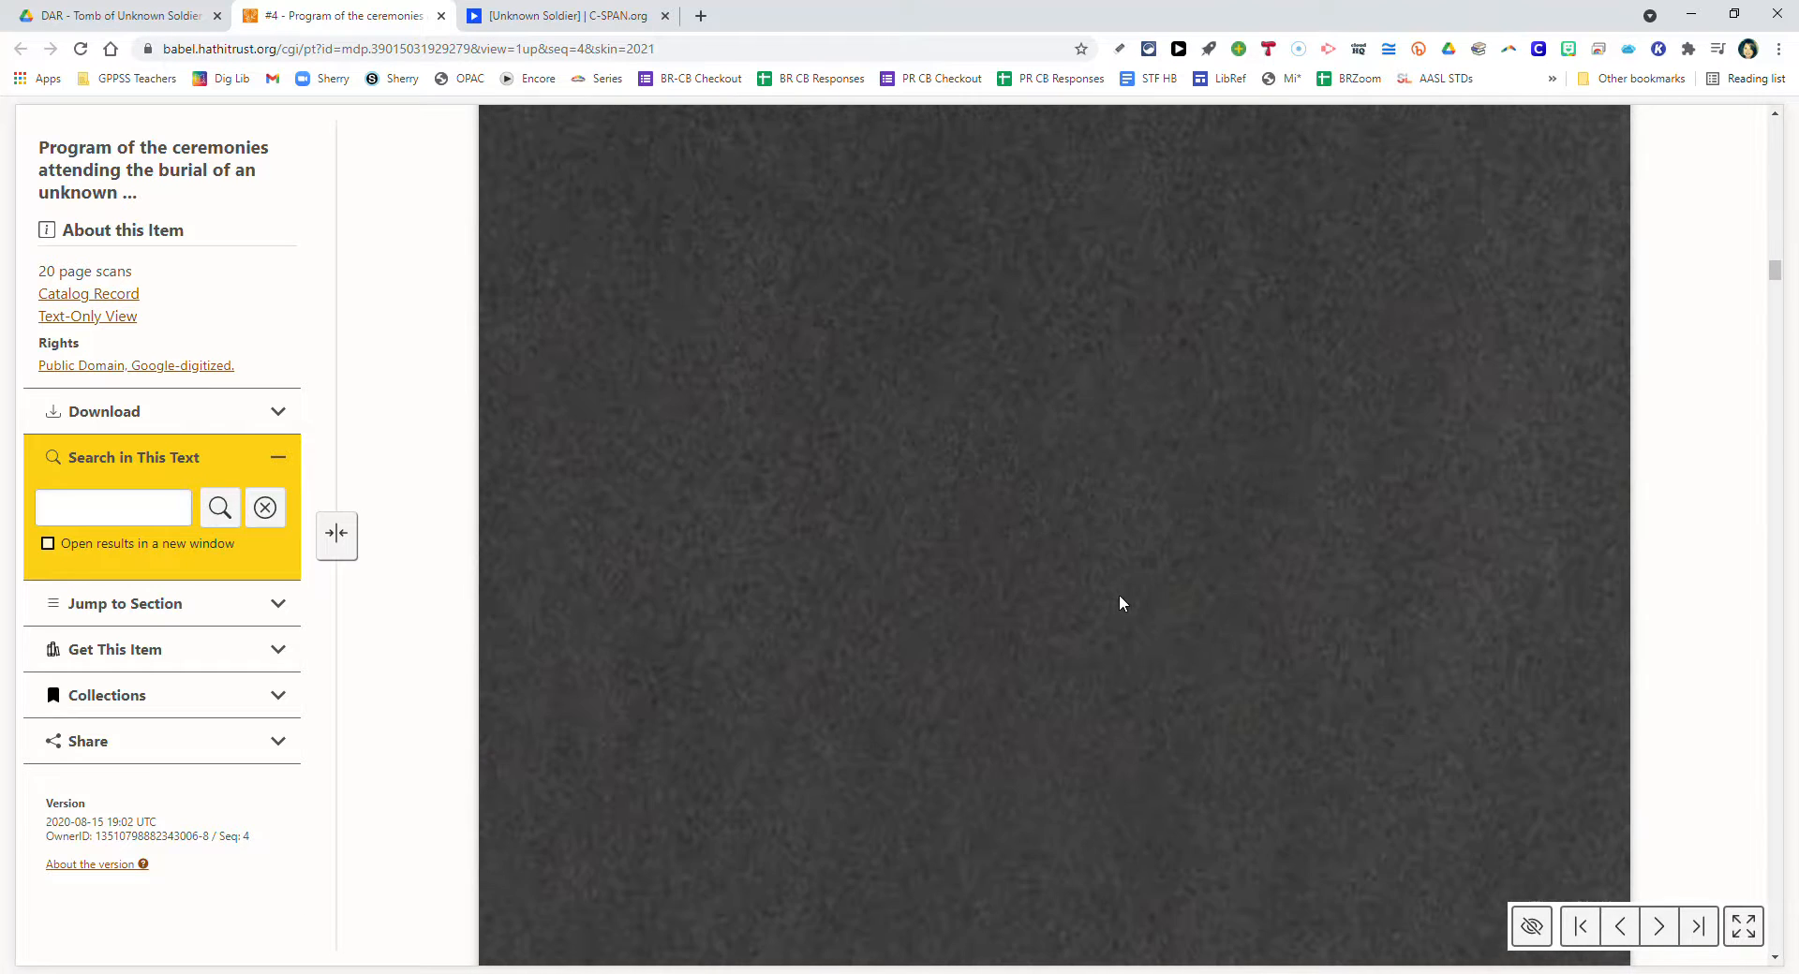
scroll("down", 3)
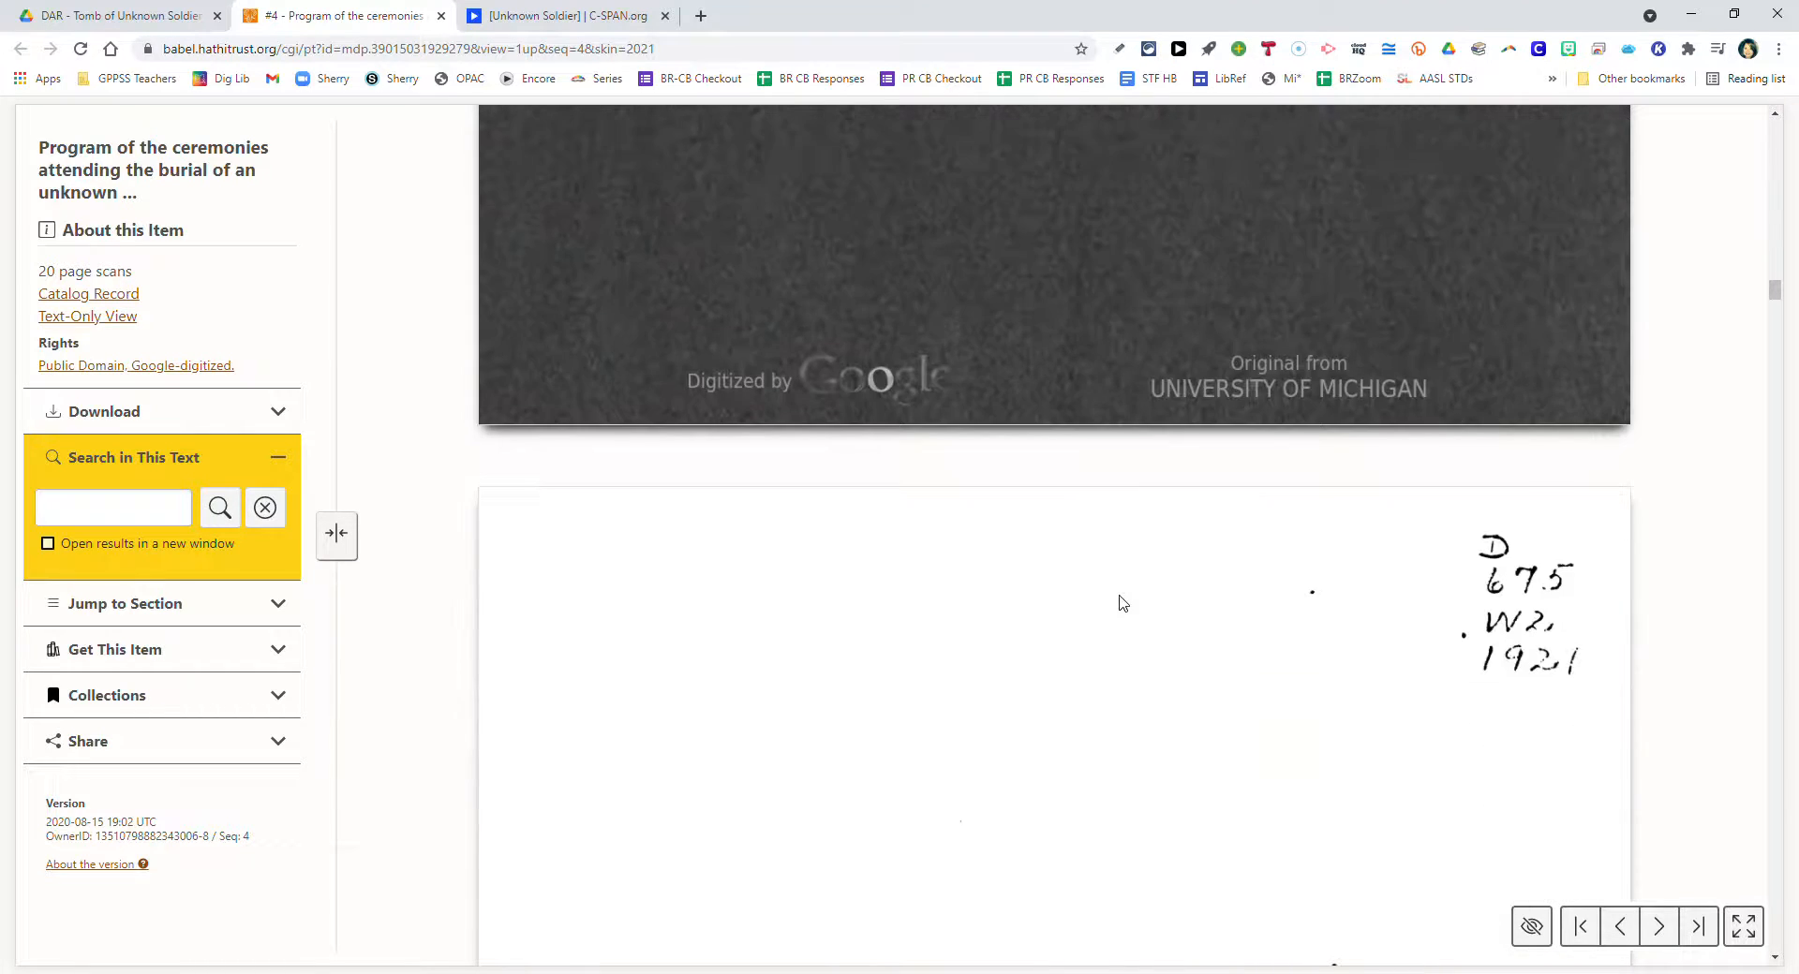
left_click(1657, 927)
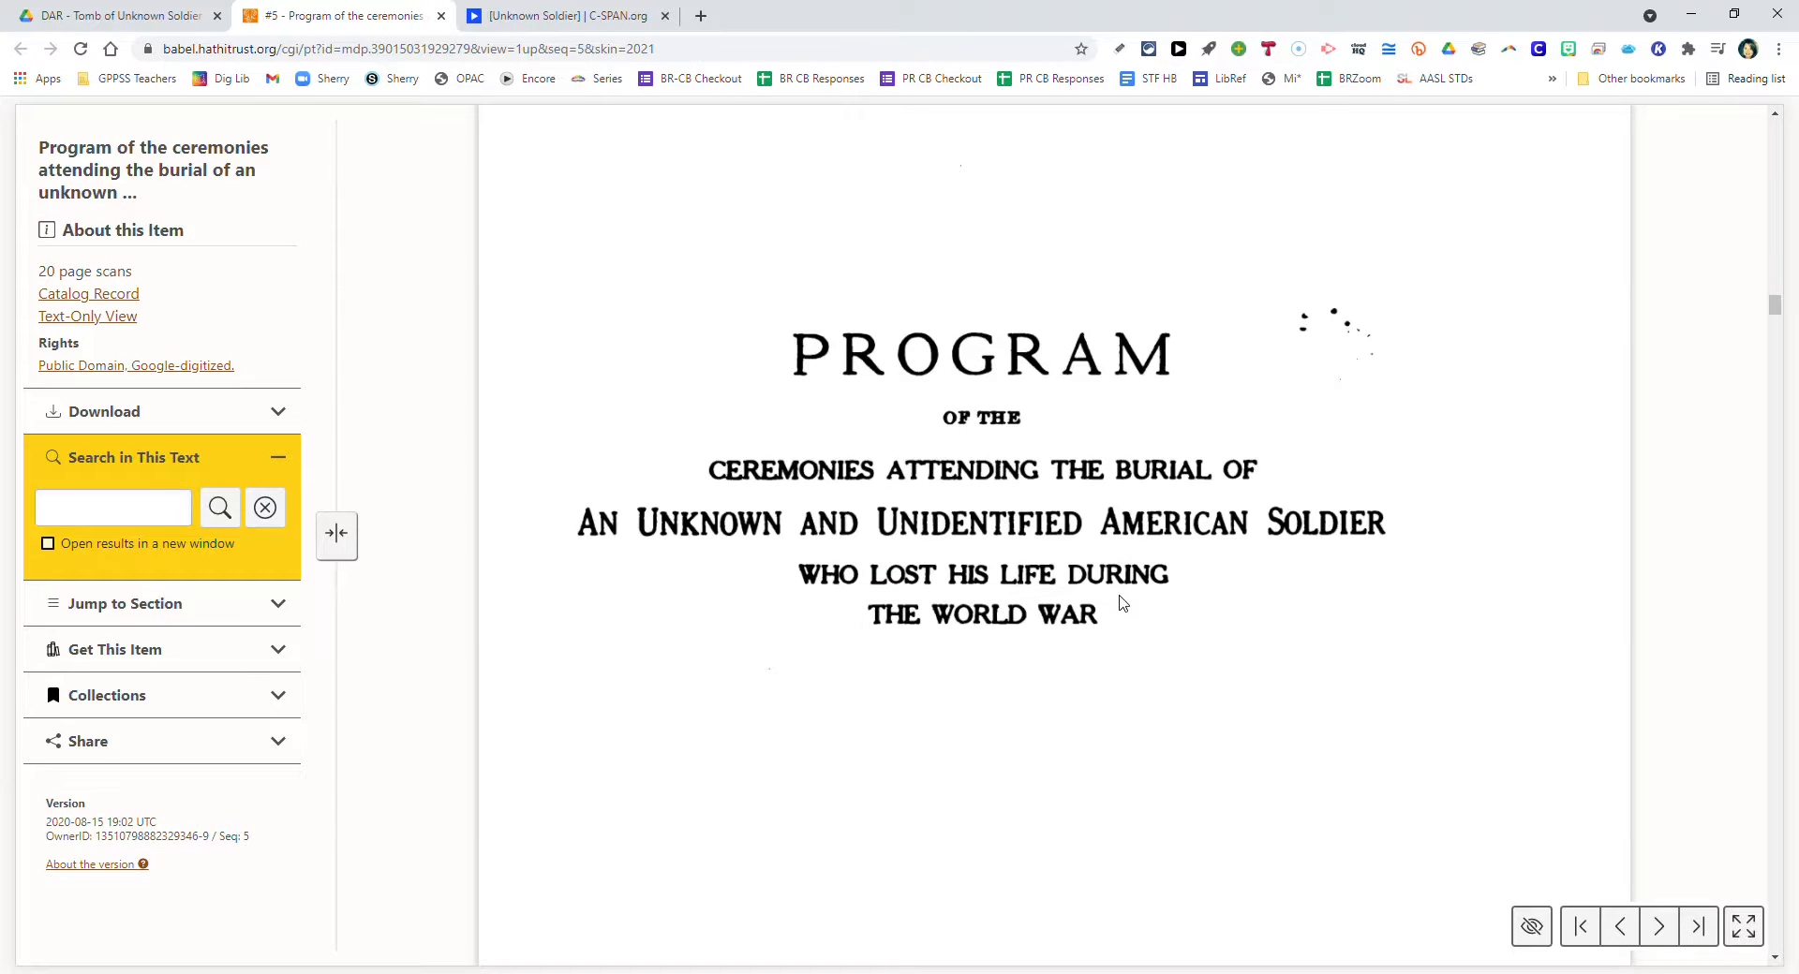
left_click(1659, 927)
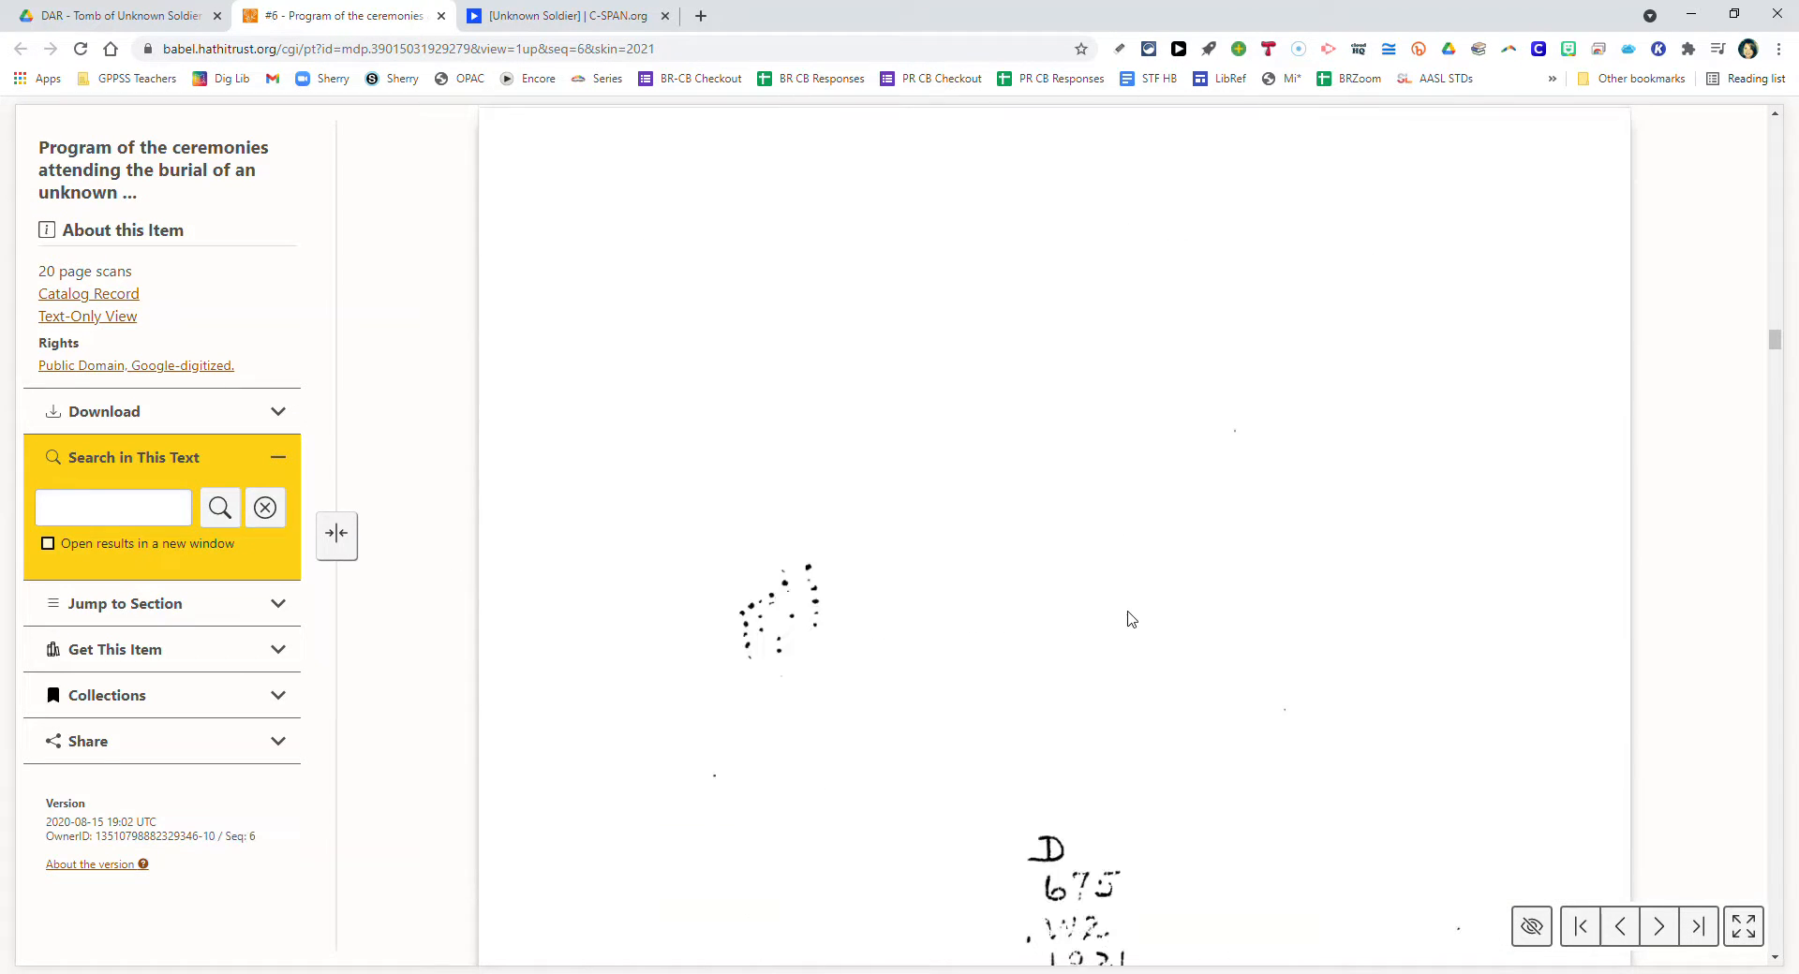
scroll("down", 3)
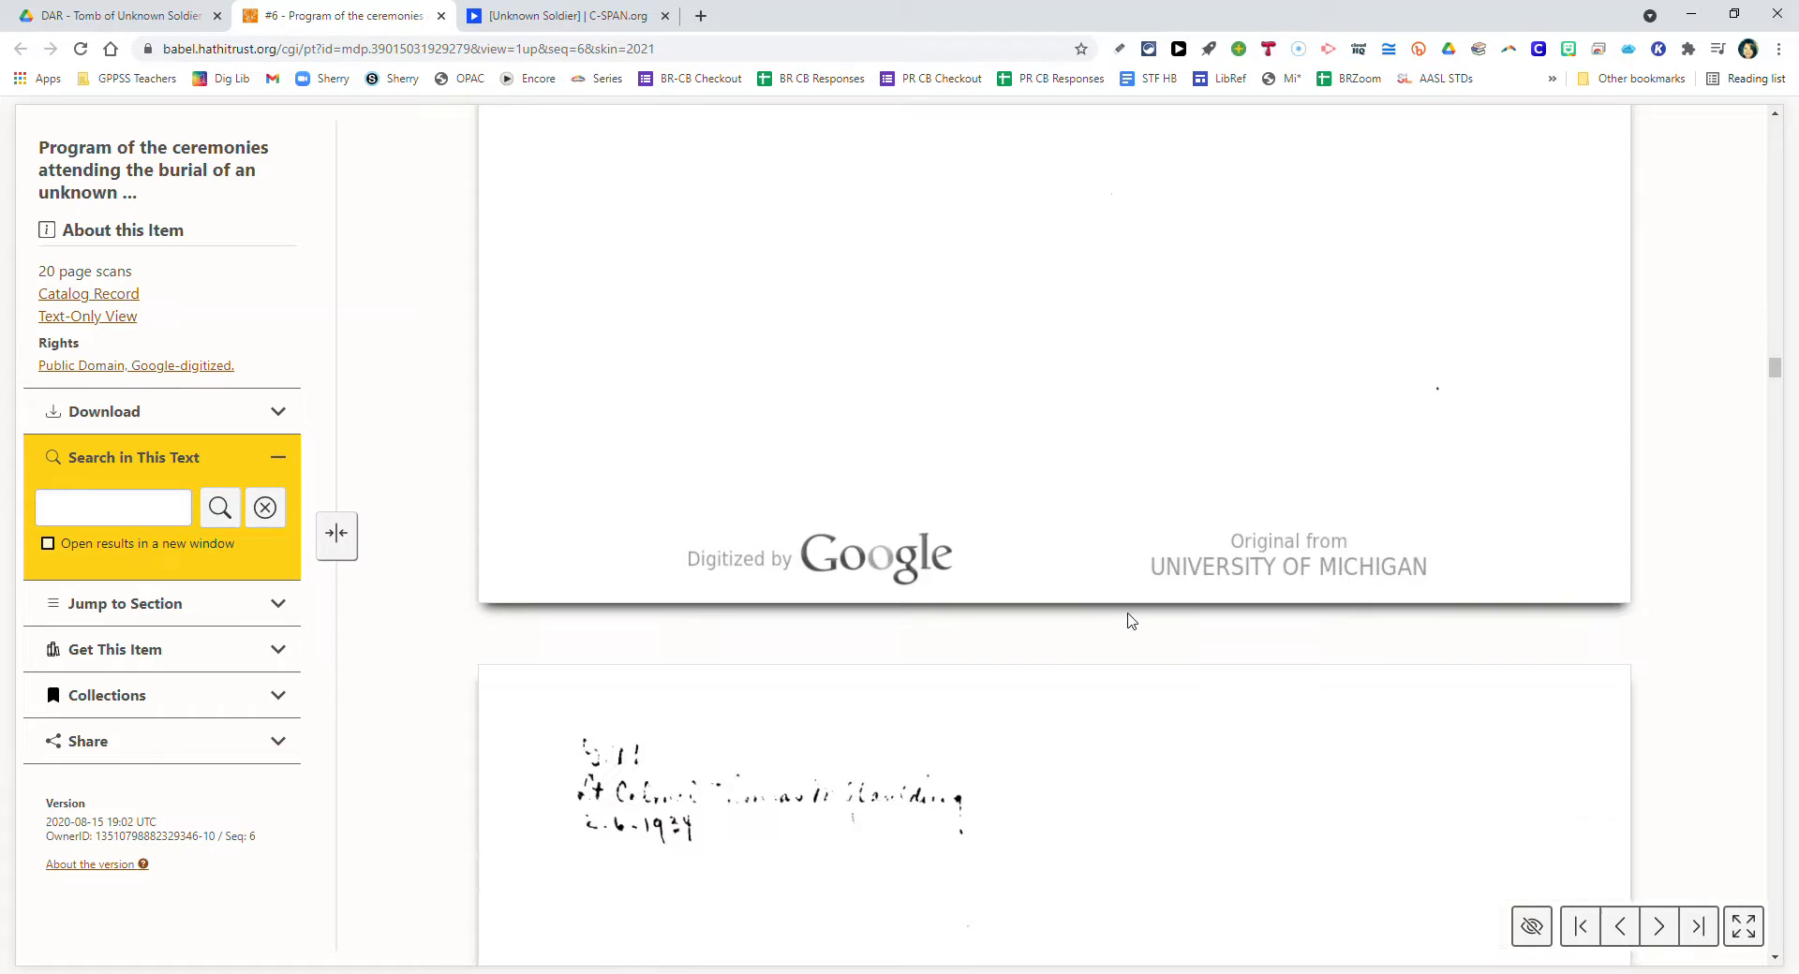
left_click(1659, 926)
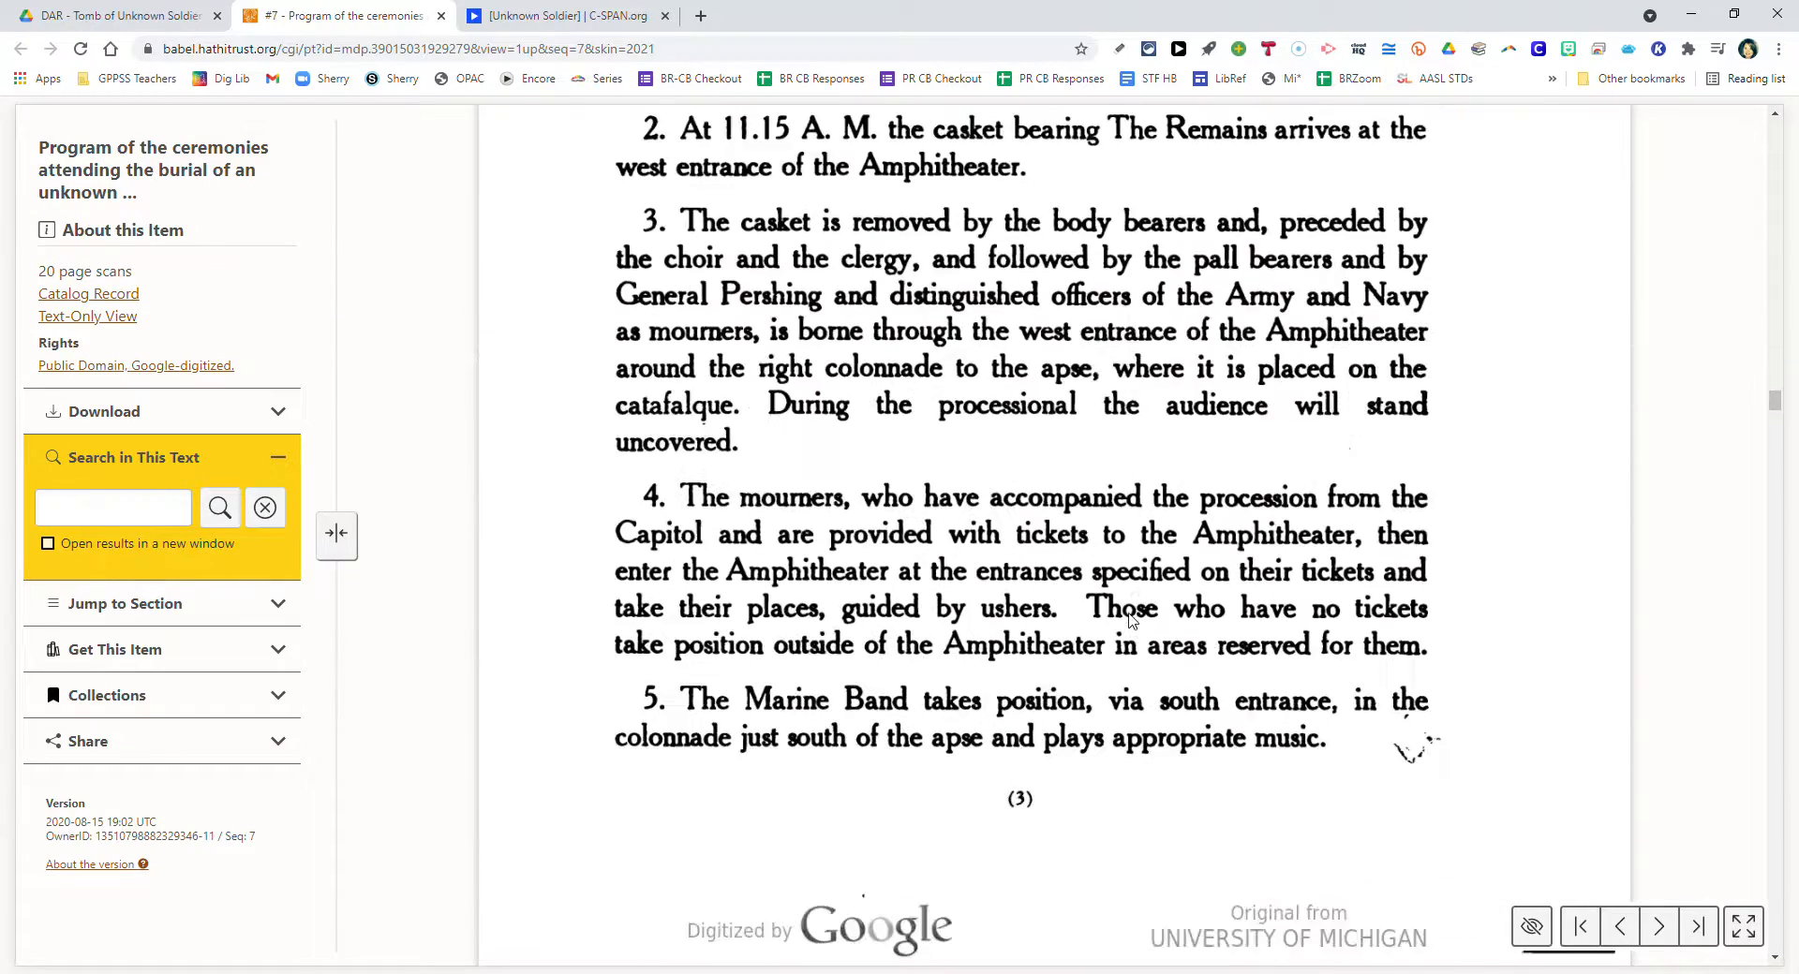
left_click(1657, 926)
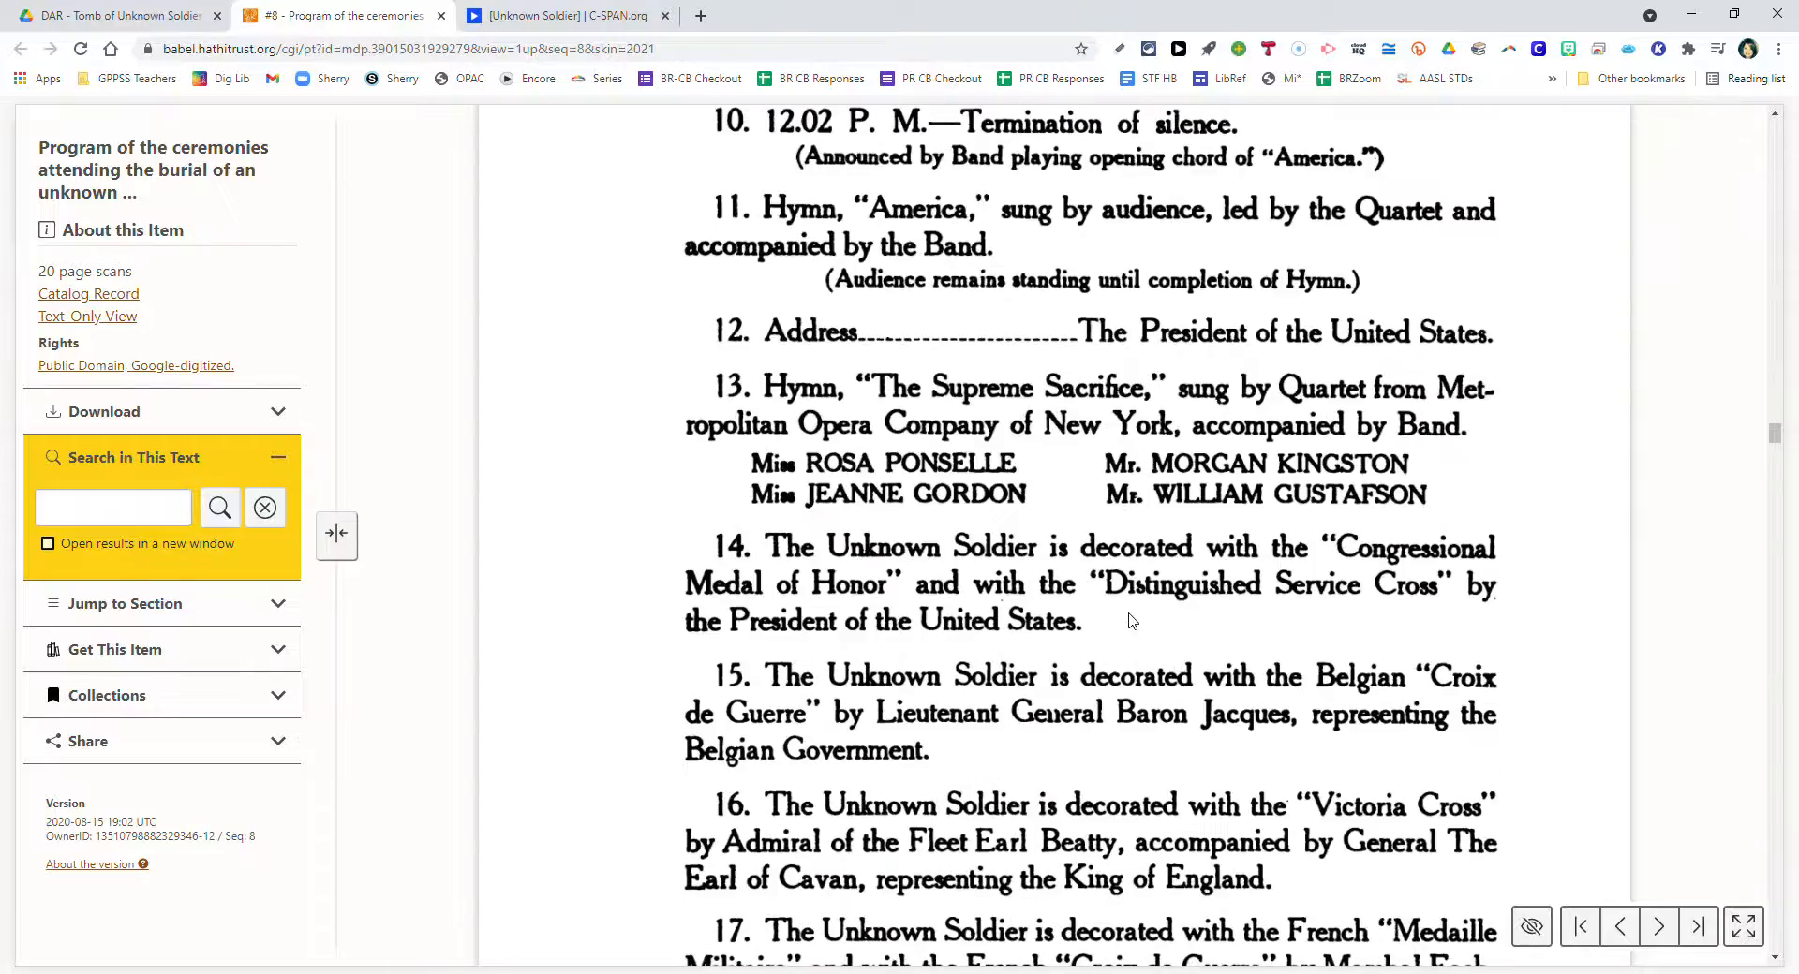
left_click(1657, 926)
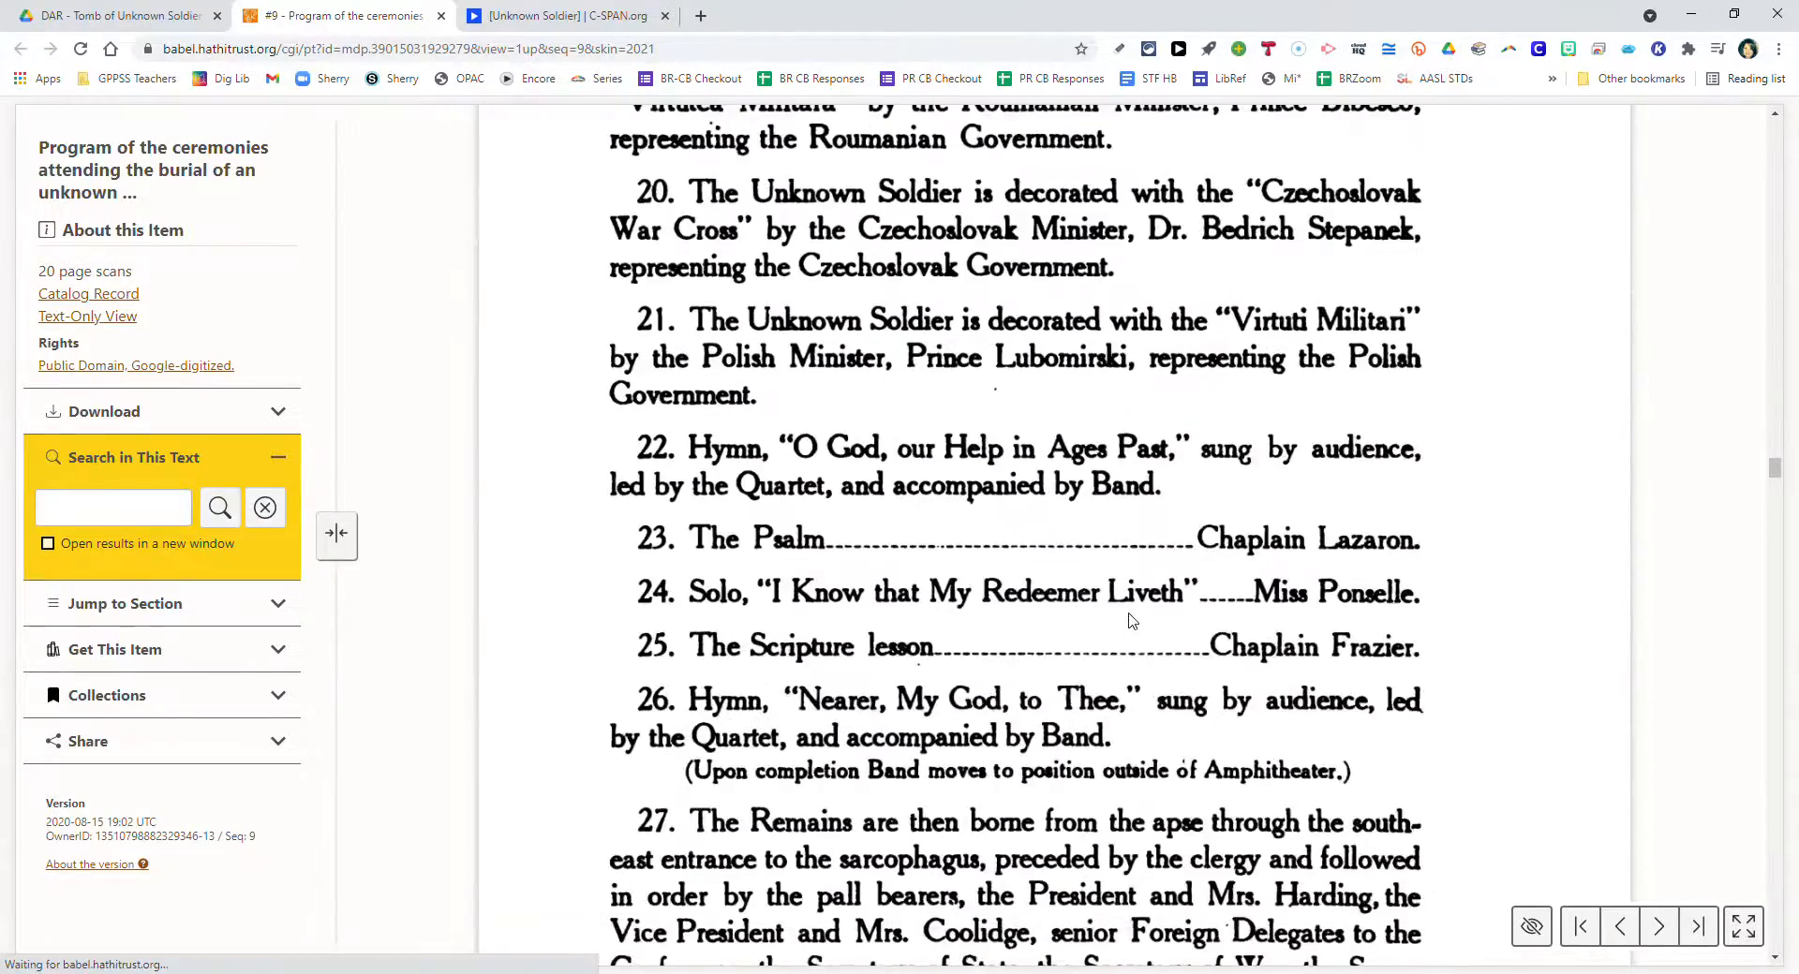
scroll("down", 3)
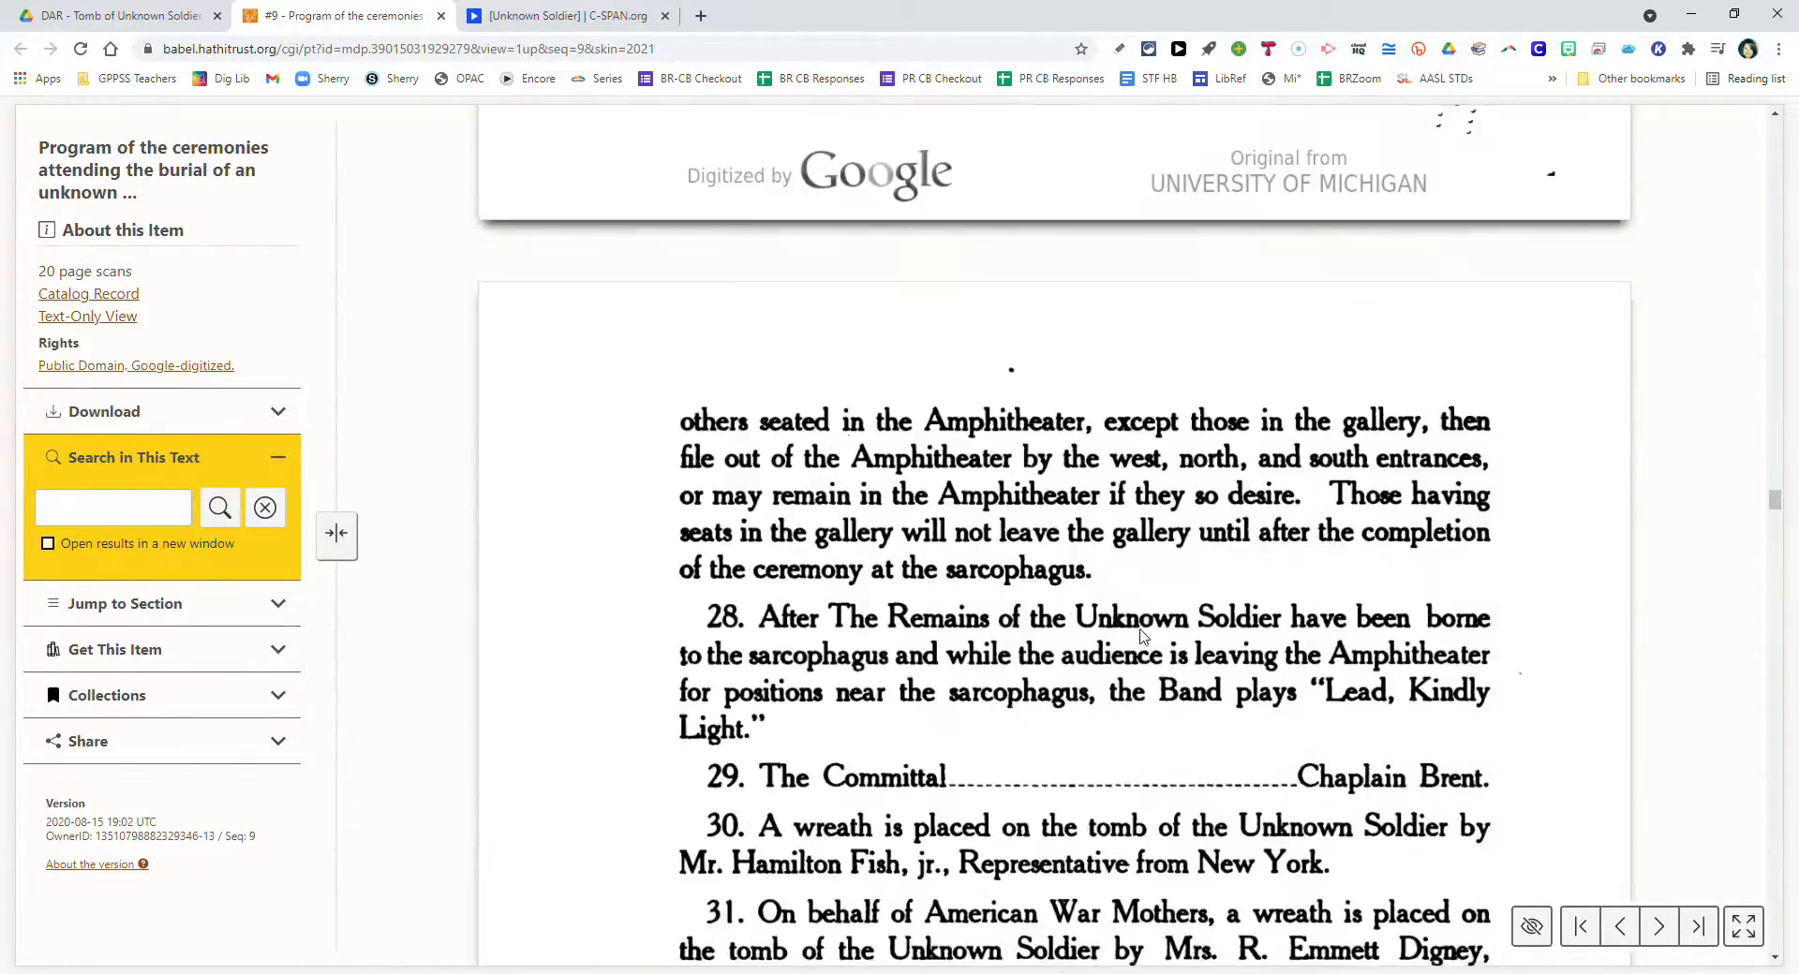
left_click(1657, 926)
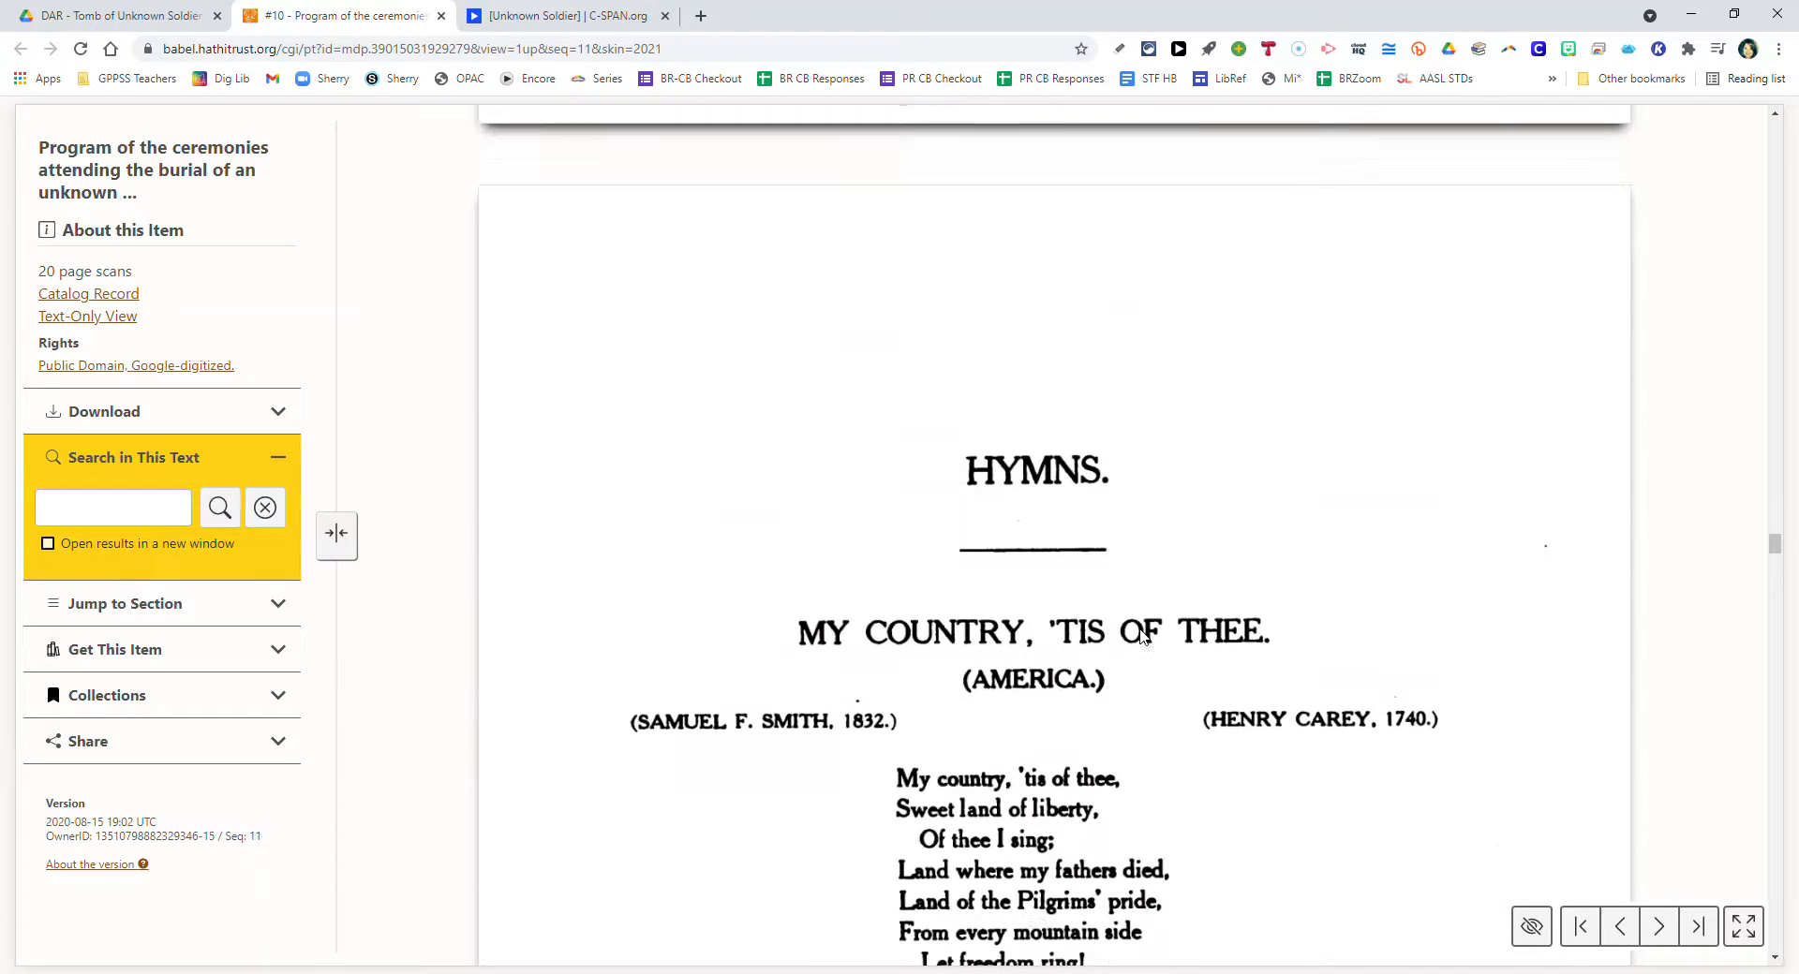
scroll("down", 3)
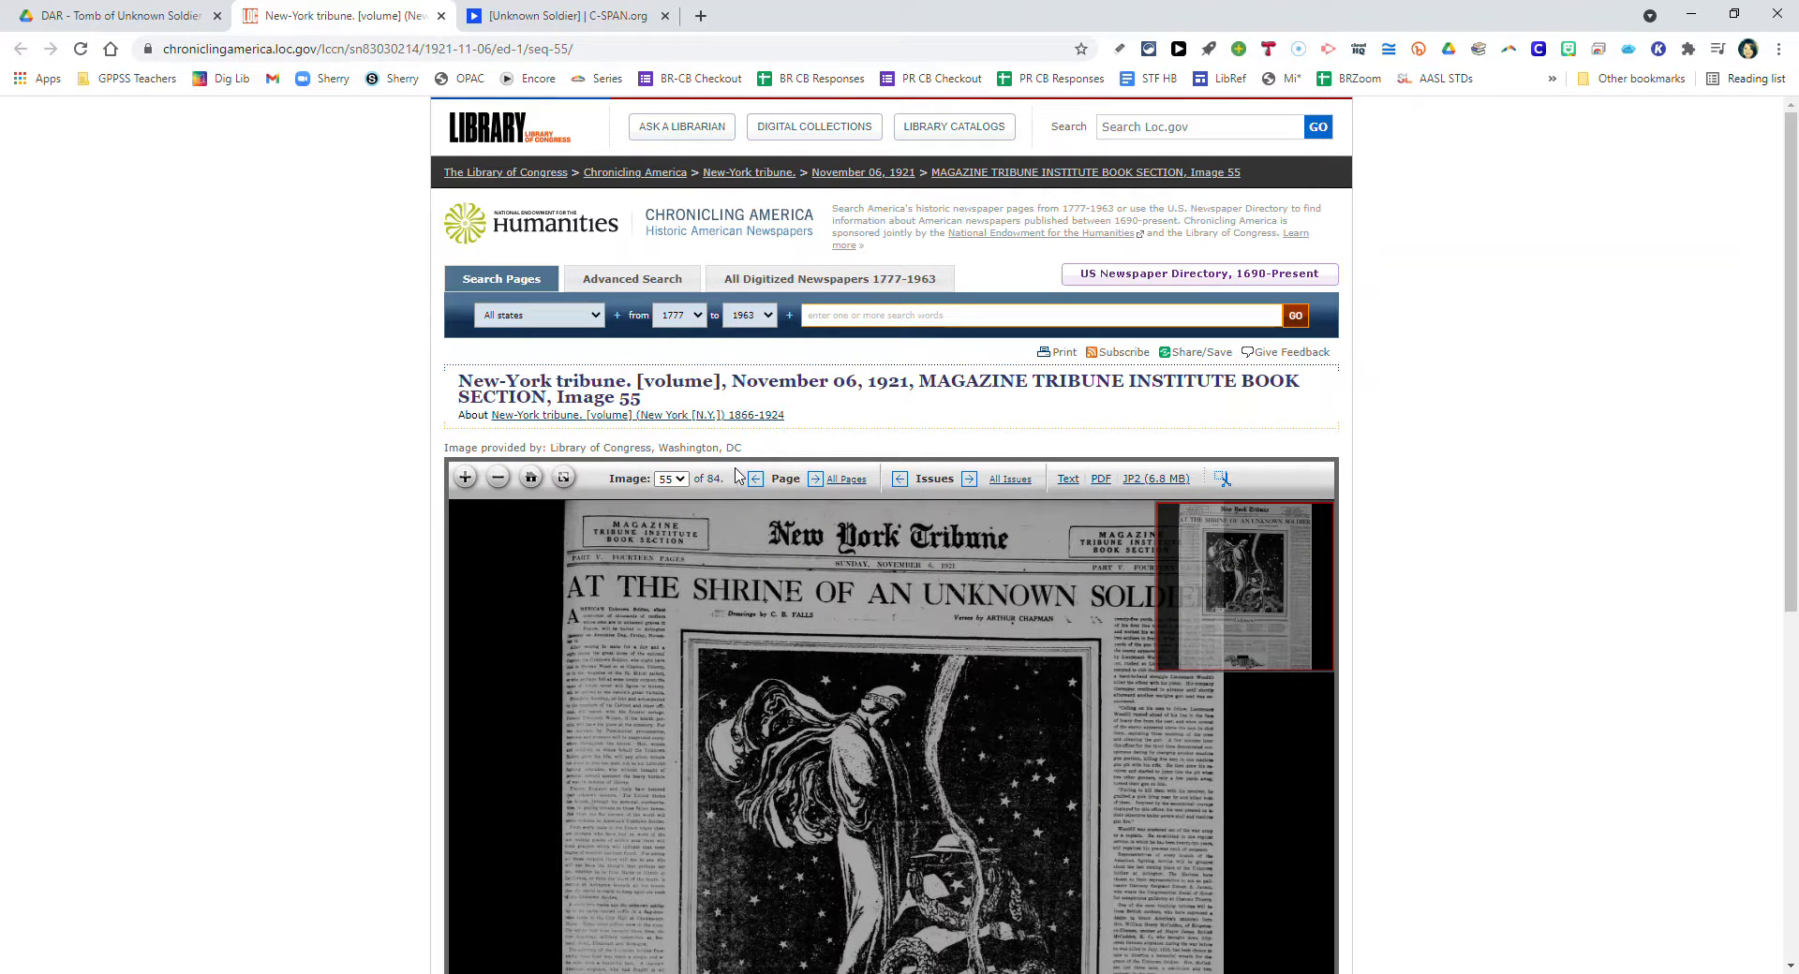
mouse_move(762, 468)
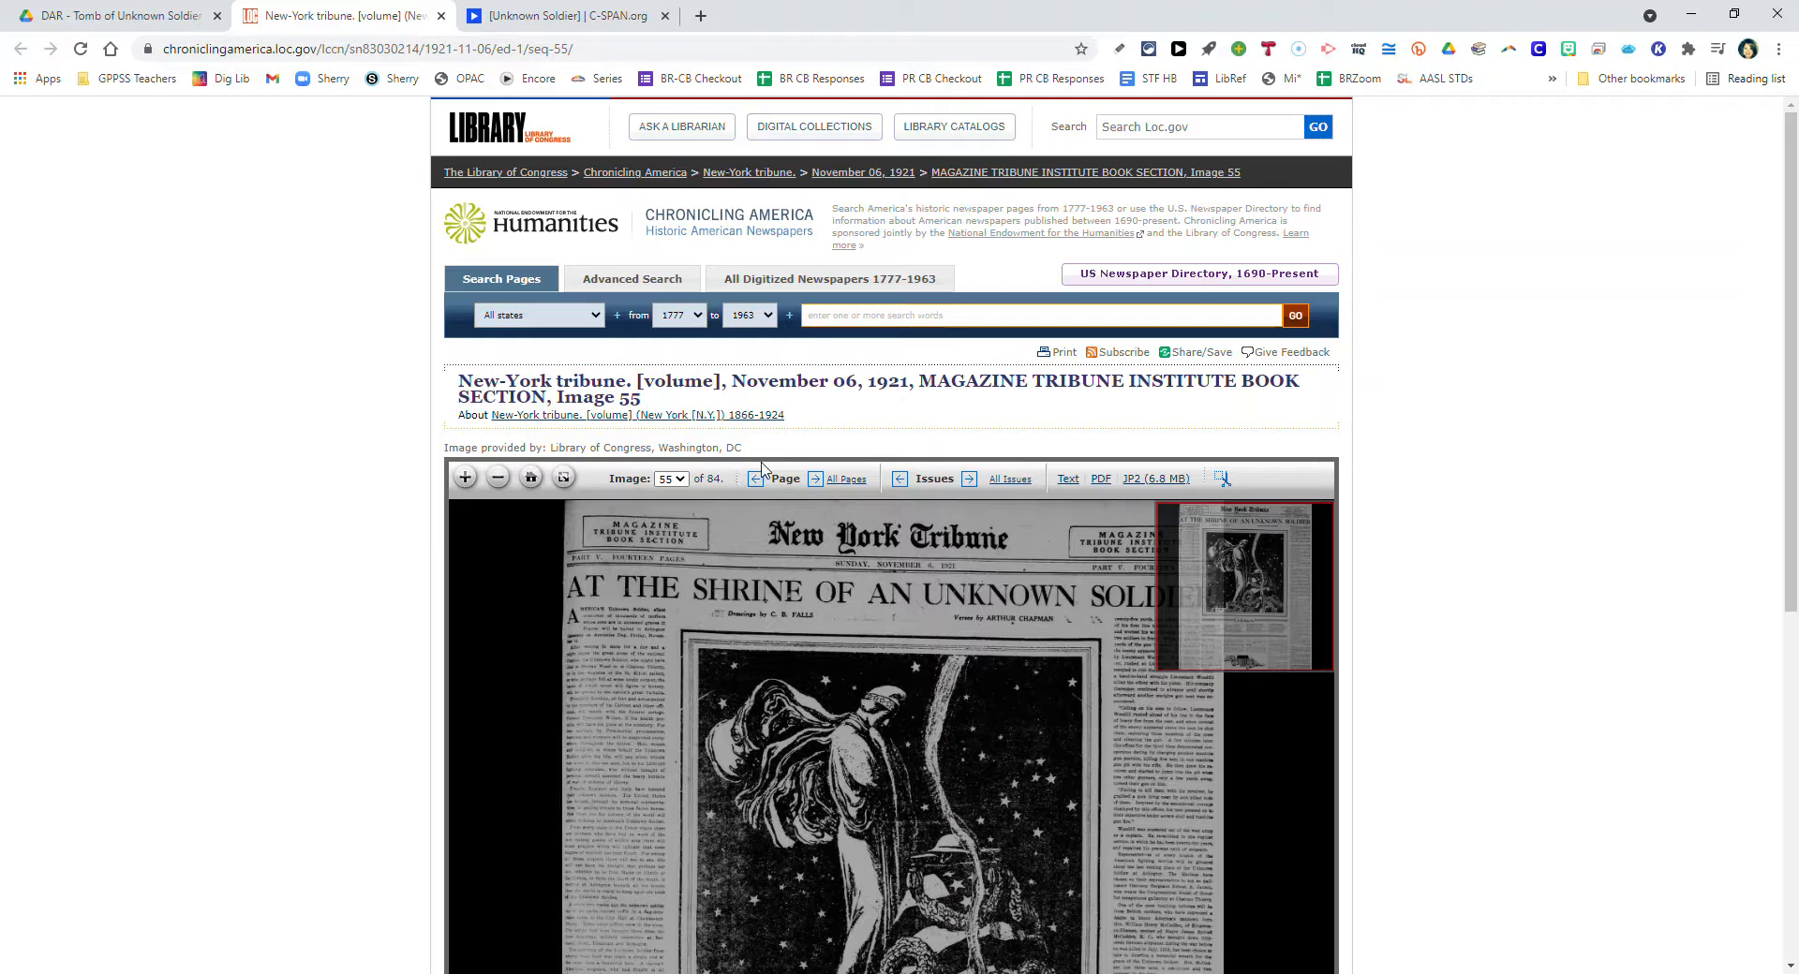
mouse_move(768, 507)
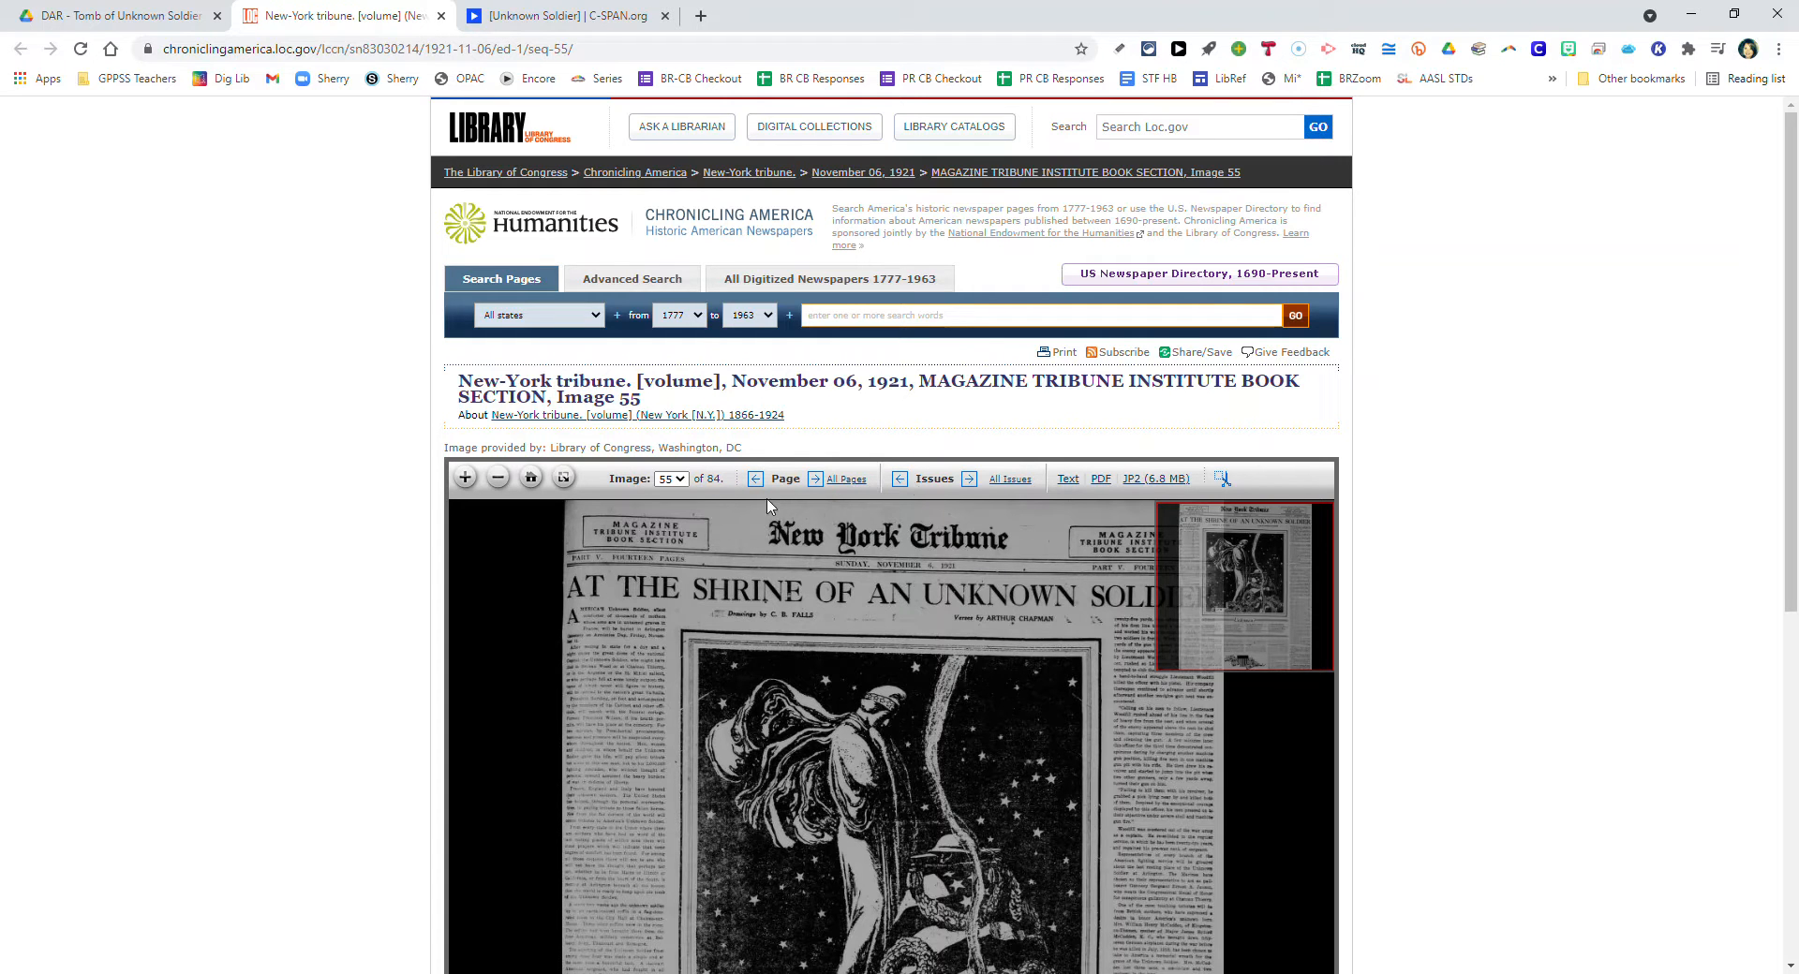
mouse_move(843, 580)
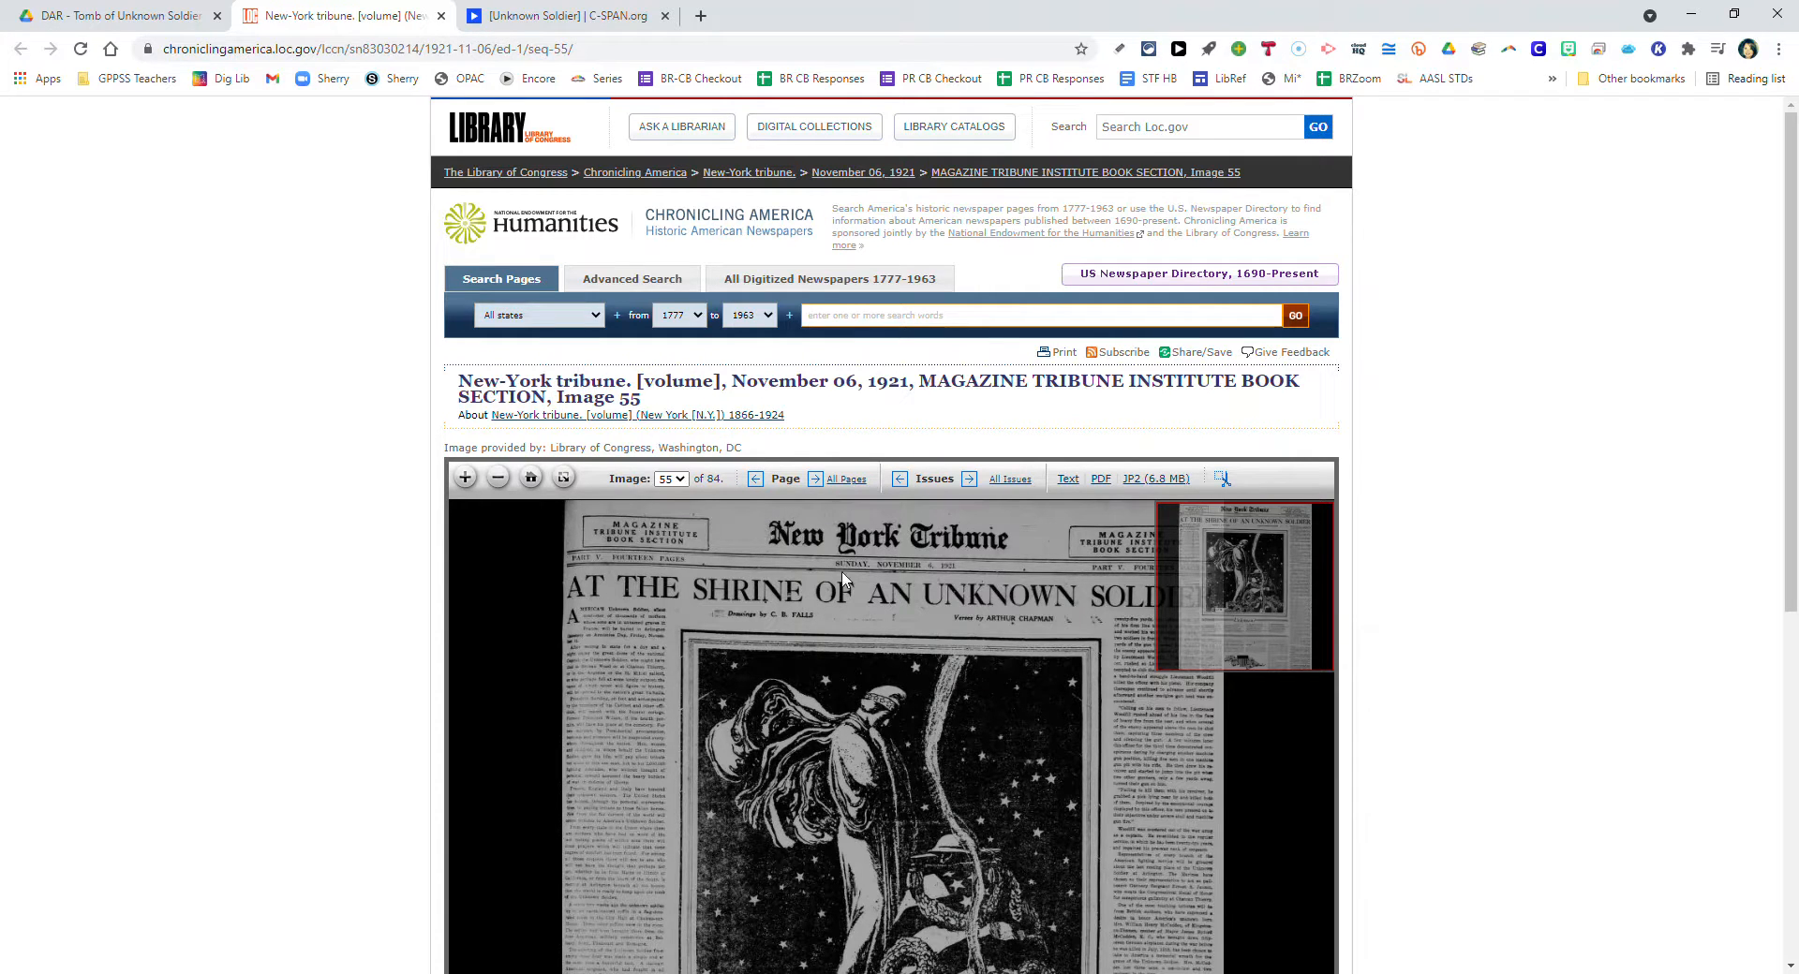
mouse_move(844, 562)
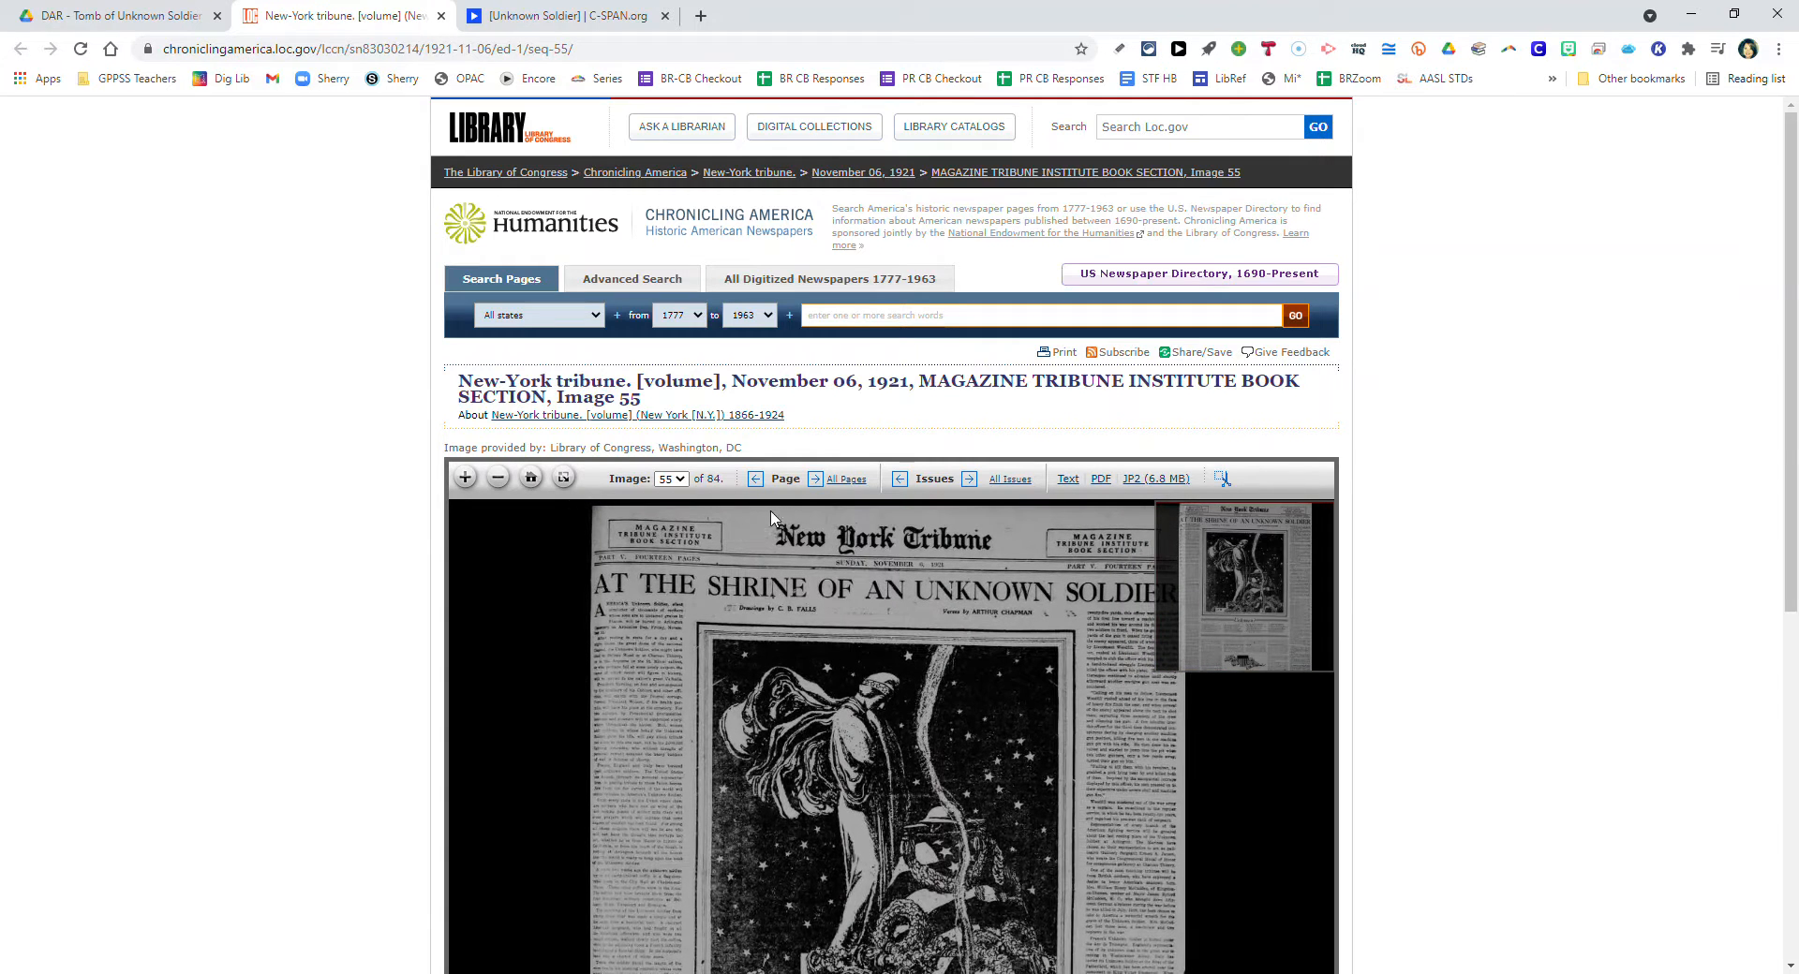
mouse_move(722, 528)
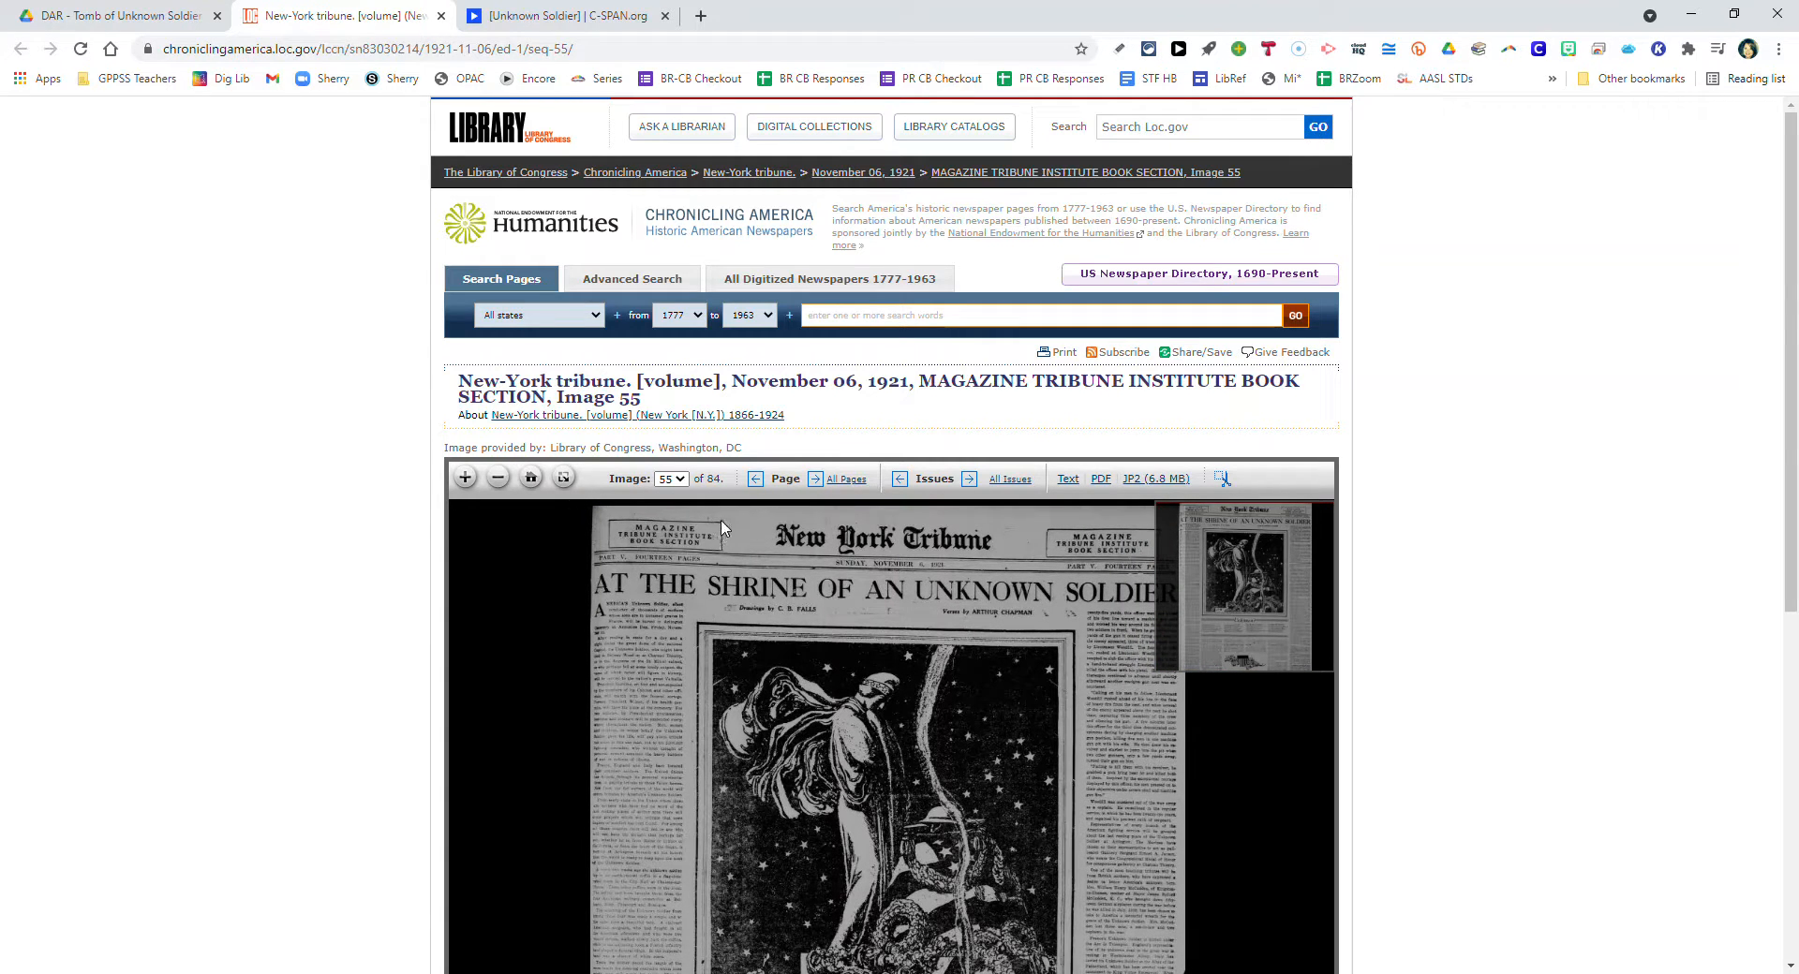
mouse_move(743, 597)
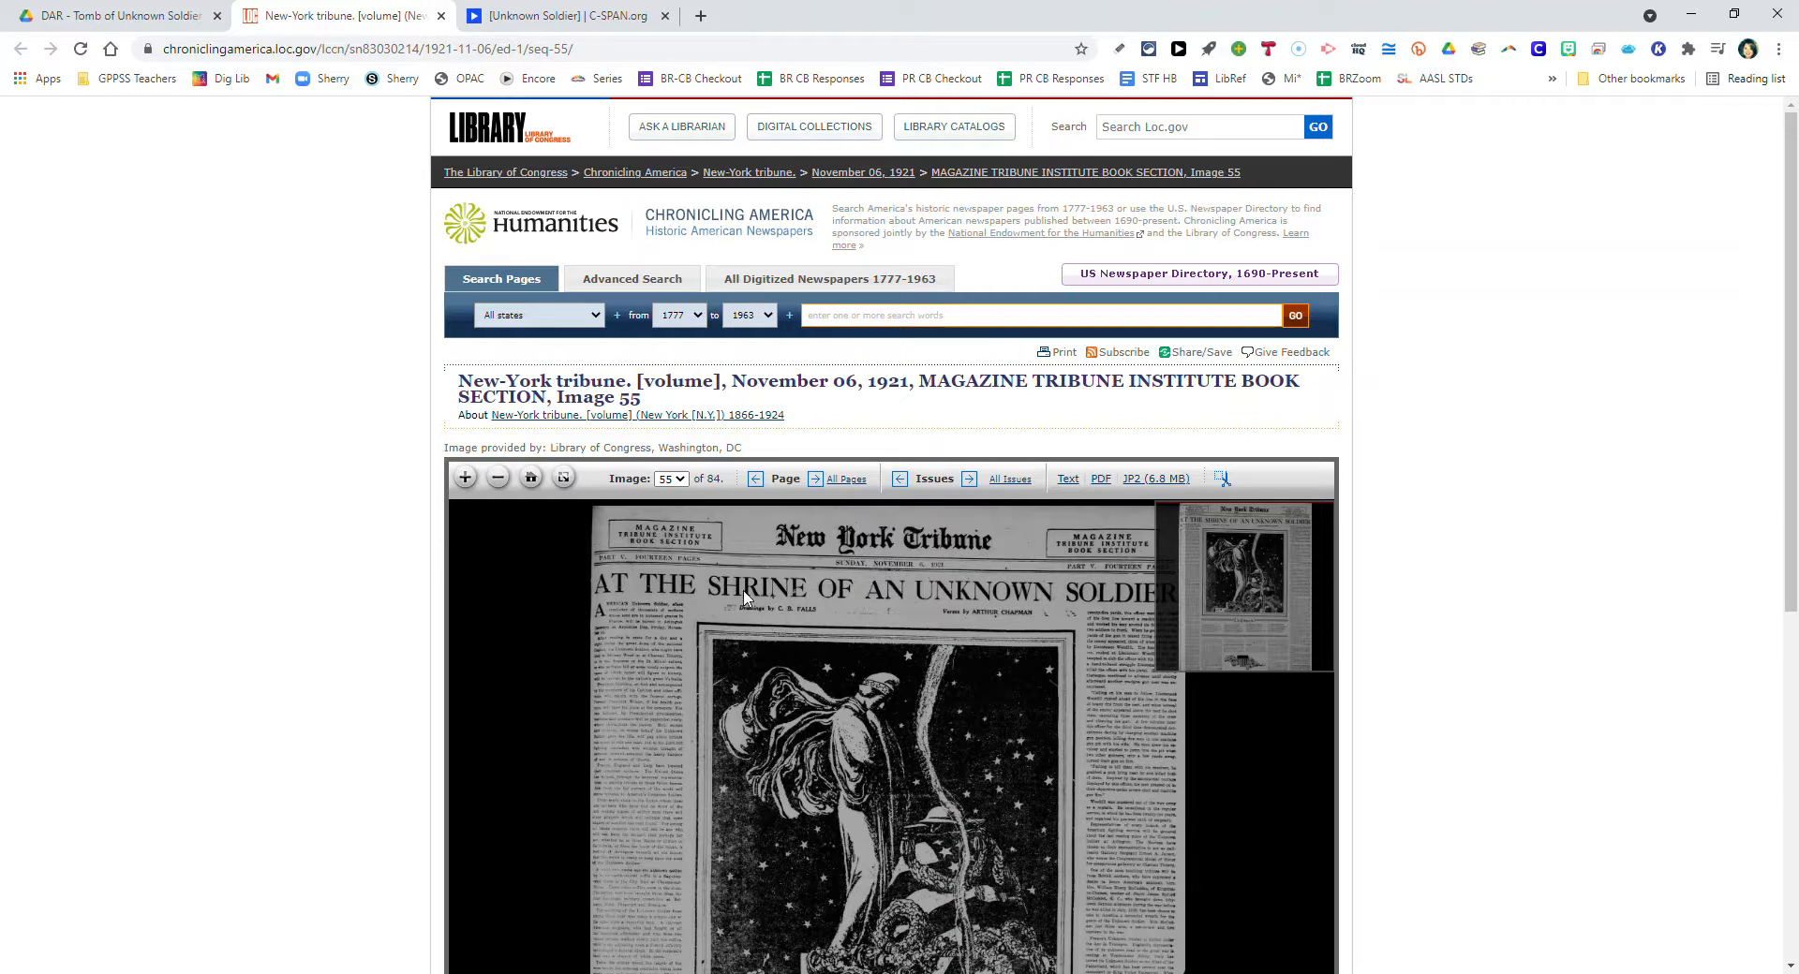
mouse_move(637, 629)
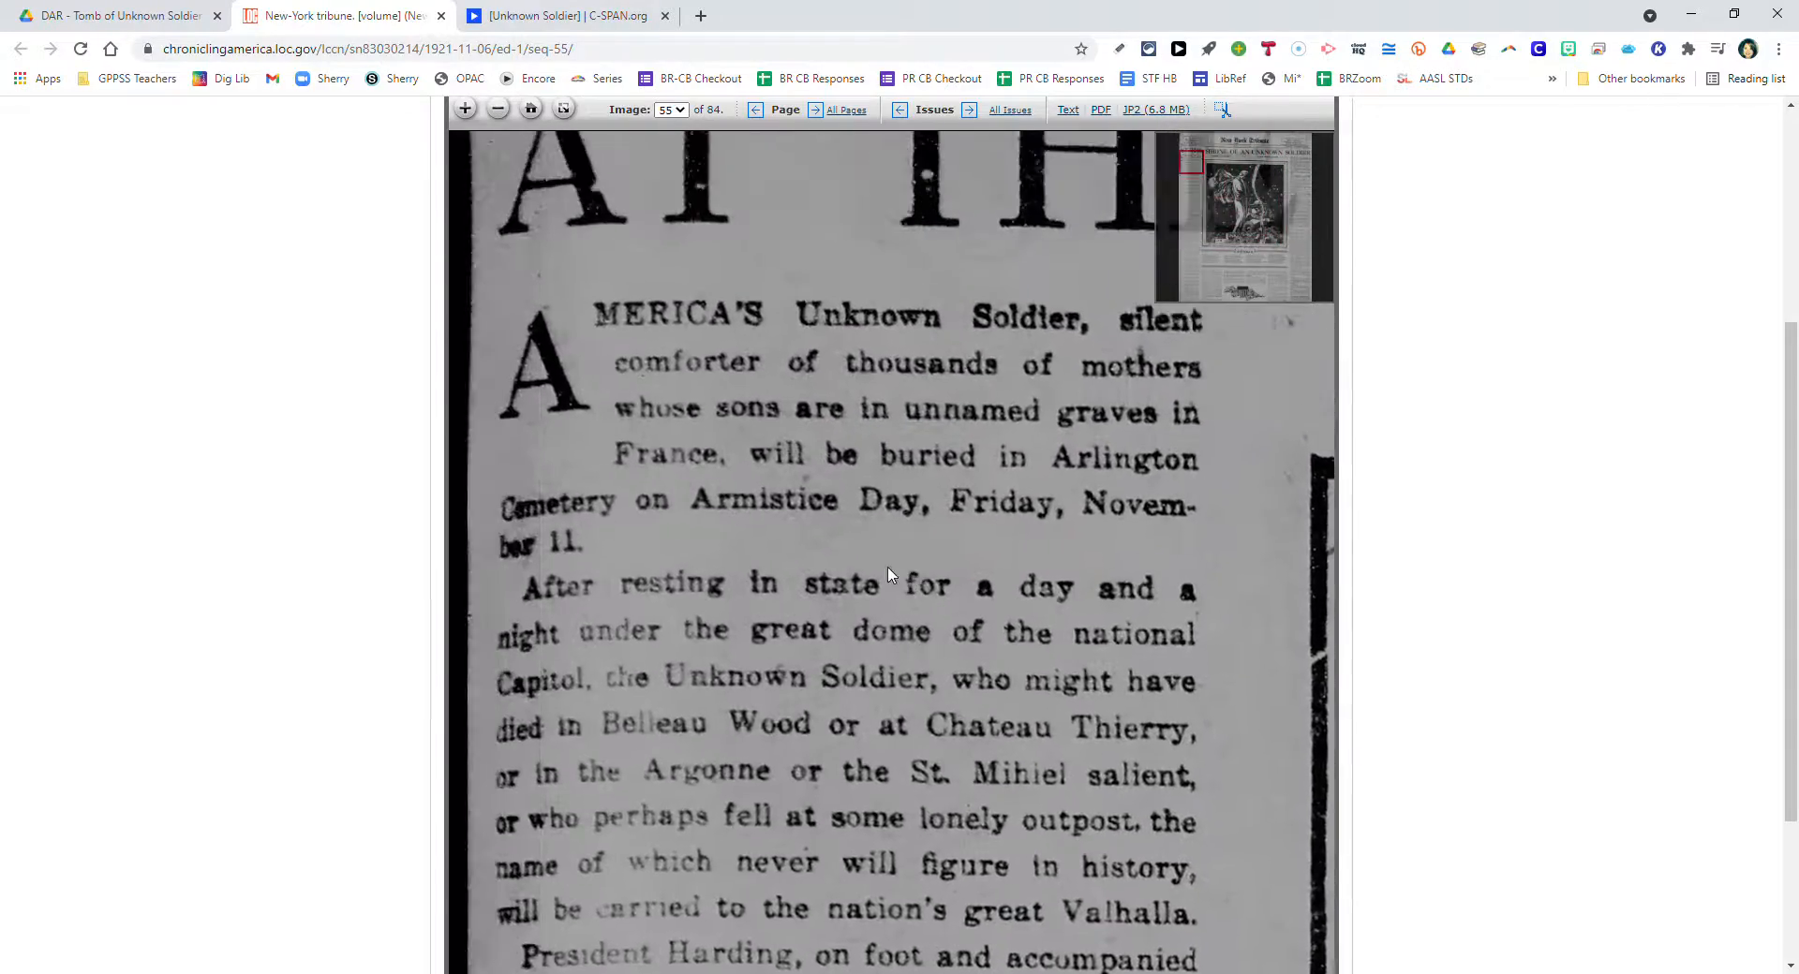
Zoom into the New-York Tribune 'At the Shrine of an Unknown Soldier' opening and read it.
left_click(465, 109)
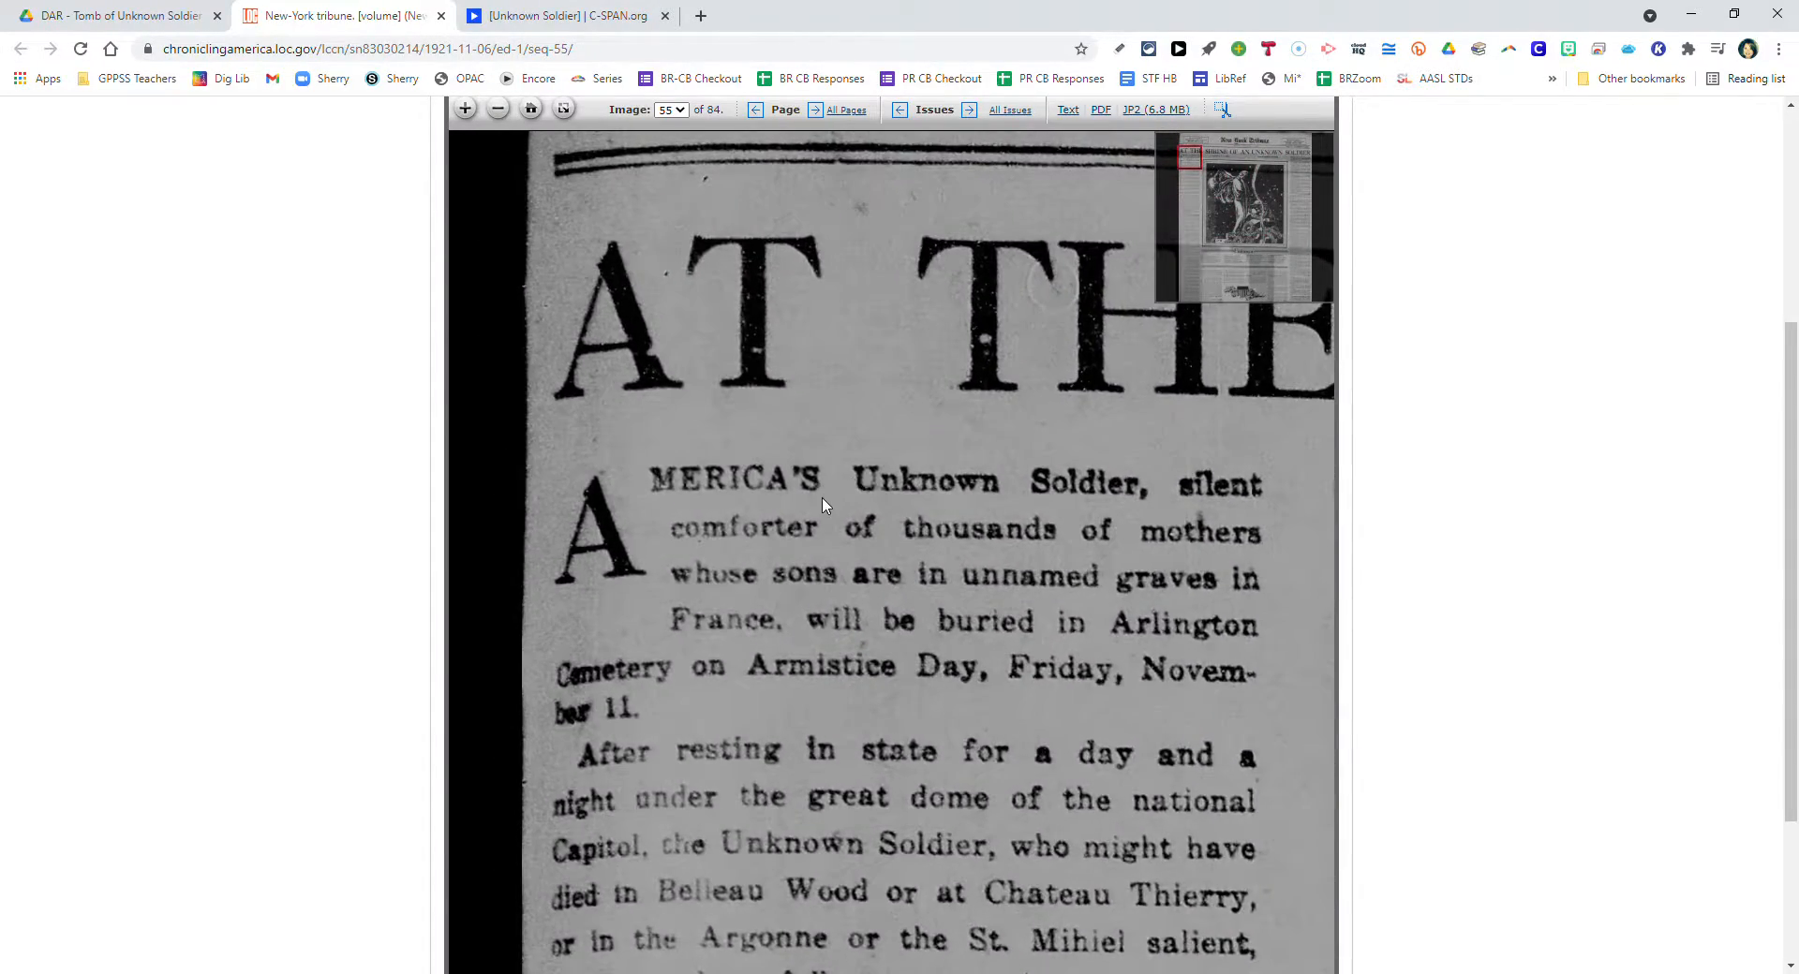
scroll("down", 3)
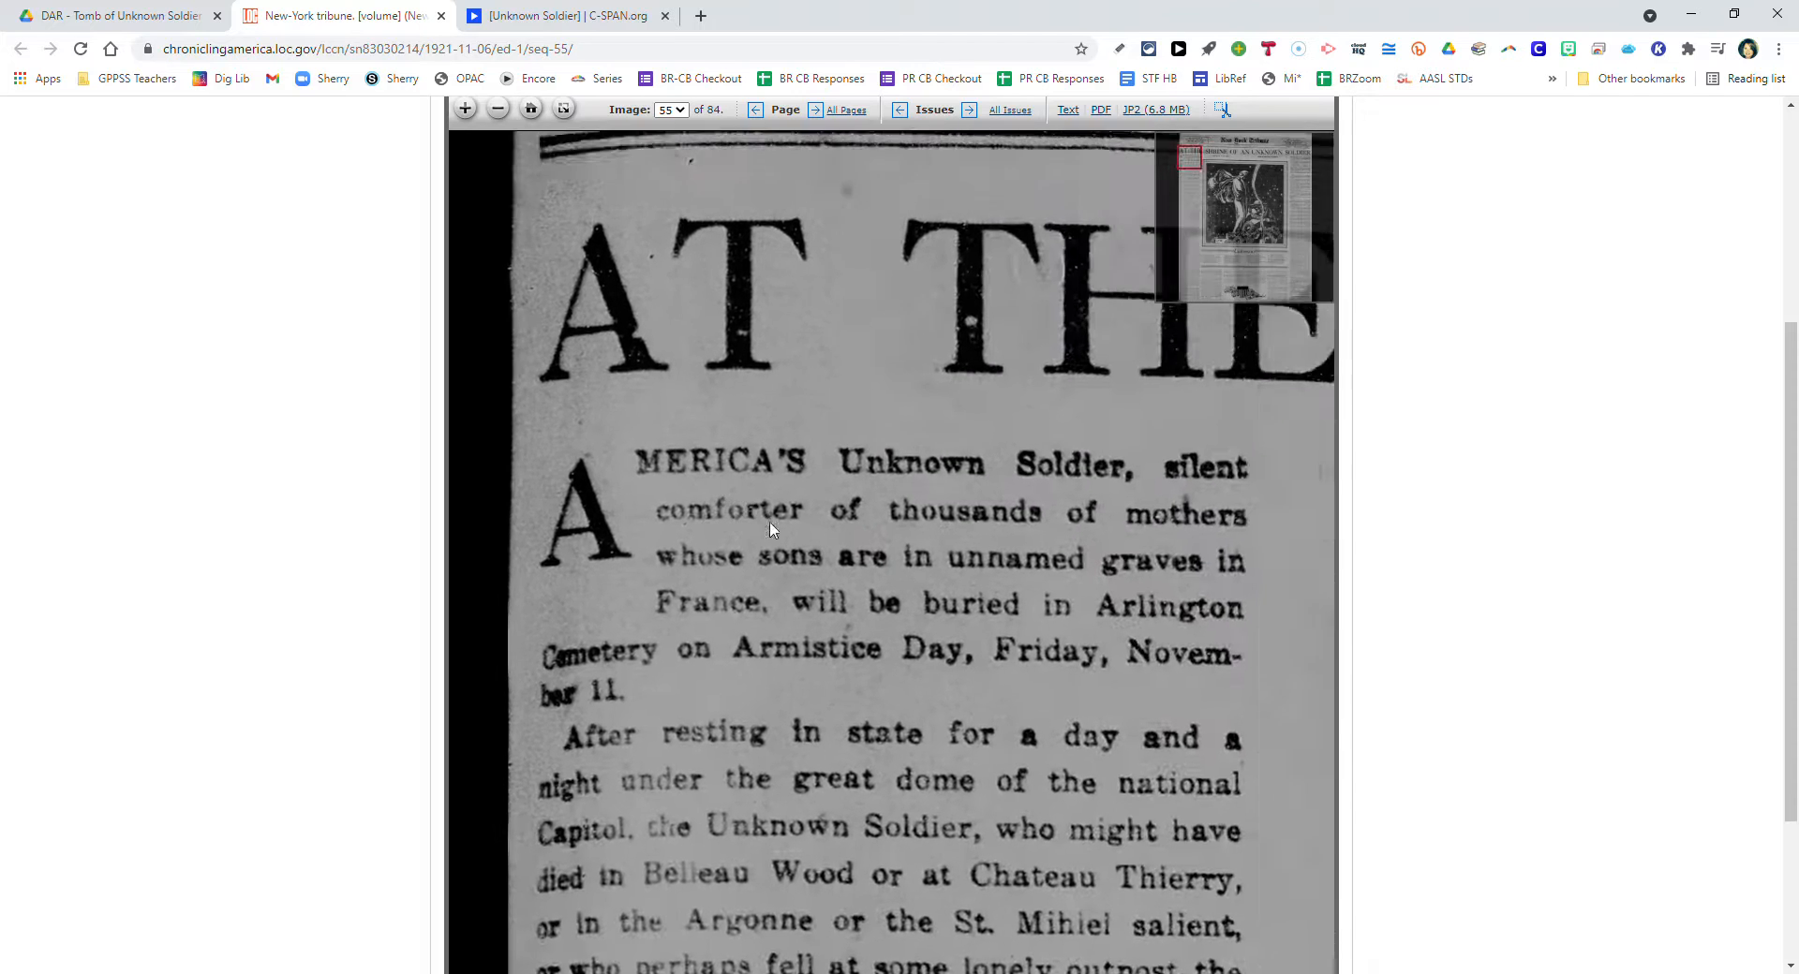
scroll("up", 3)
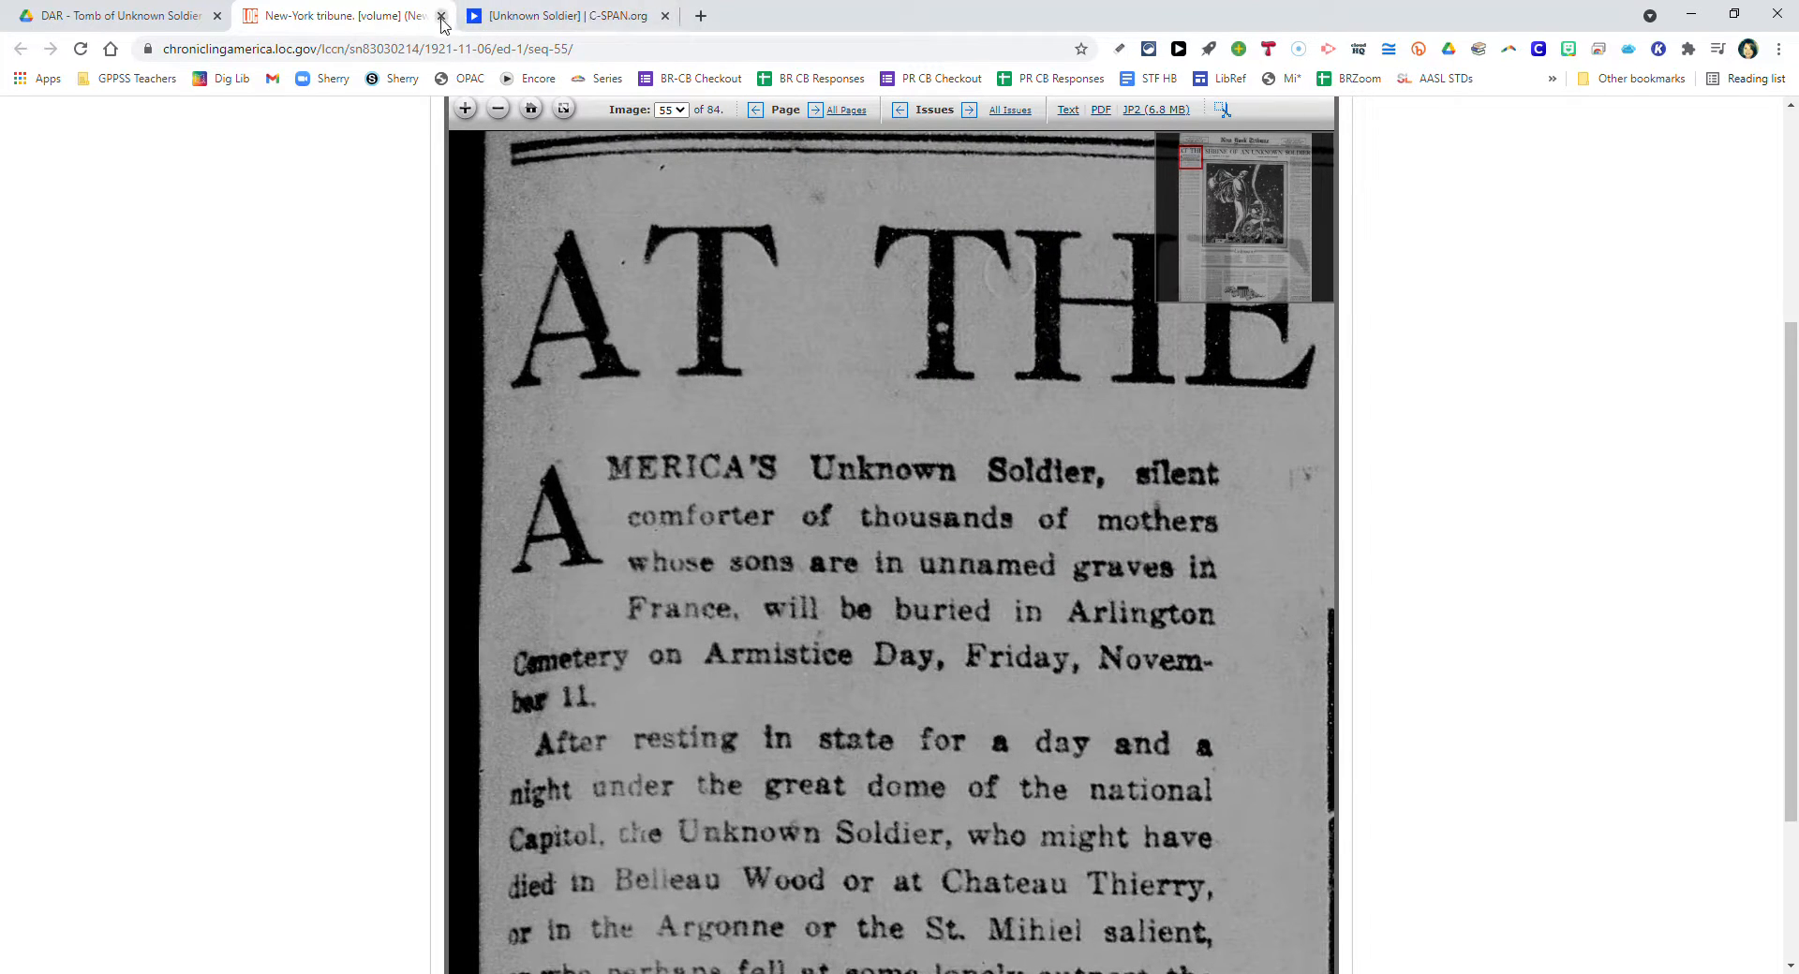
Close the newspaper tab and browse the Experiencing War: World War I Remembered page.
left_click(441, 15)
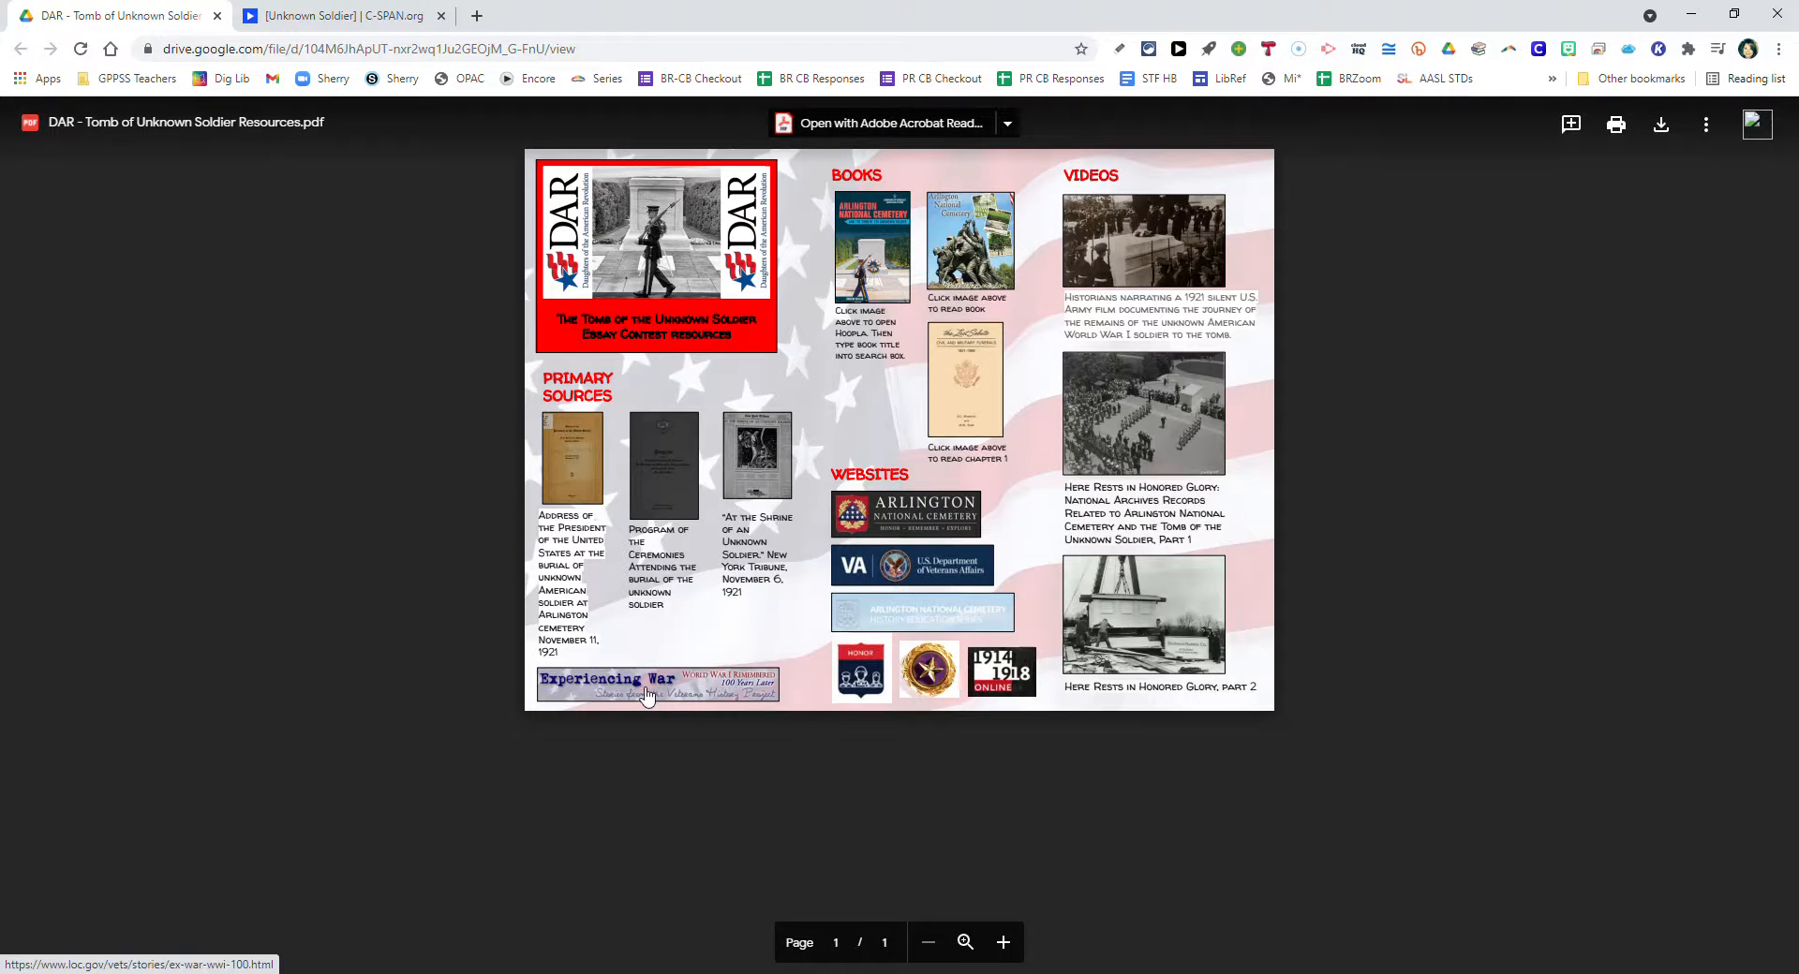
left_click(655, 679)
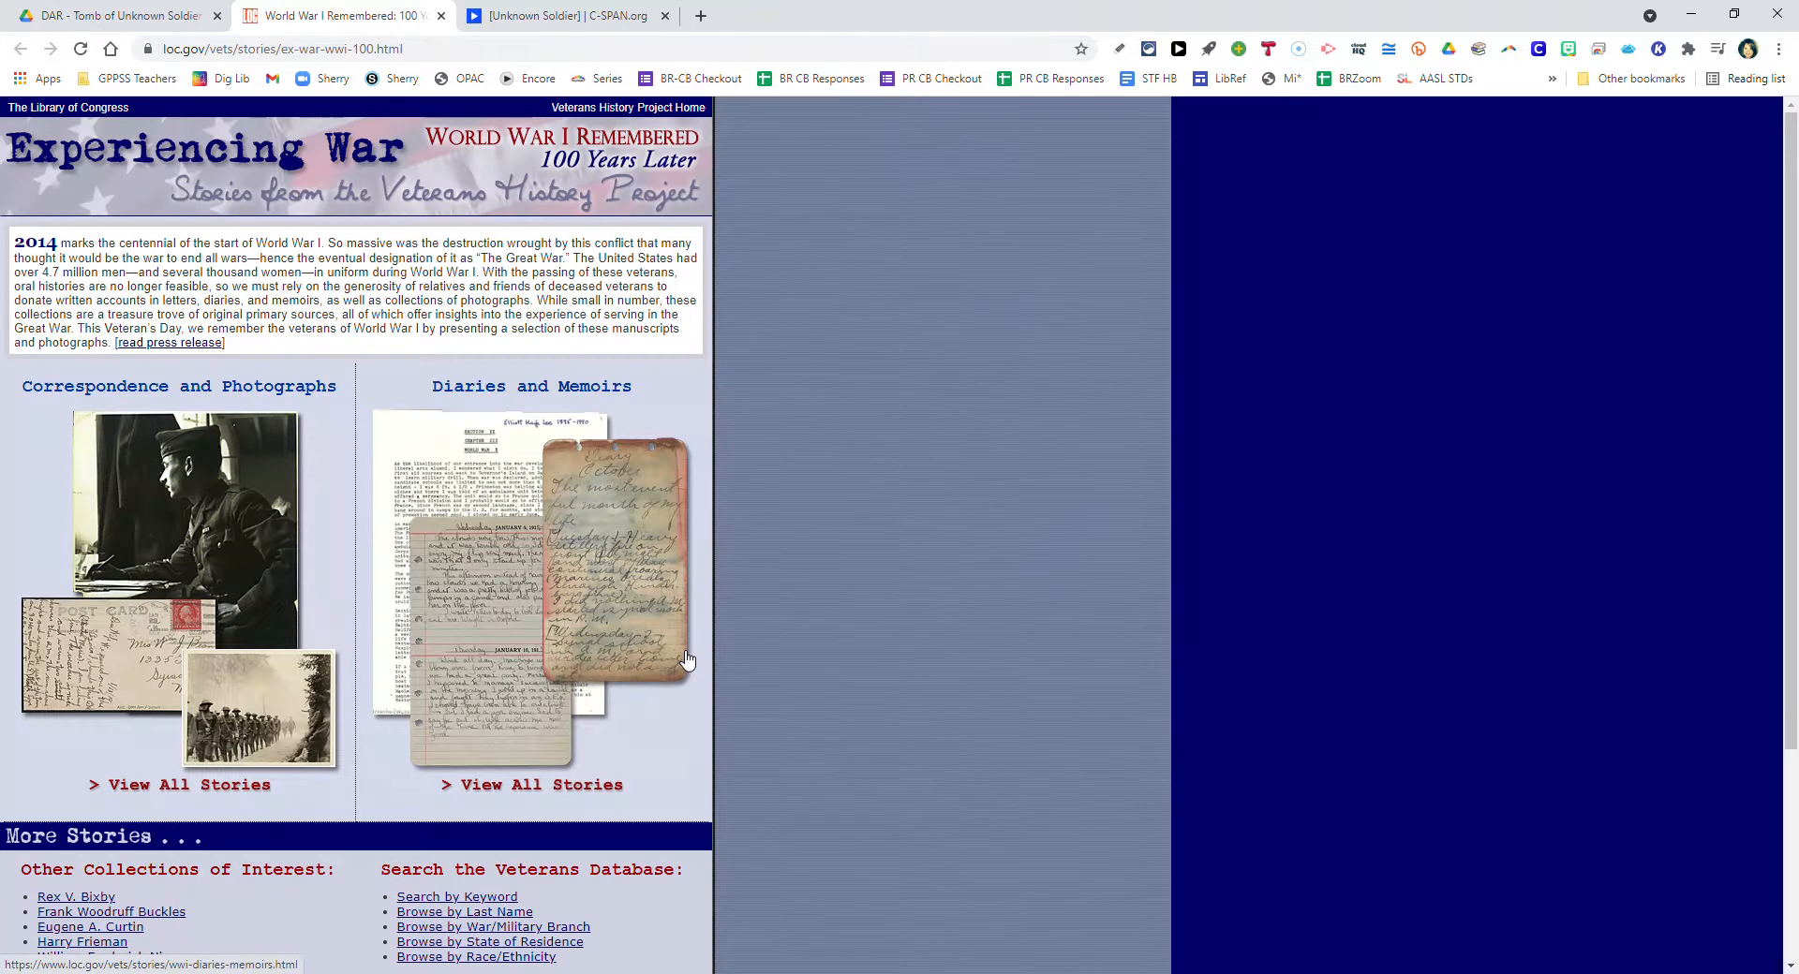
scroll("down", 3)
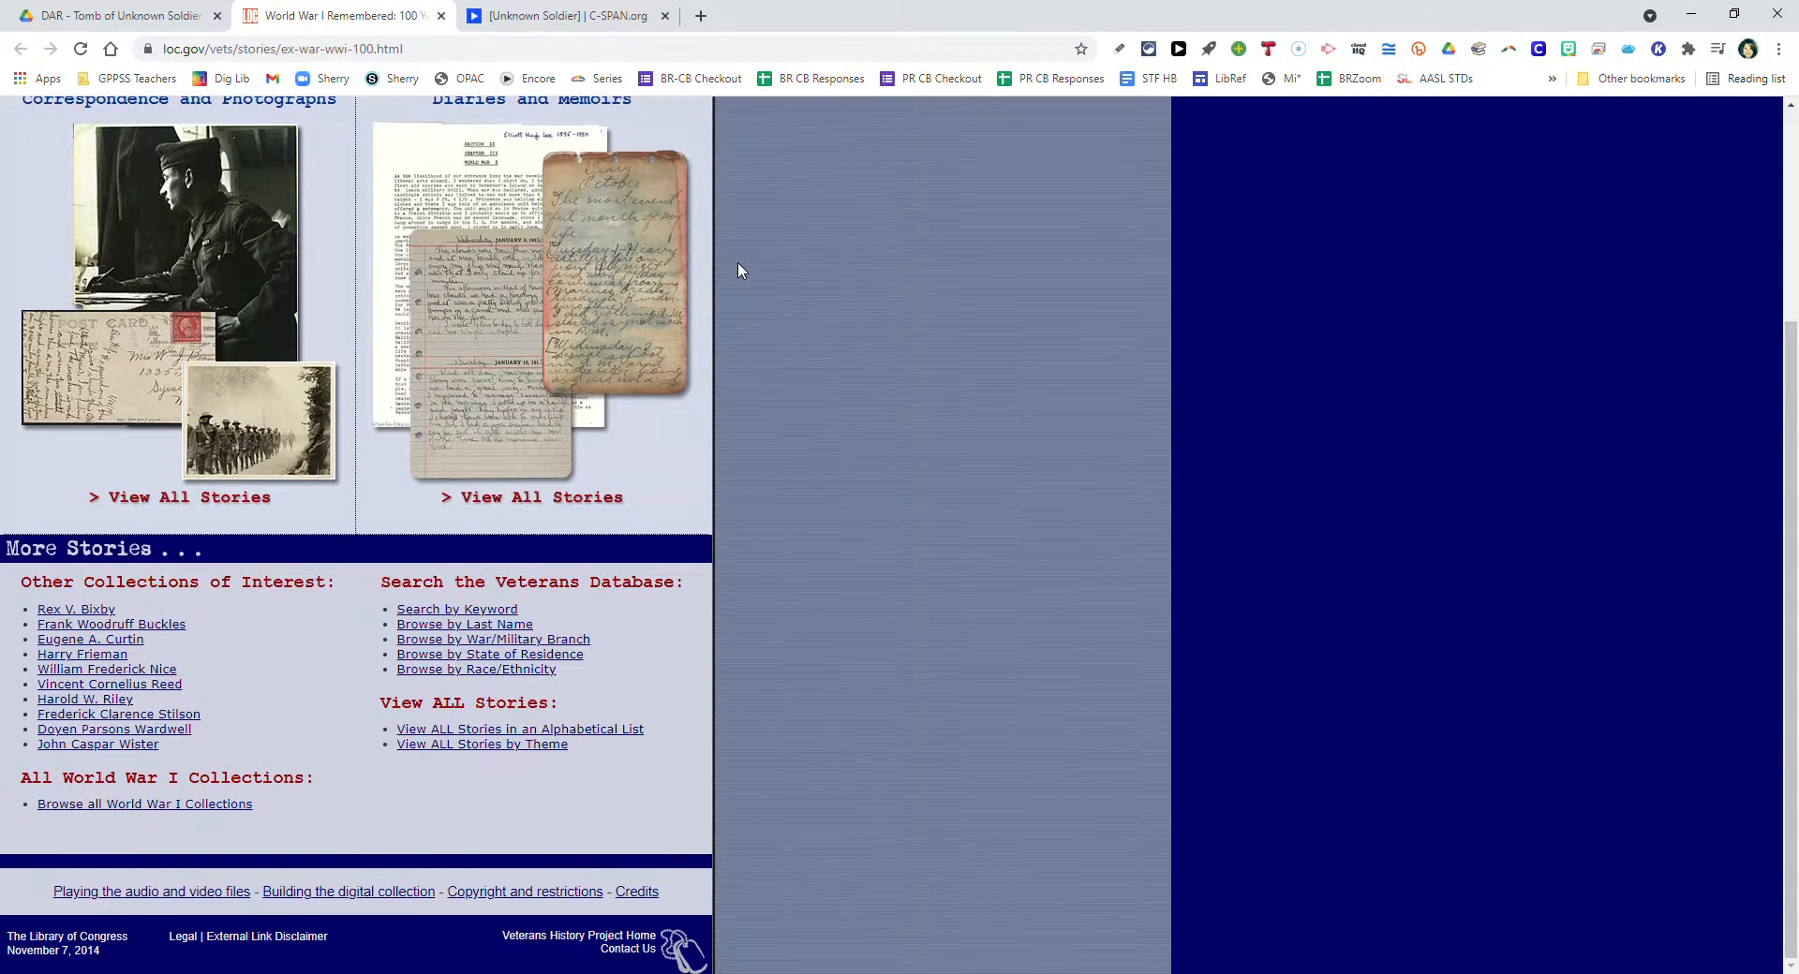
scroll("up", 3)
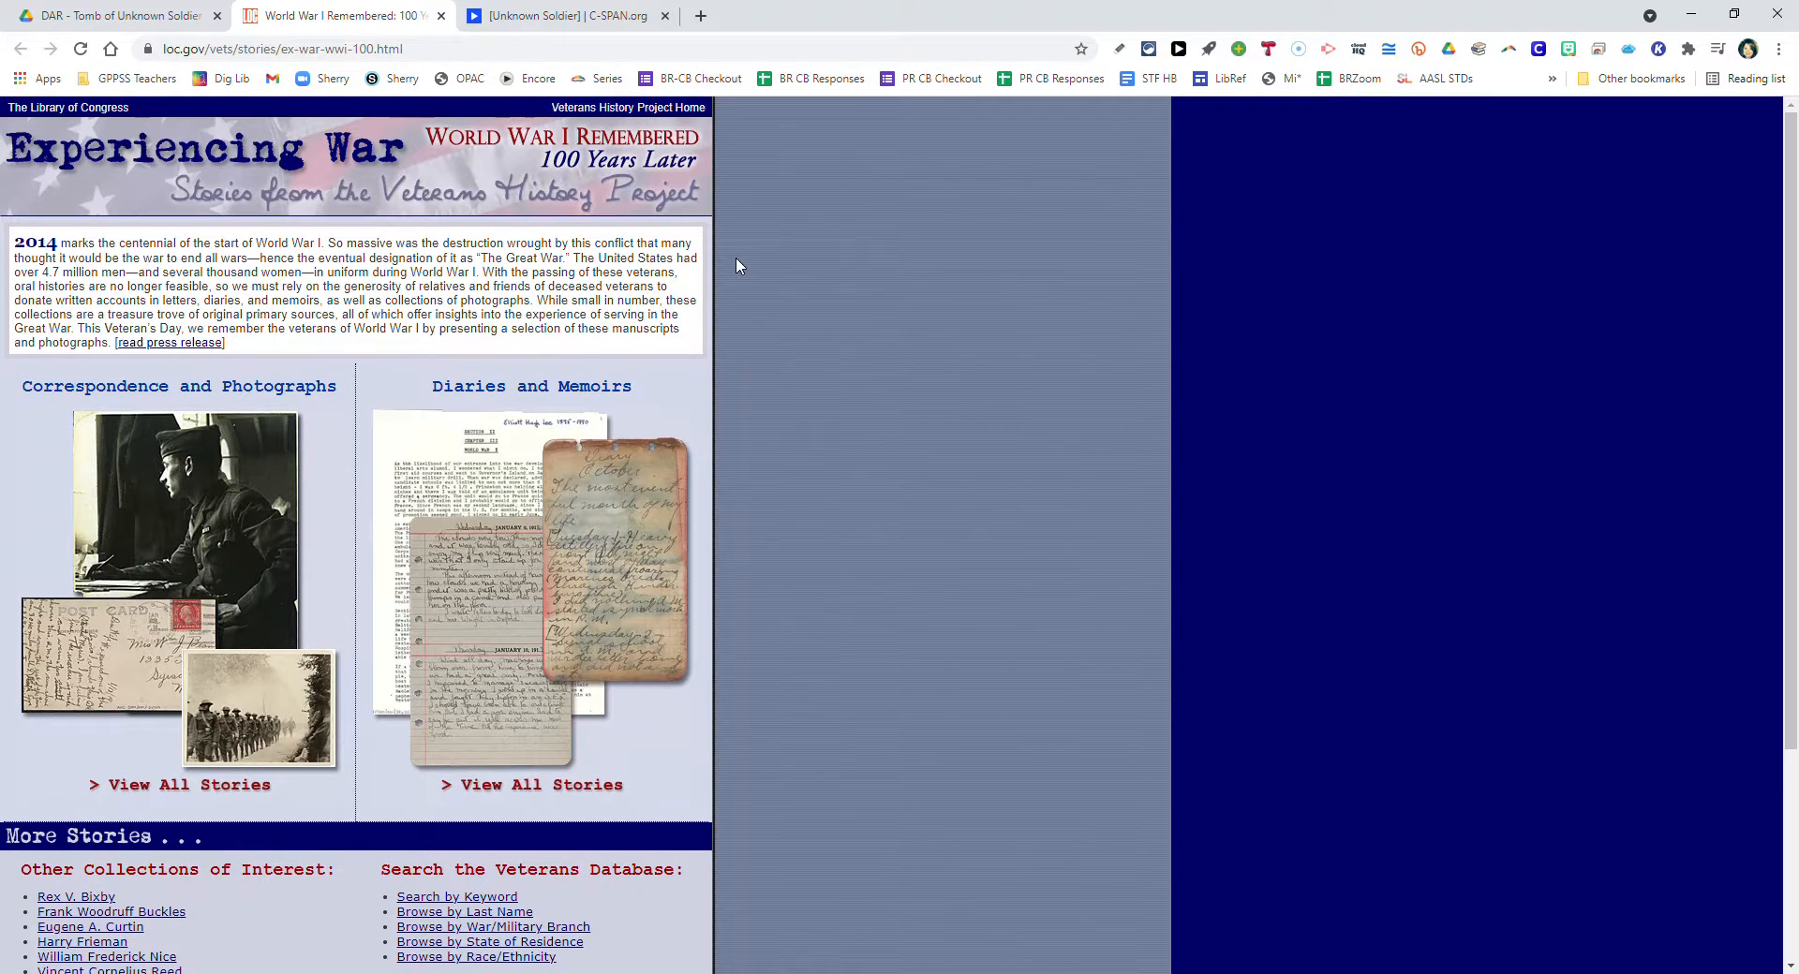
mouse_move(441, 19)
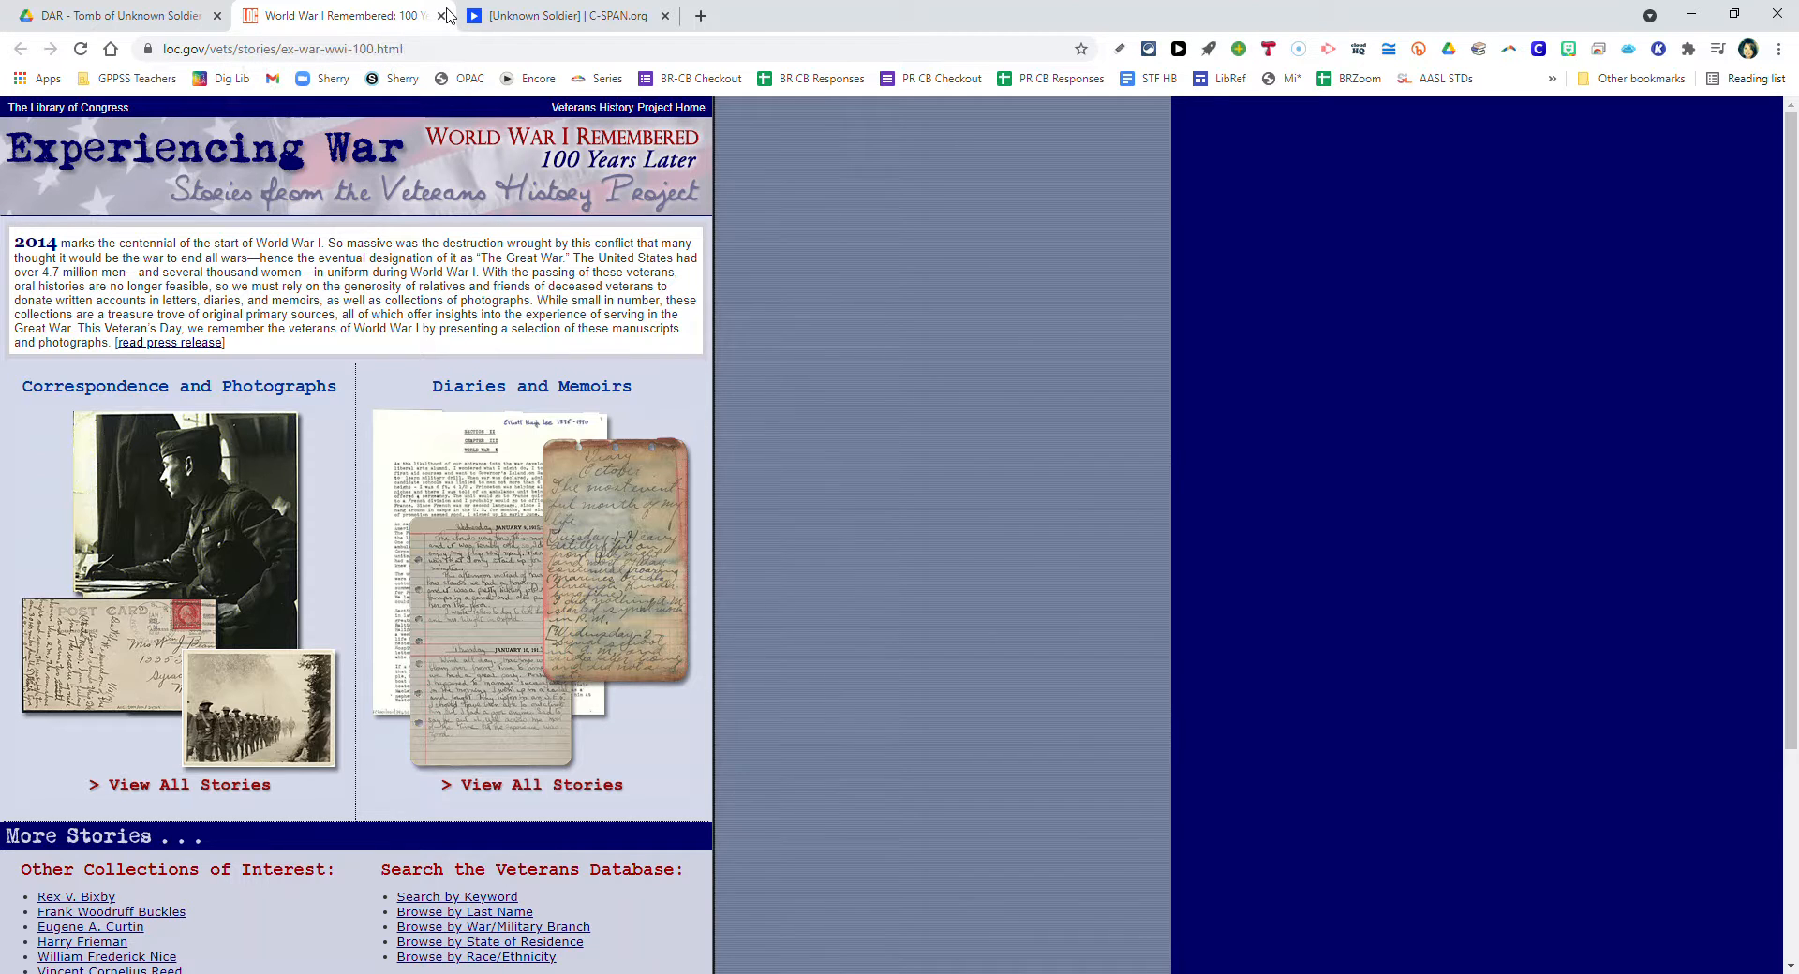
mouse_move(367, 7)
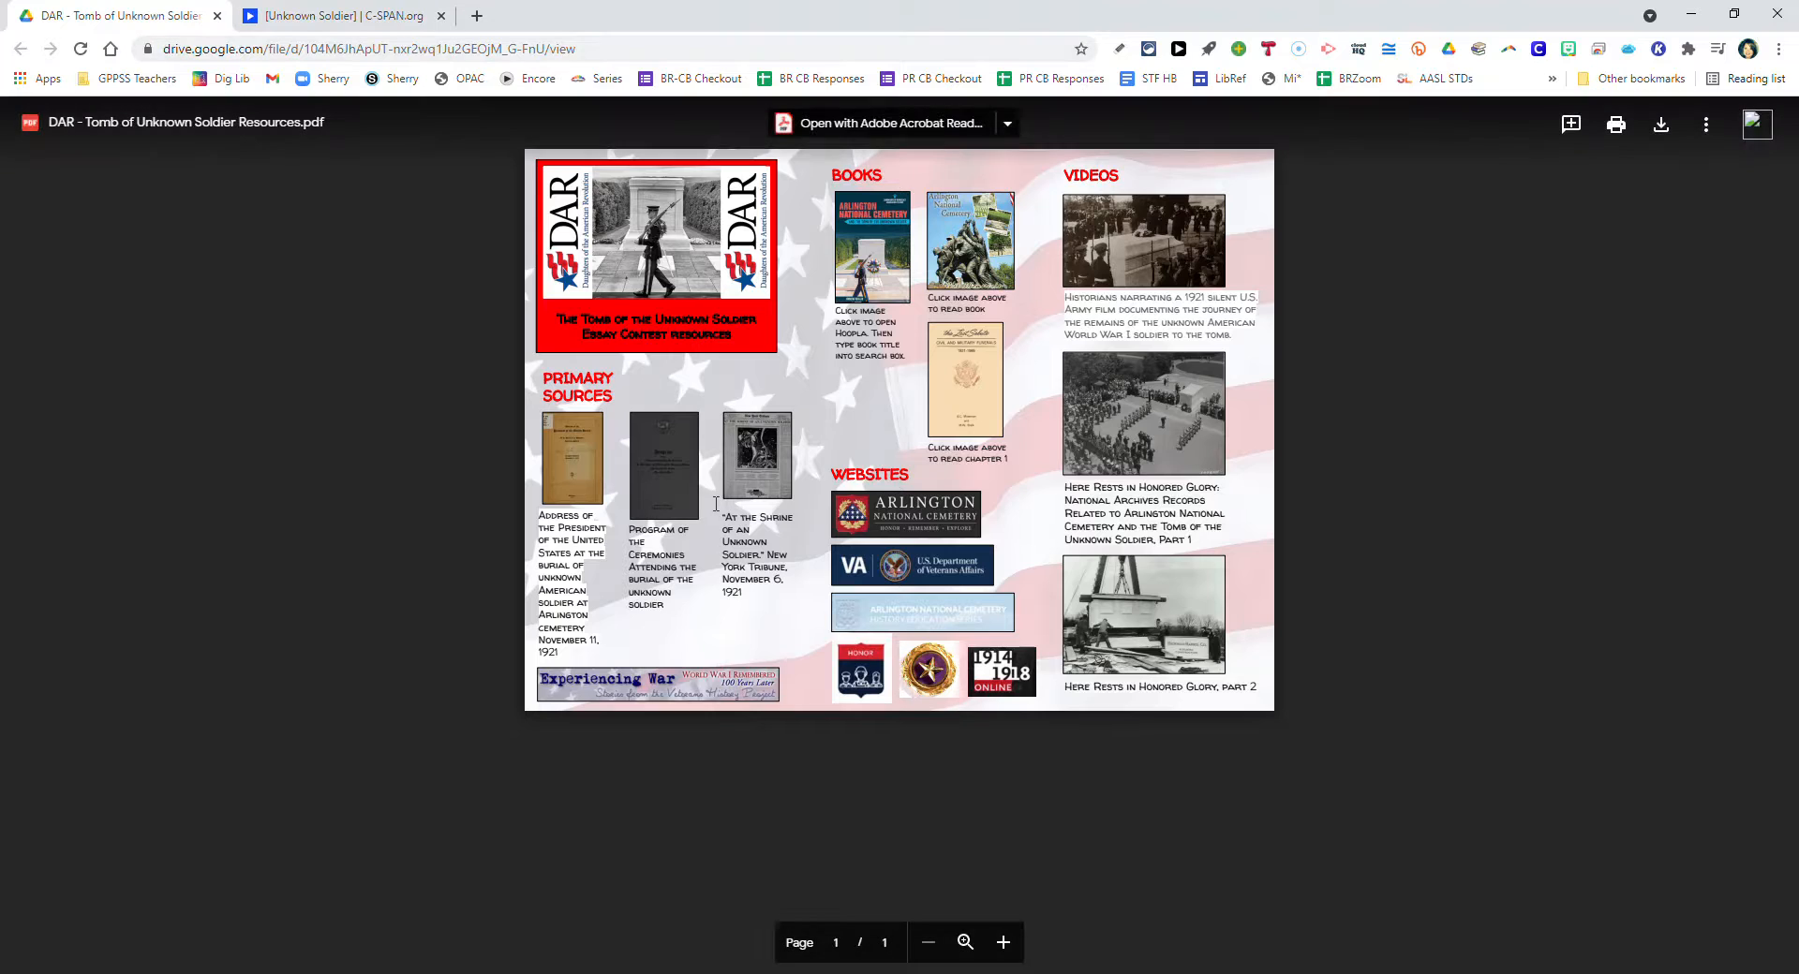
mouse_move(857, 301)
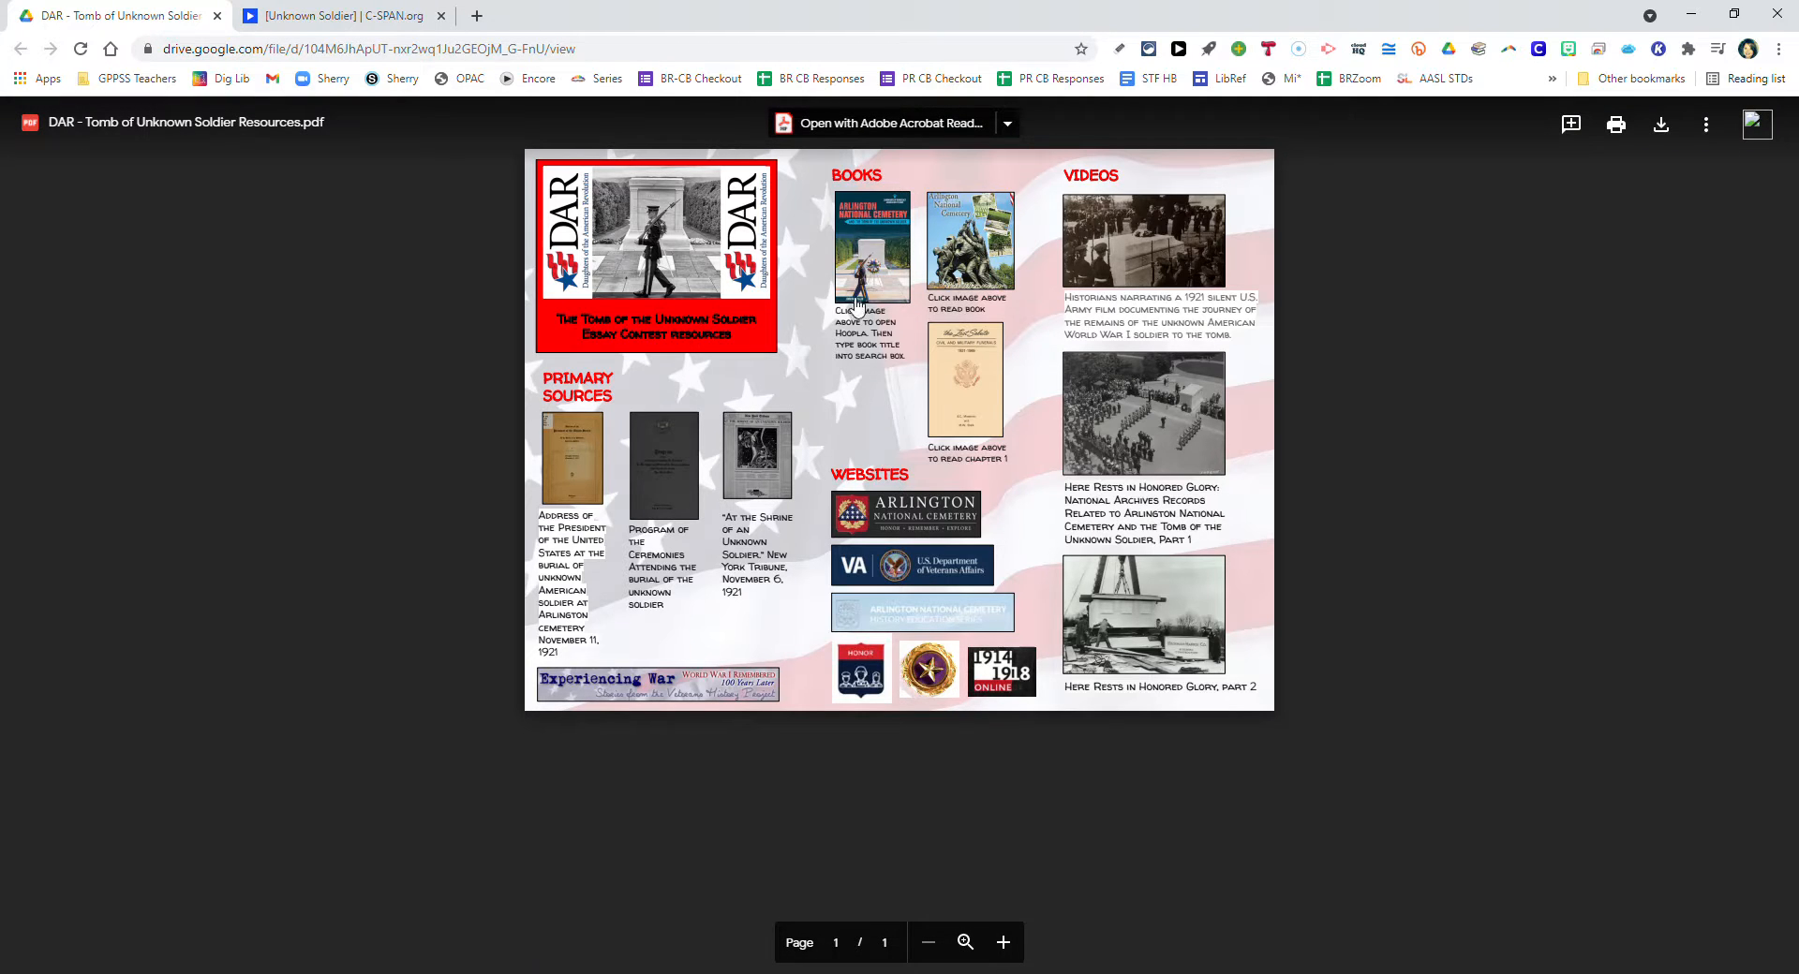
mouse_move(874, 252)
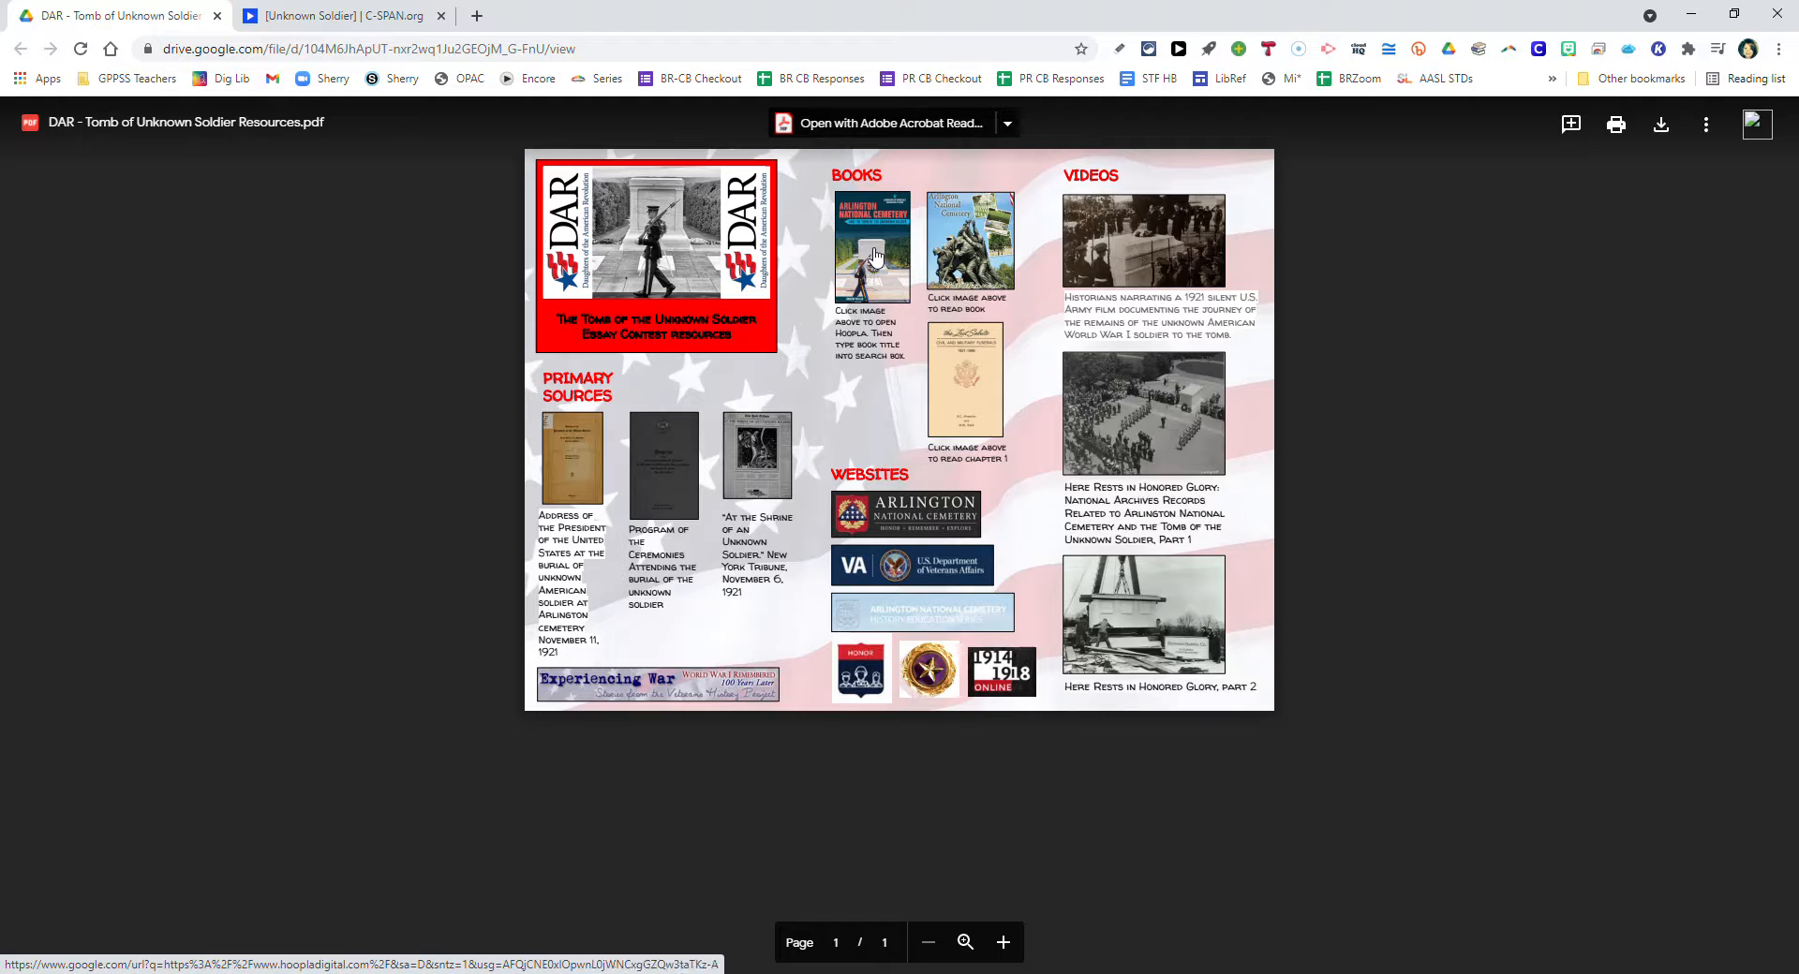
Follow the Arlington National Cemetery book link to Grosse Pointe Public Library's My hoopla page.
left_click(872, 247)
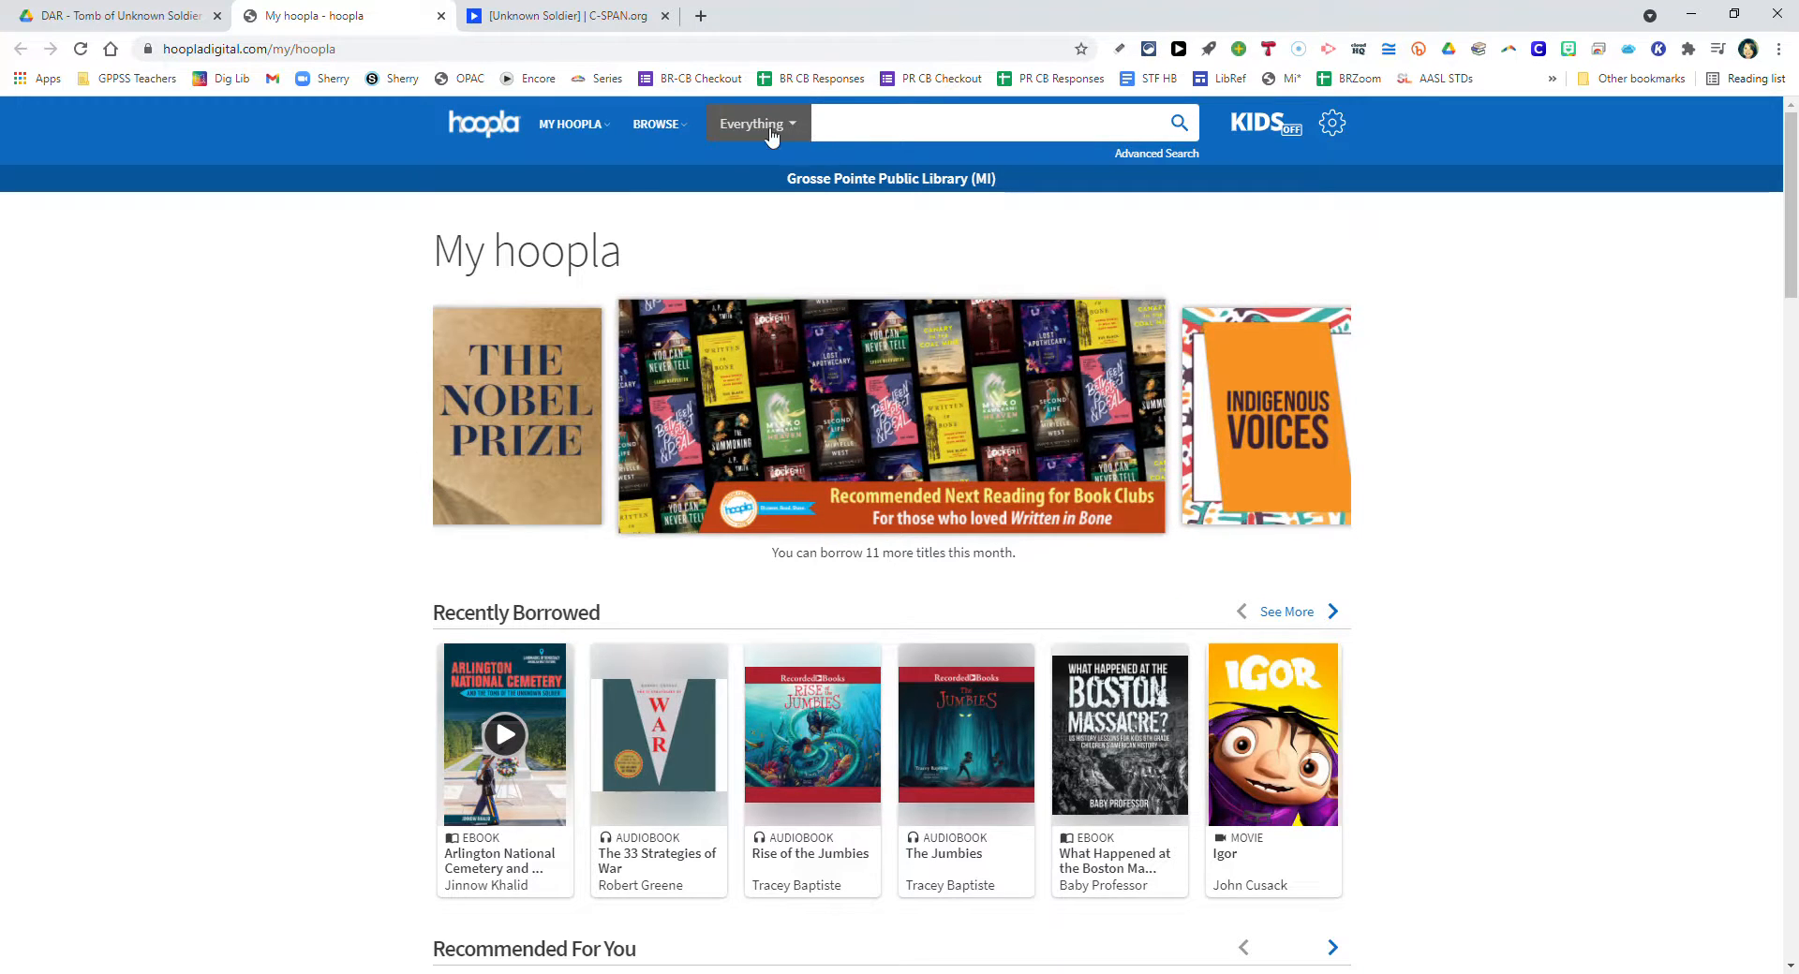
Open the borrowed Arlington National Cemetery ebook from Currently Borrowed and turn its first pages.
left_click(569, 124)
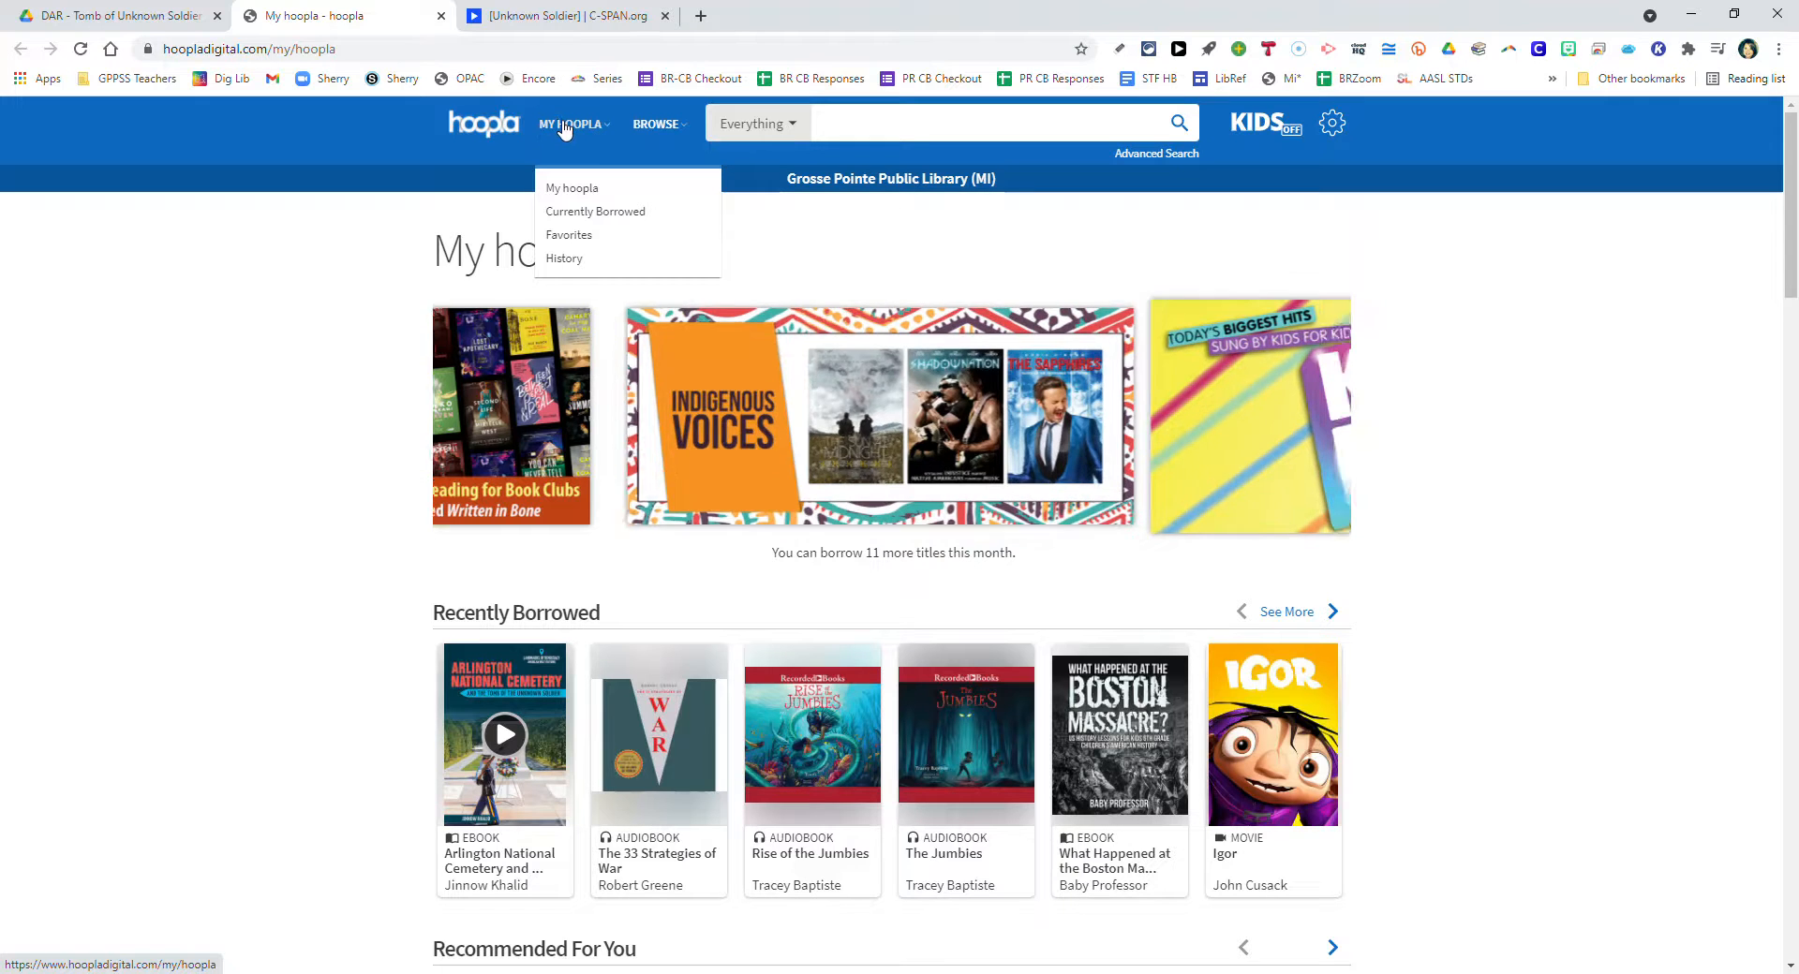
left_click(596, 211)
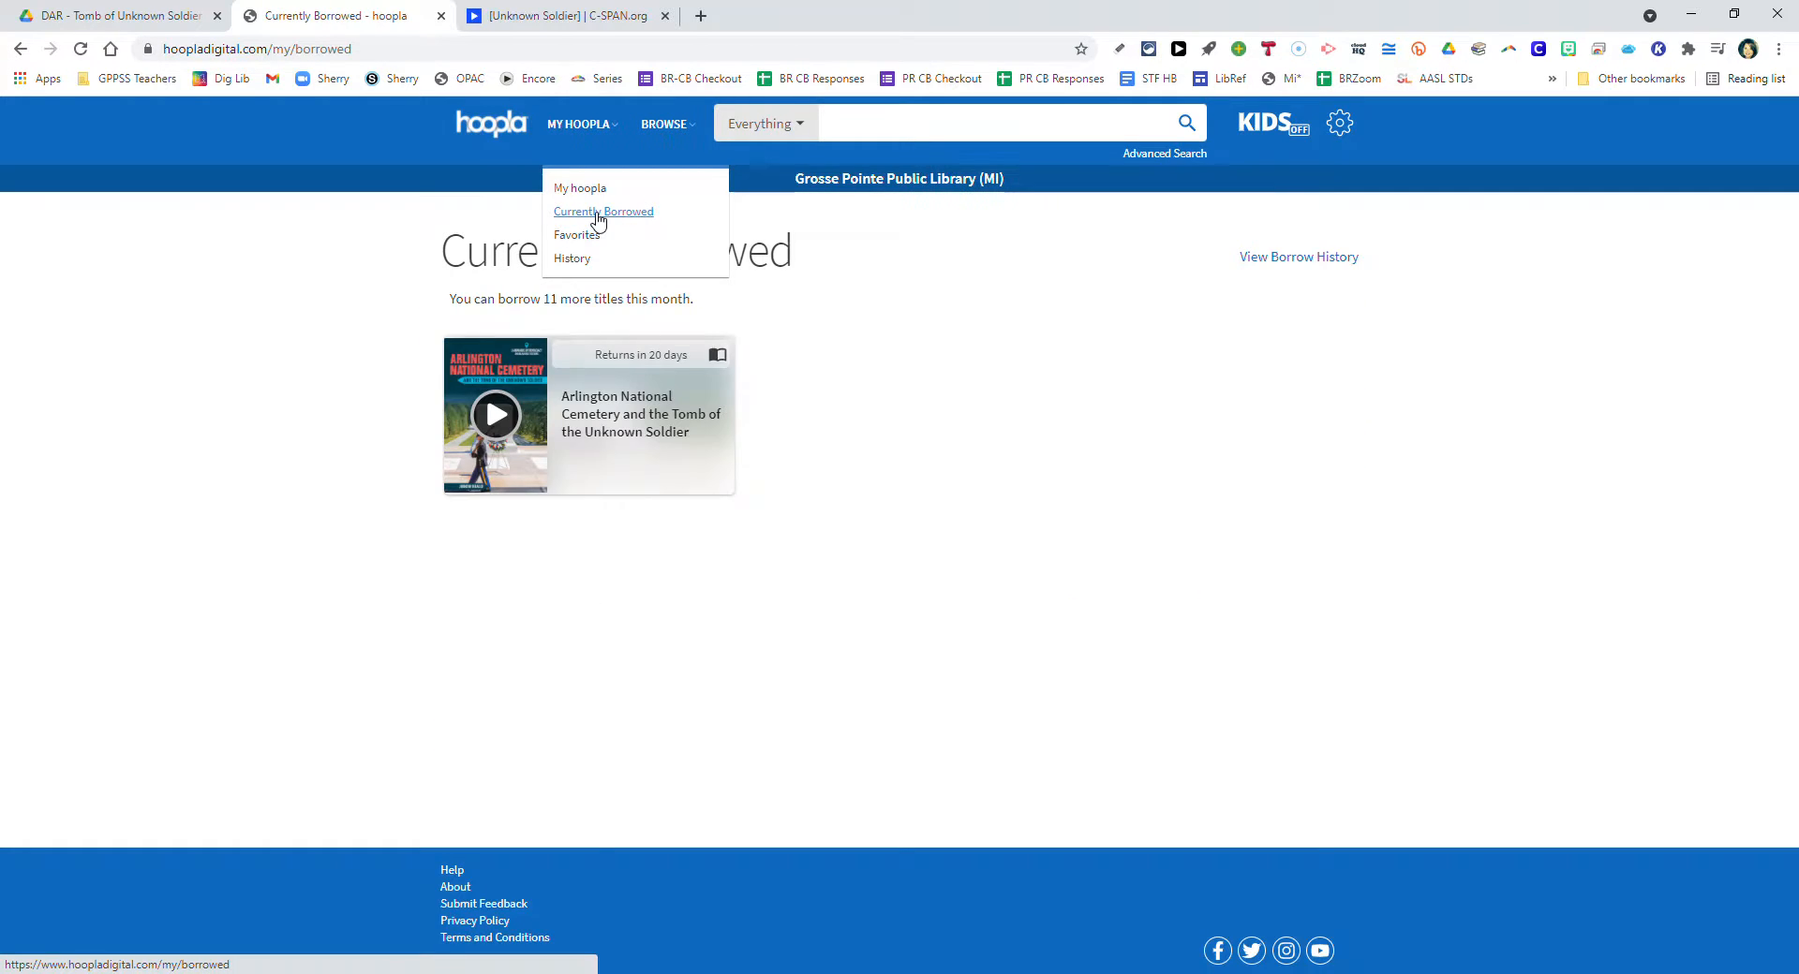
left_click(496, 414)
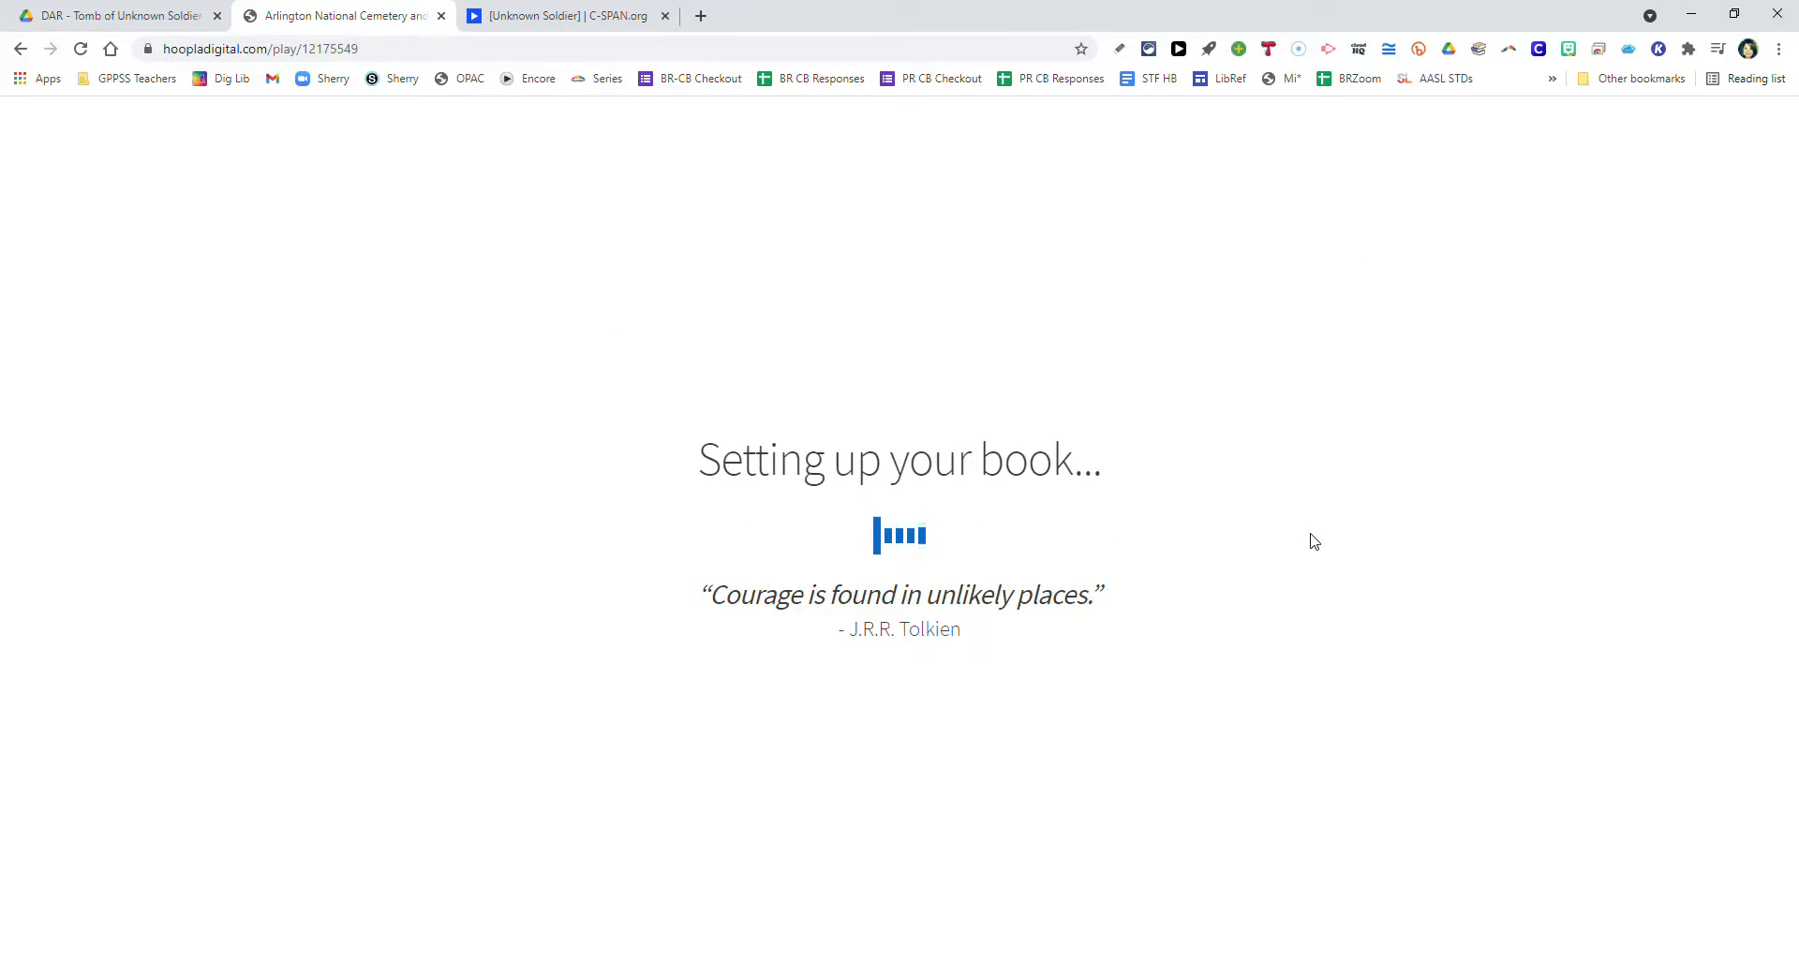
mouse_move(1504, 535)
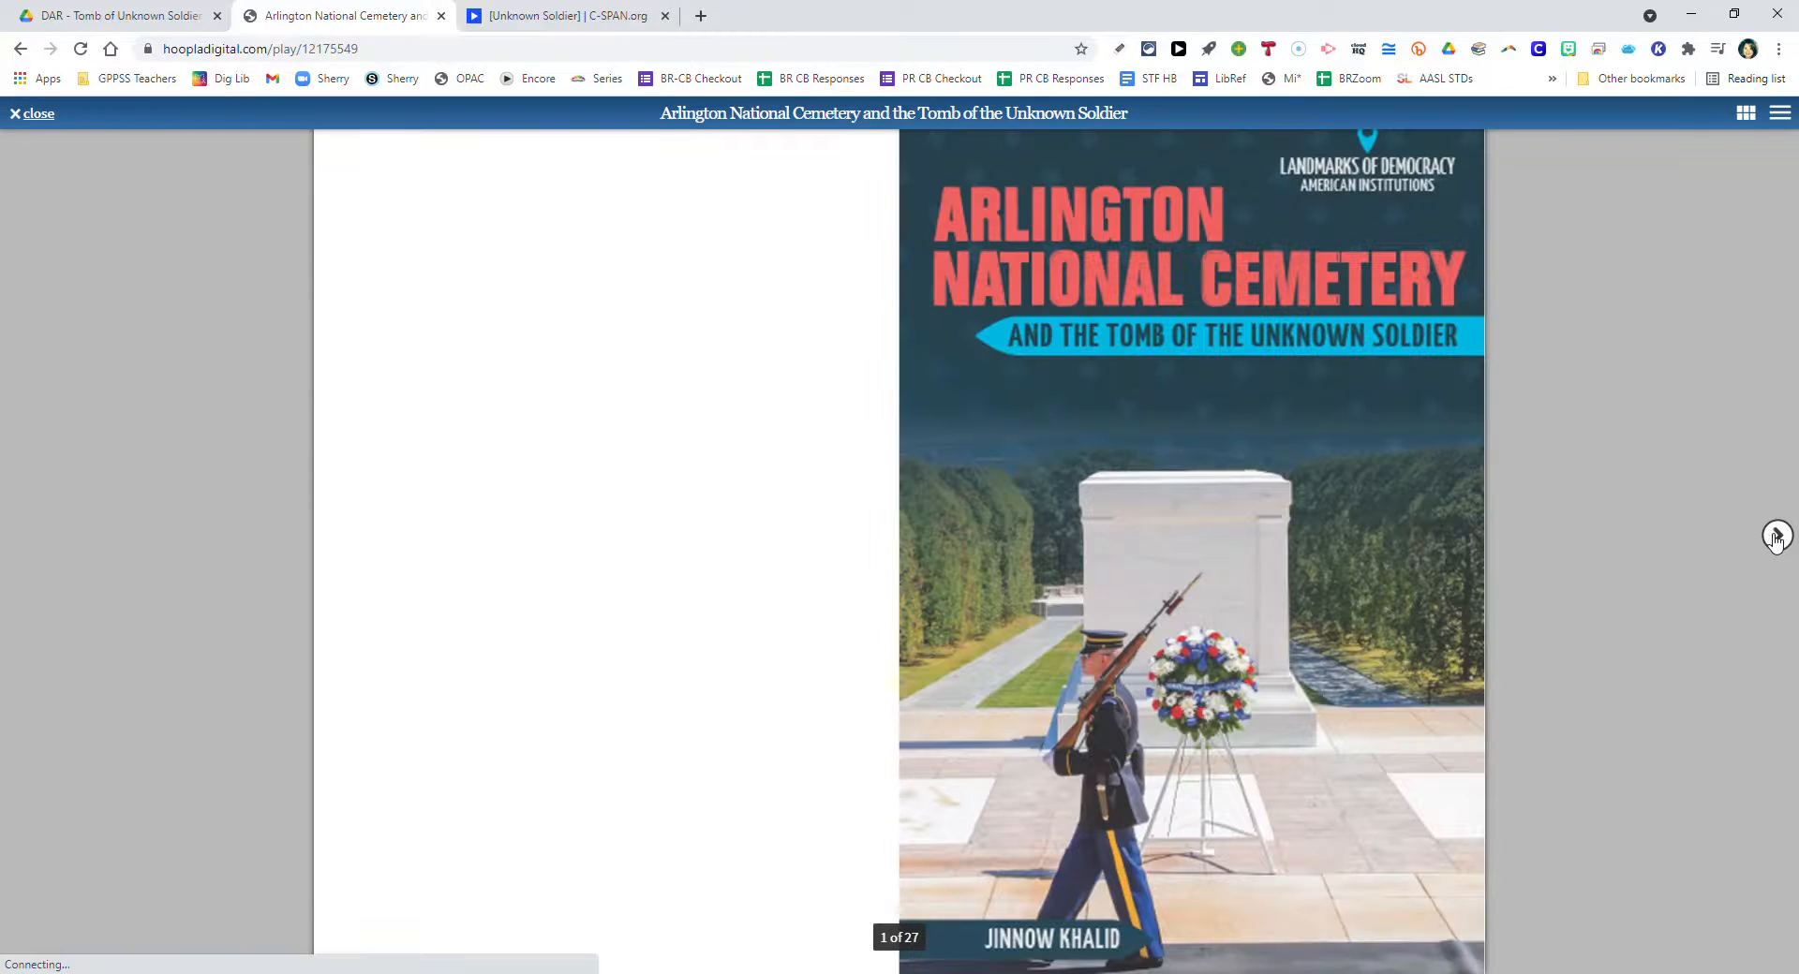
left_click(1774, 536)
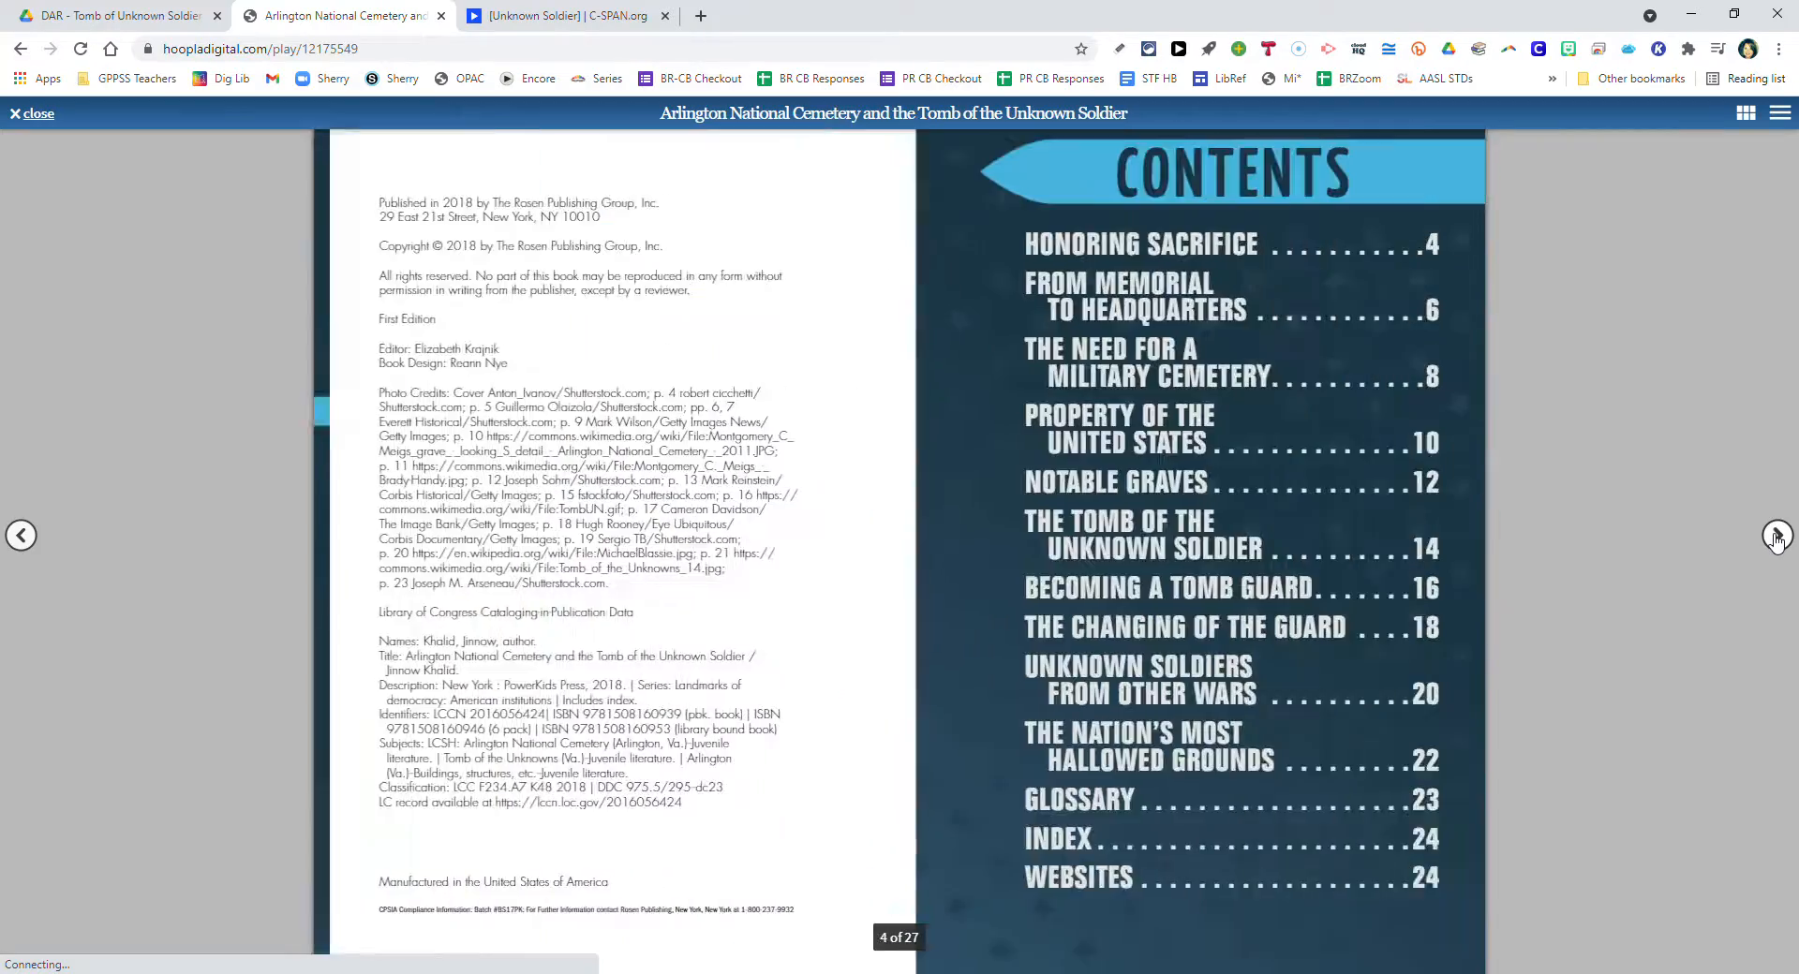
left_click(1776, 535)
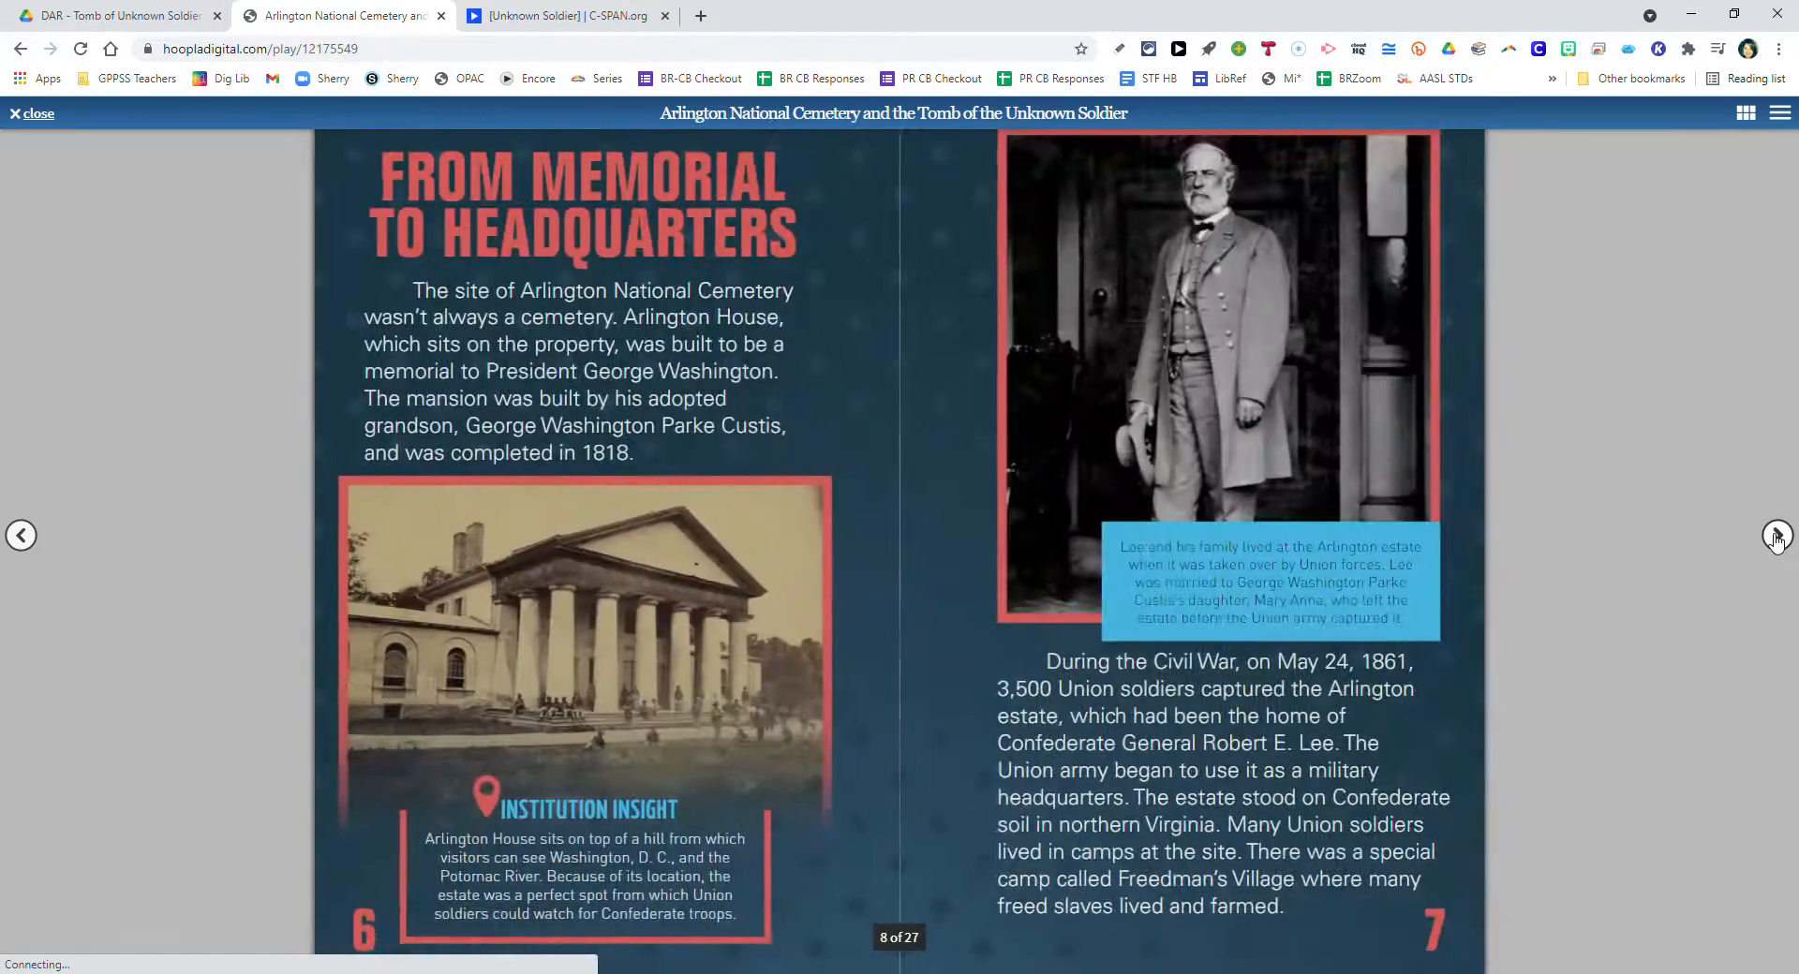
left_click(1776, 535)
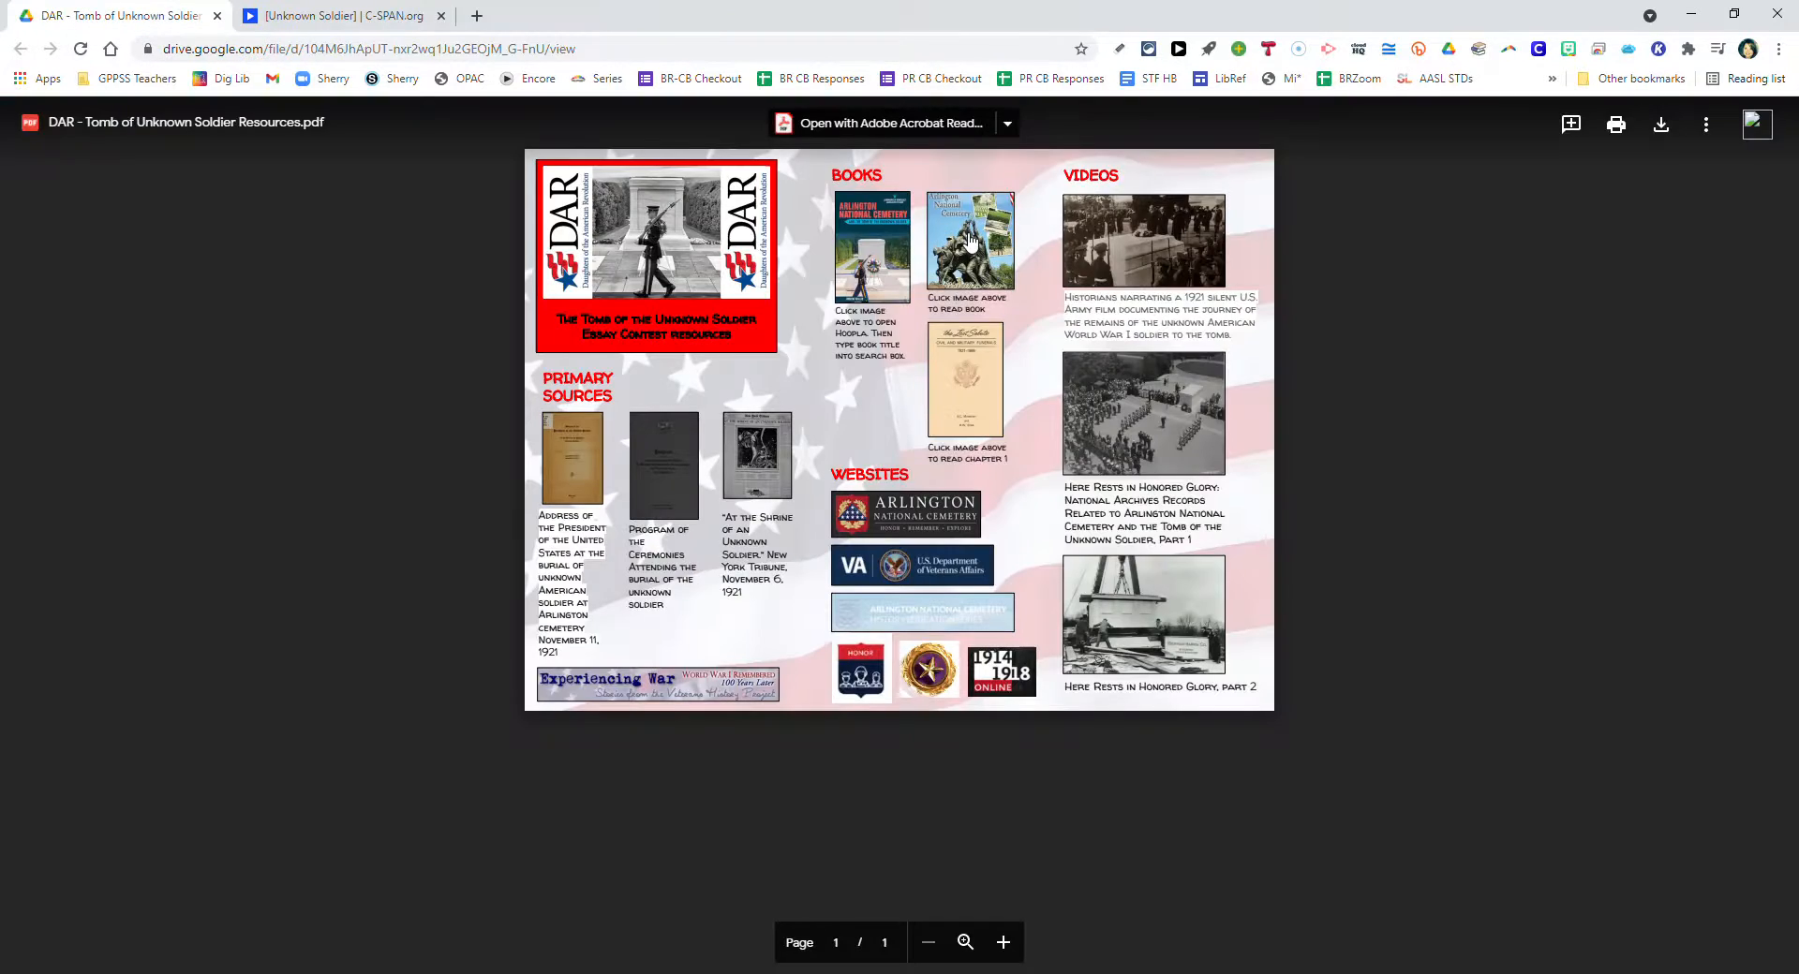
Read the EBSCOhost Arlington National Cemetery ebook fit-to-page from cover to page 9.
left_click(969, 241)
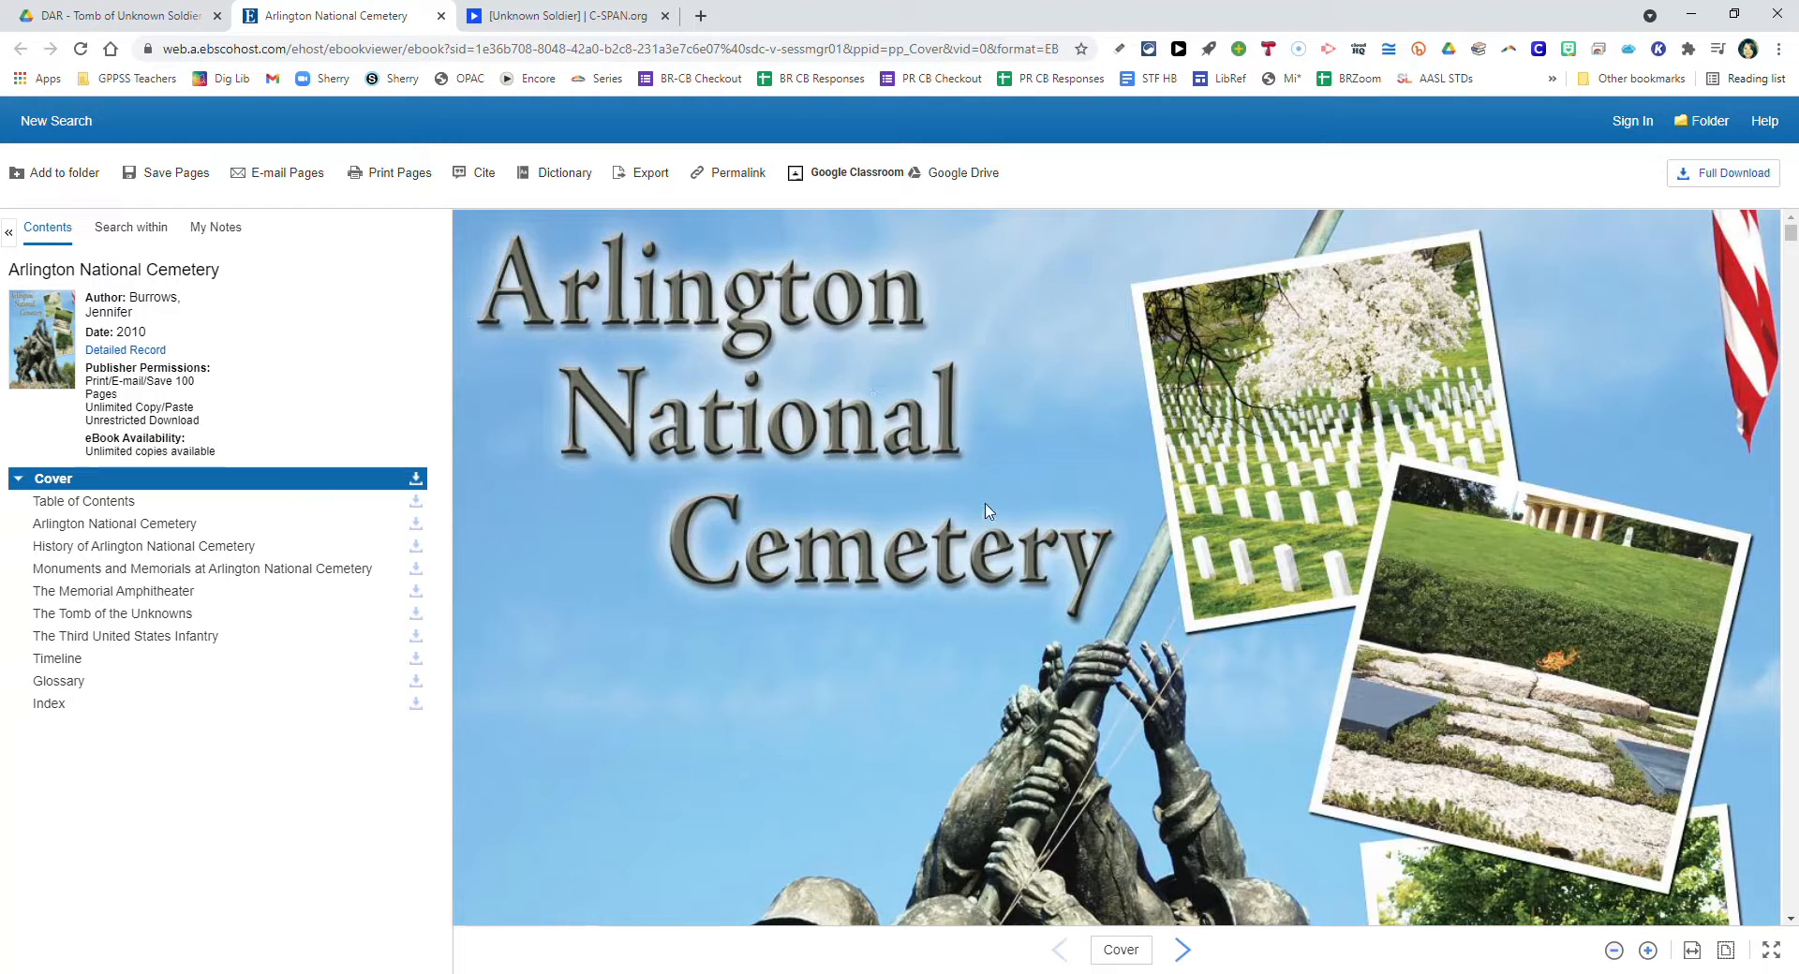
mouse_move(843, 483)
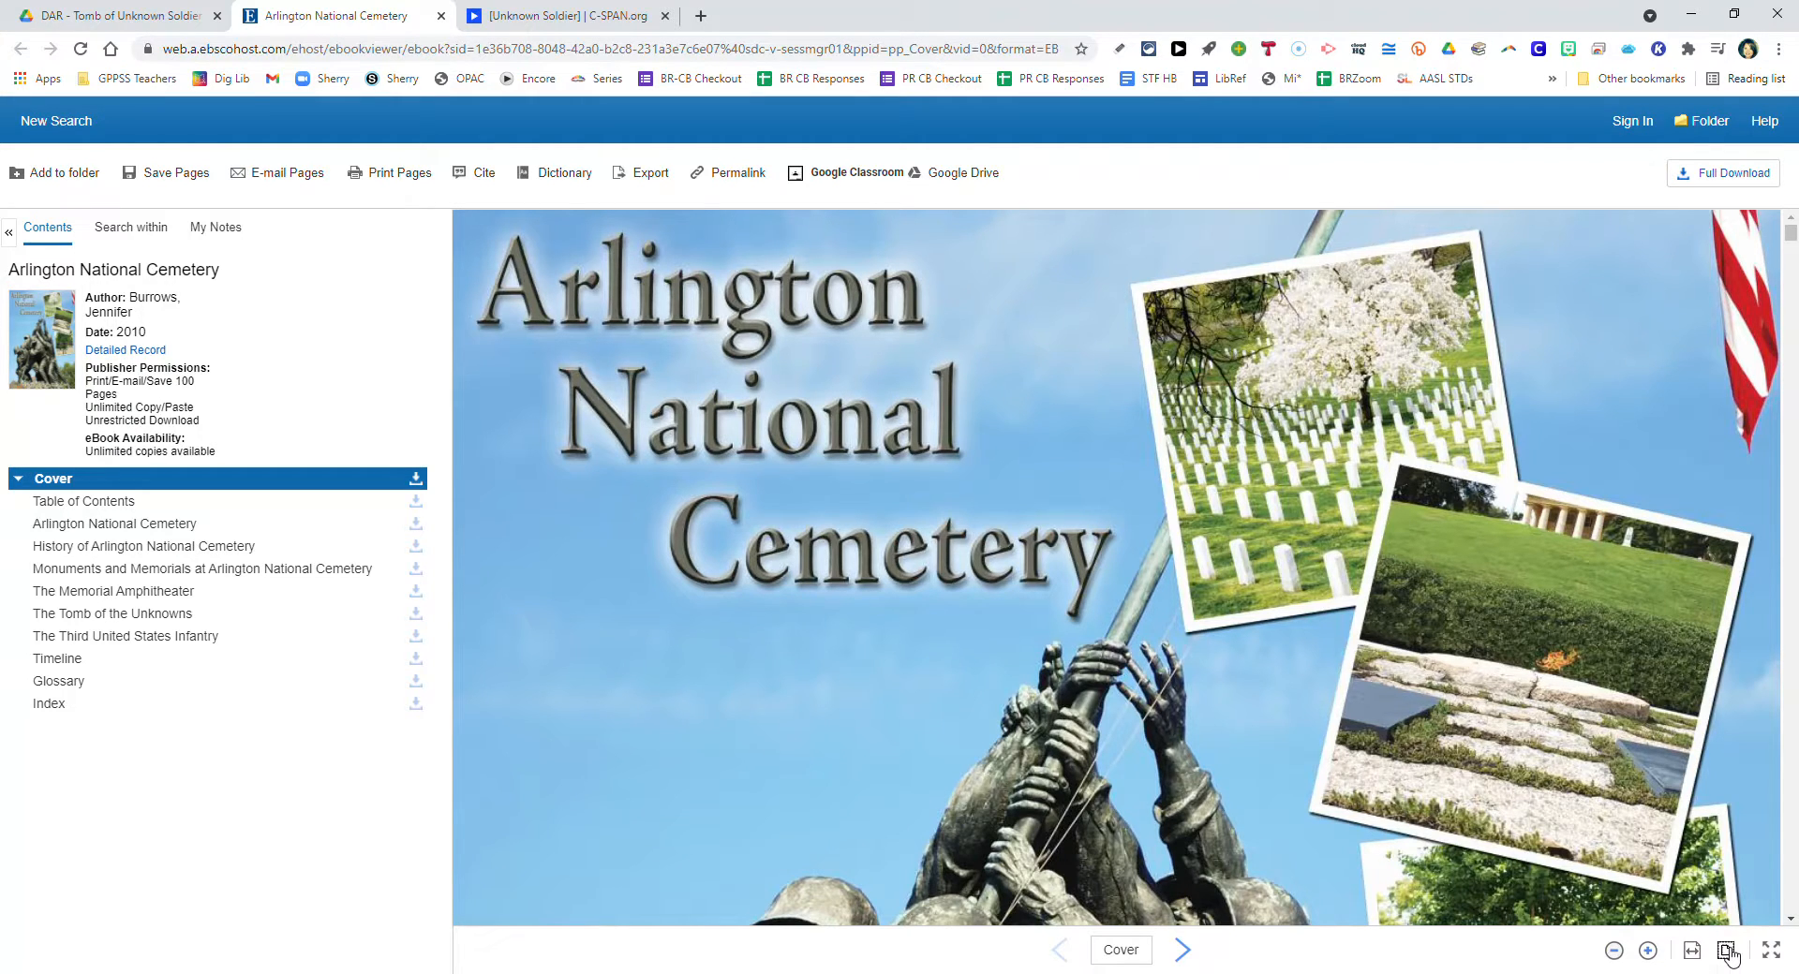
left_click(1724, 950)
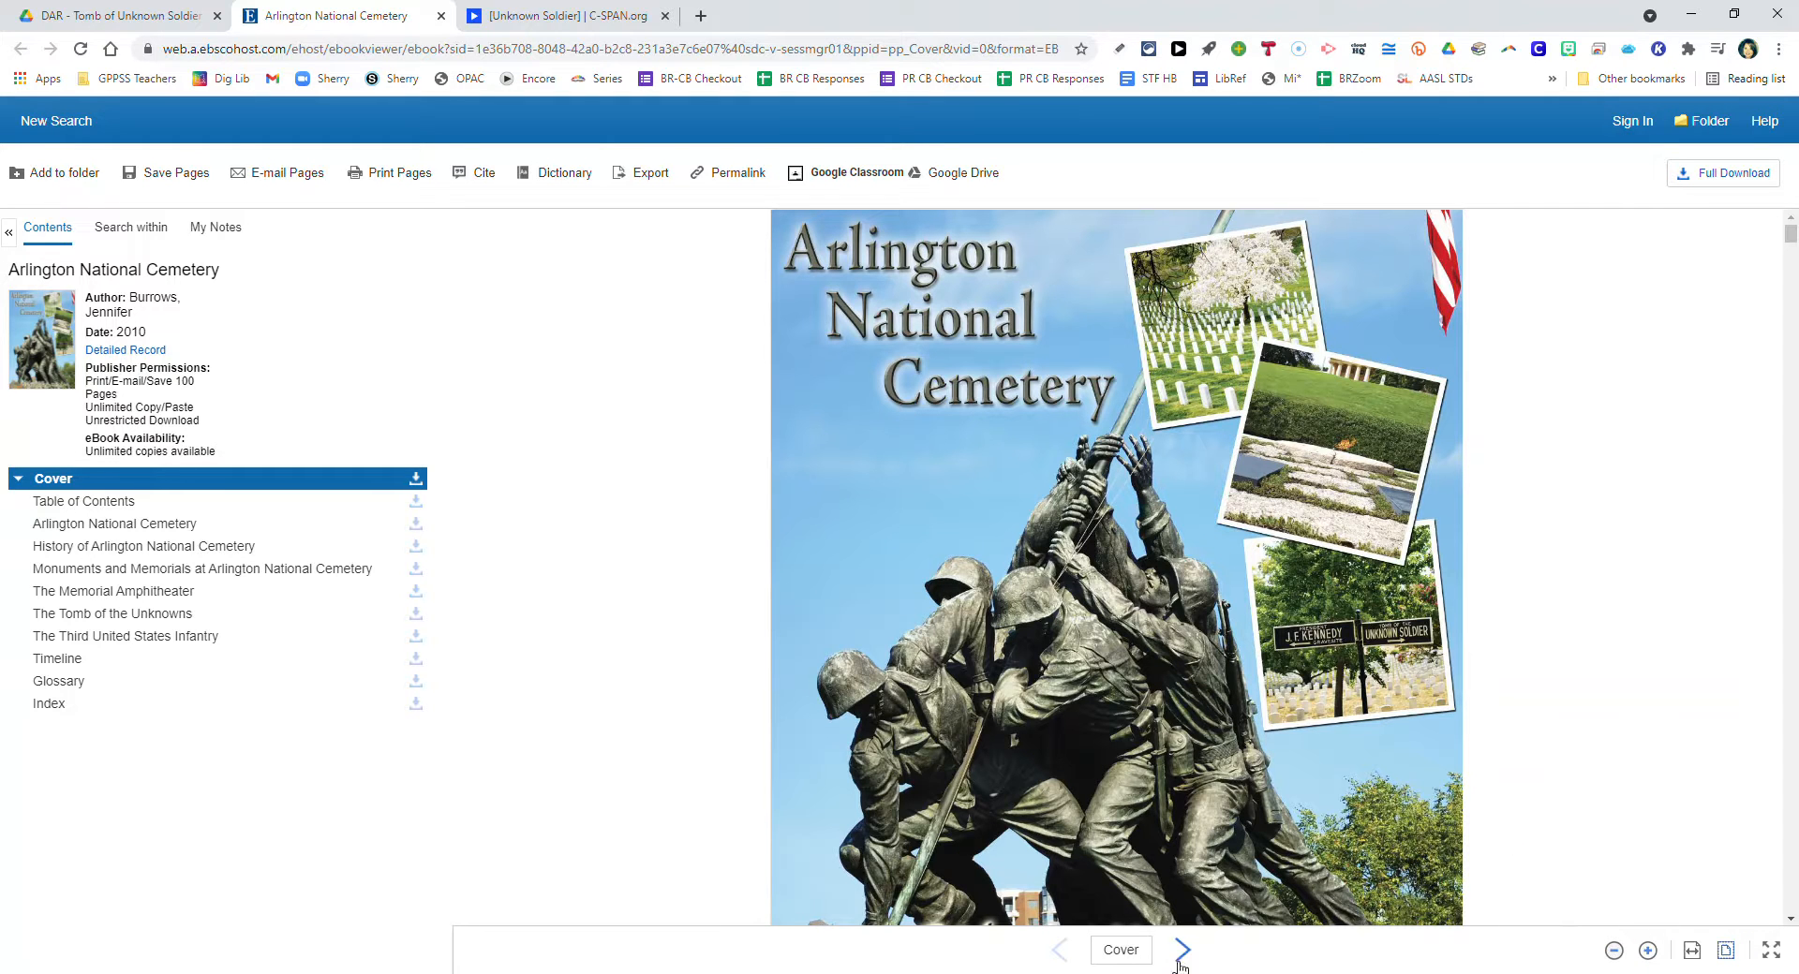
left_click(1183, 950)
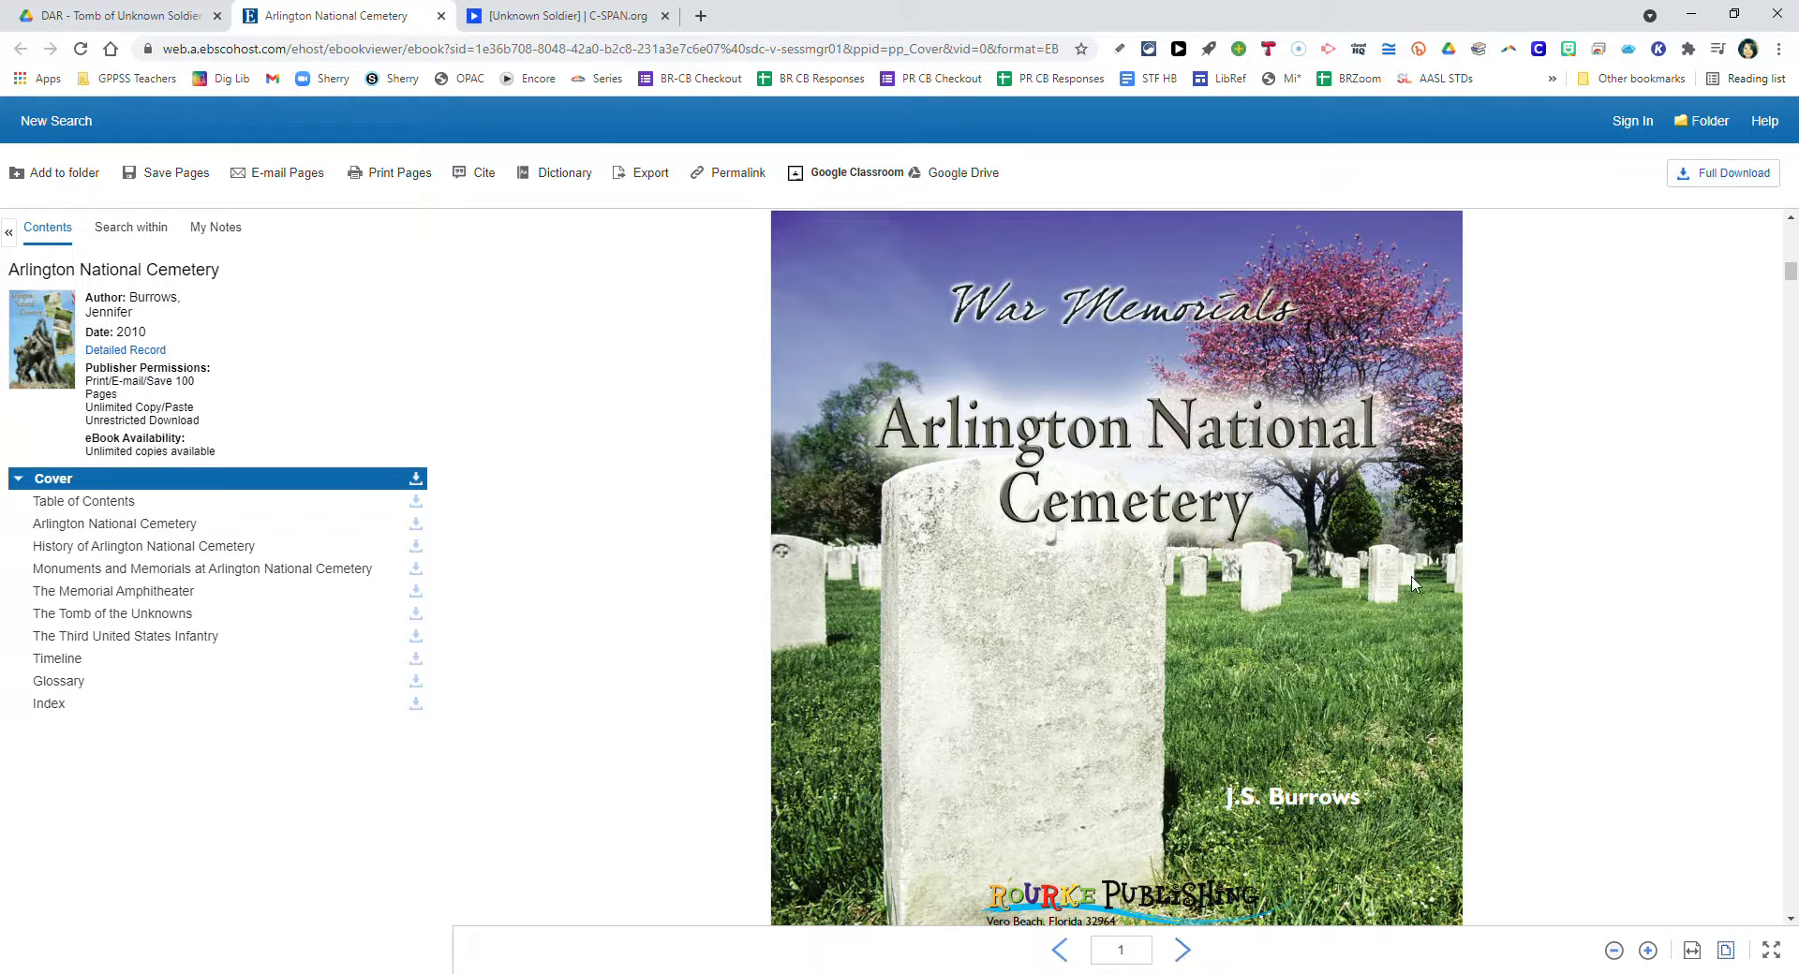
left_click(1181, 950)
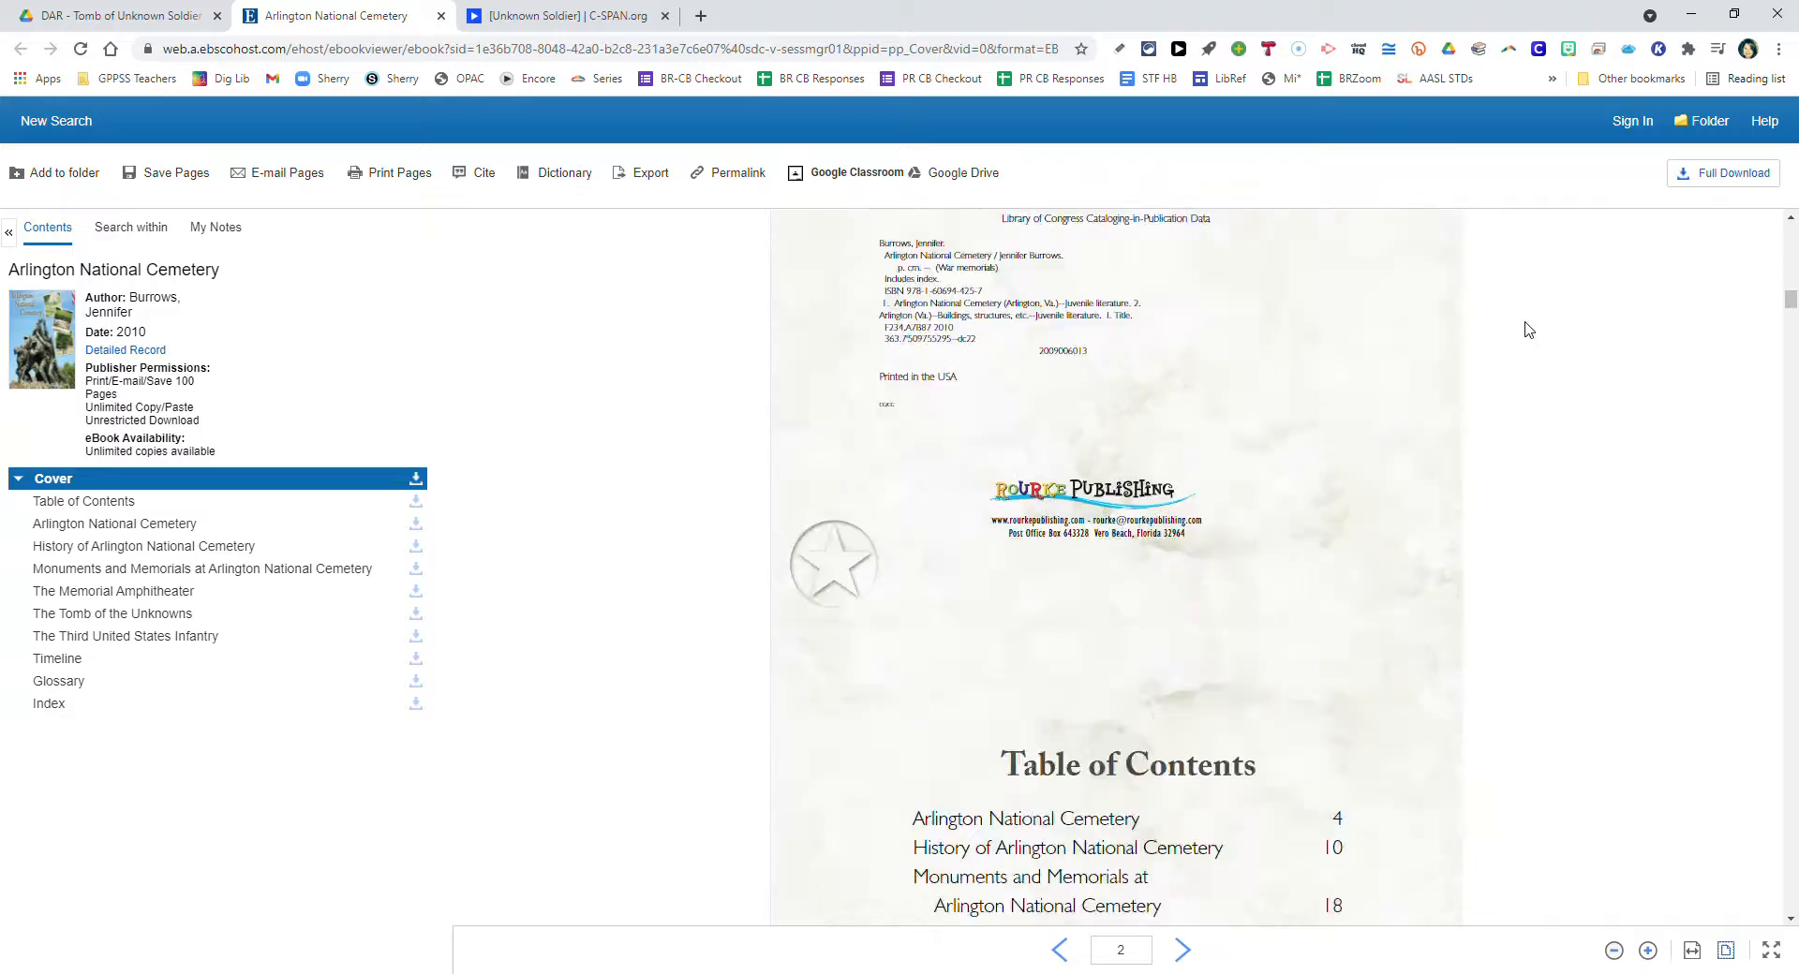
left_click(113, 524)
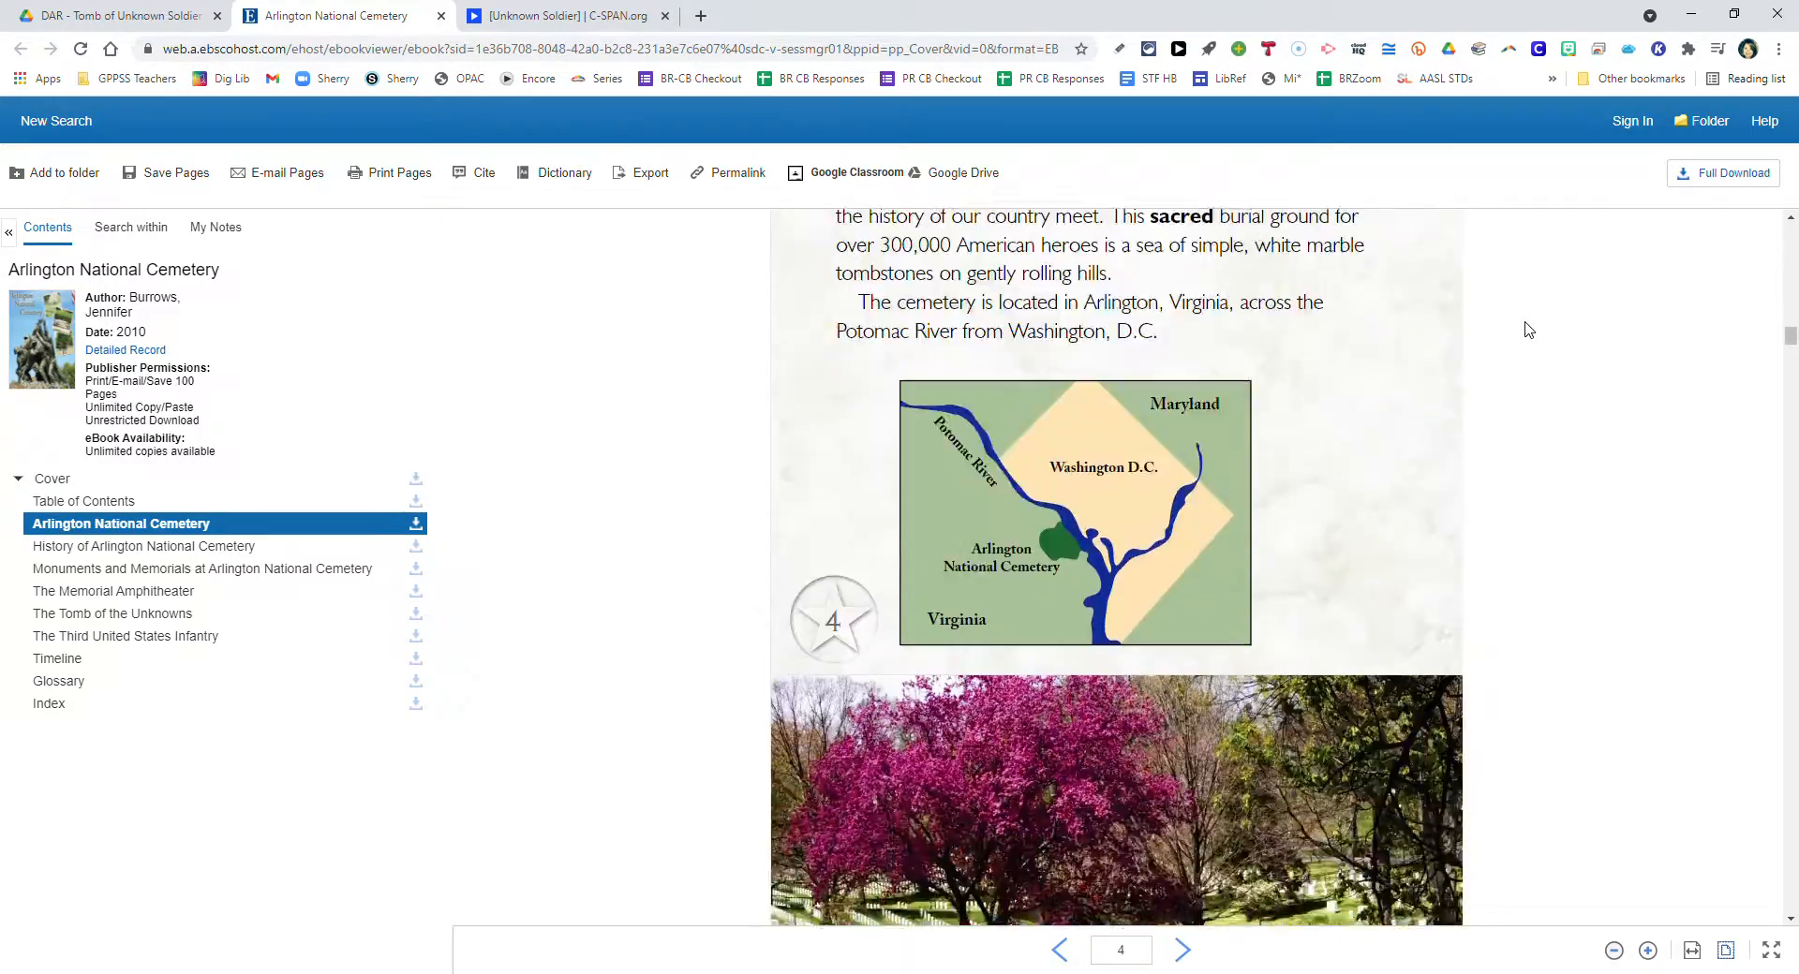
left_click(1182, 949)
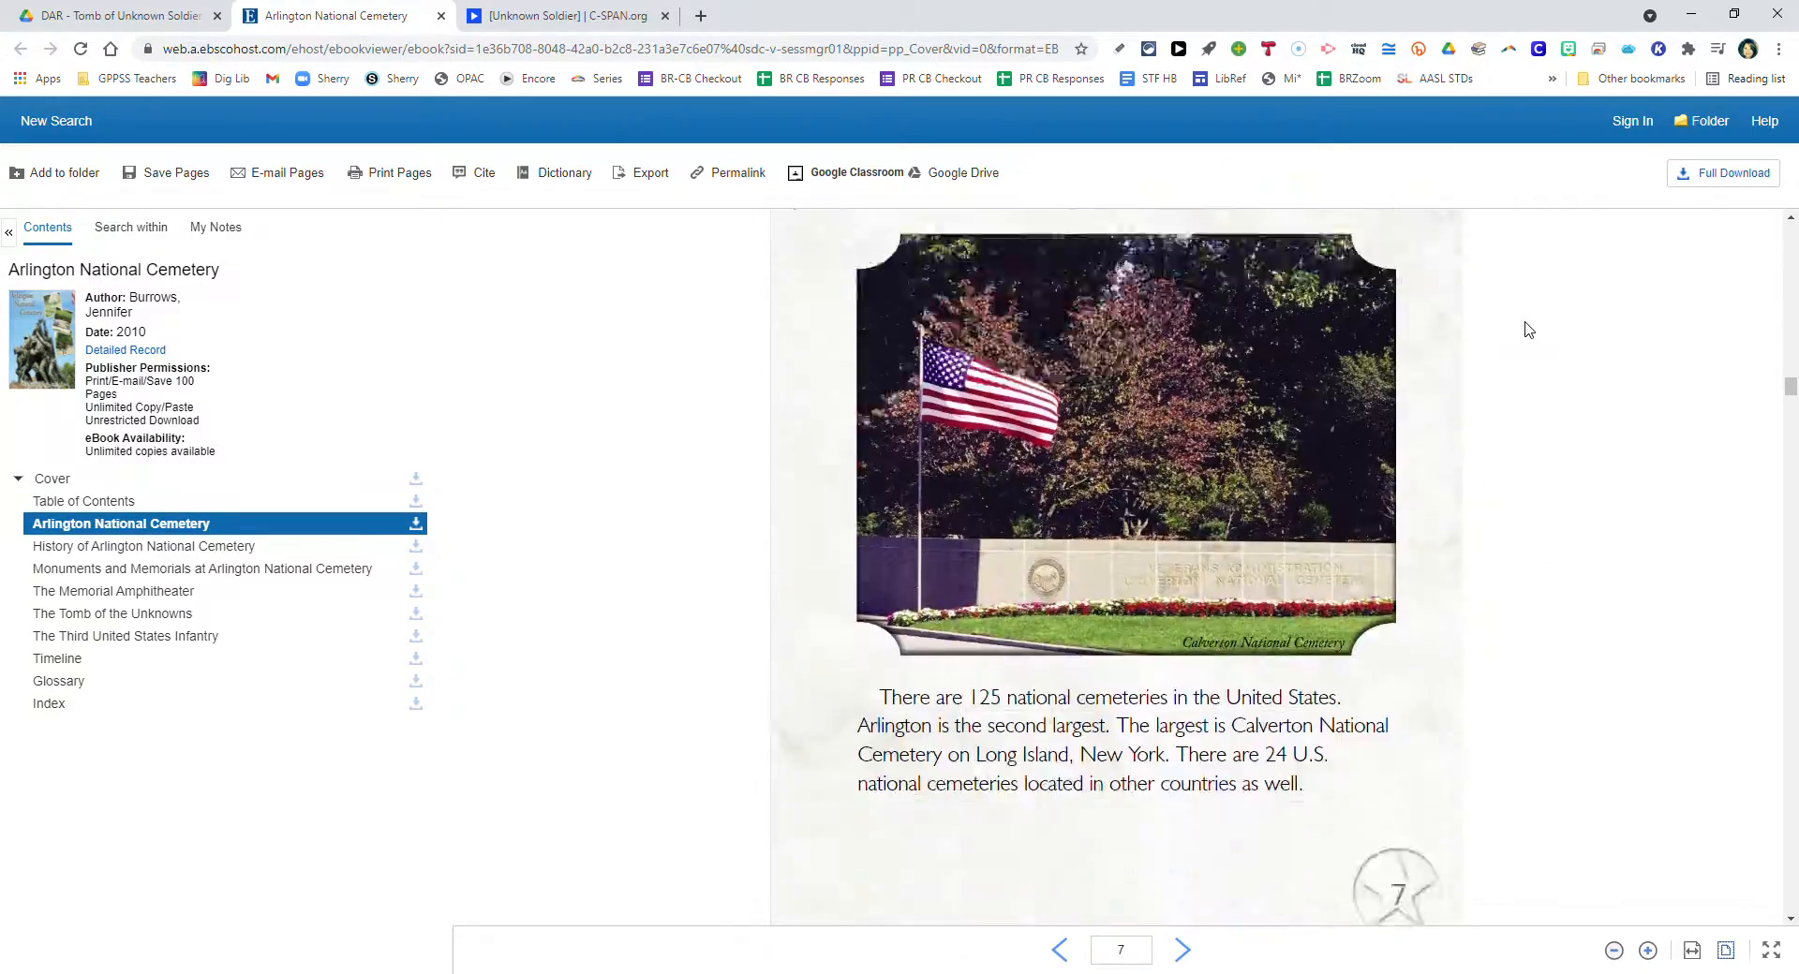
left_click(1182, 950)
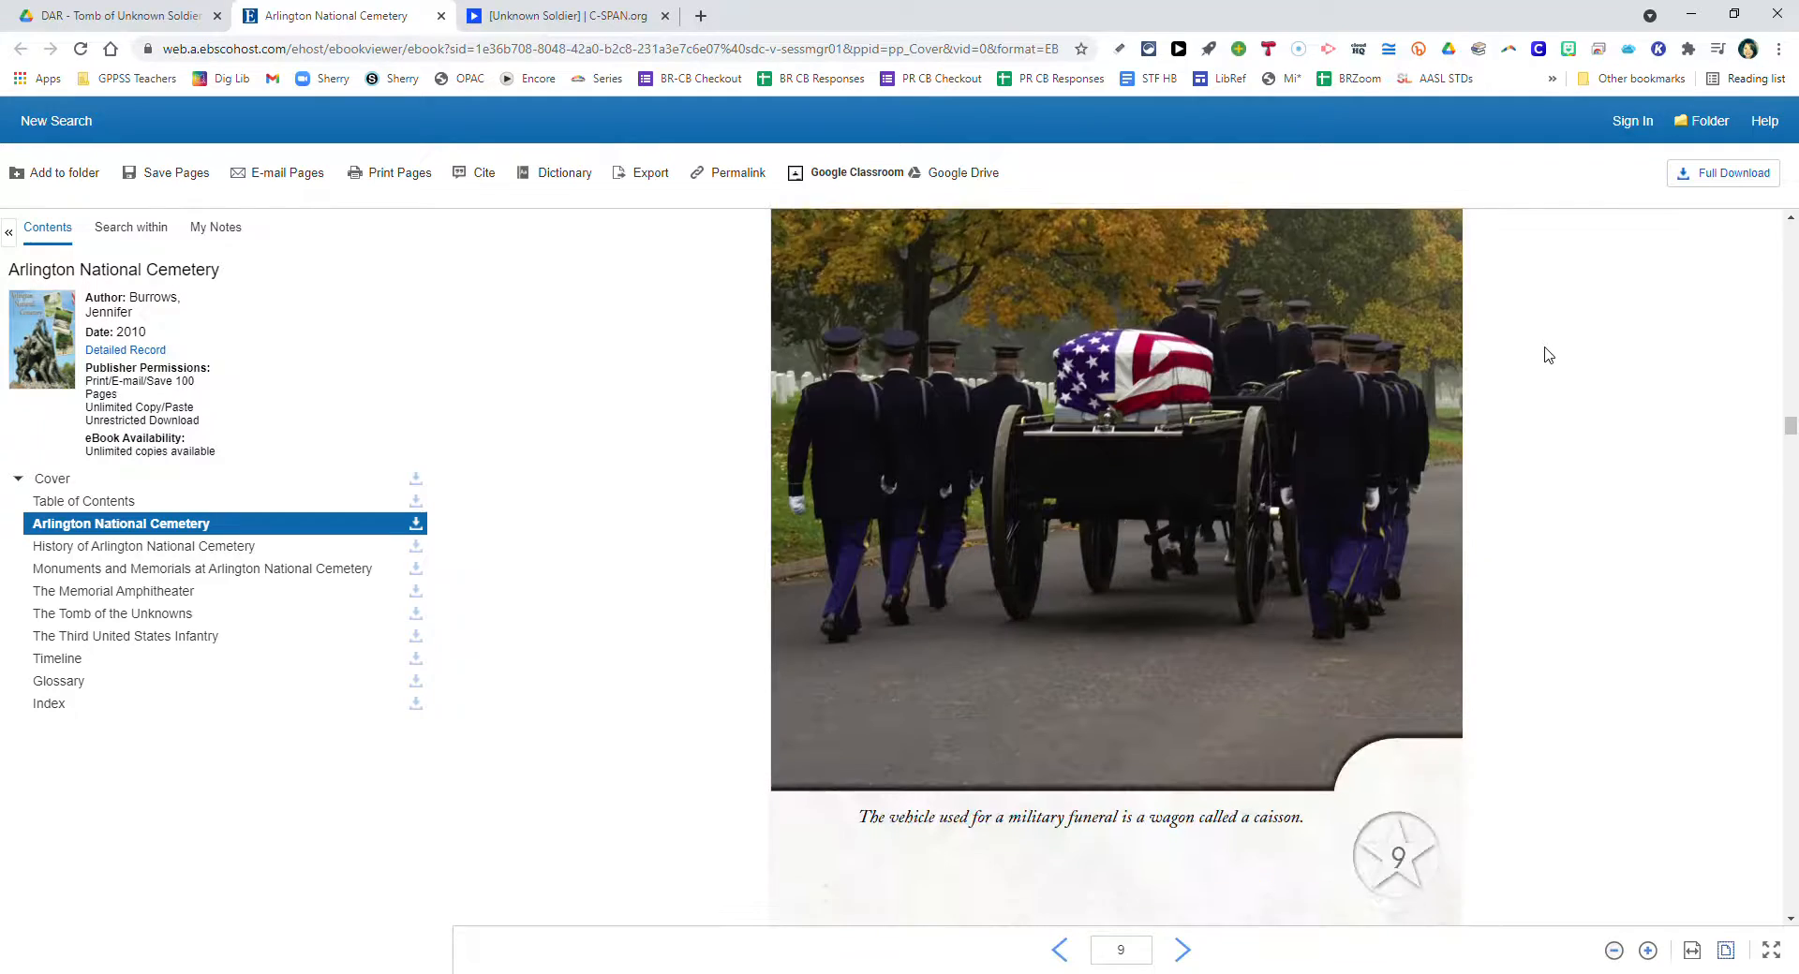
left_click(114, 15)
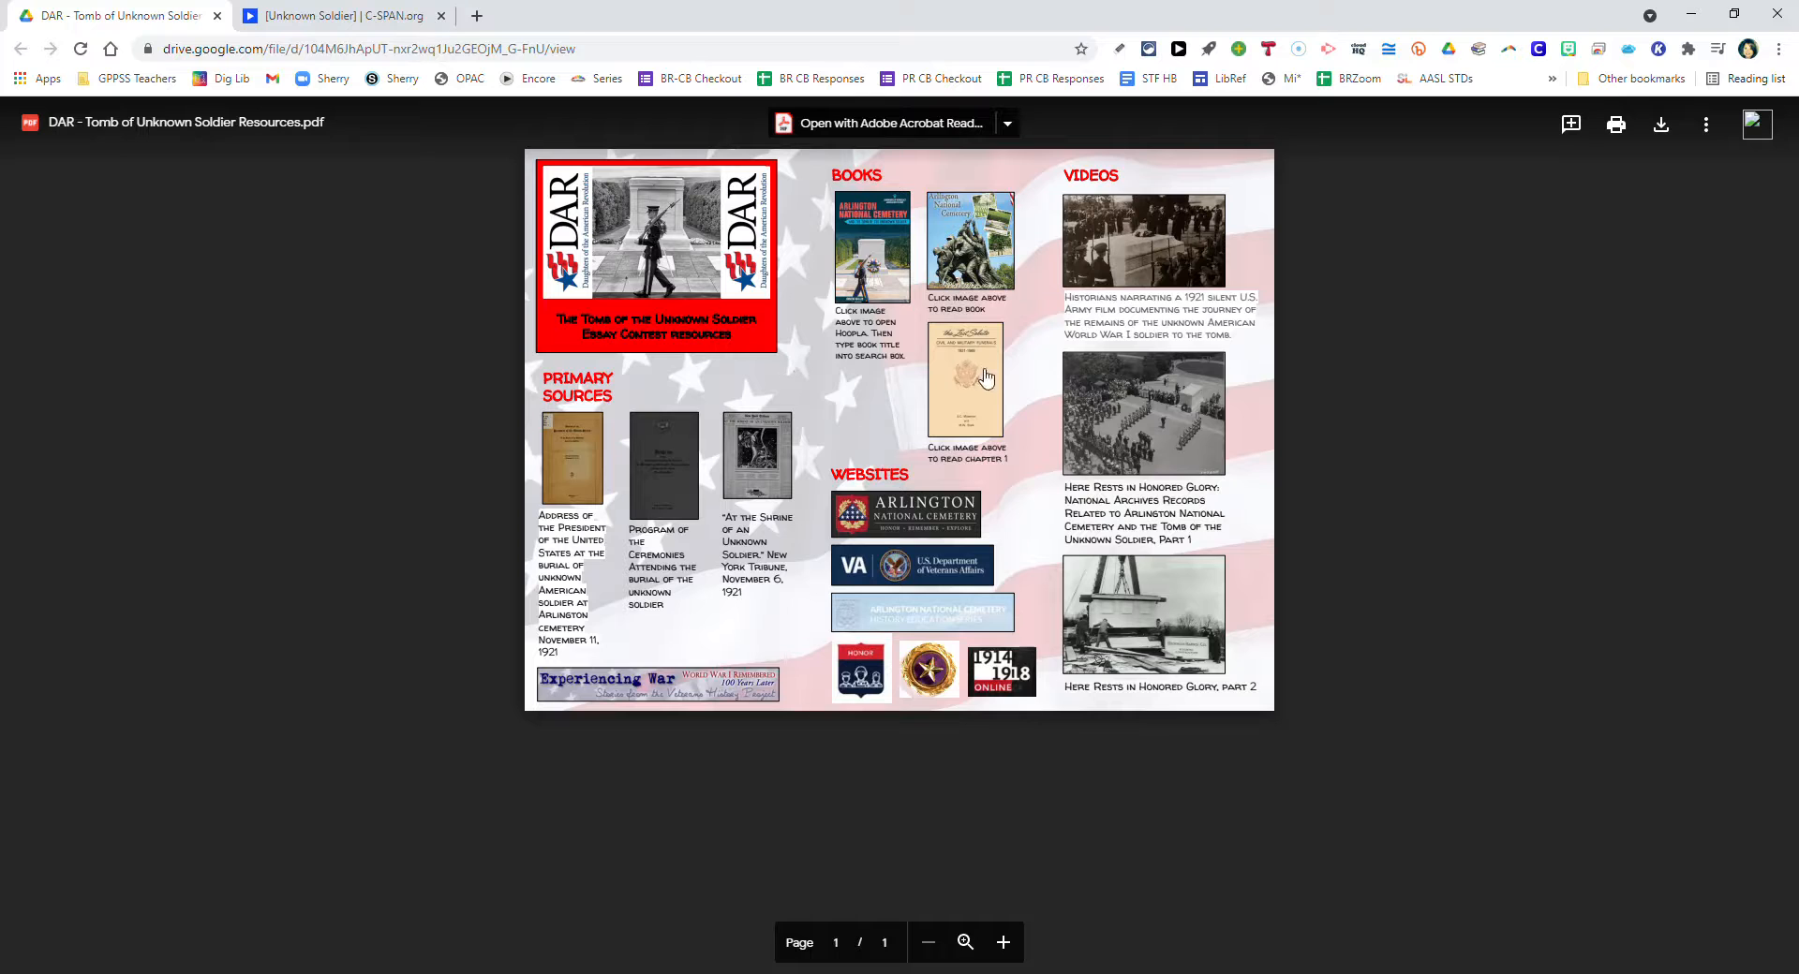
Open The Last Salute Chapter 1 on history.army.mil and scroll through to page 8.
left_click(965, 382)
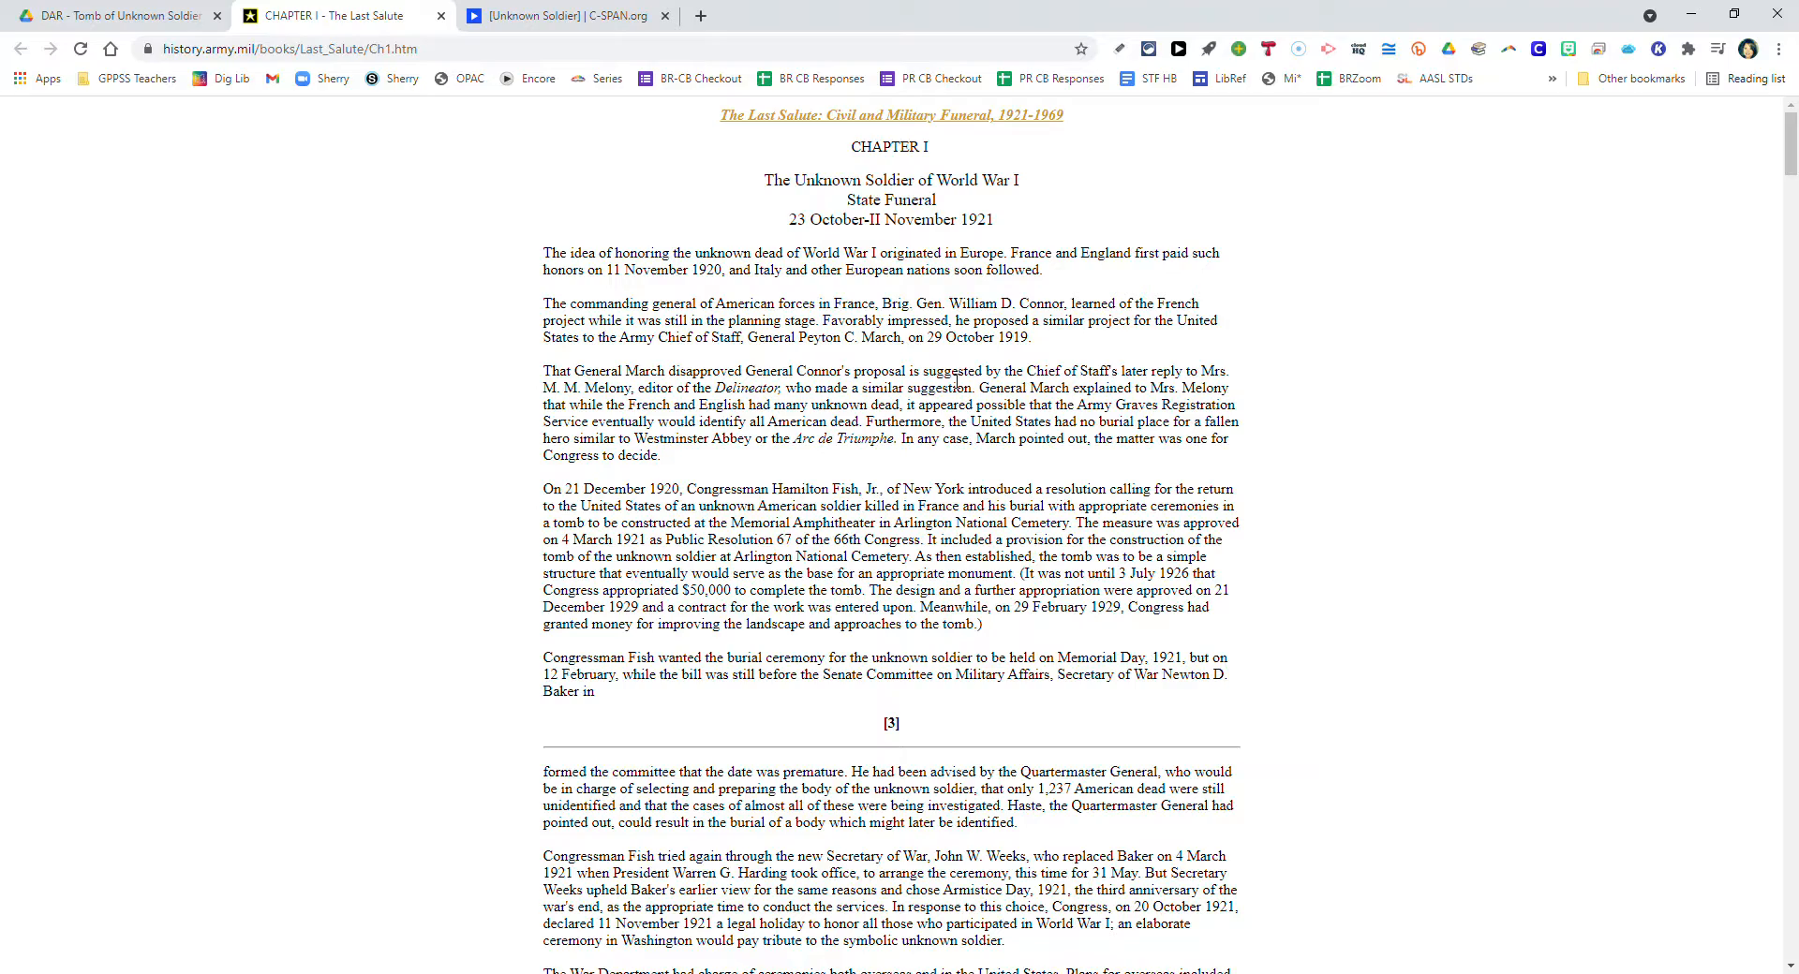
scroll("down", 3)
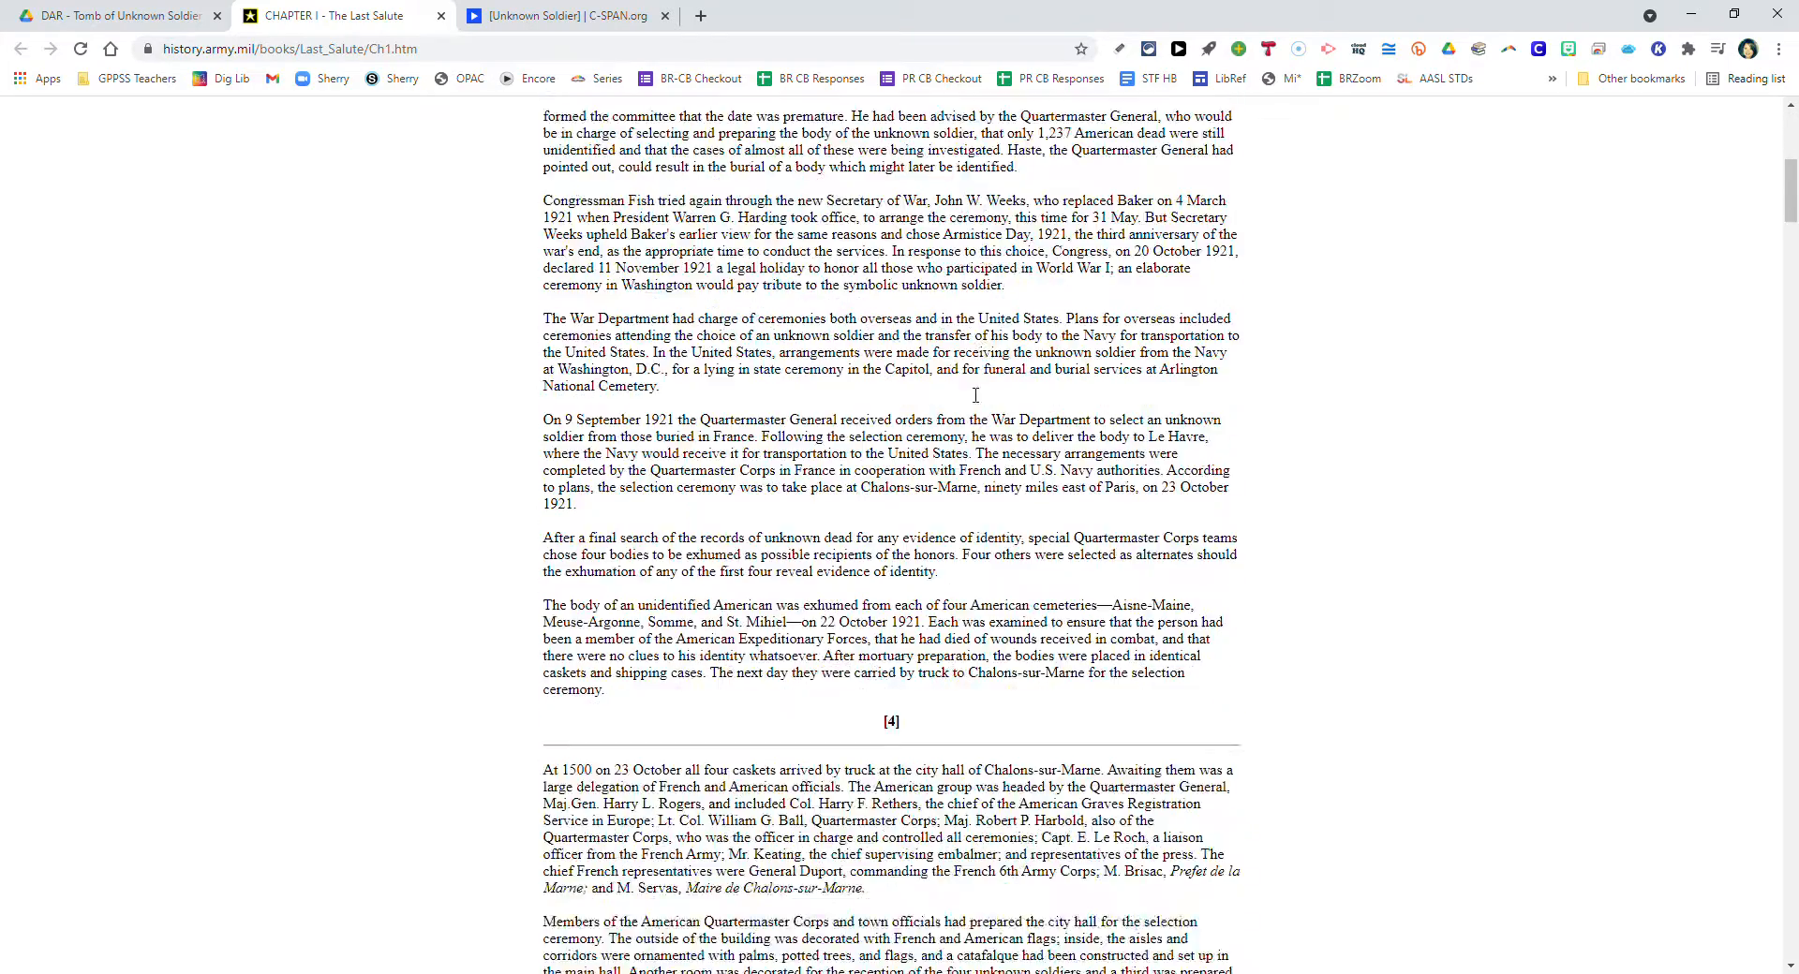
scroll("down", 3)
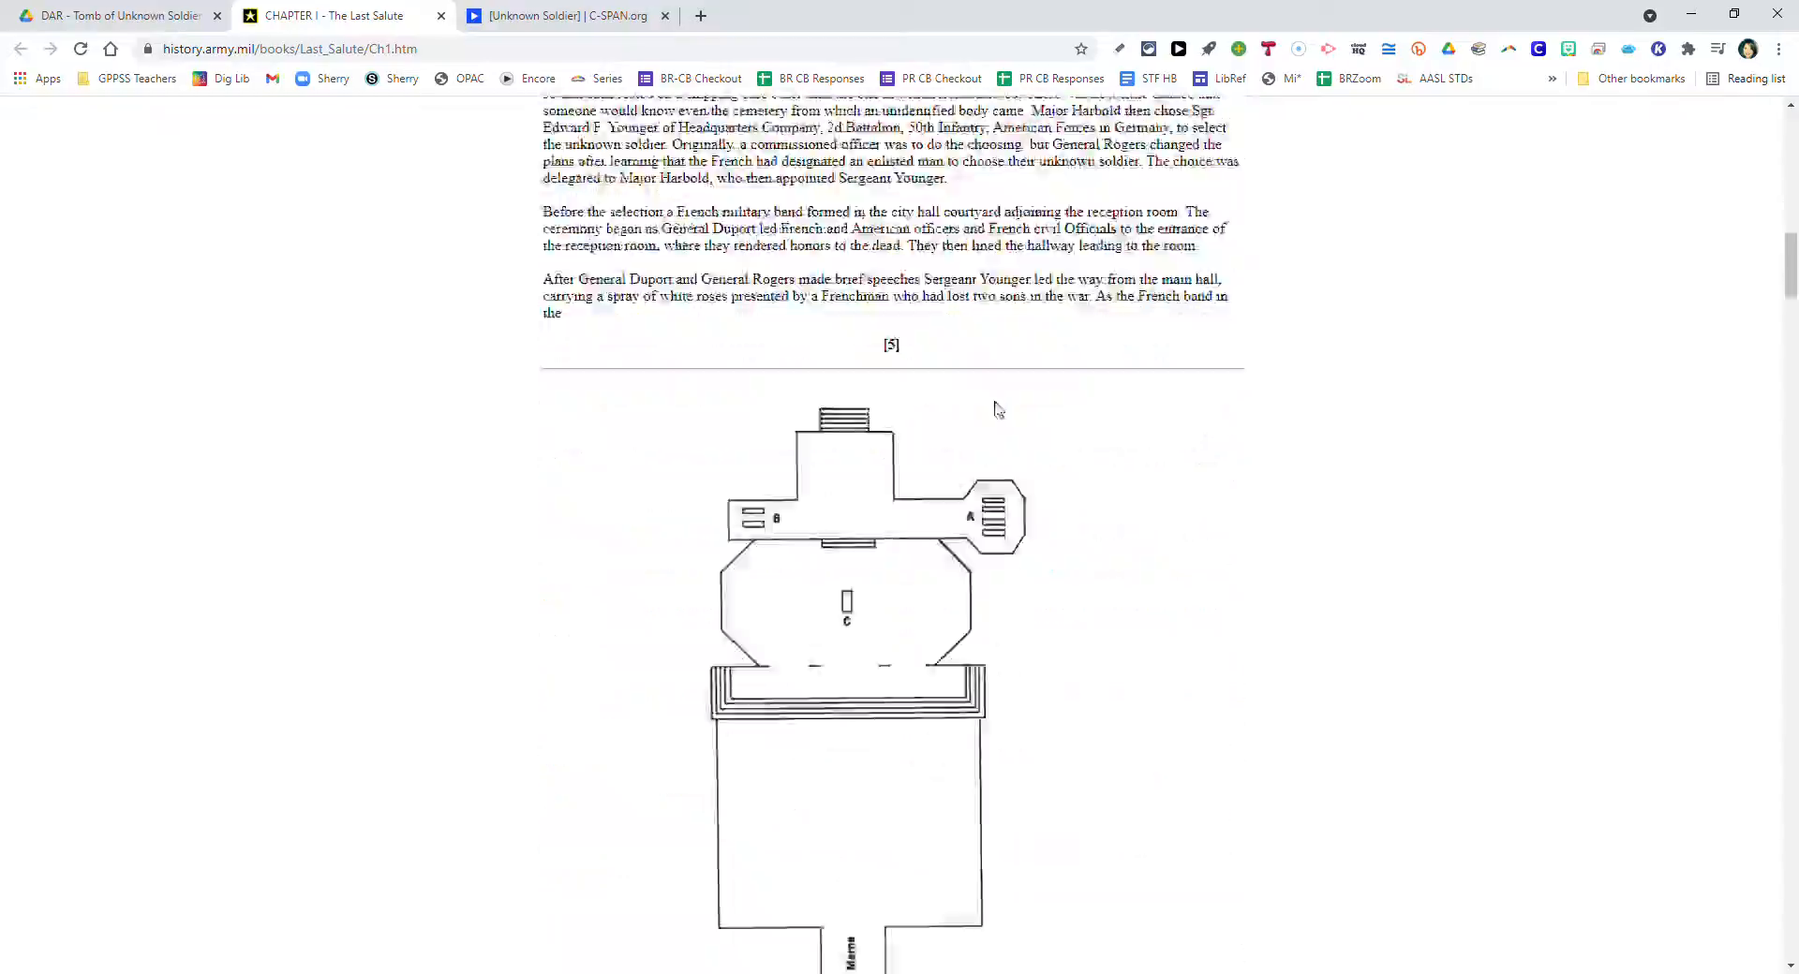
scroll("down", 3)
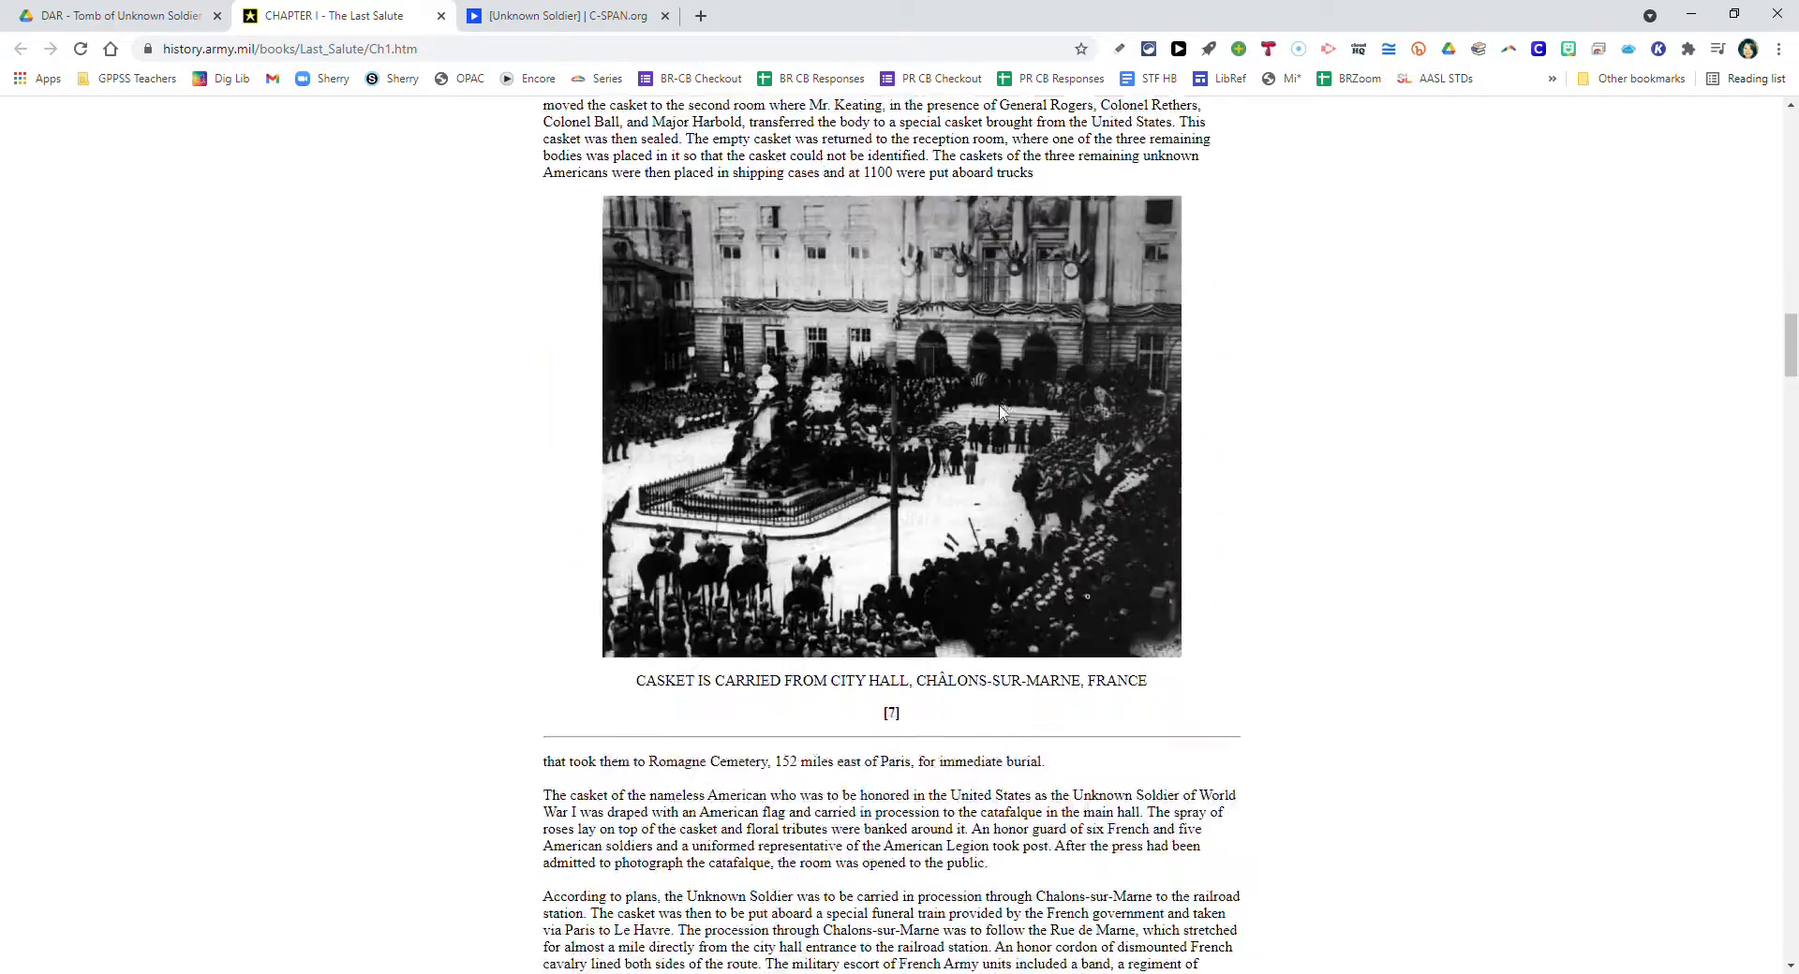
scroll("down", 3)
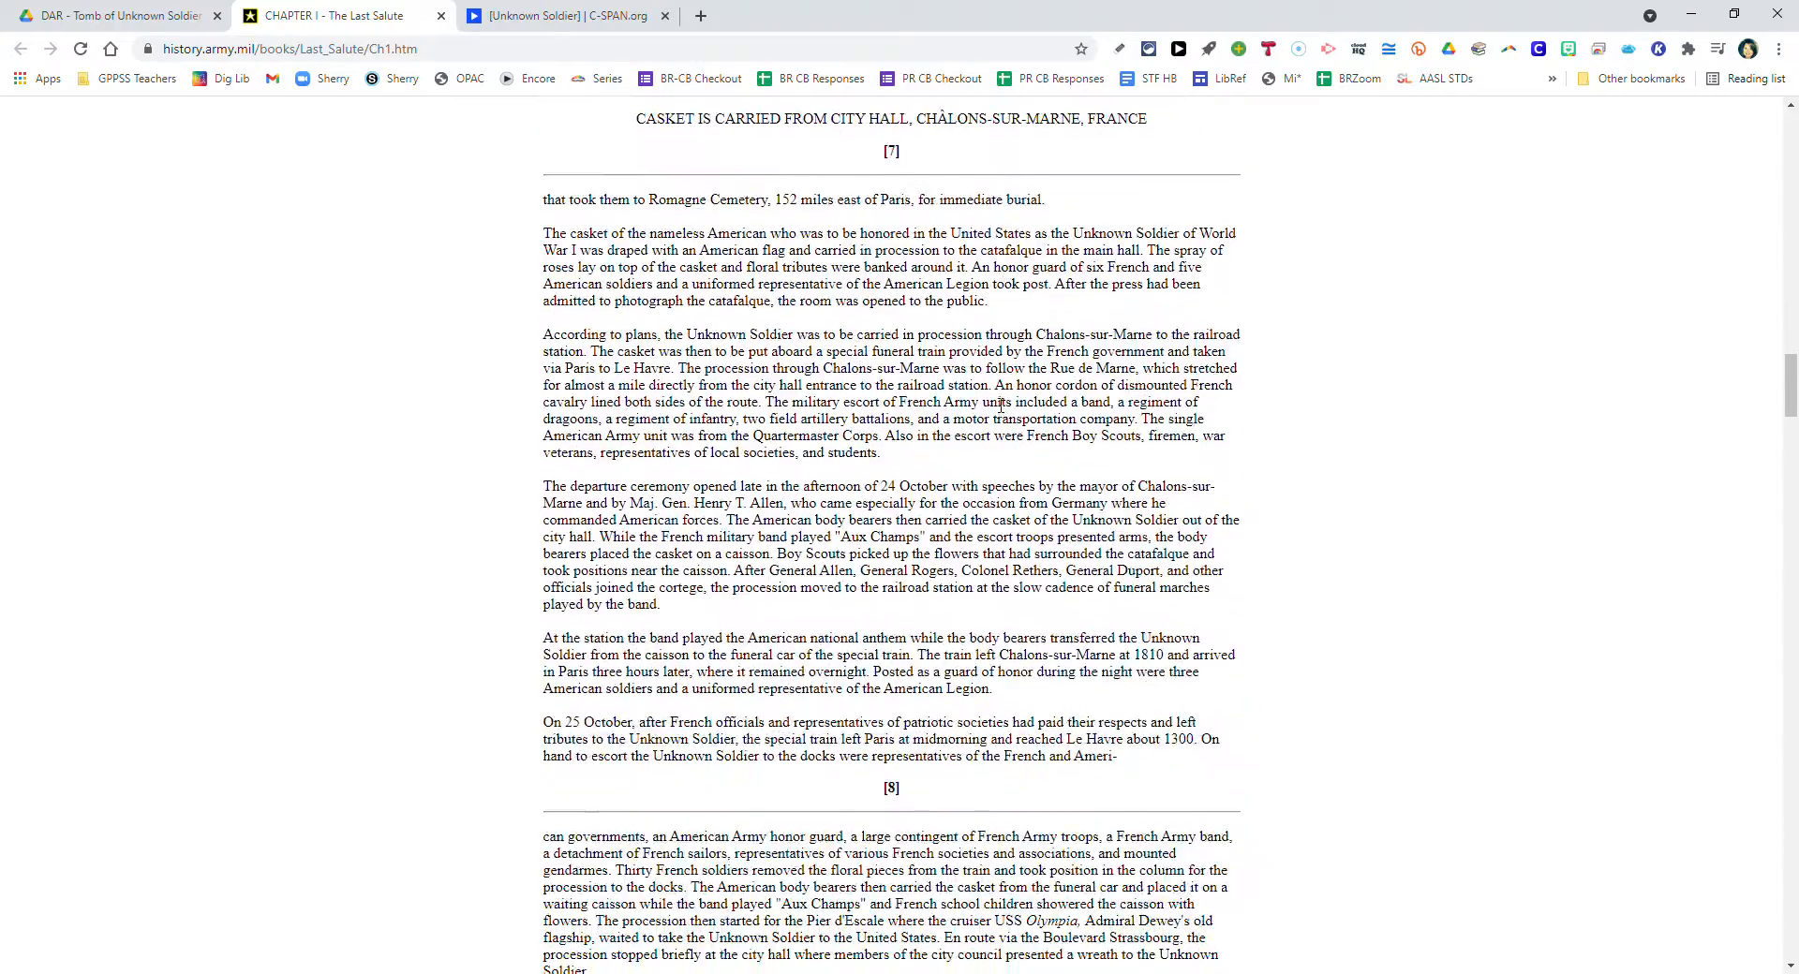
scroll("up", 3)
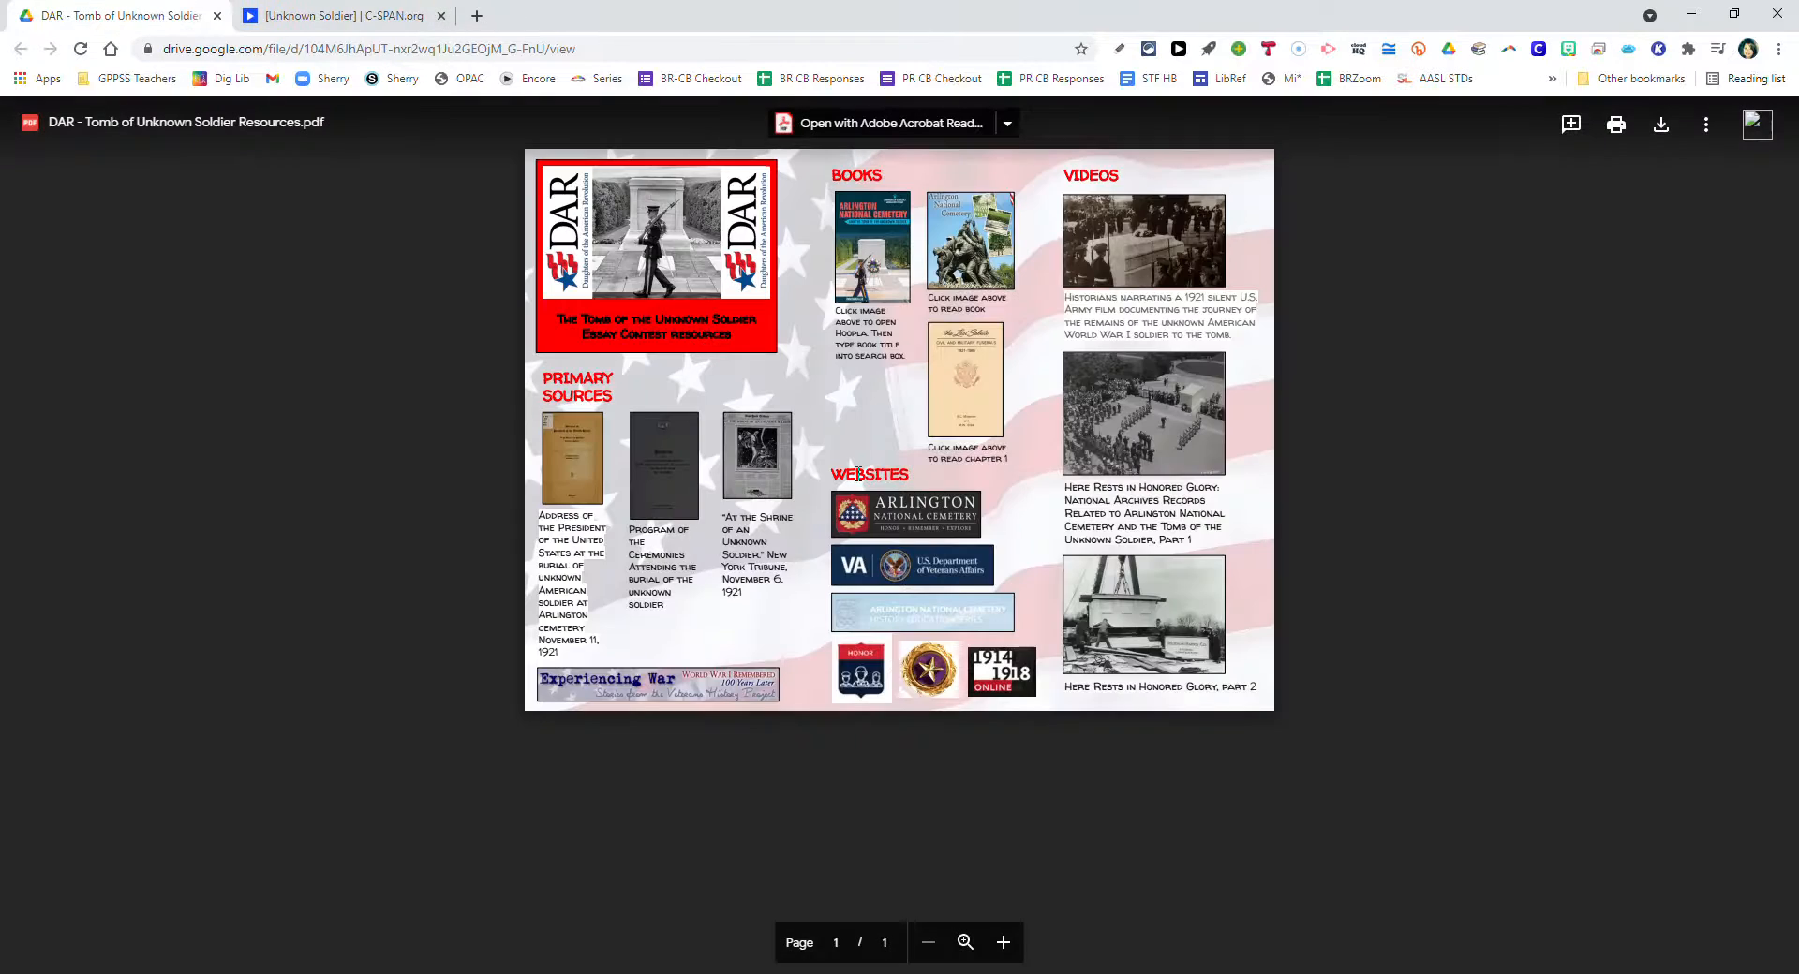
mouse_move(905, 515)
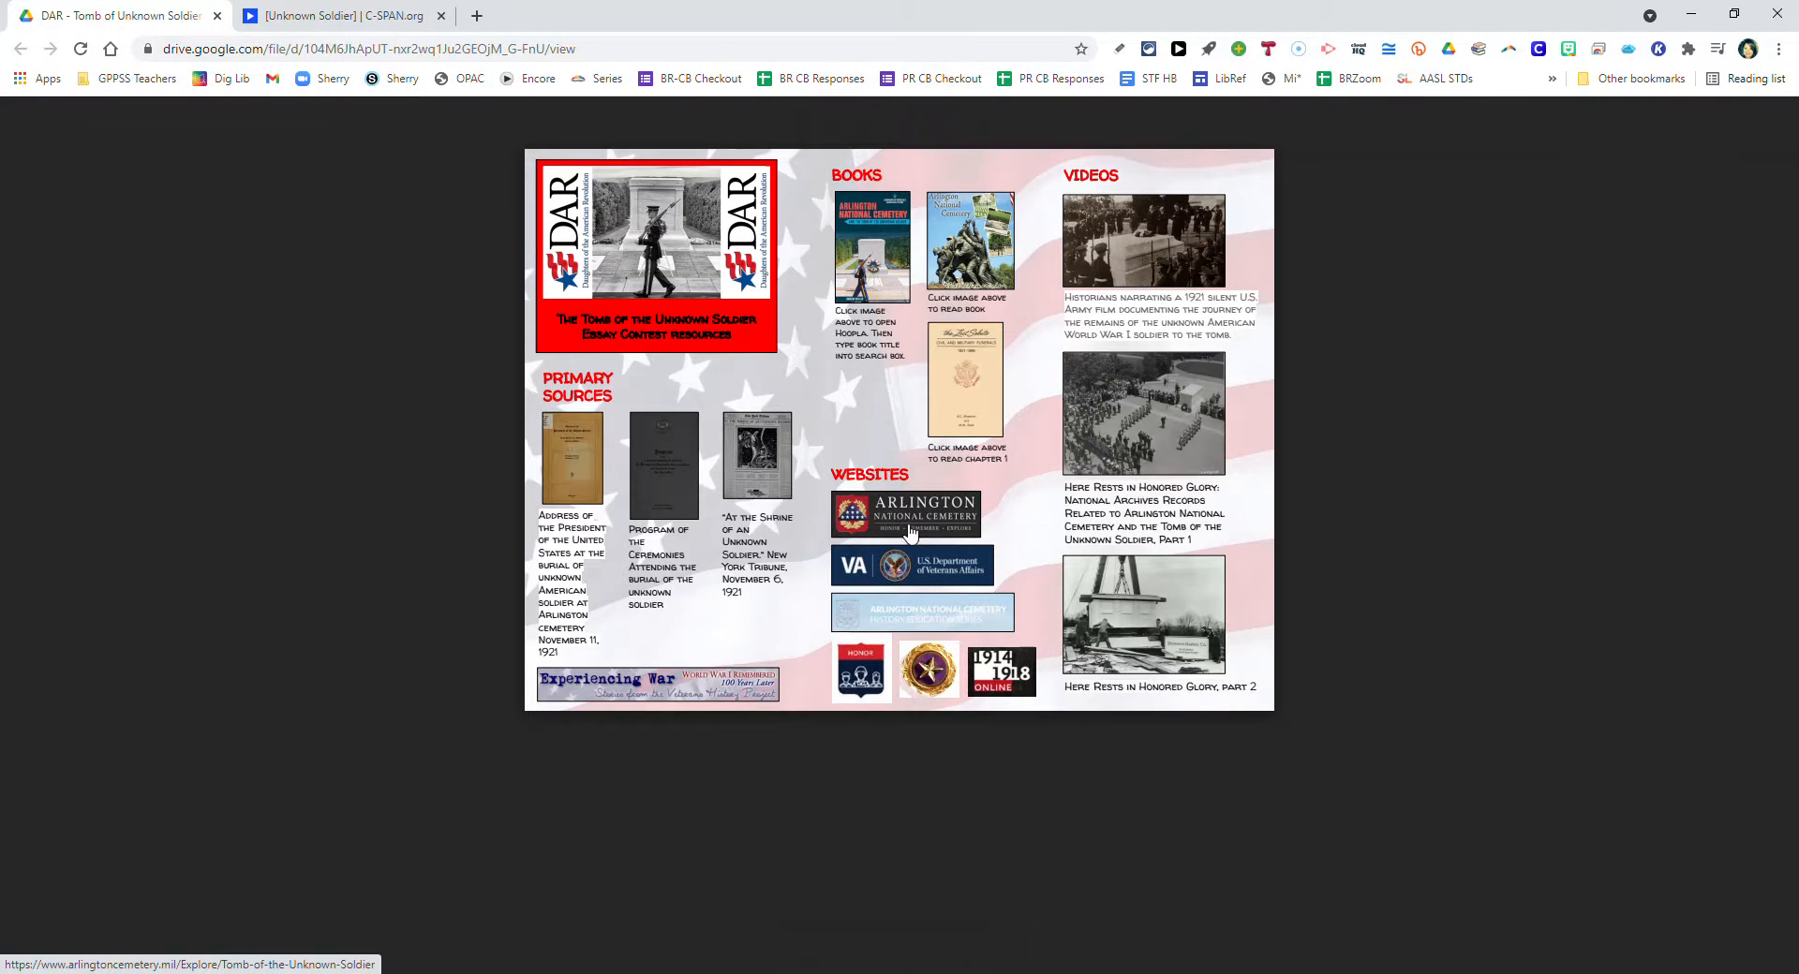
left_click(905, 514)
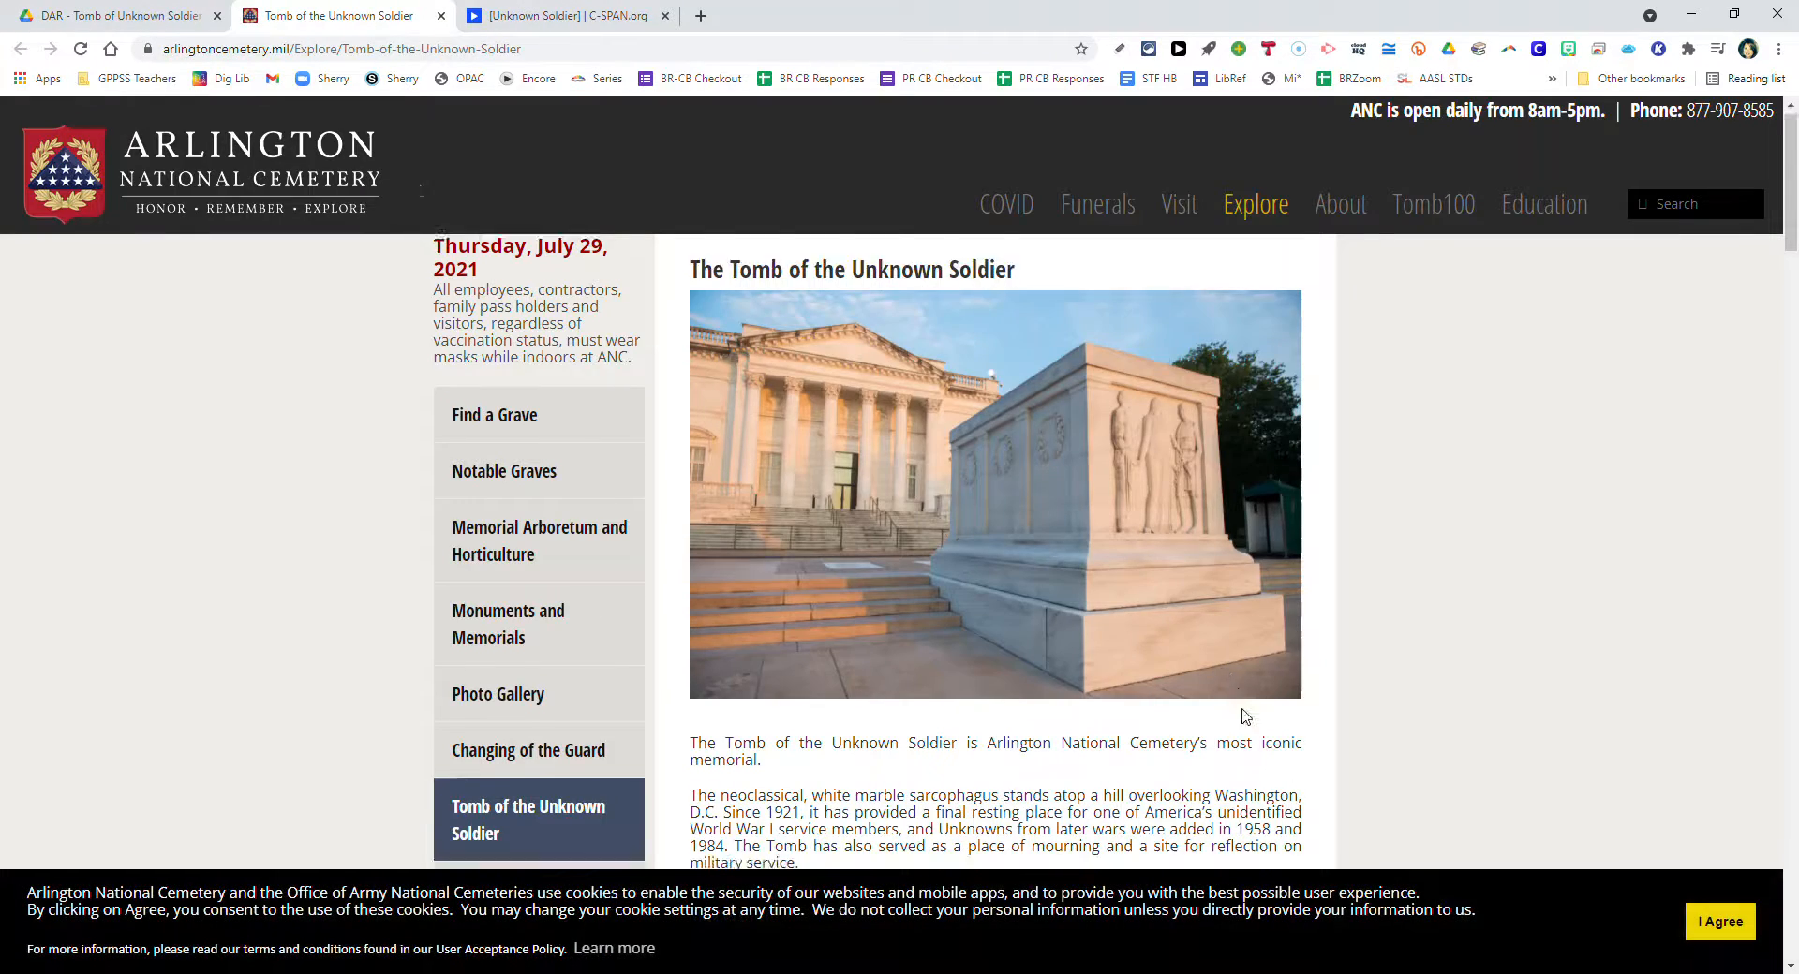
scroll("down", 3)
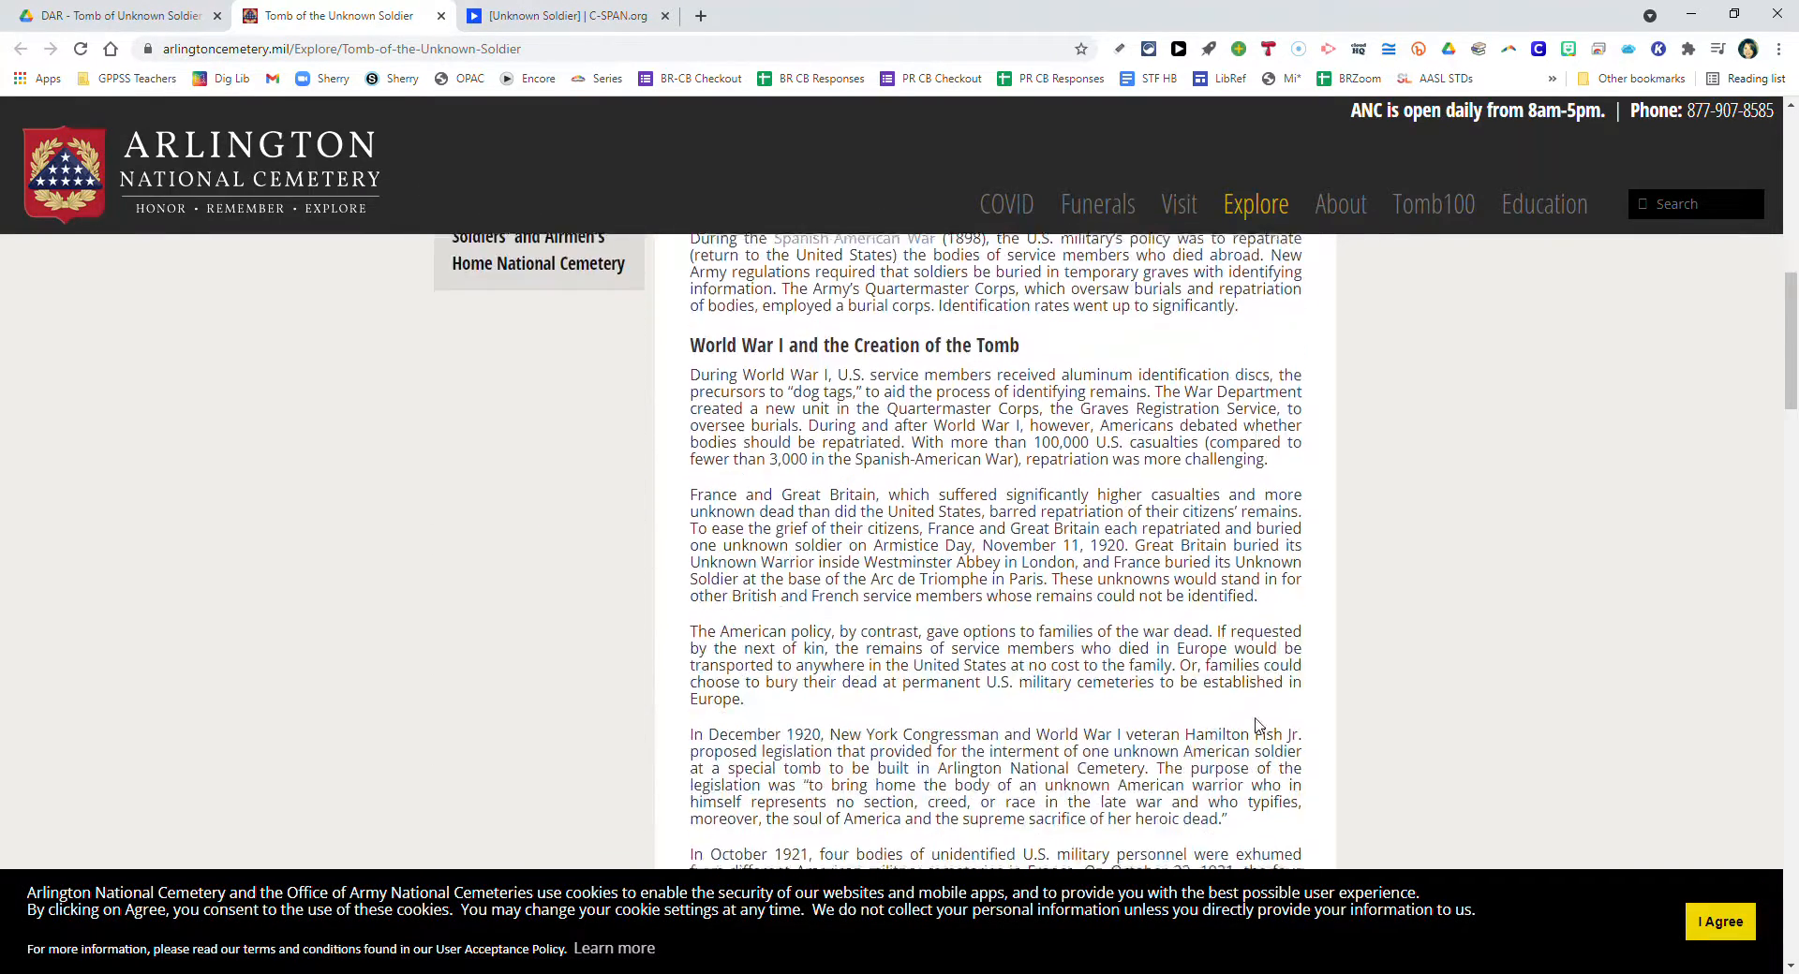
scroll("down", 3)
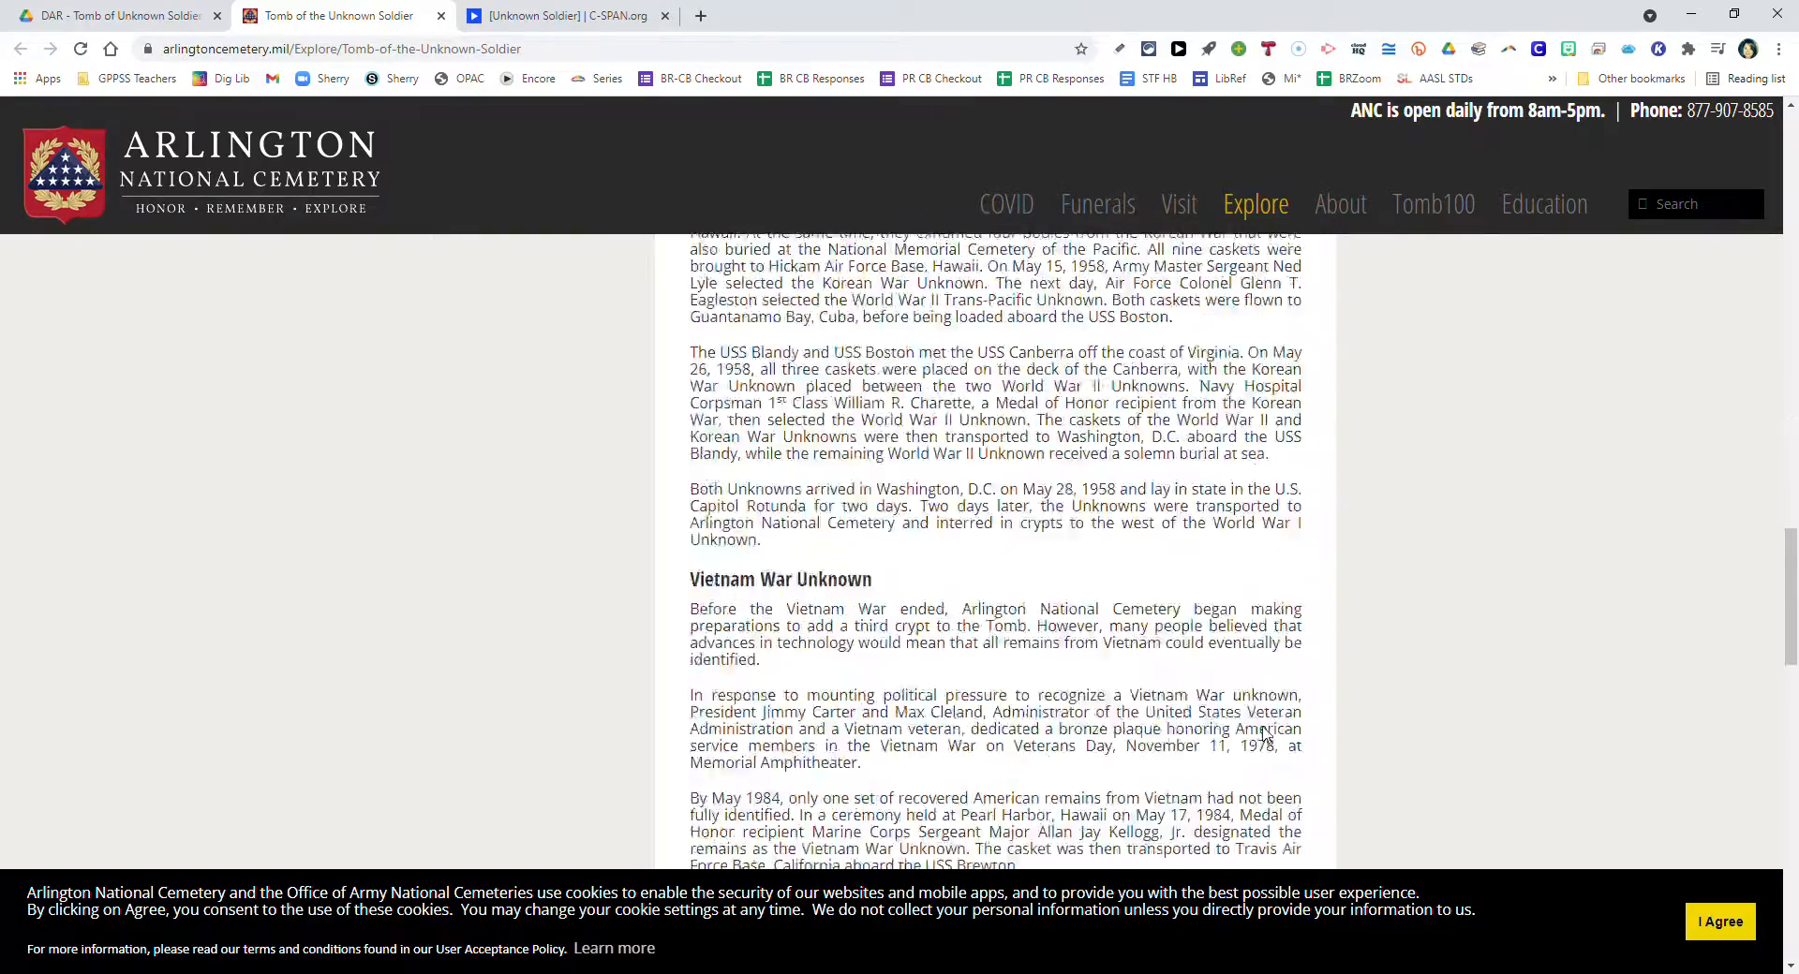
scroll("up", 3)
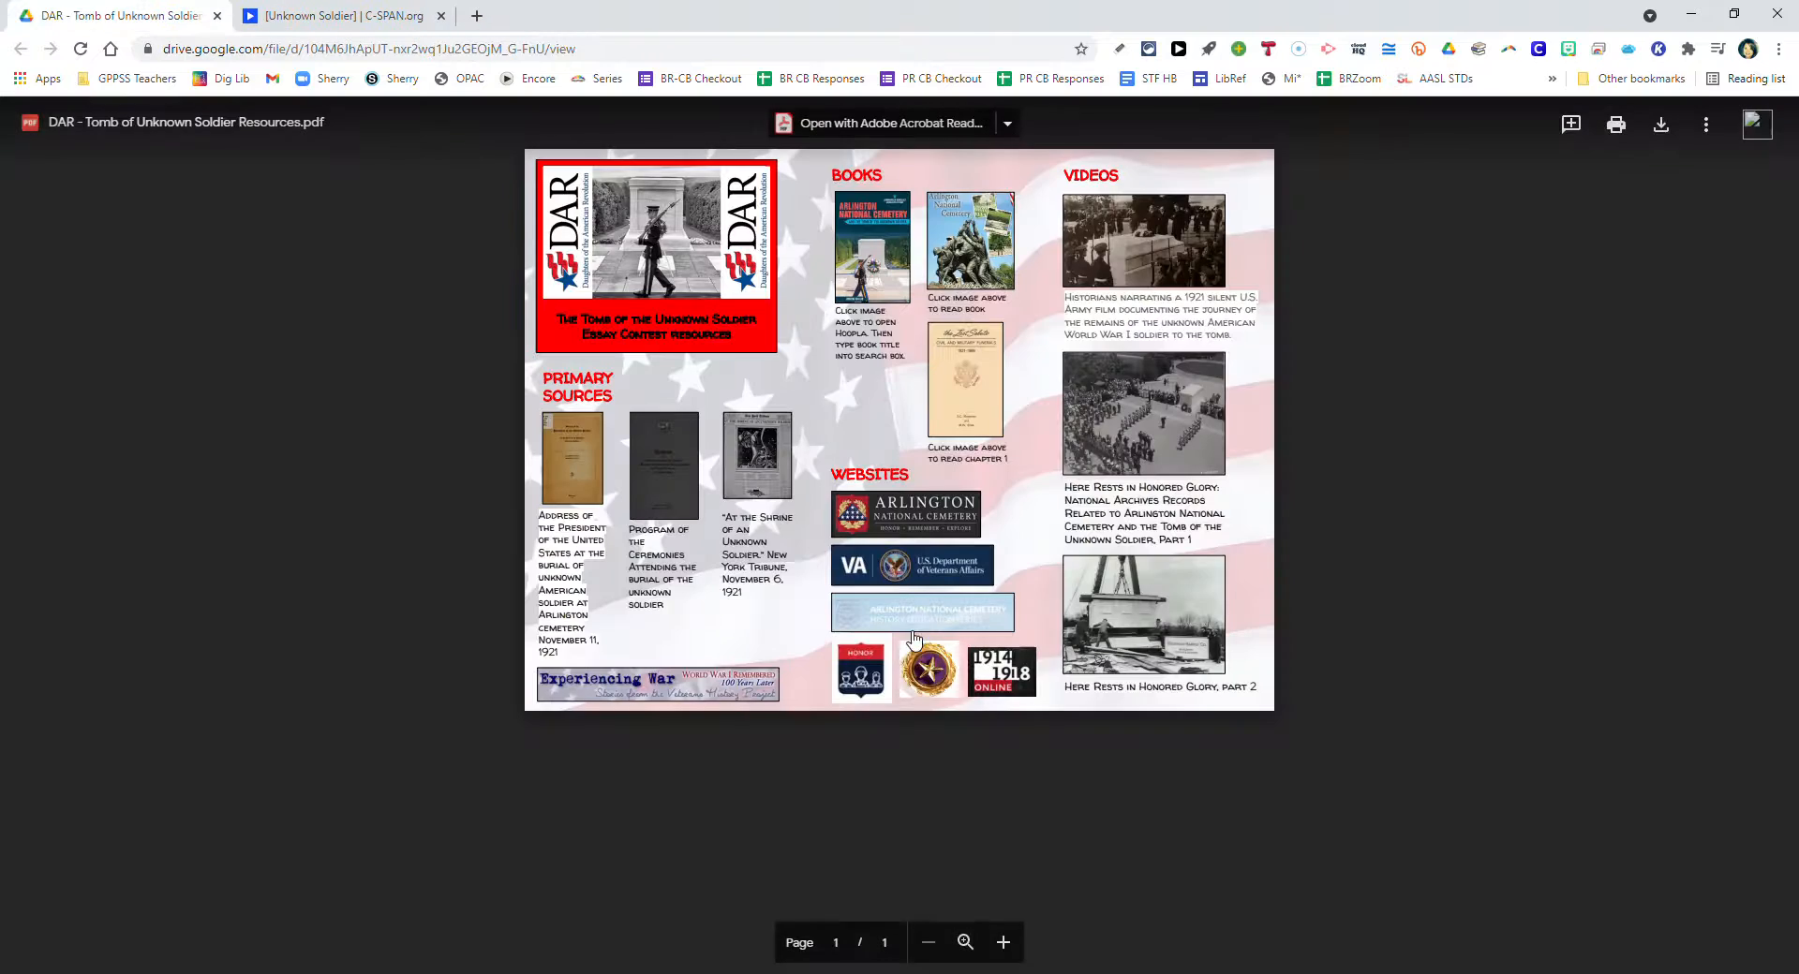
mouse_move(972, 574)
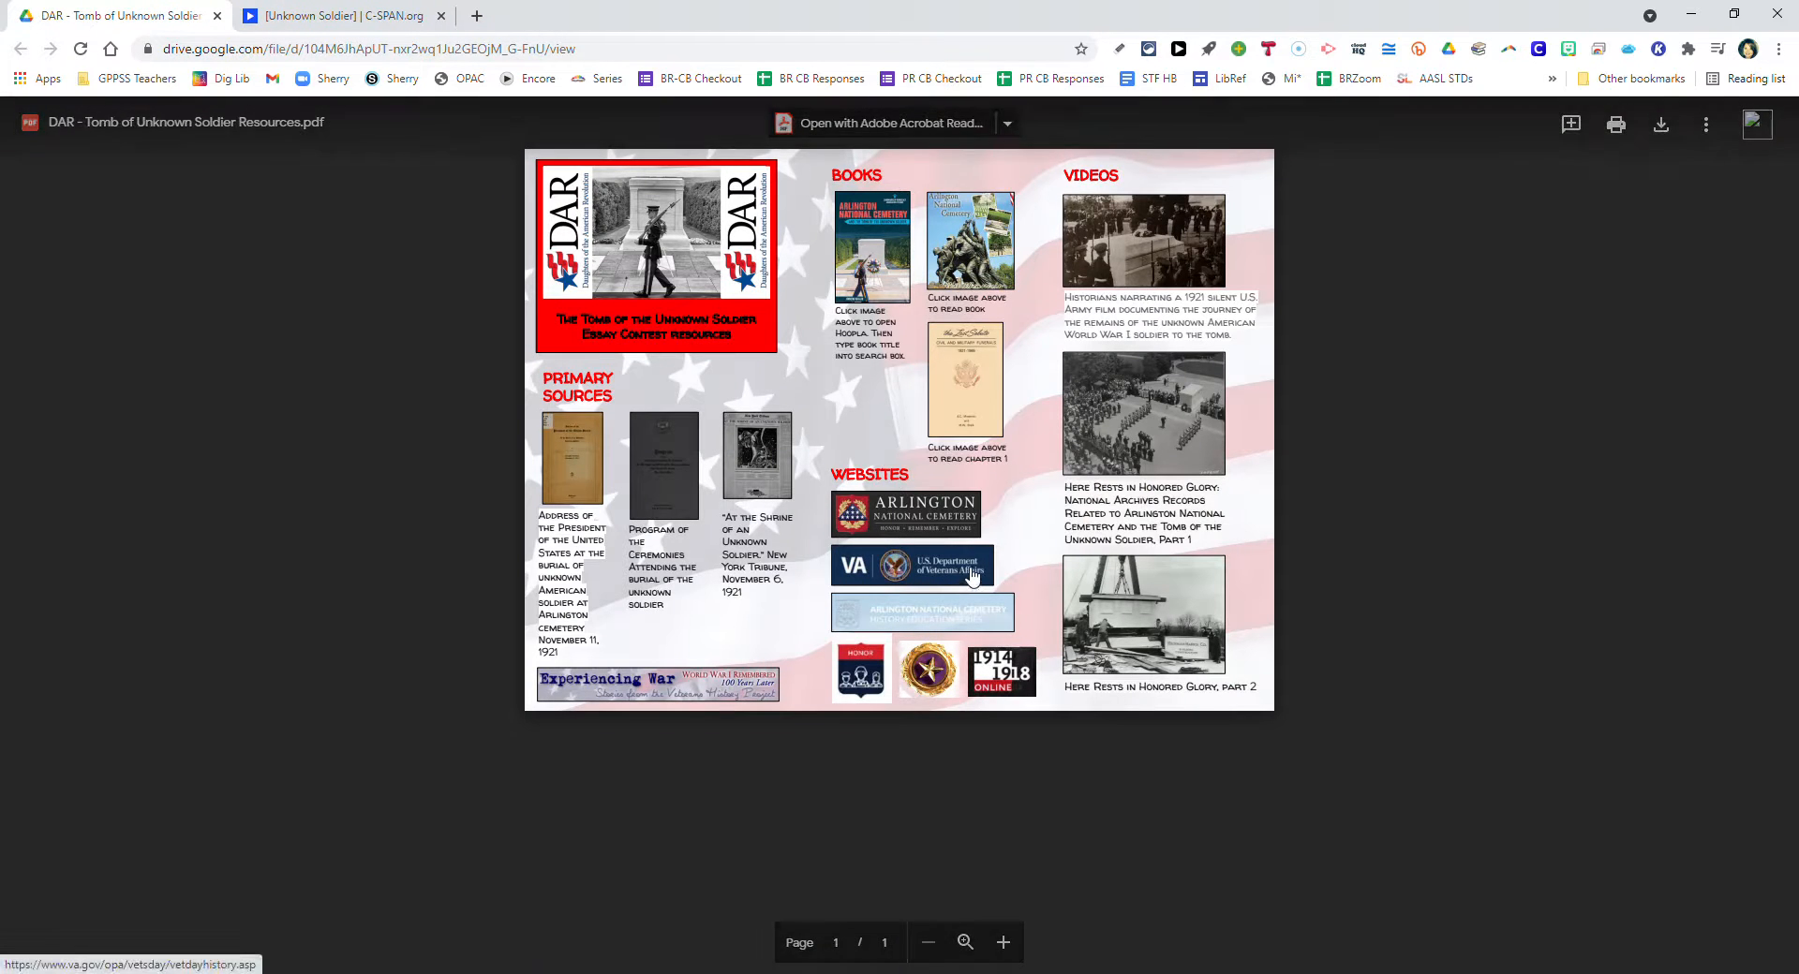
View and close VA.gov's History of Veterans Day, then open the Arlington Tomb reading PDF.
left_click(943, 565)
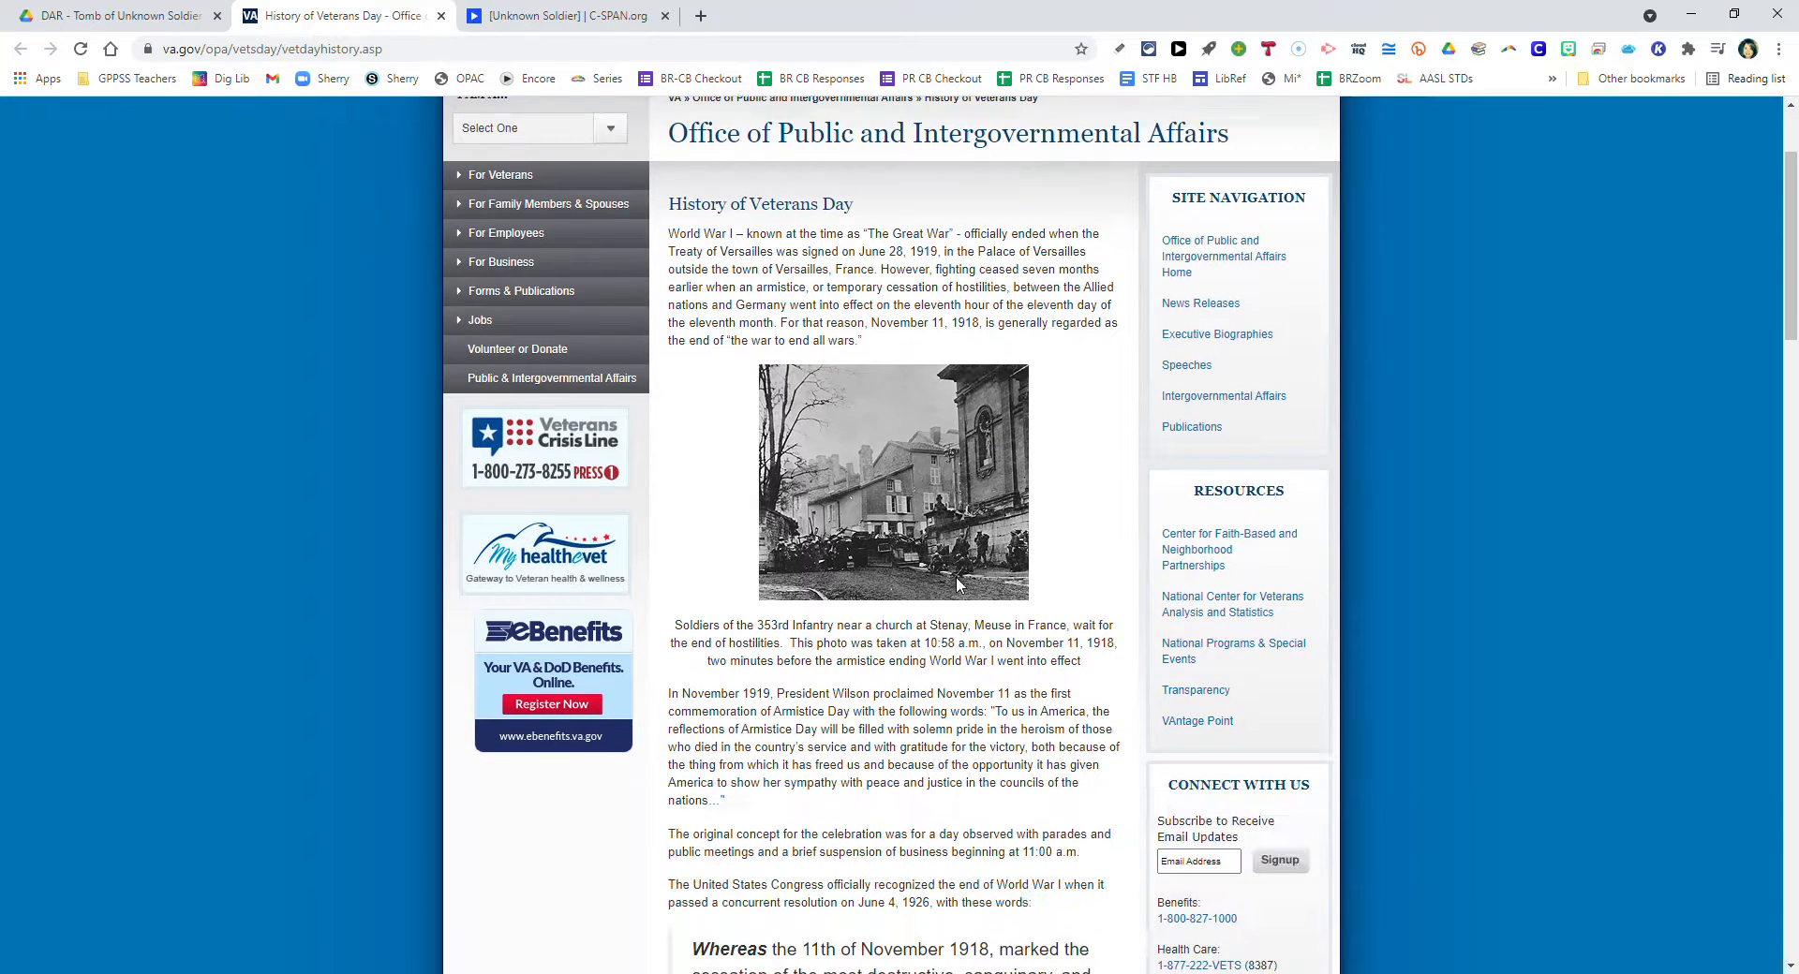
mouse_move(930, 570)
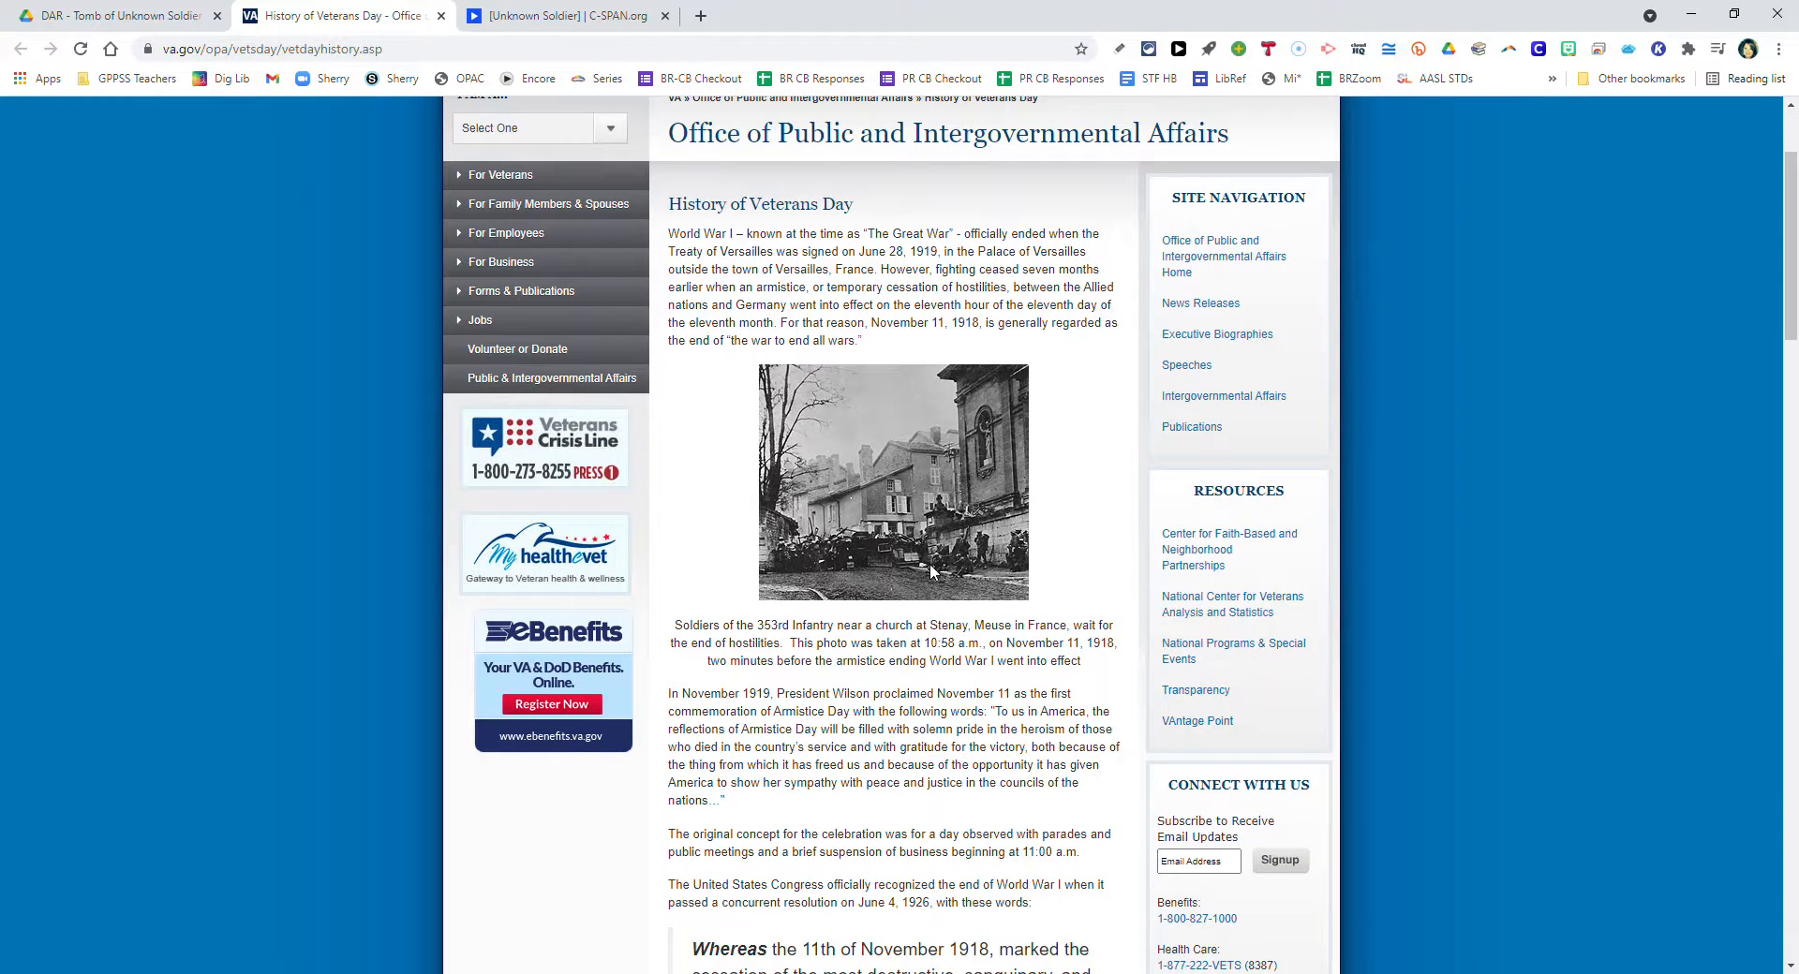
mouse_move(1015, 627)
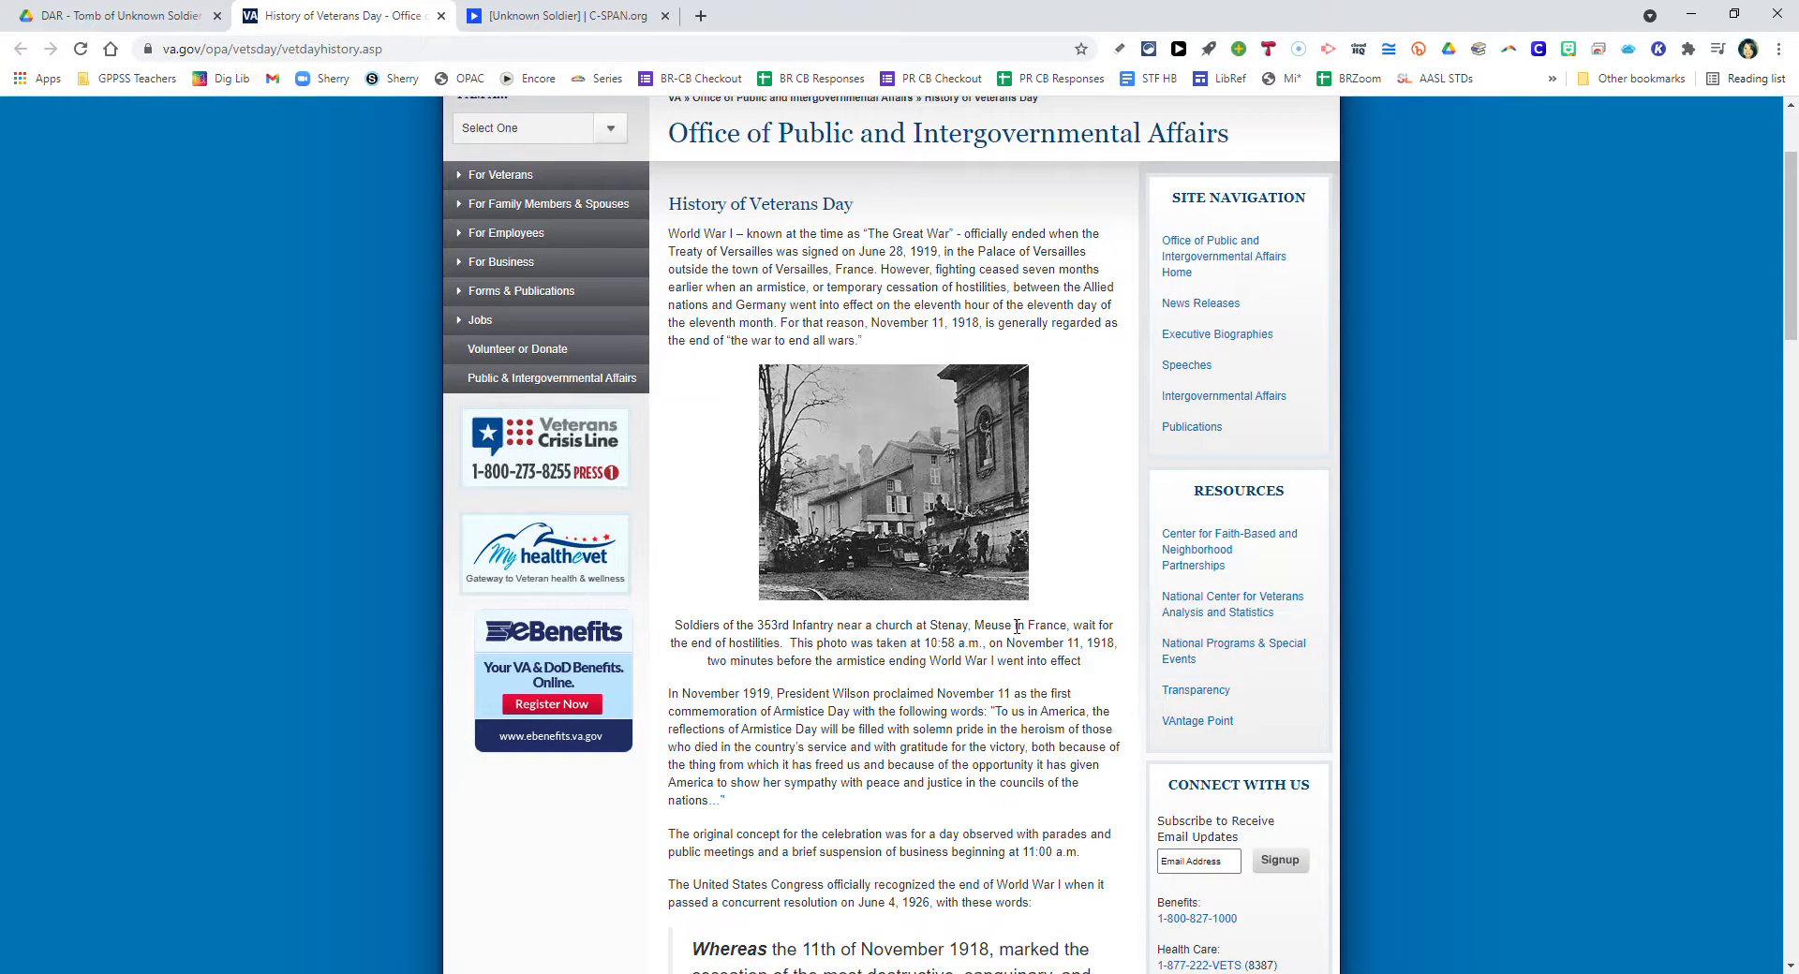
mouse_move(981, 597)
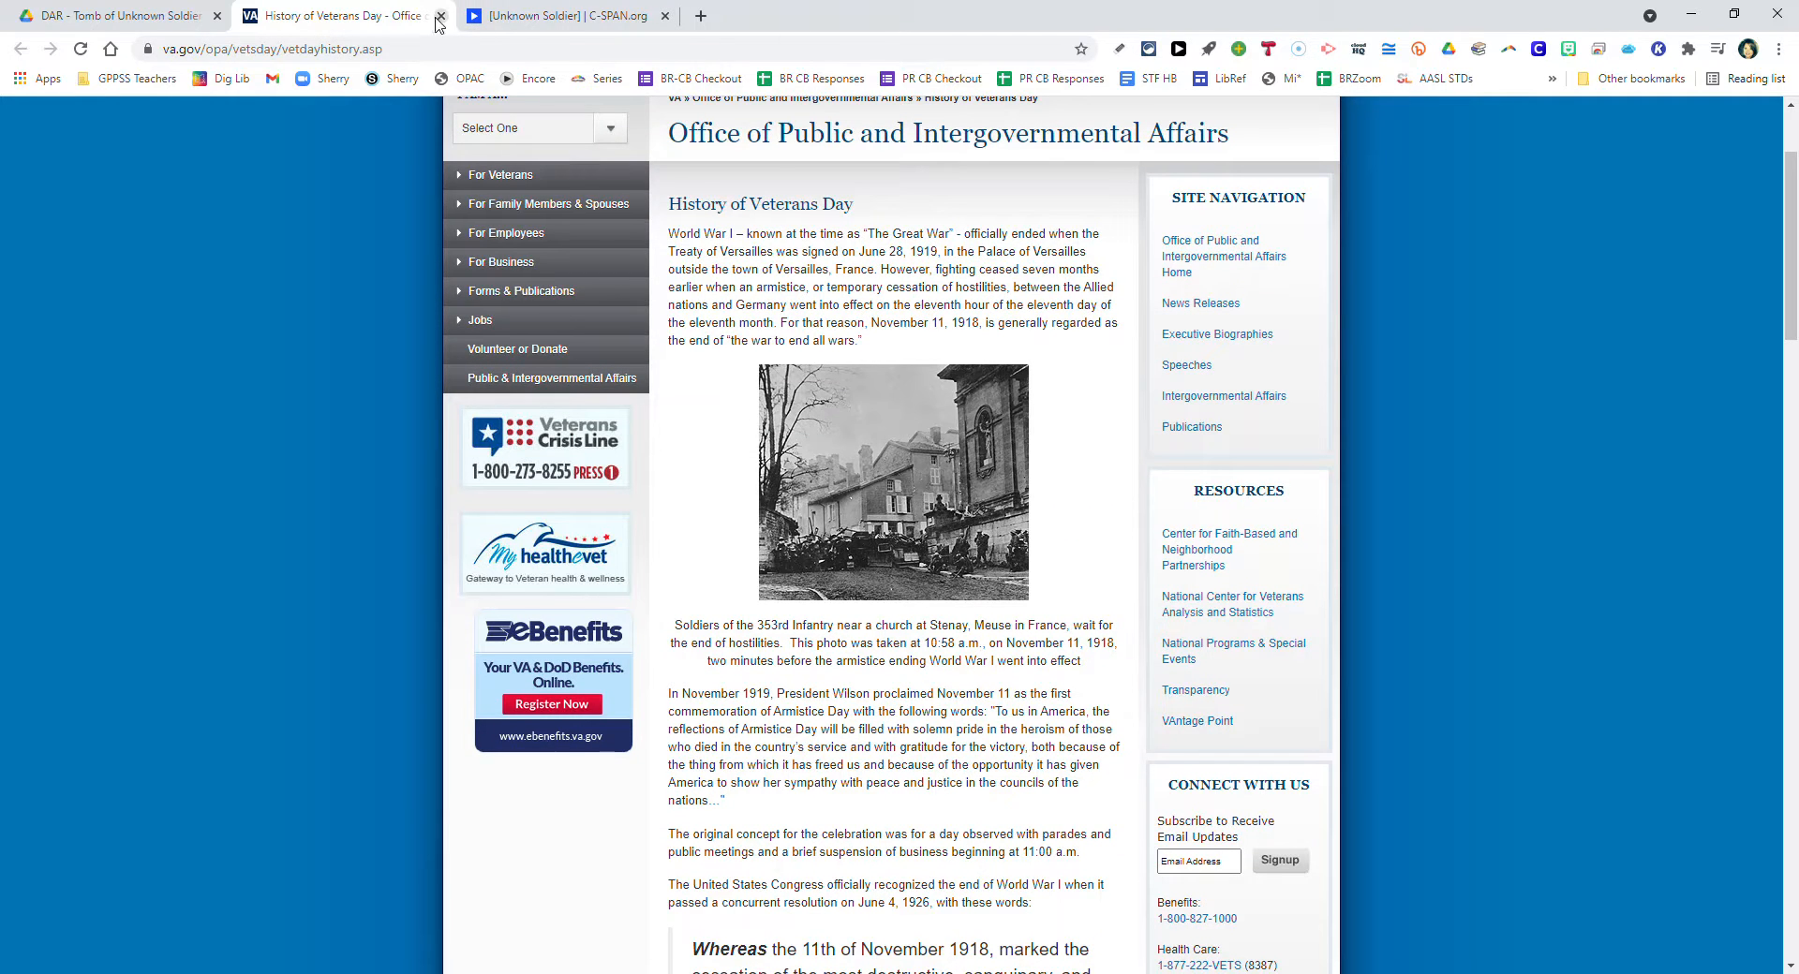
left_click(438, 15)
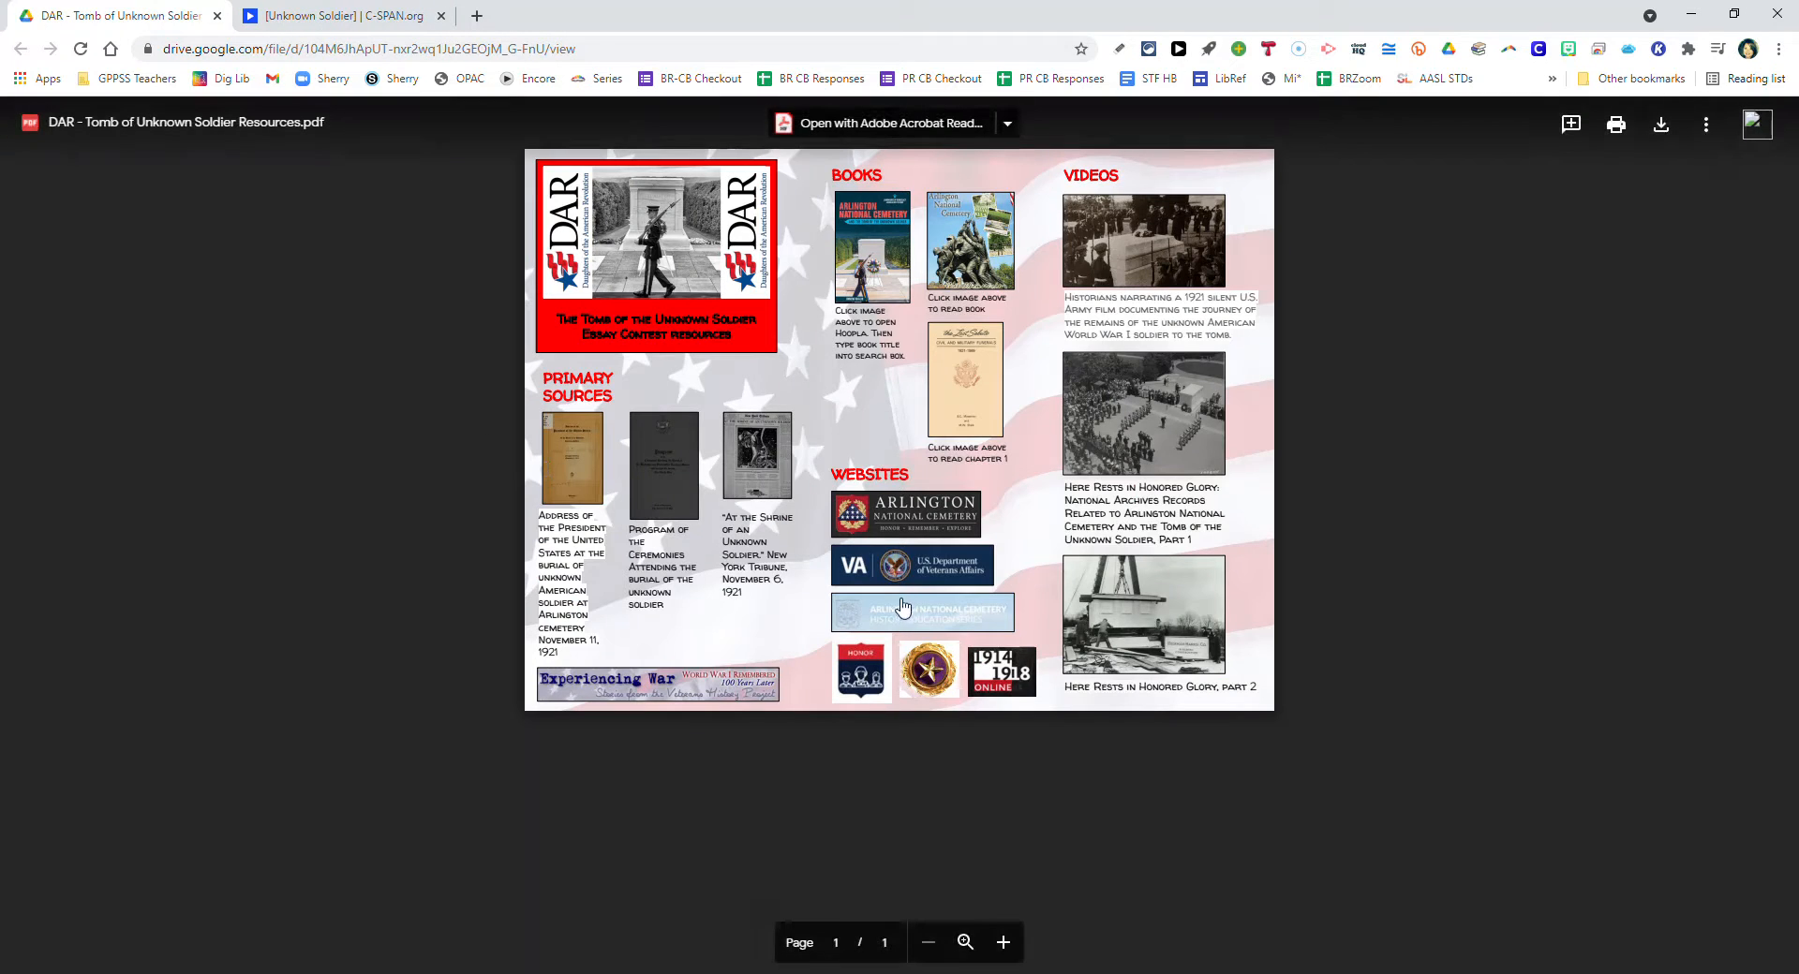
mouse_move(903, 616)
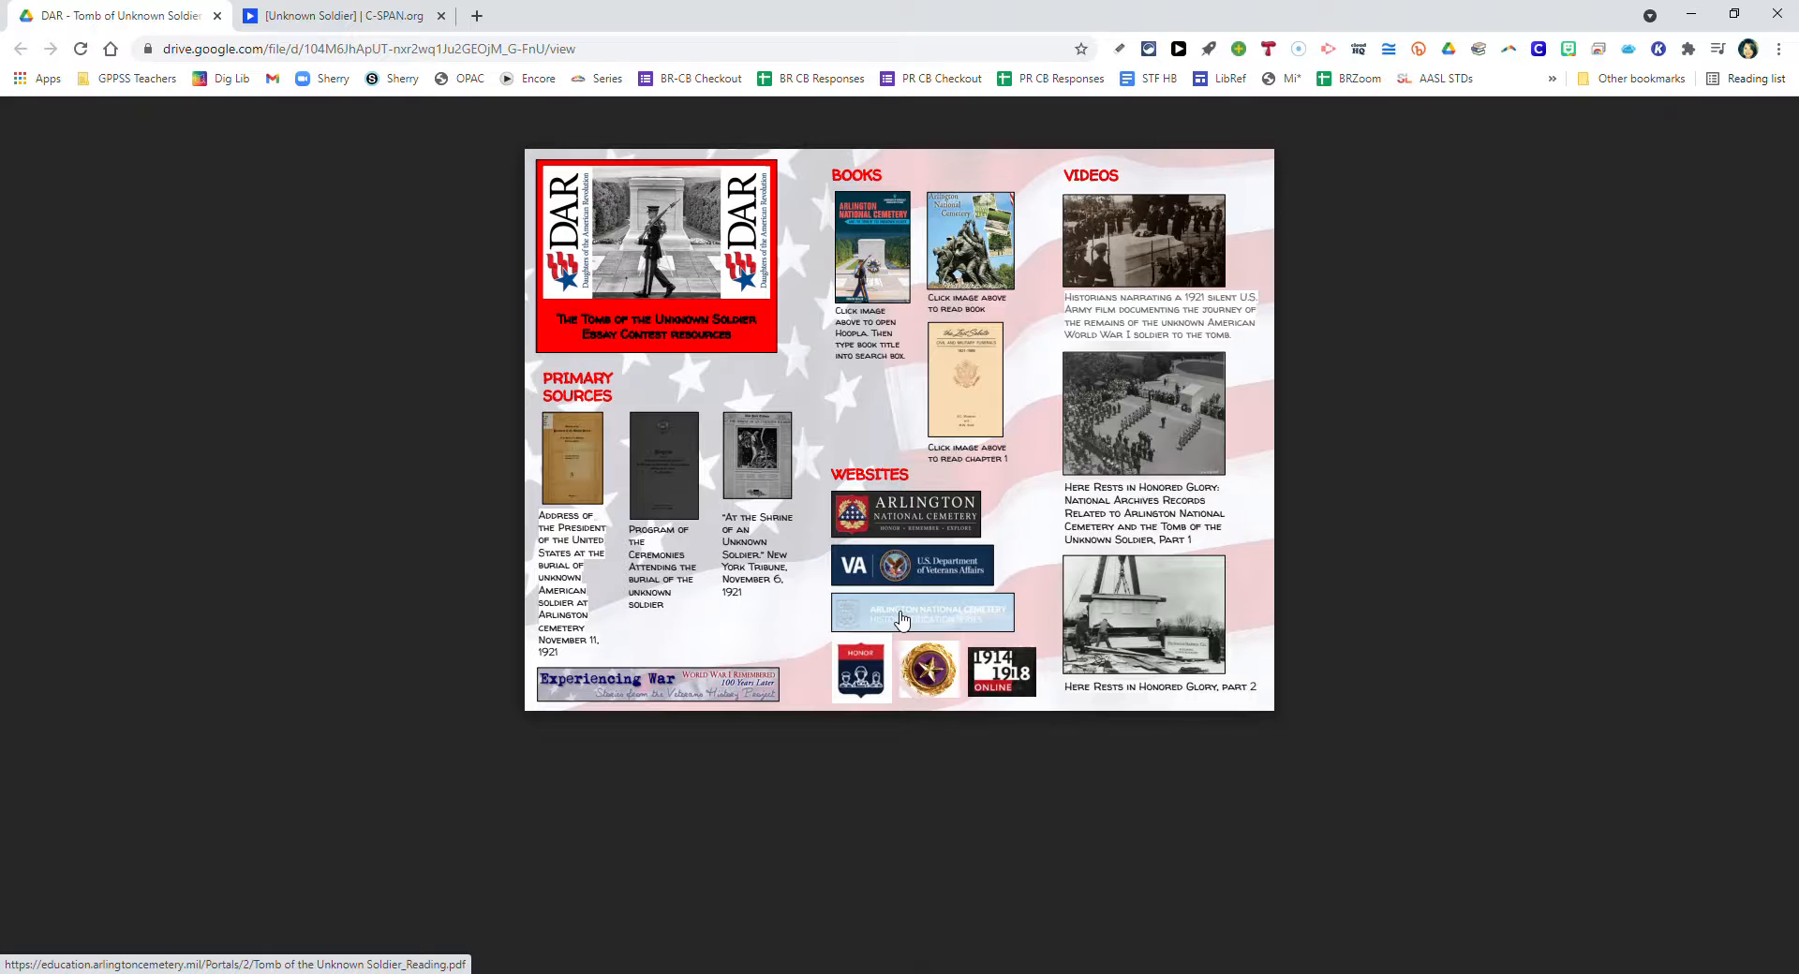
left_click(921, 611)
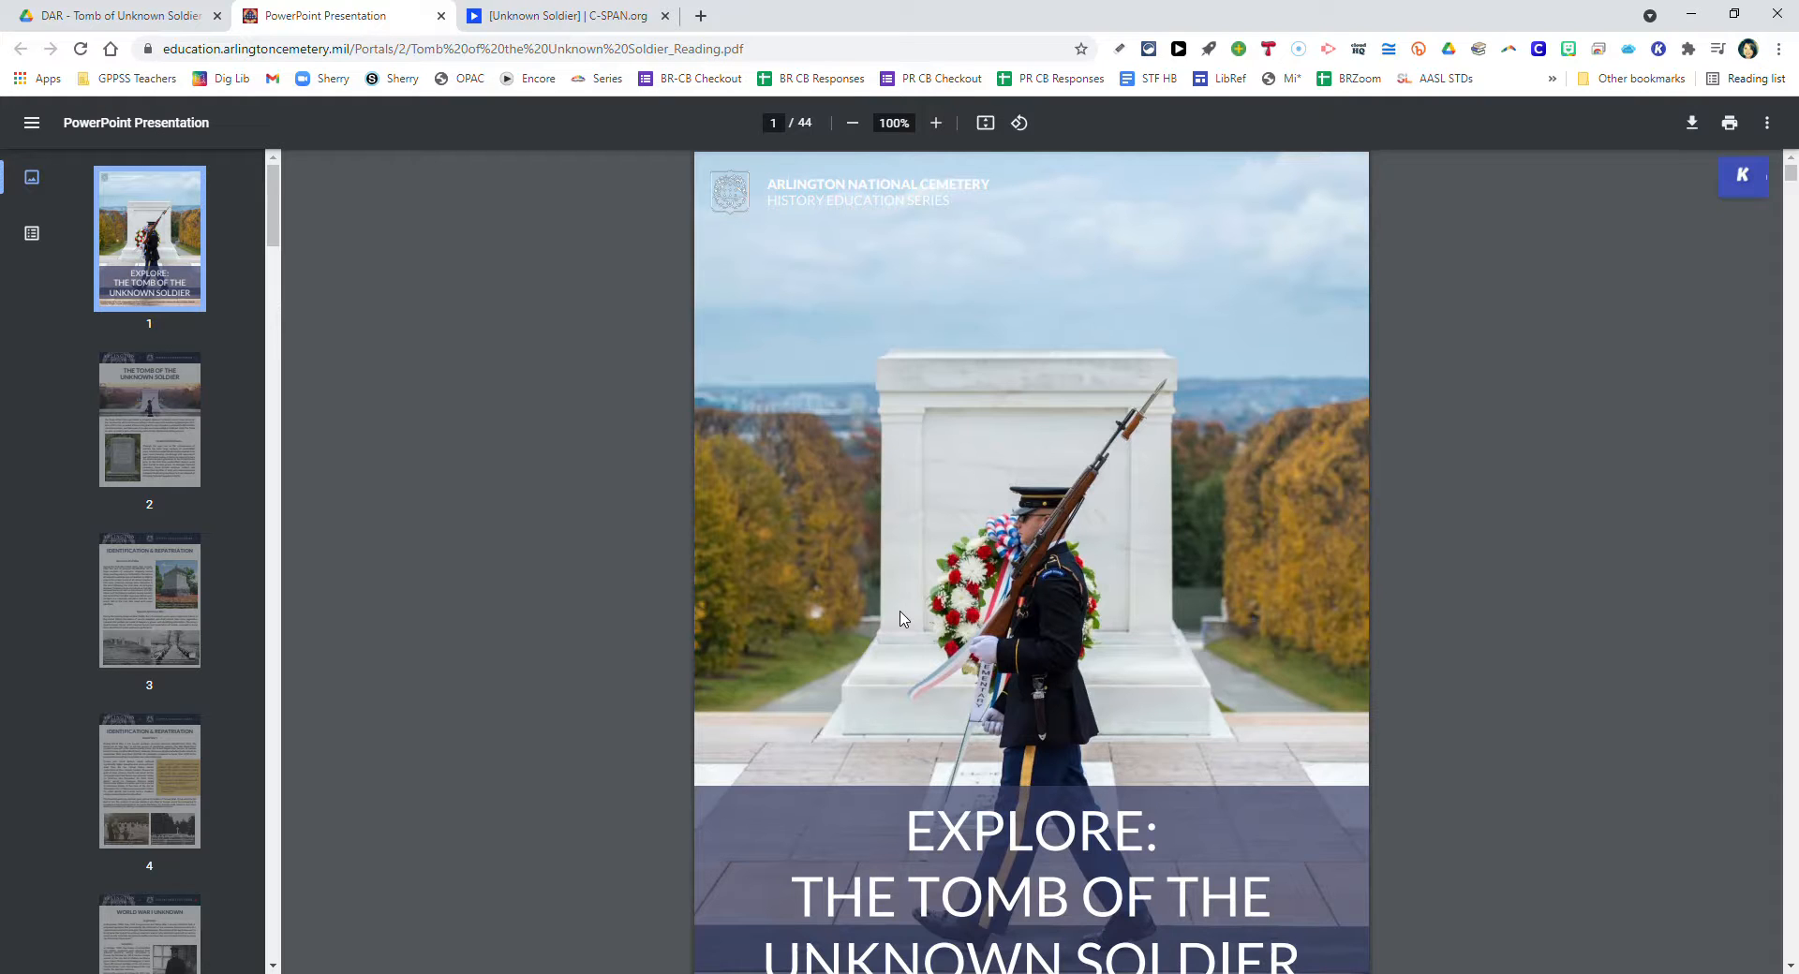
mouse_move(1134, 634)
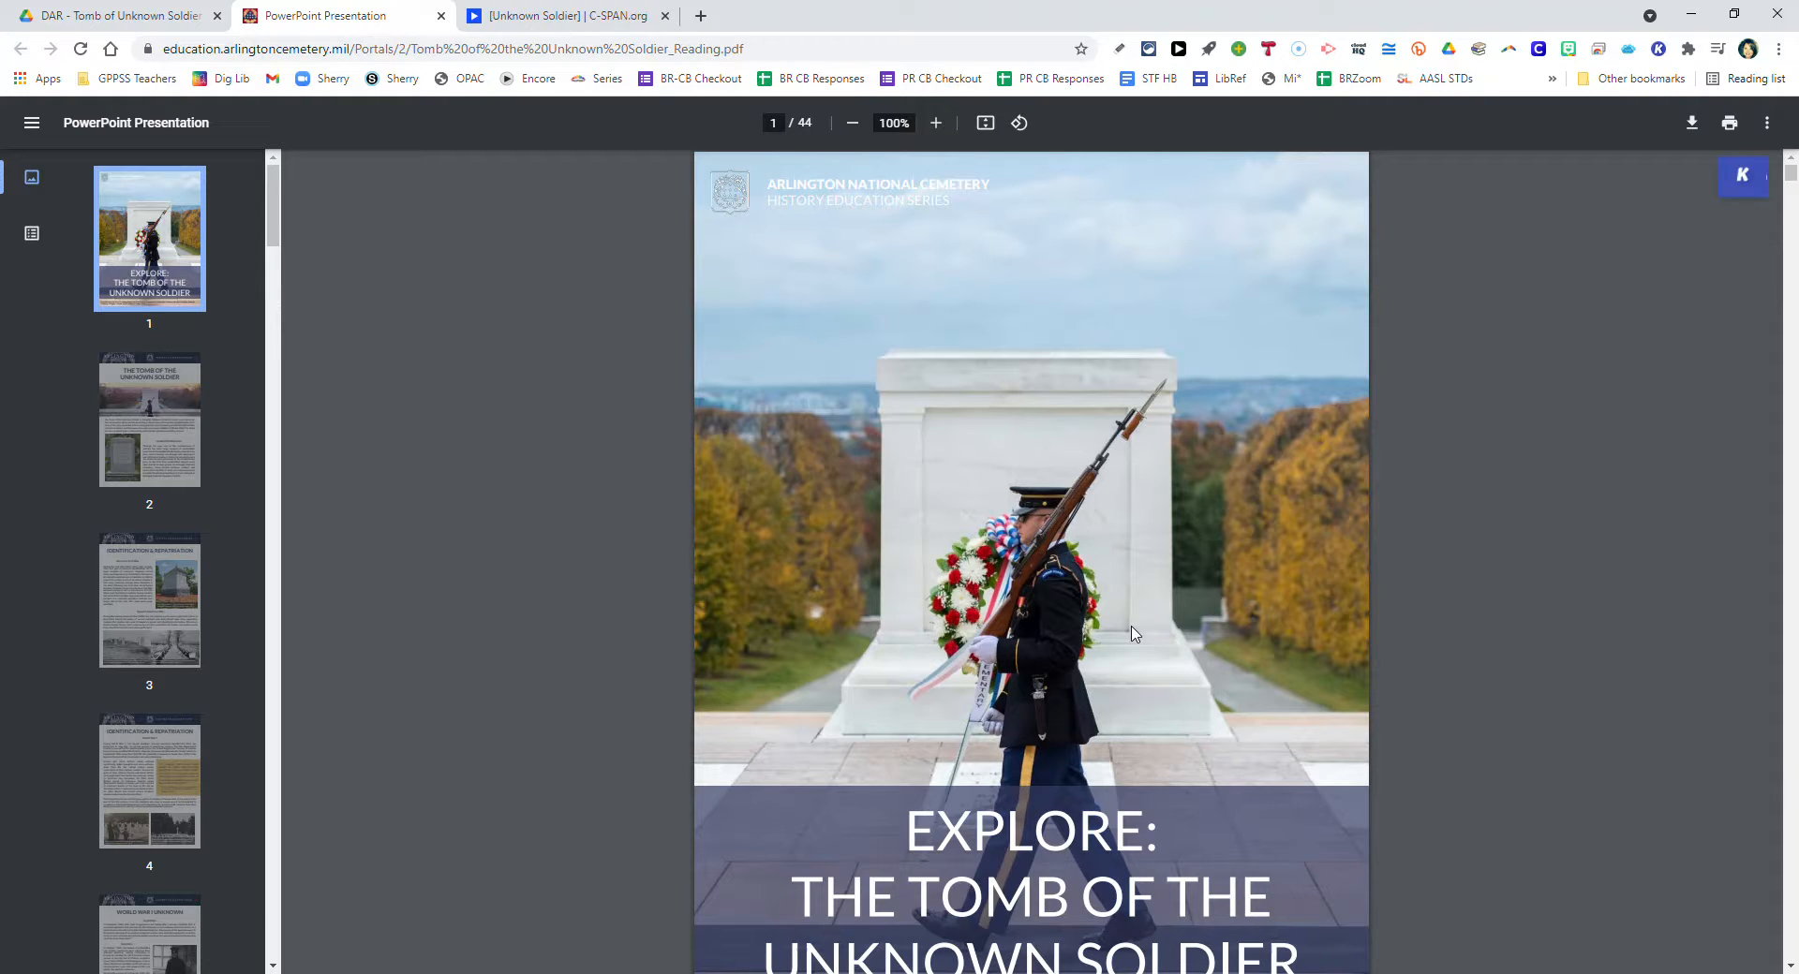
Scroll the Tomb reading PDF from page 11, USS Olympia, to page 22, The Sarcophagus.
scroll("down", 3)
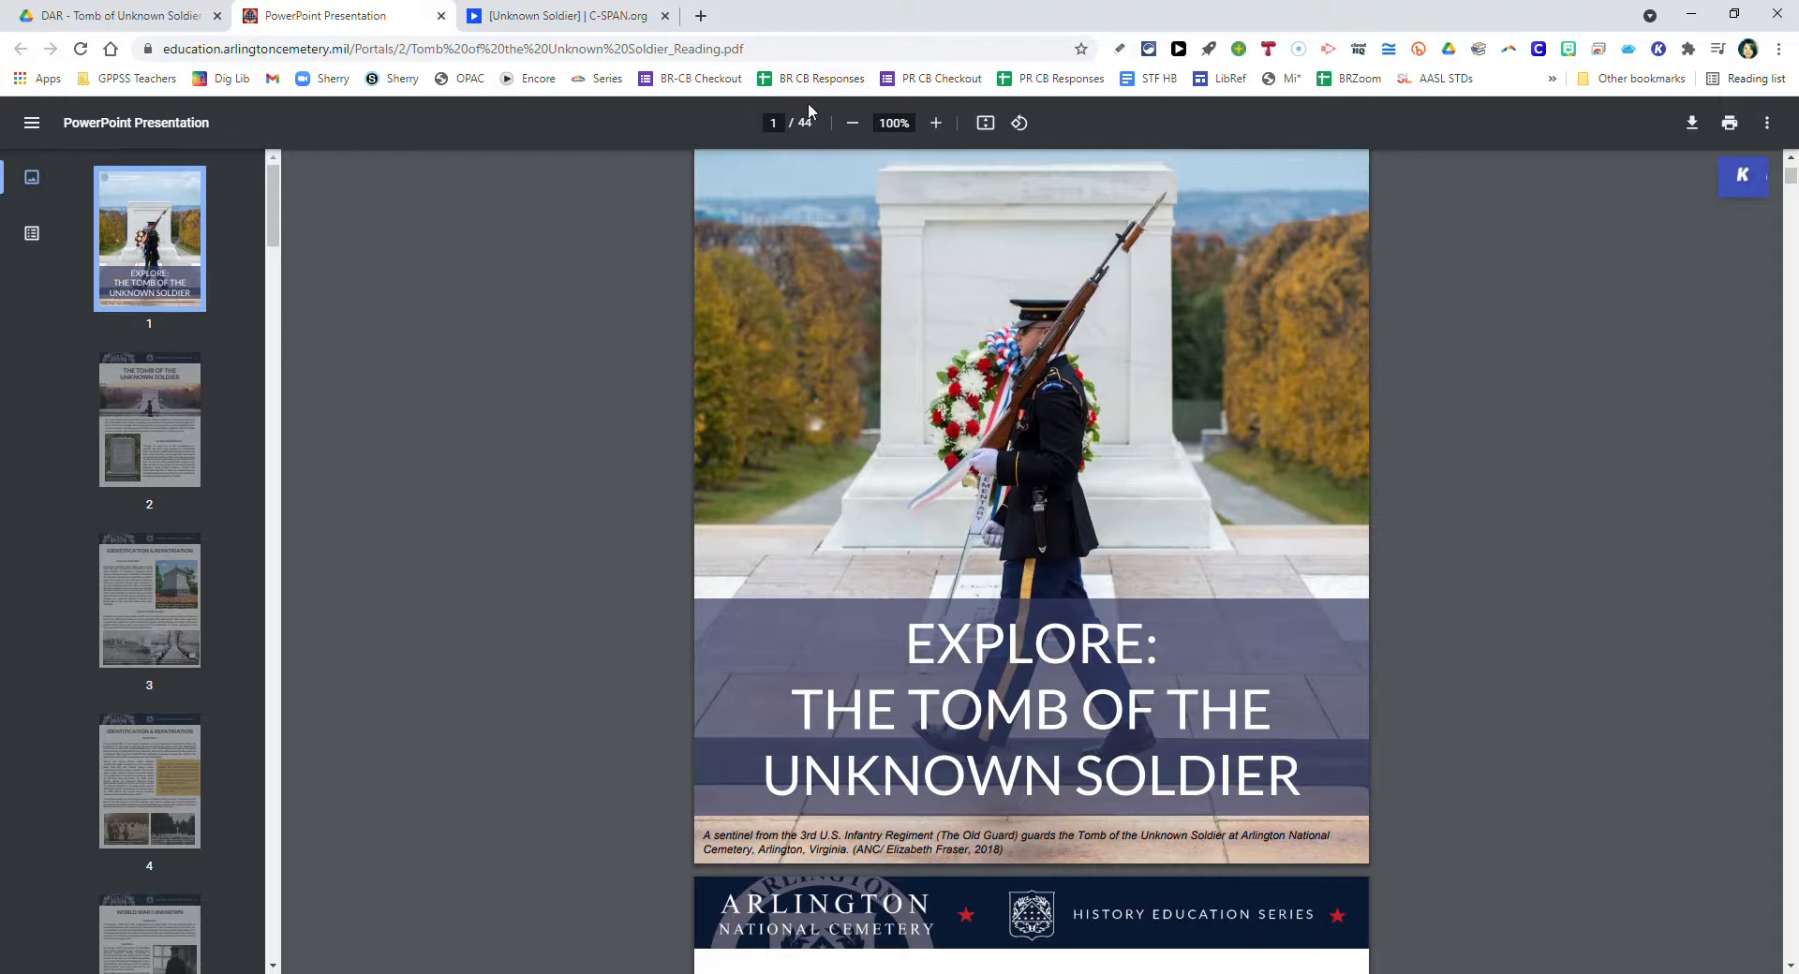
scroll("down", 3)
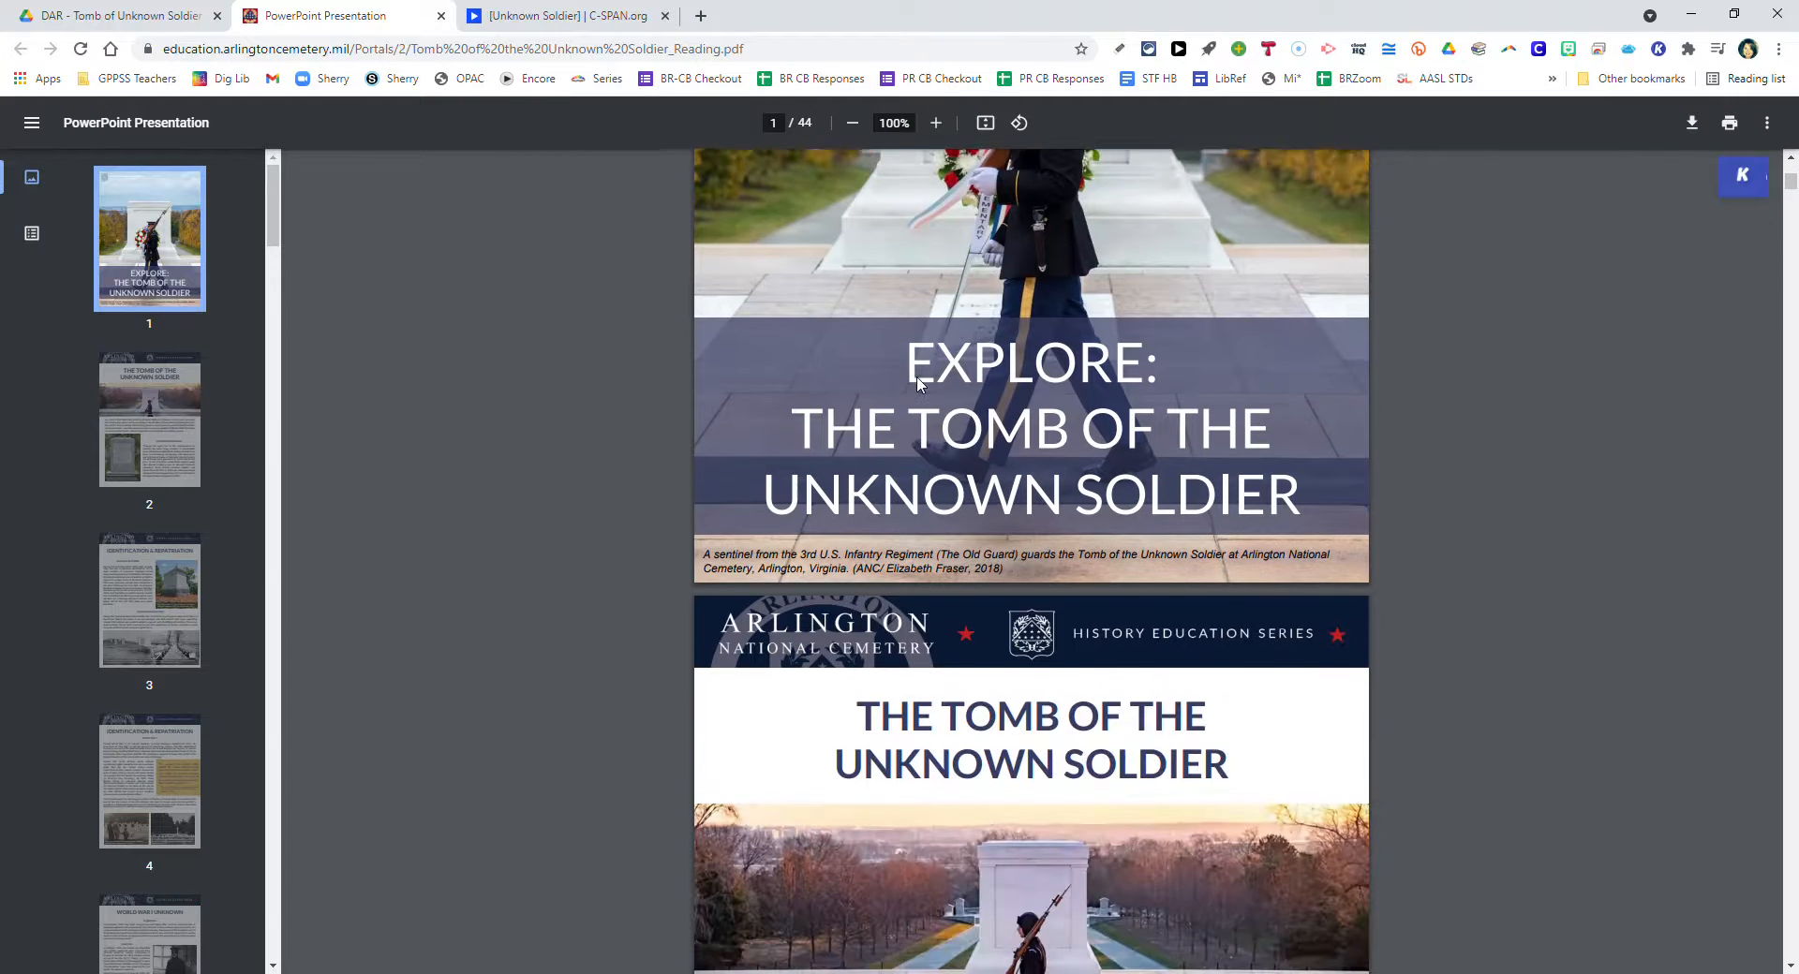
scroll("down", 3)
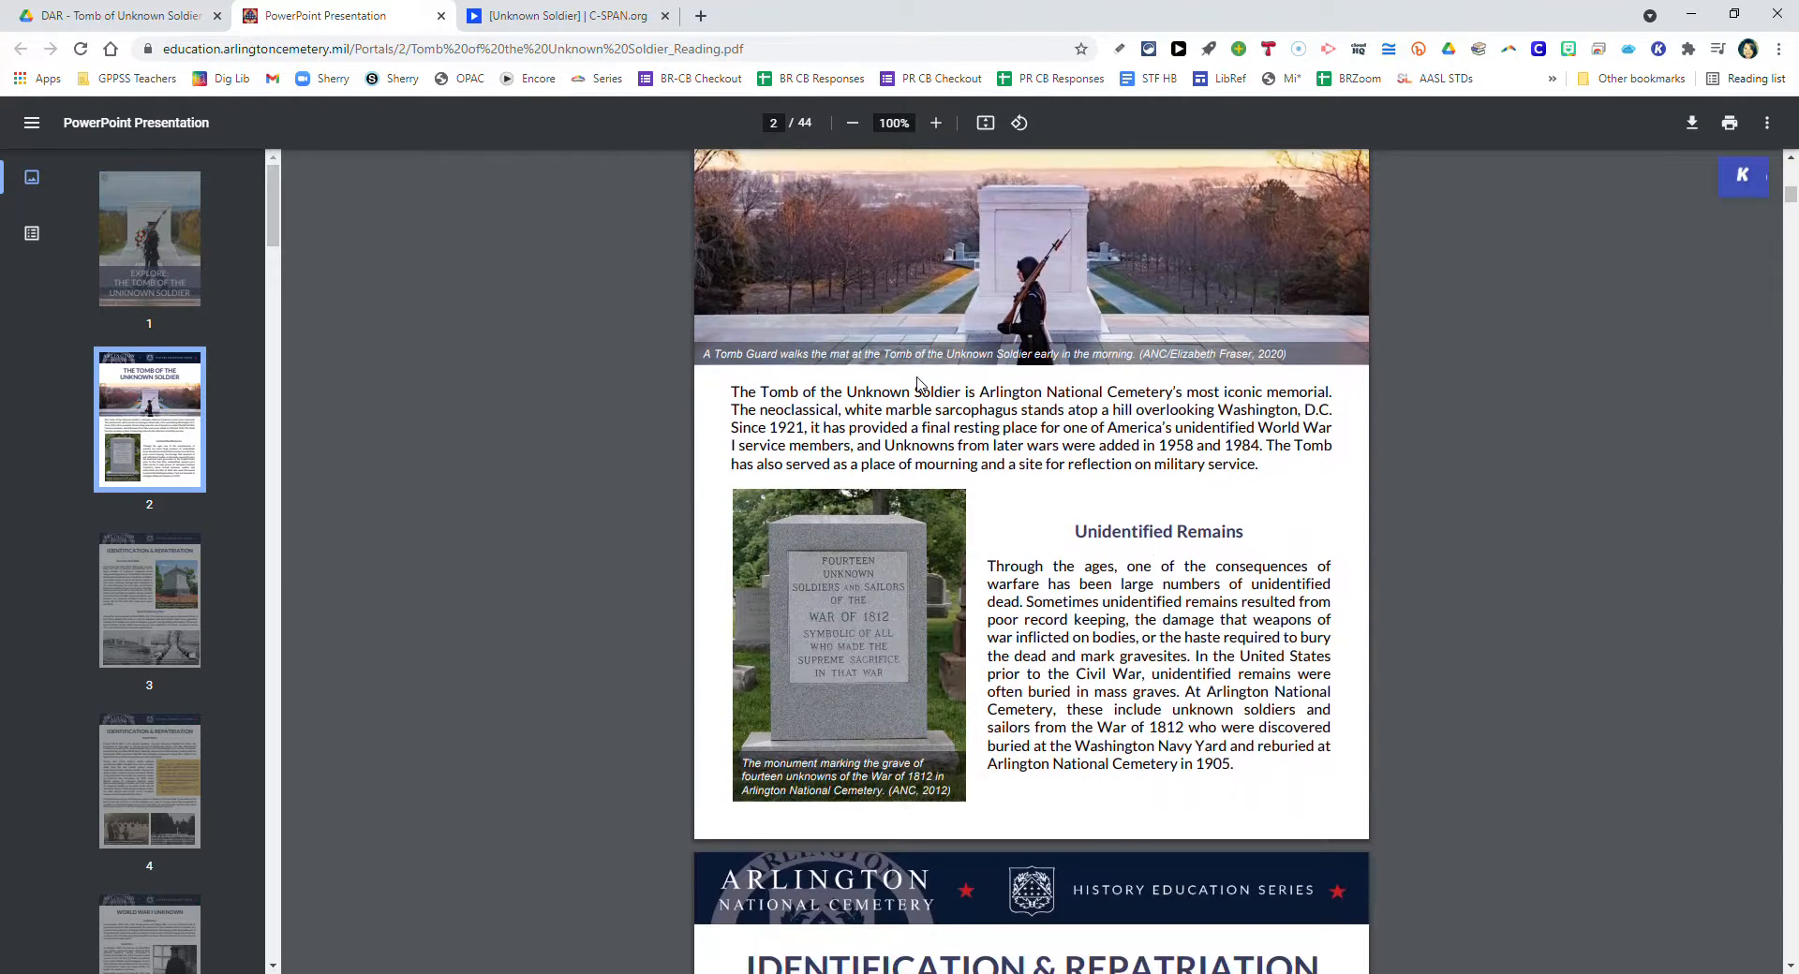
scroll("down", 3)
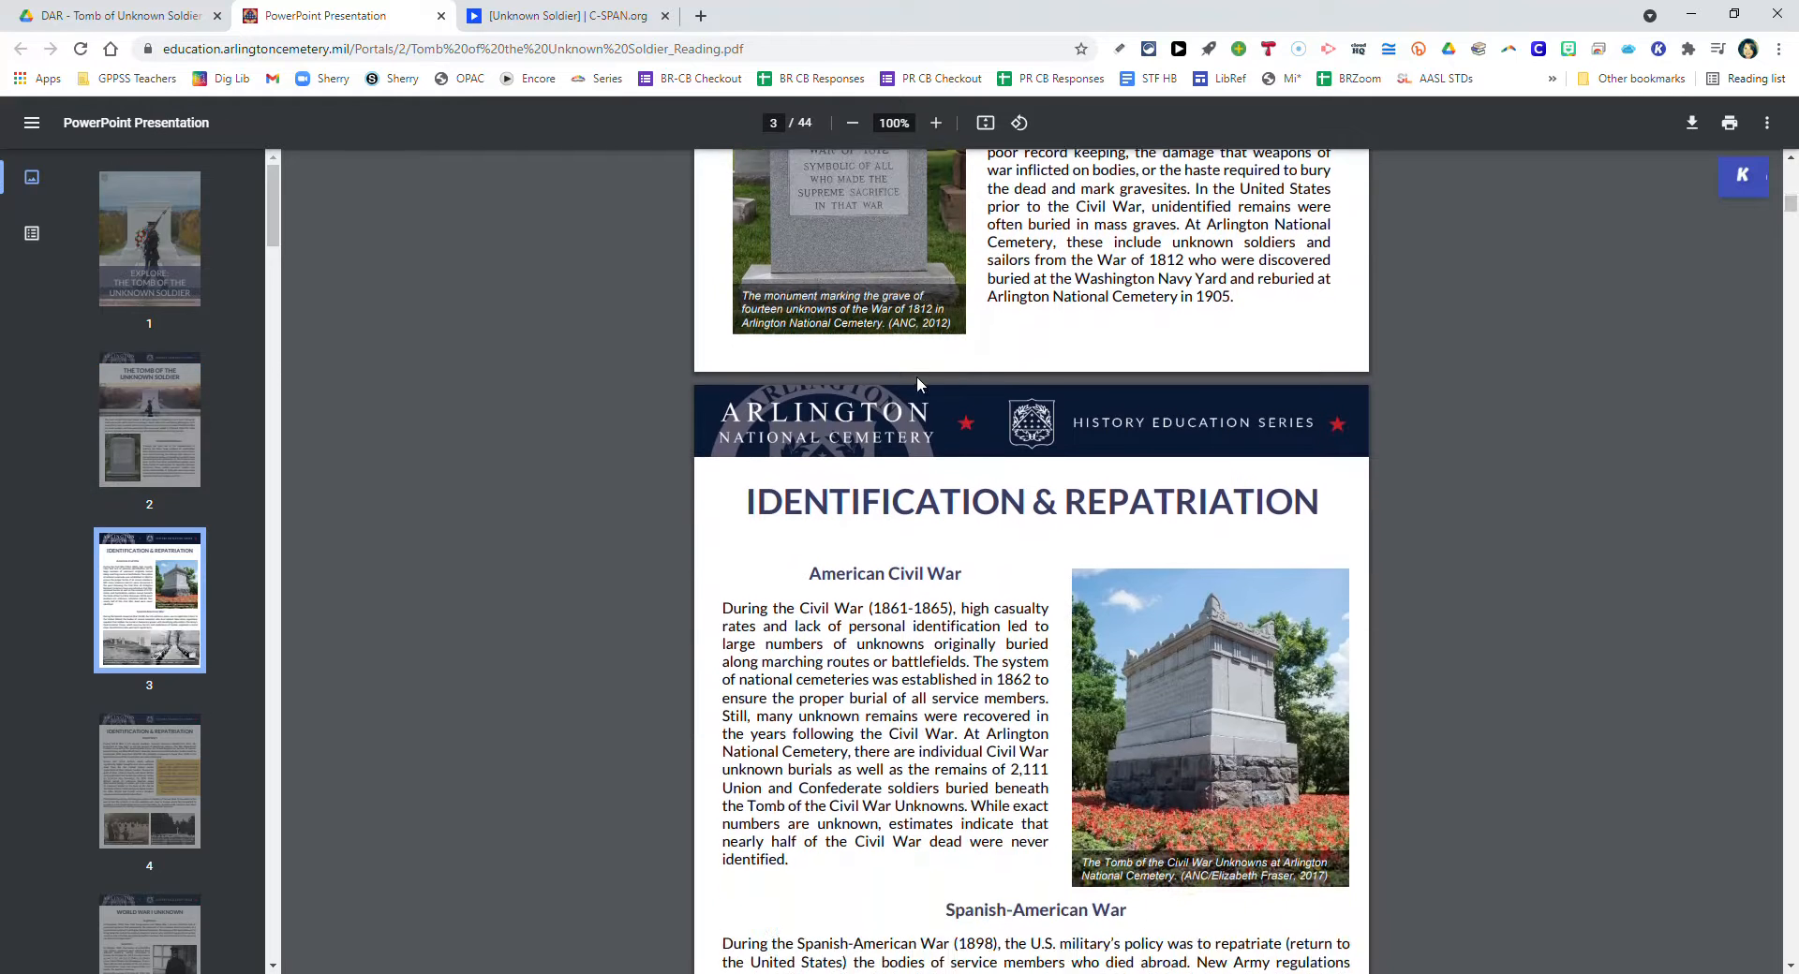
scroll("down", 3)
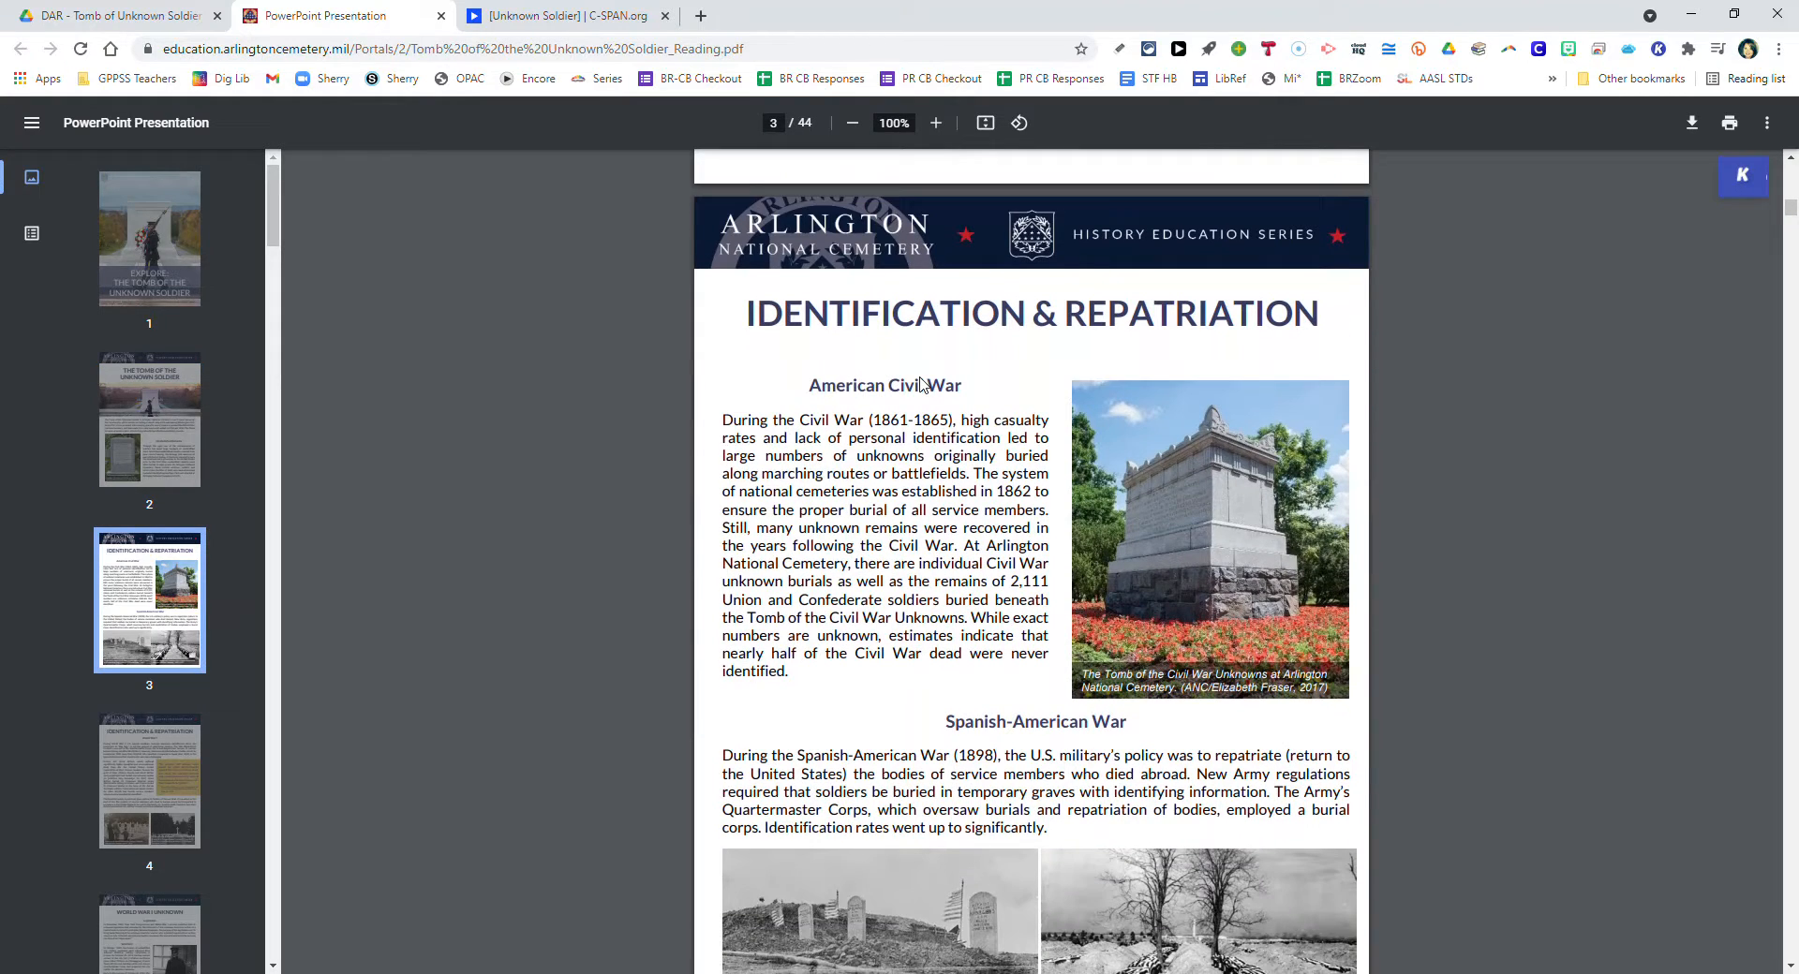
scroll("down", 3)
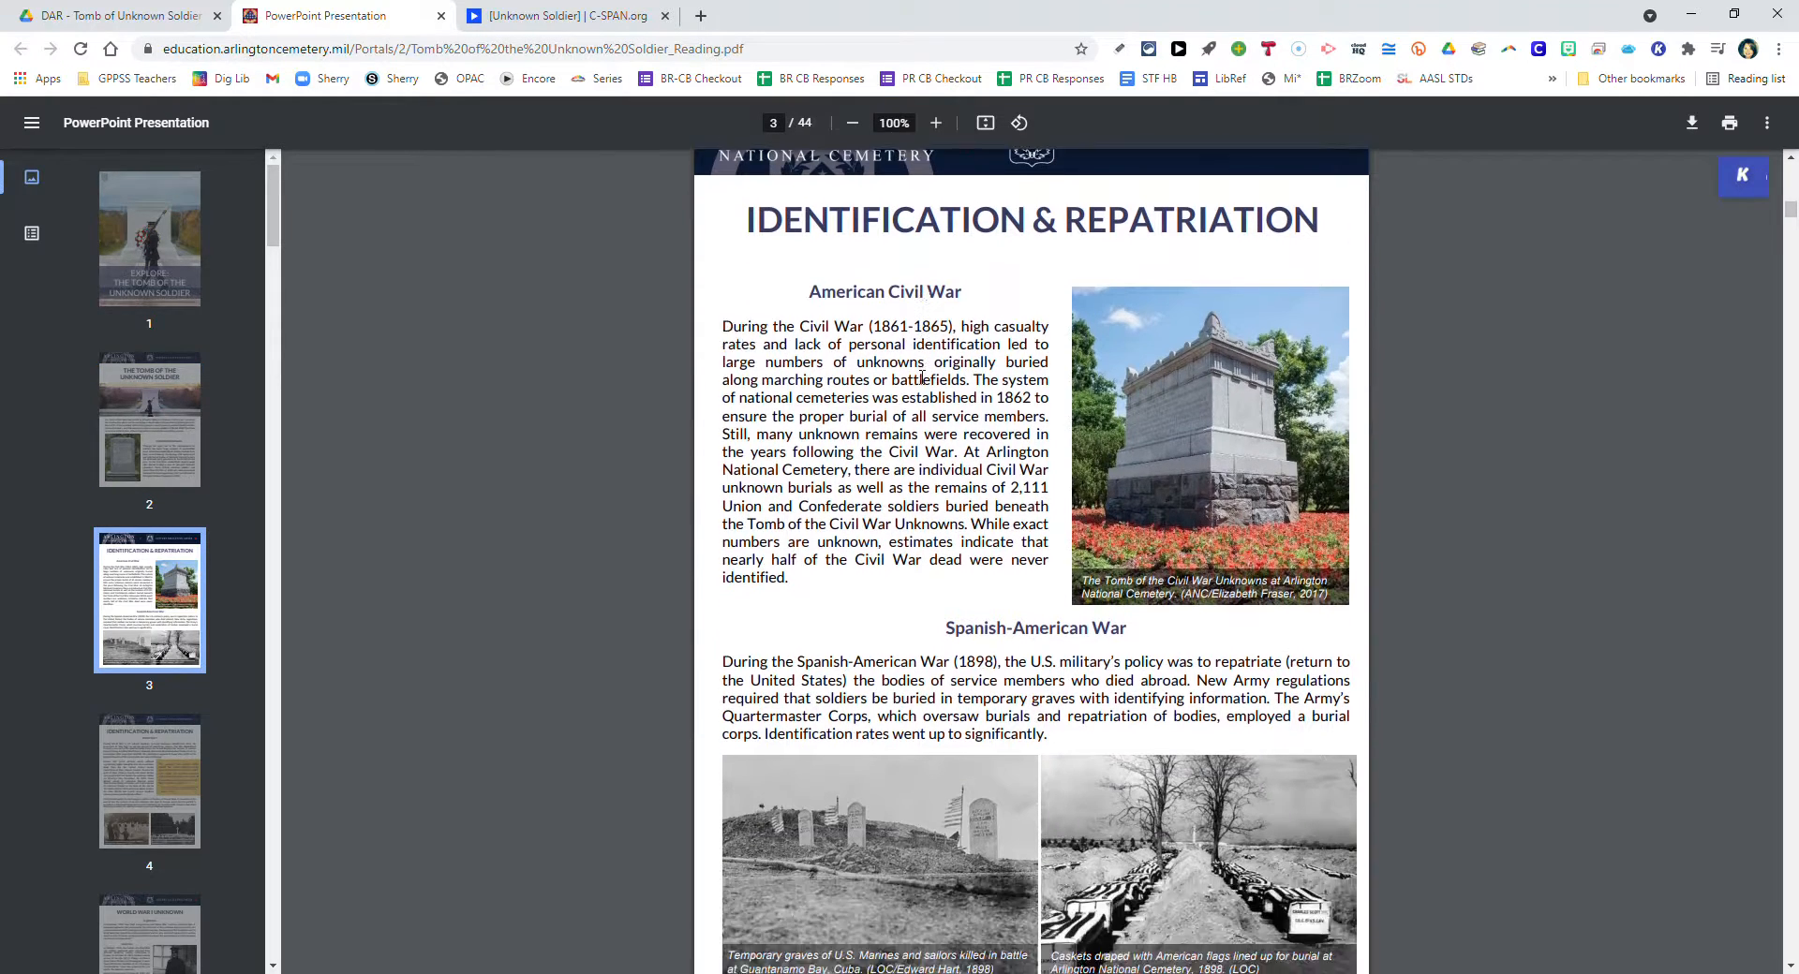
scroll("down", 3)
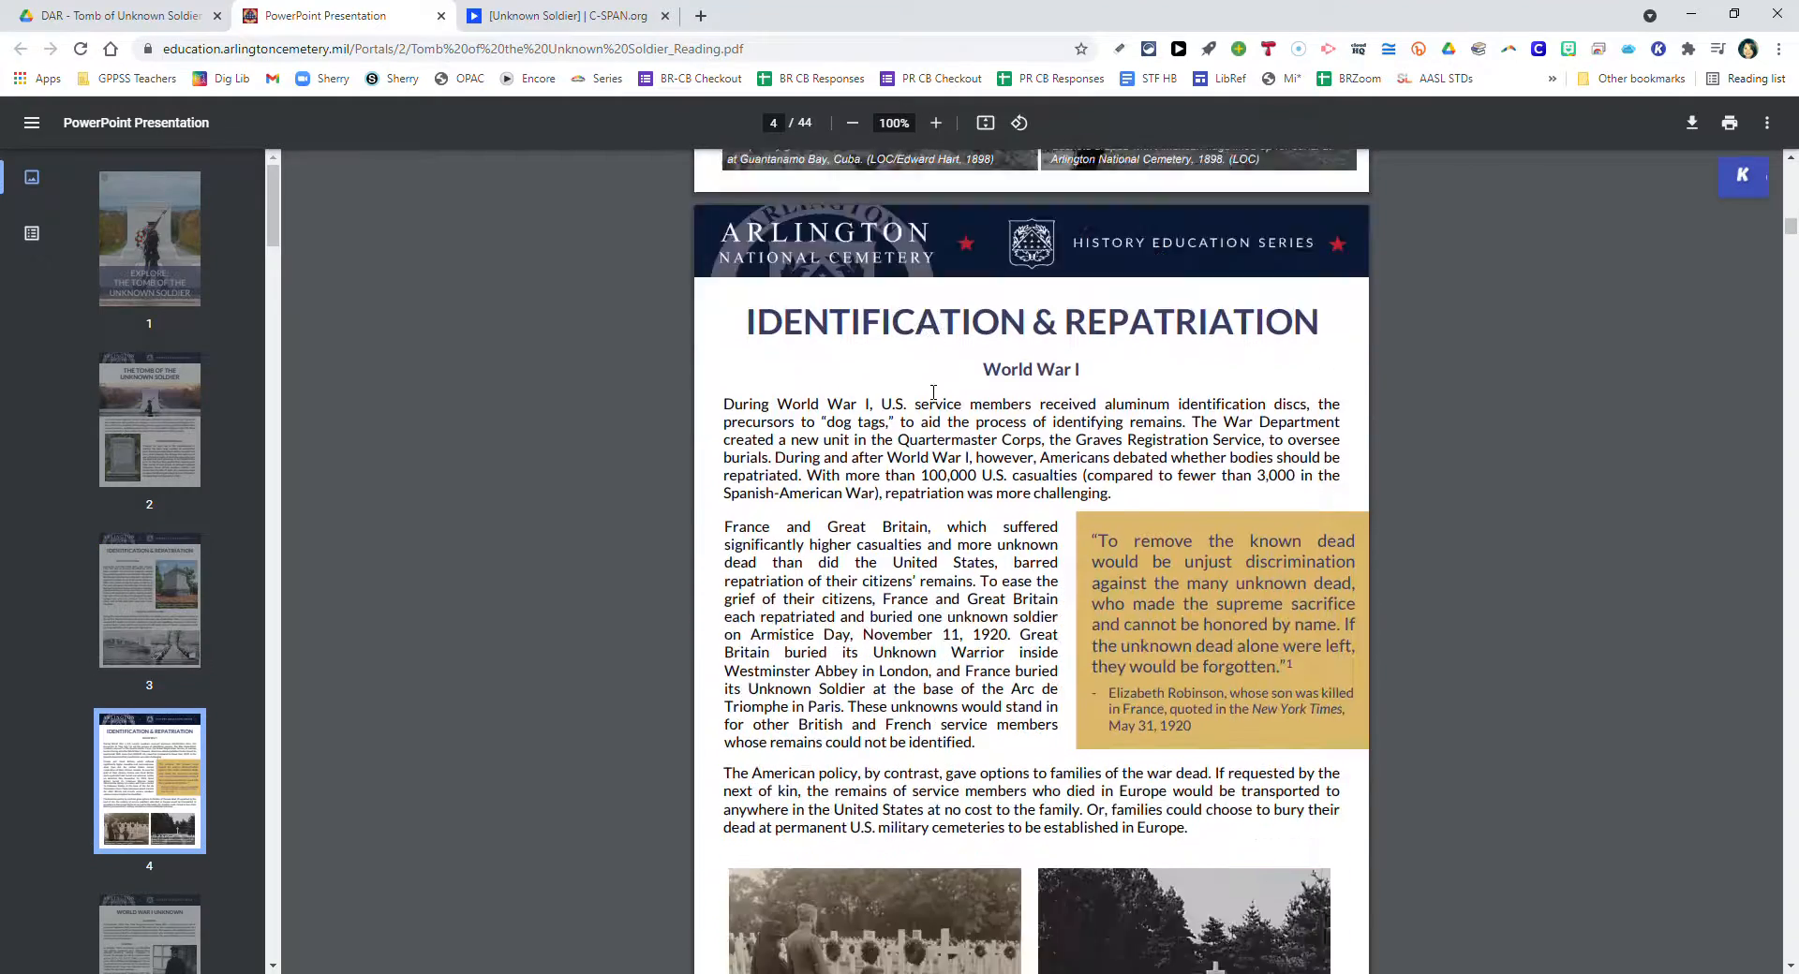
scroll("down", 3)
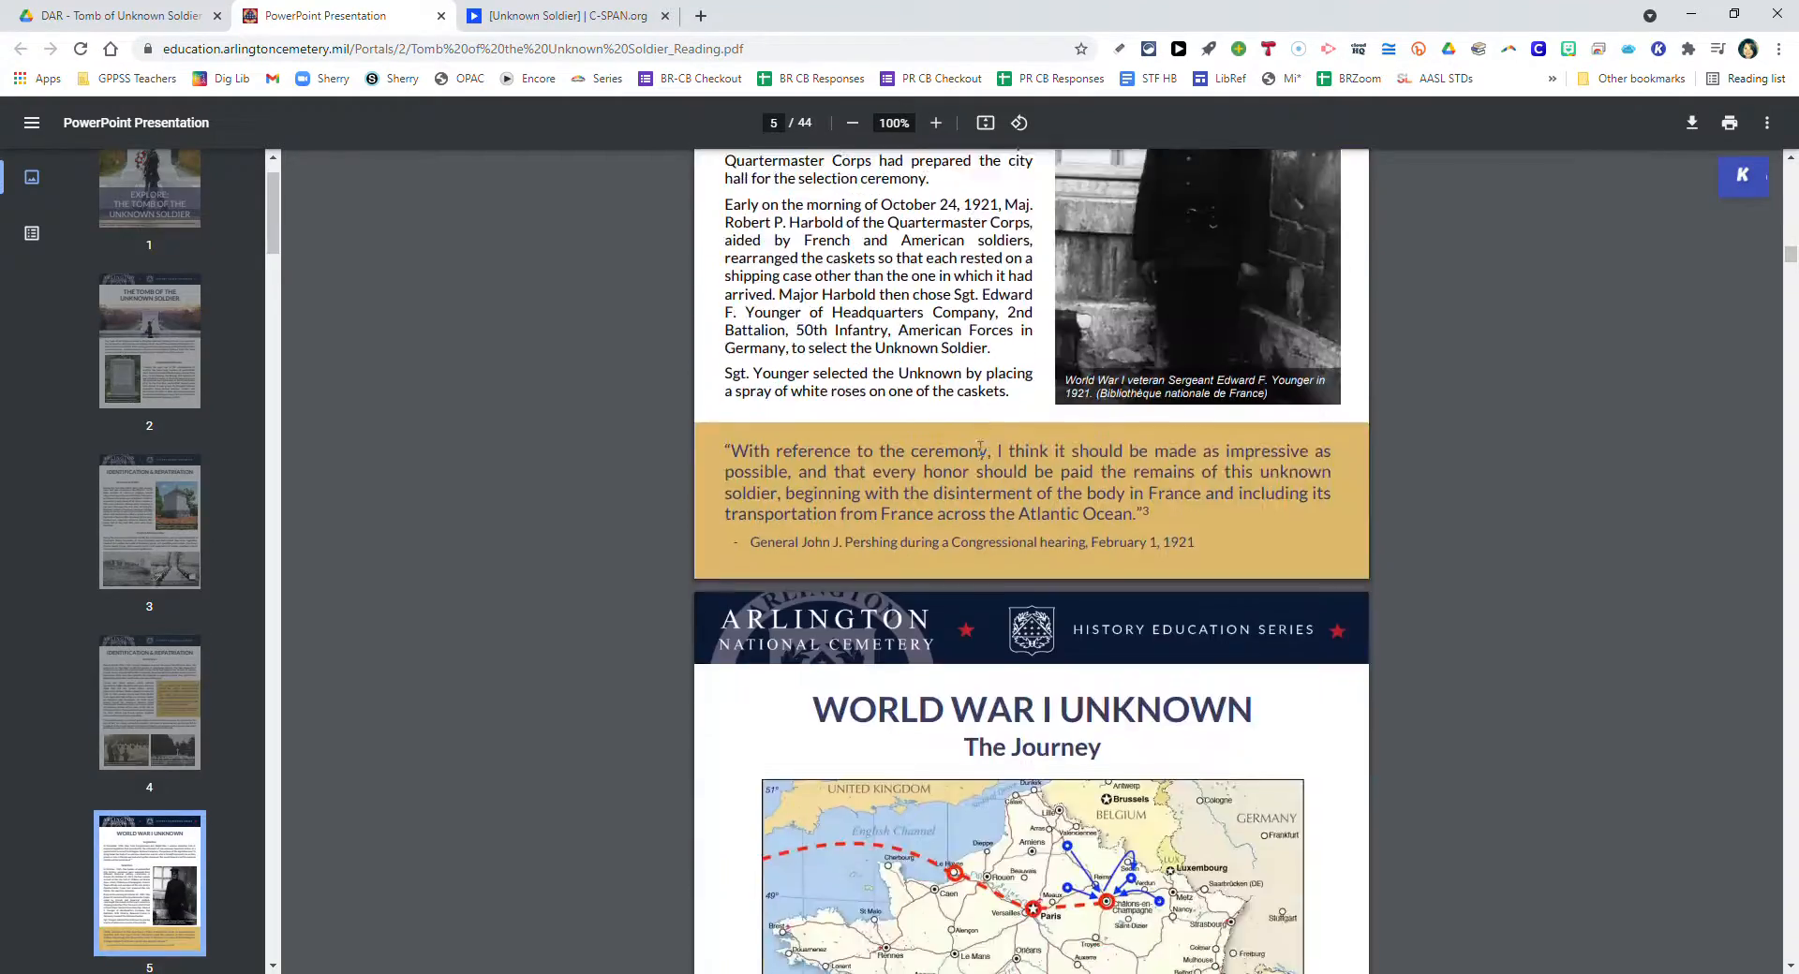
scroll("down", 3)
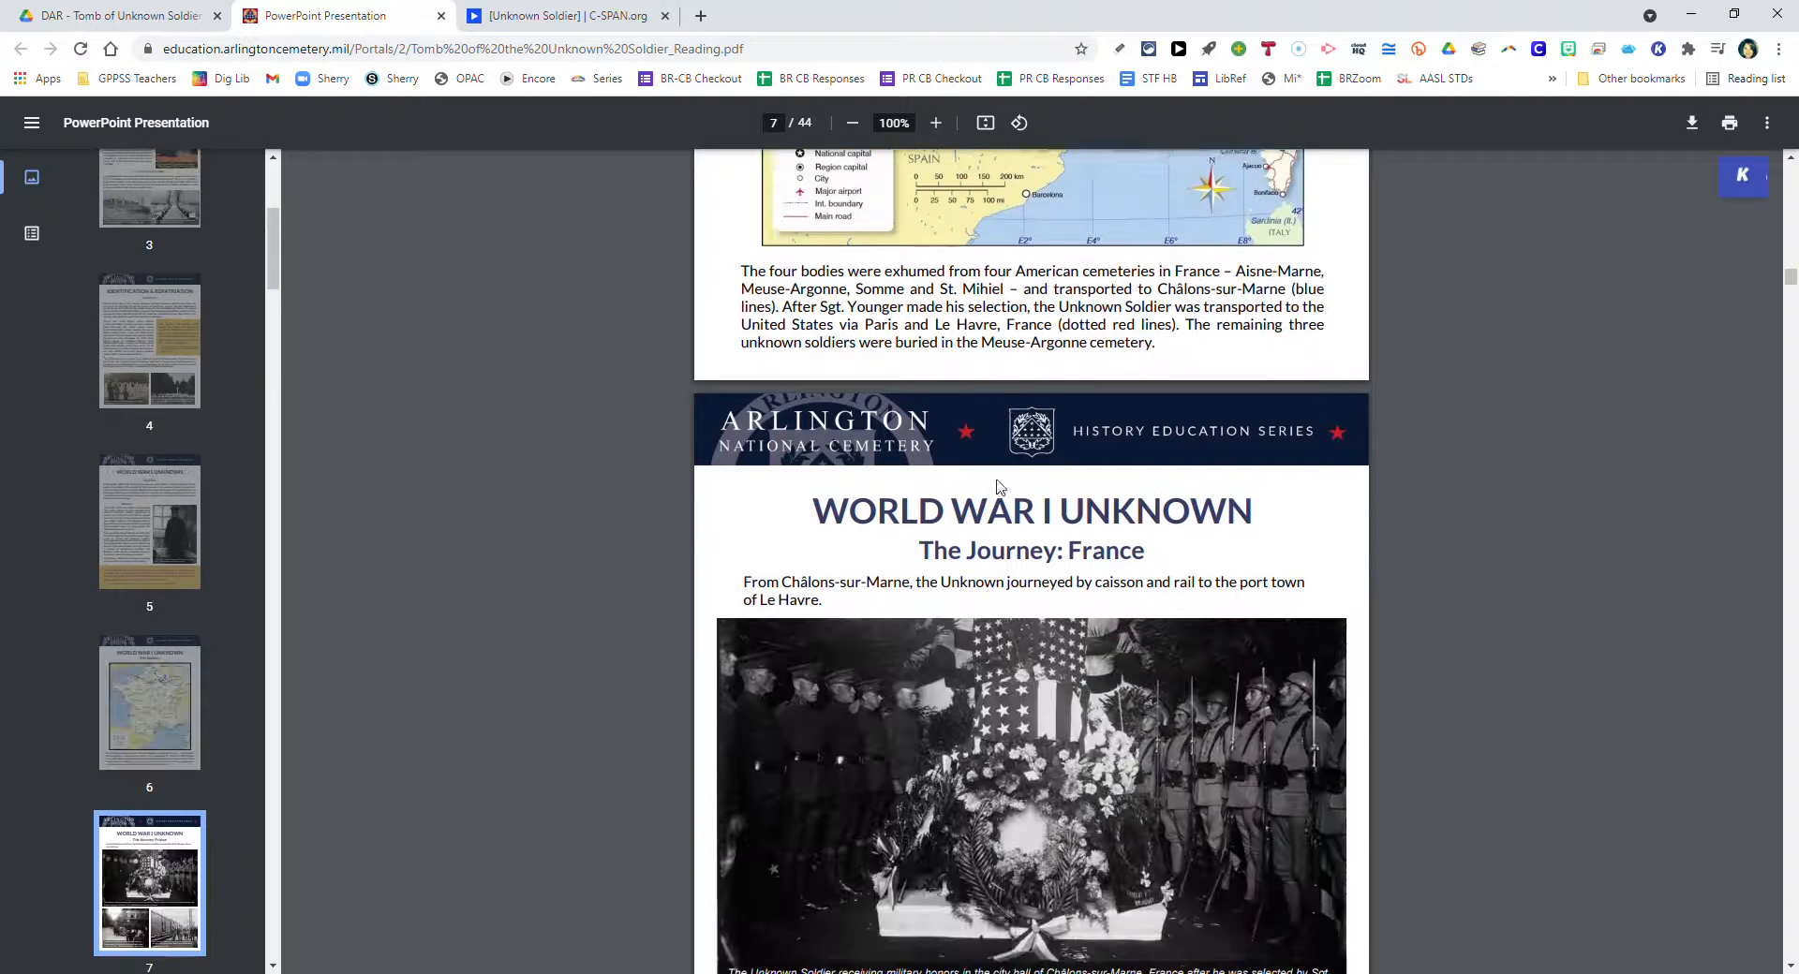
scroll("down", 3)
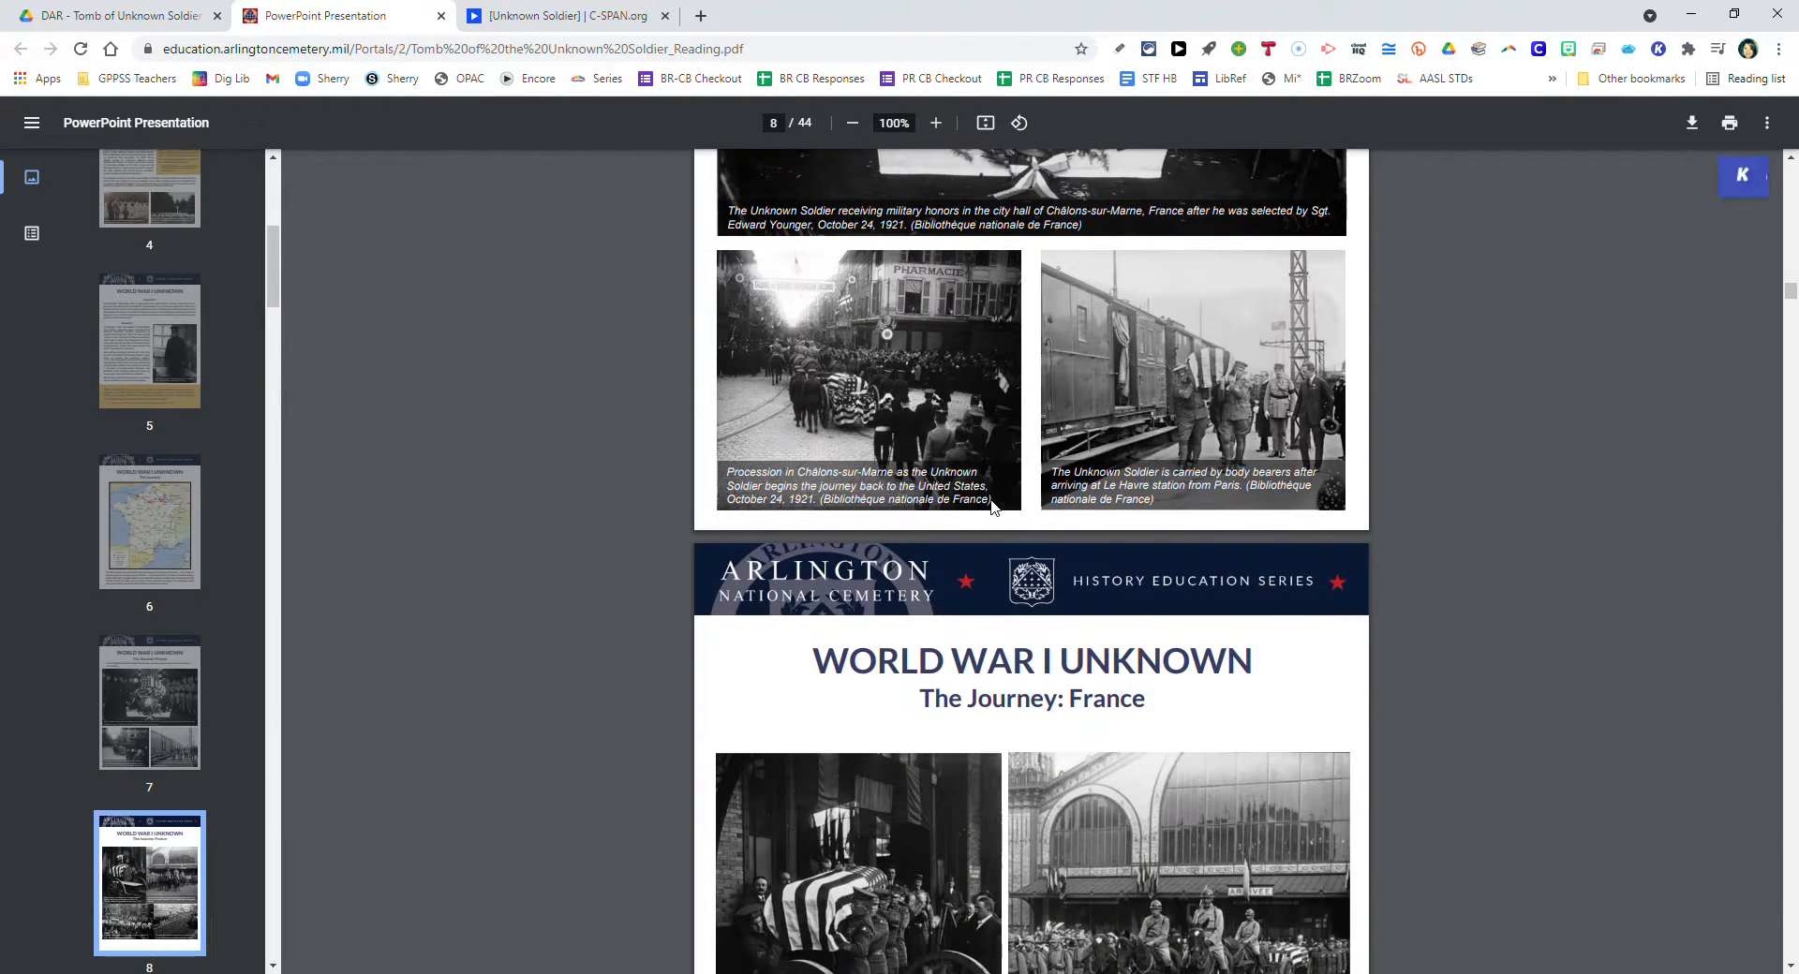
scroll("down", 3)
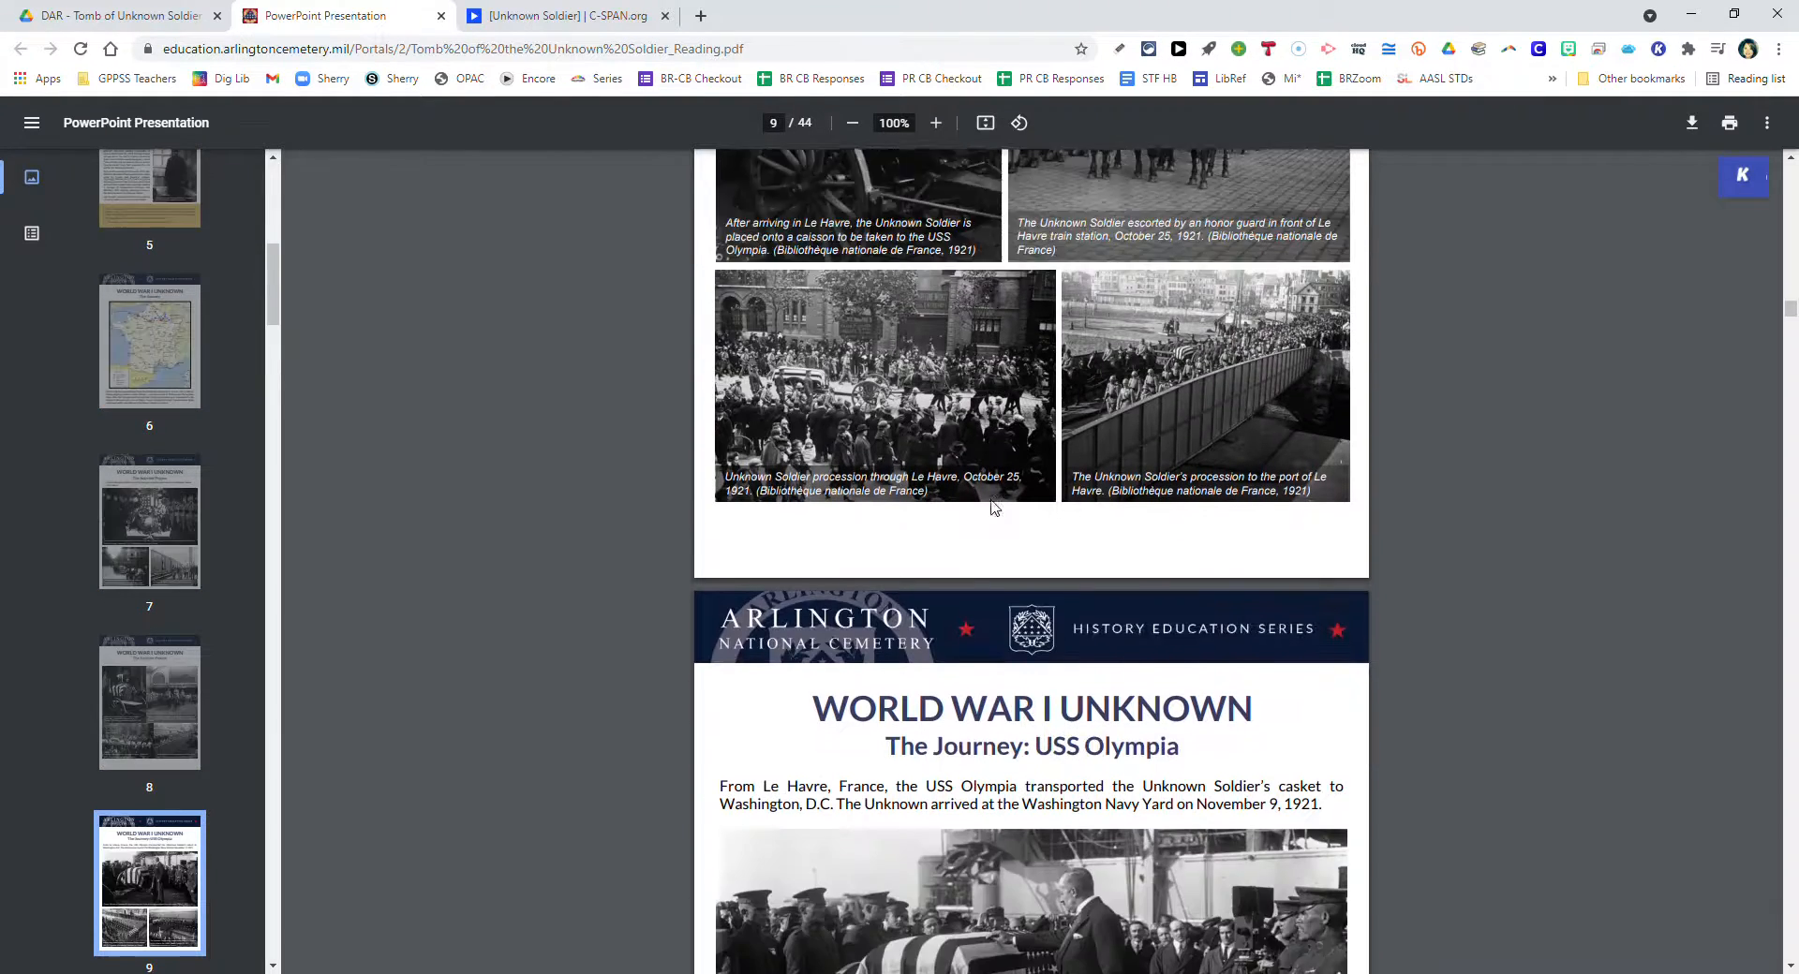
scroll("down", 3)
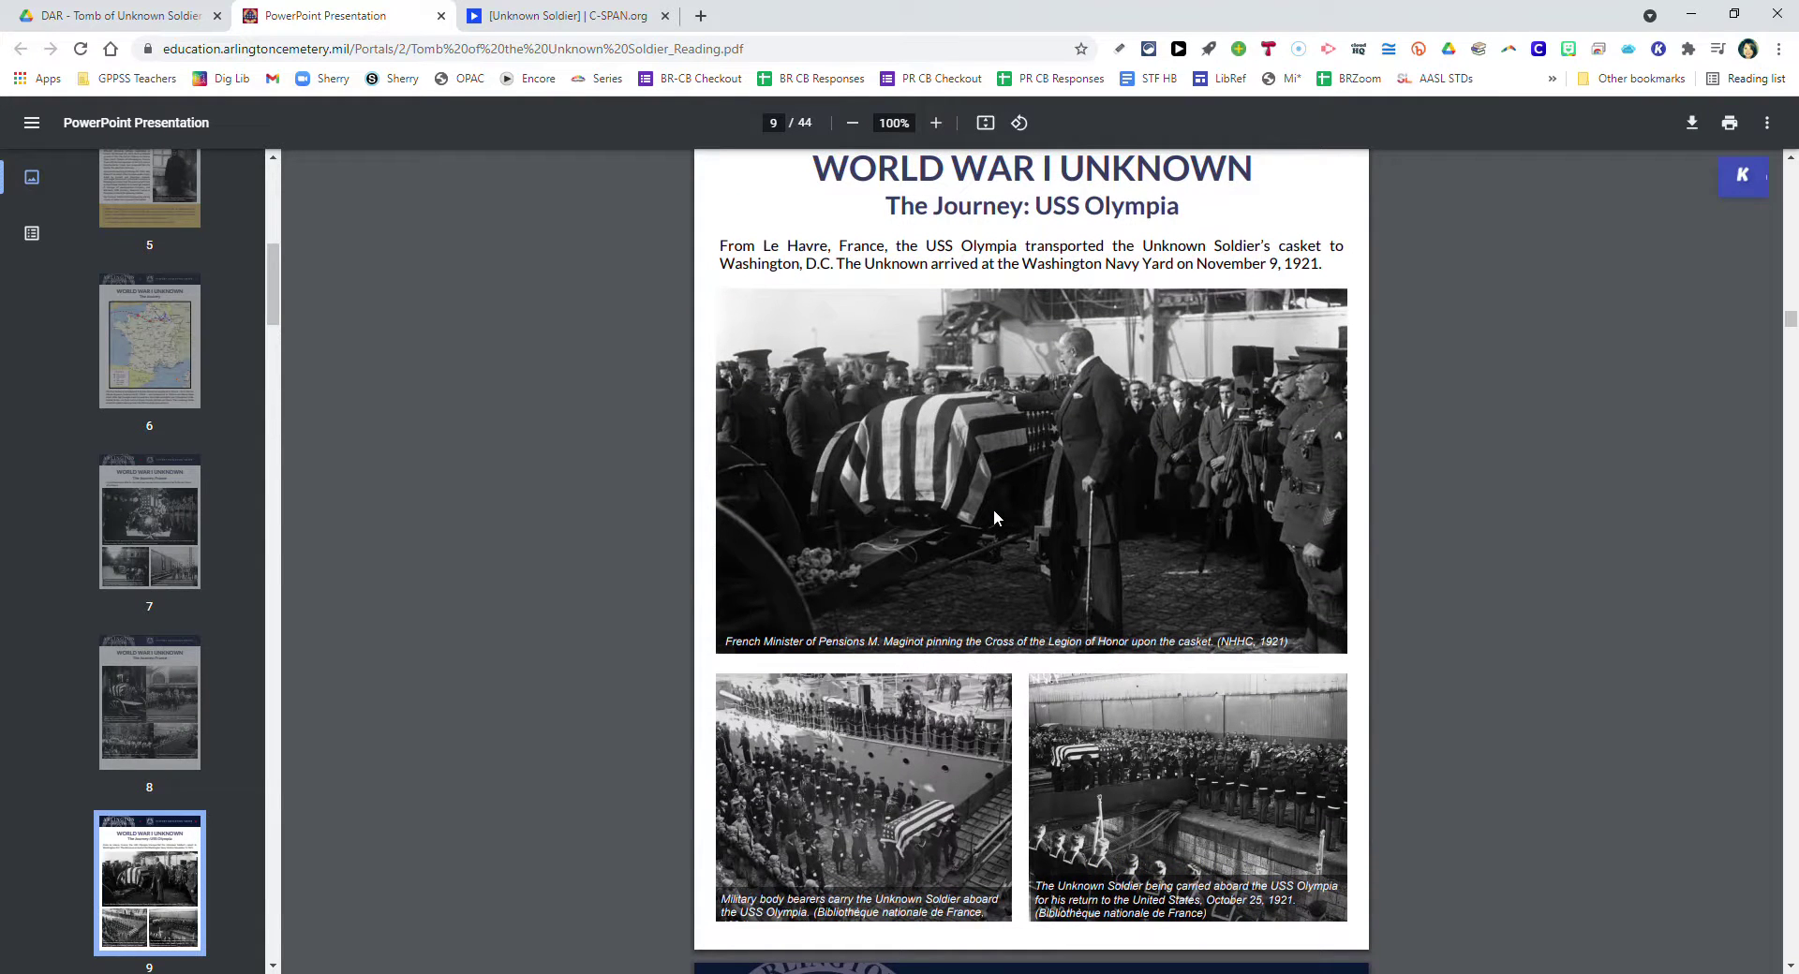
scroll("down", 3)
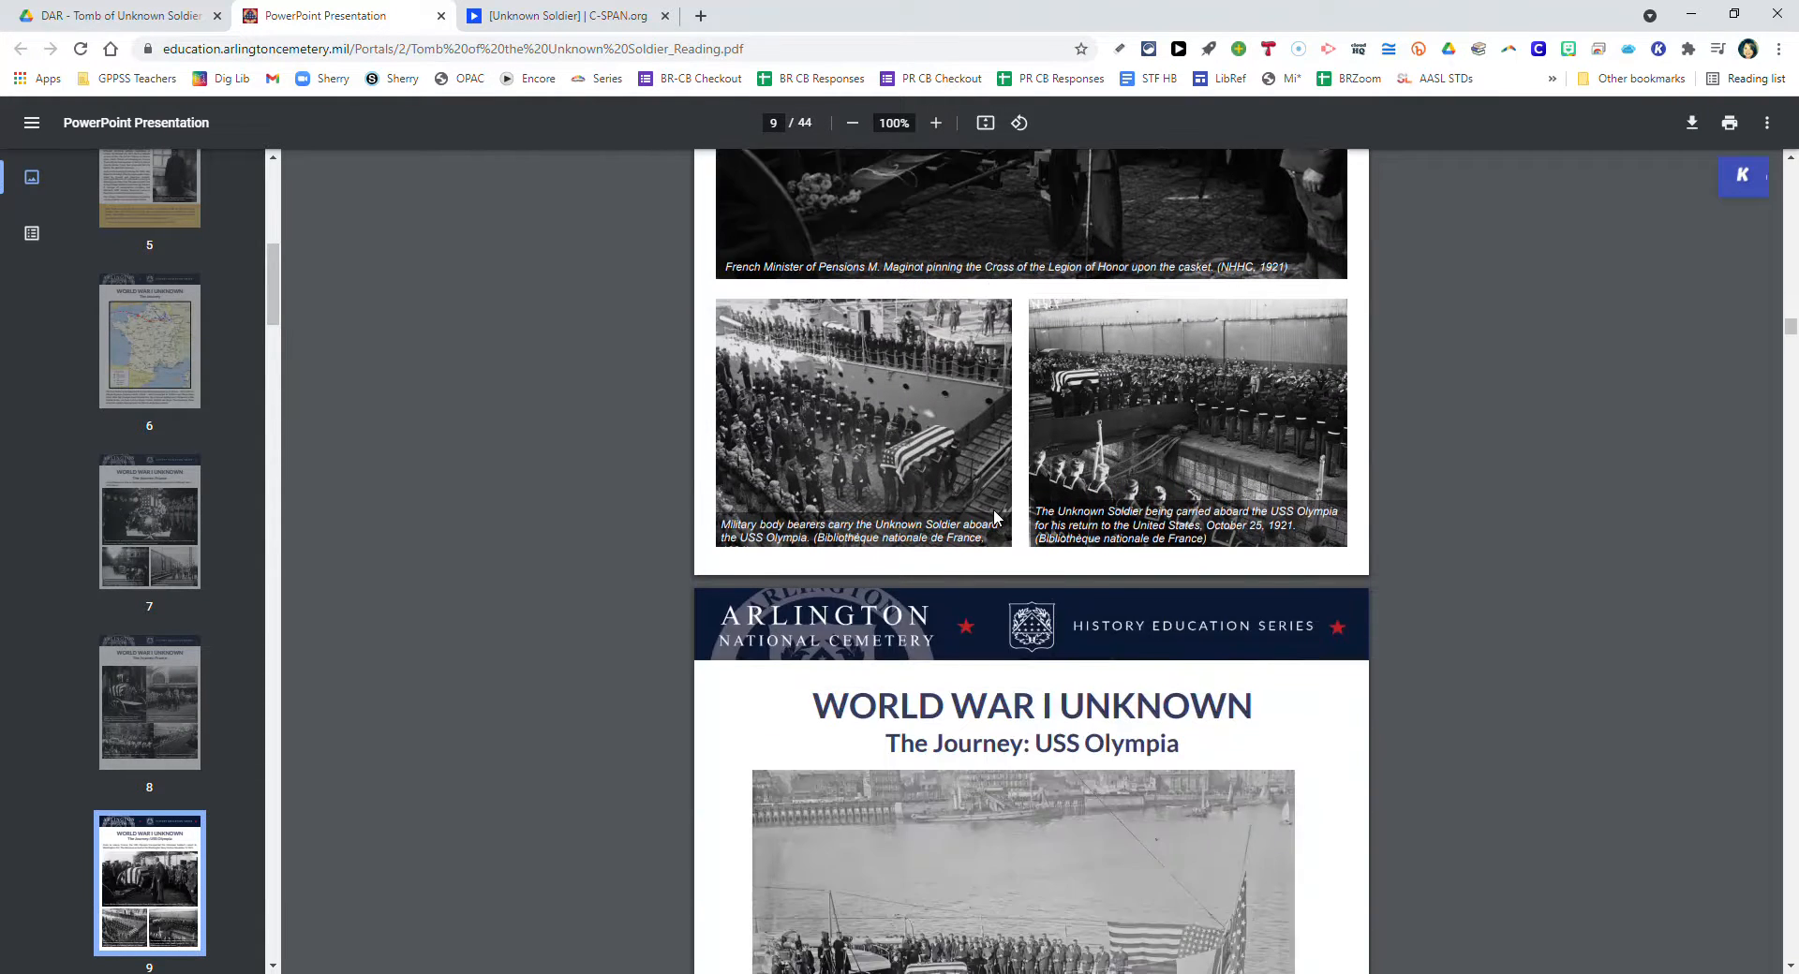
scroll("down", 3)
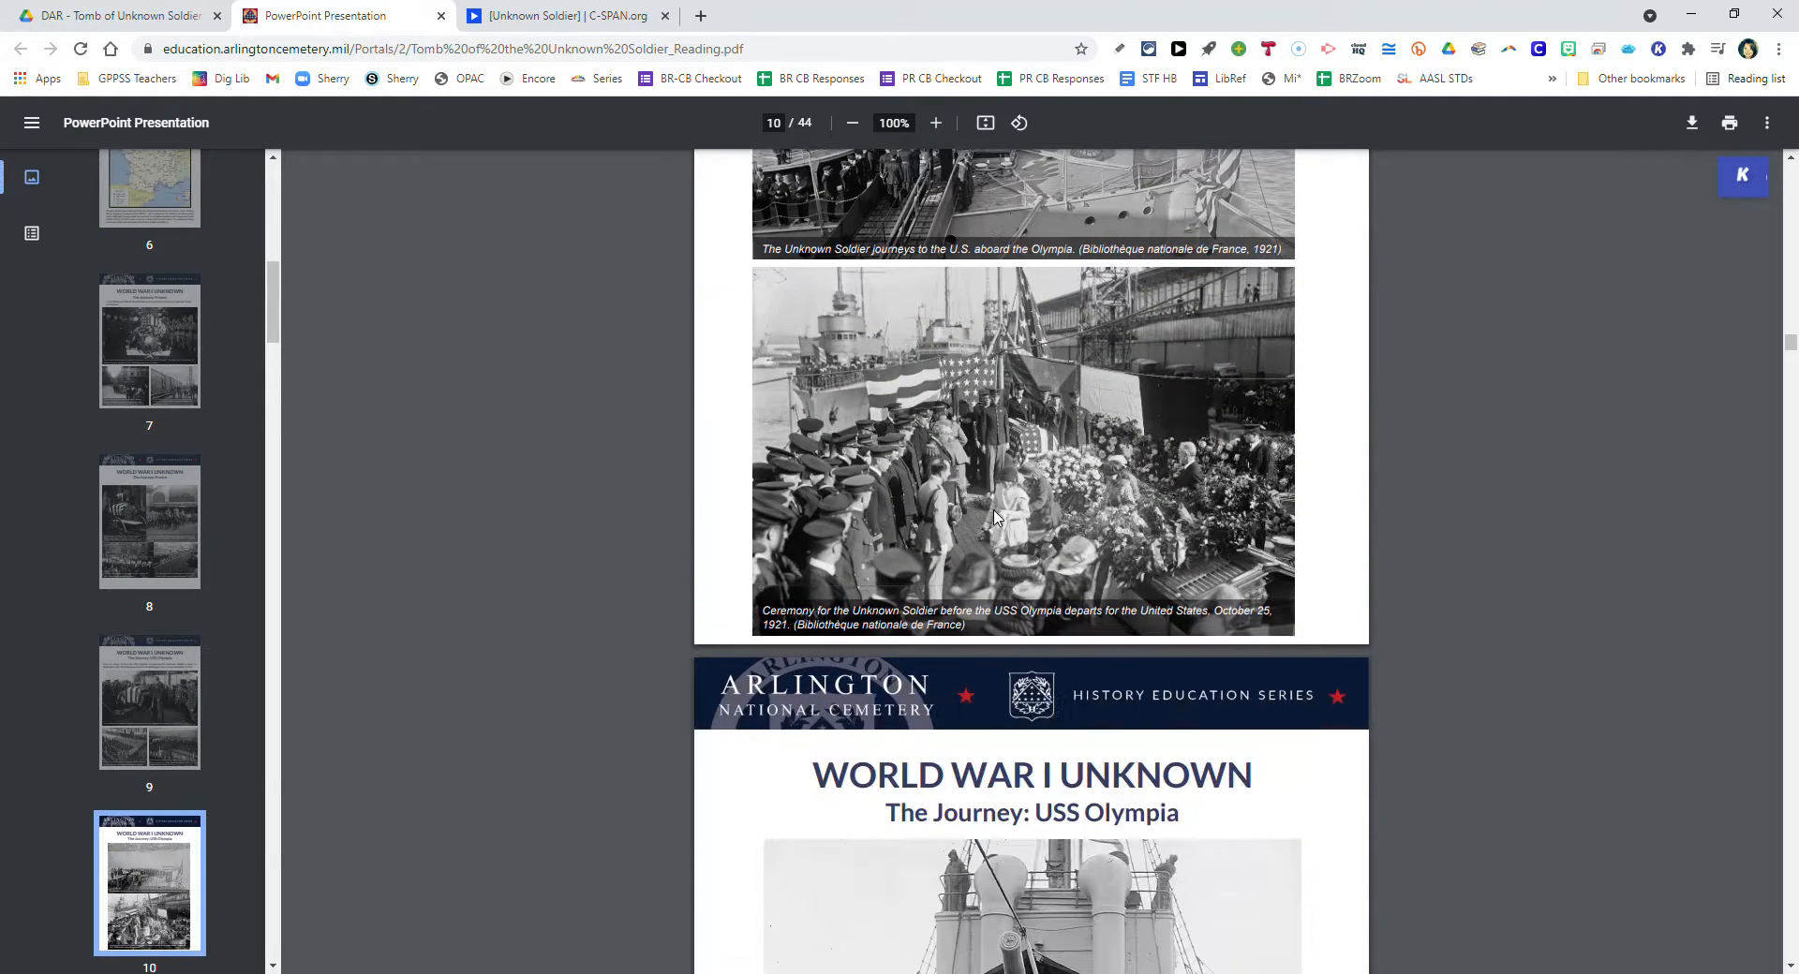
scroll("down", 3)
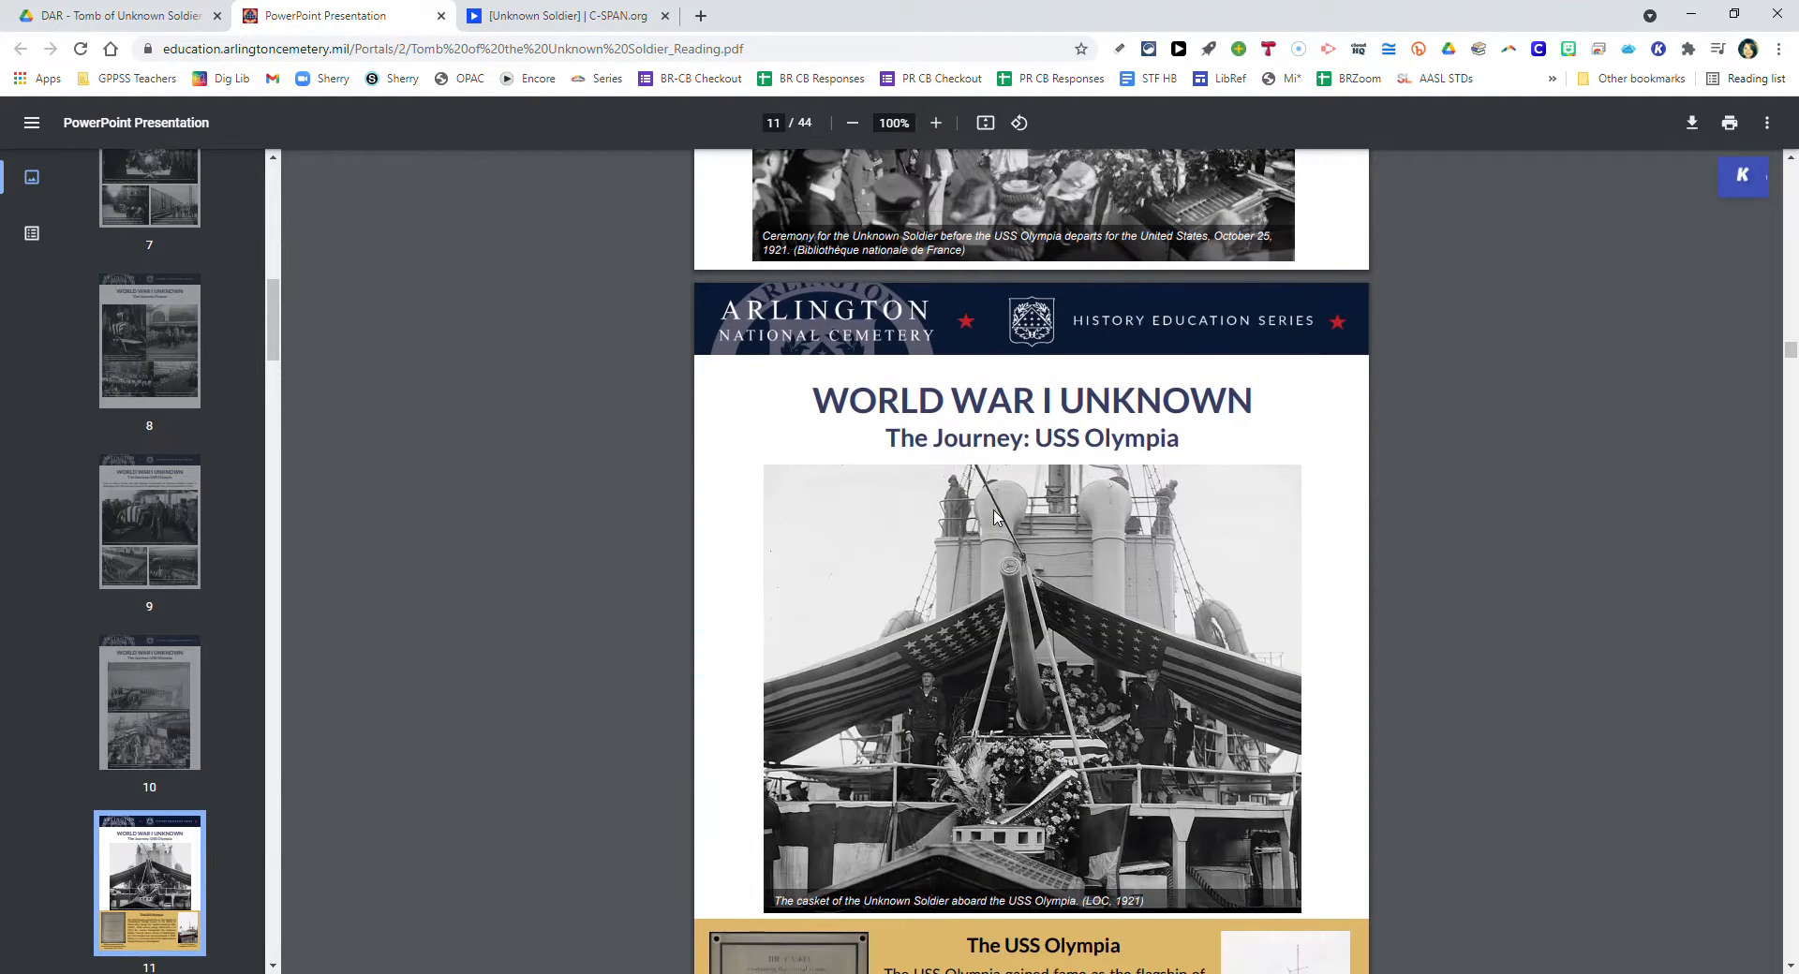
scroll("down", 3)
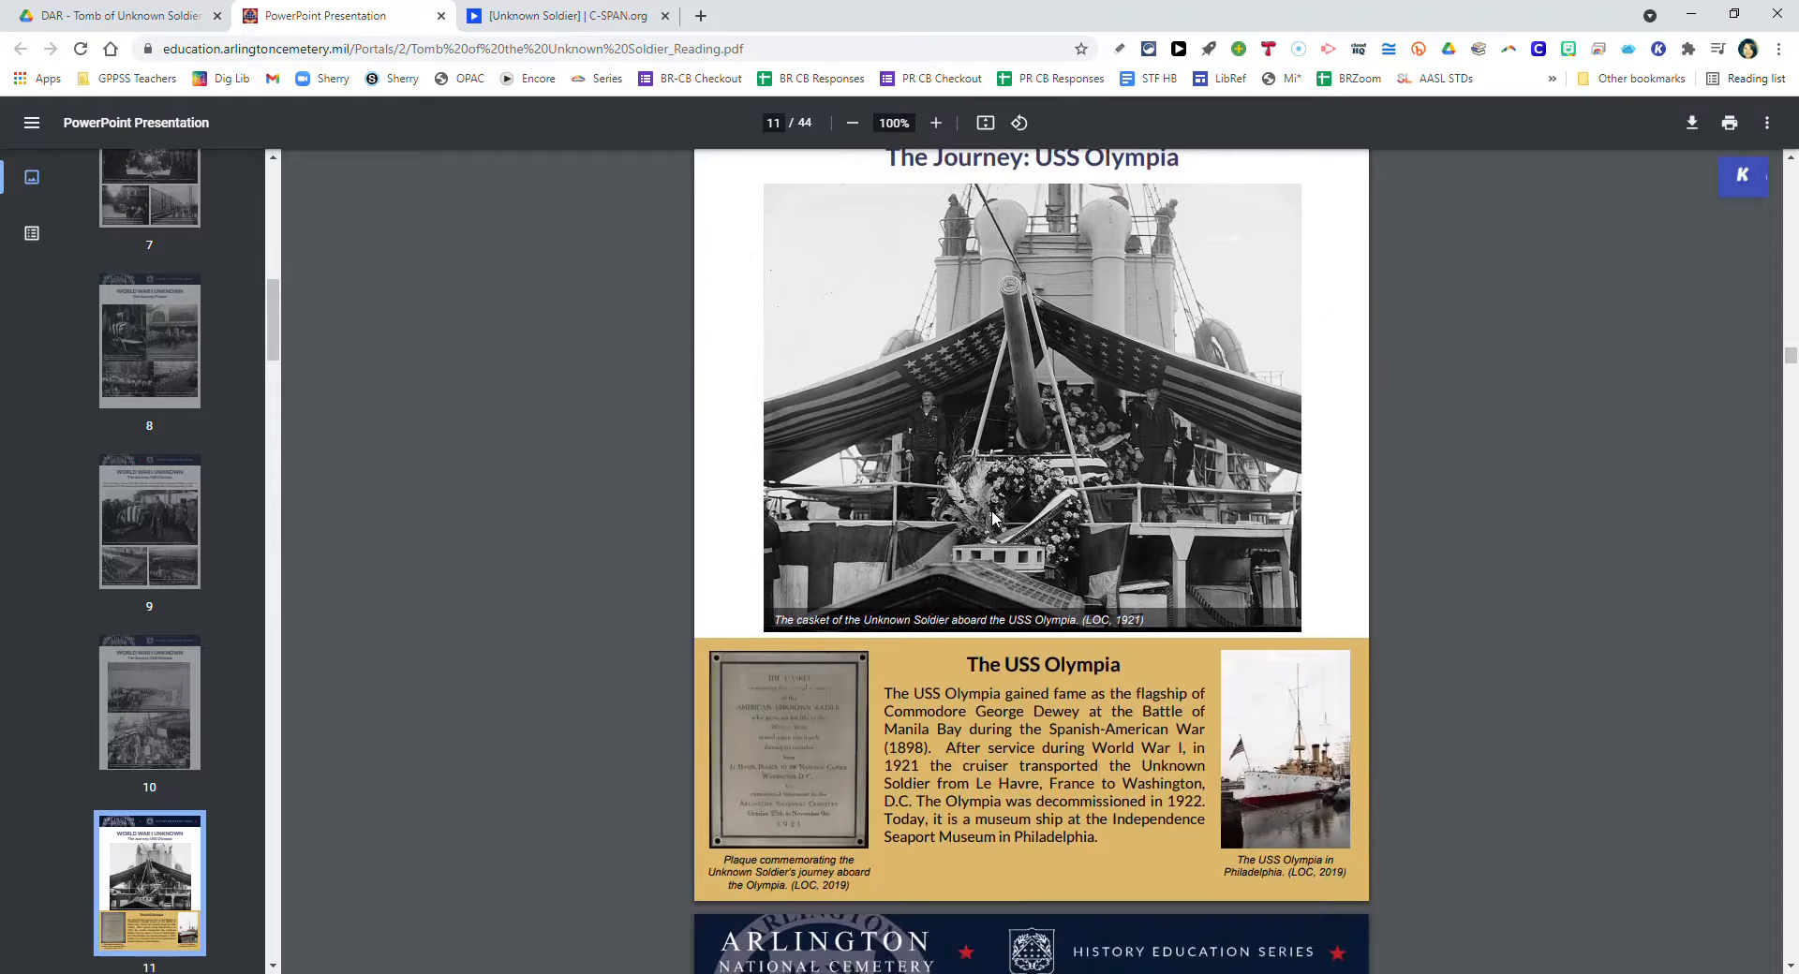
scroll("down", 3)
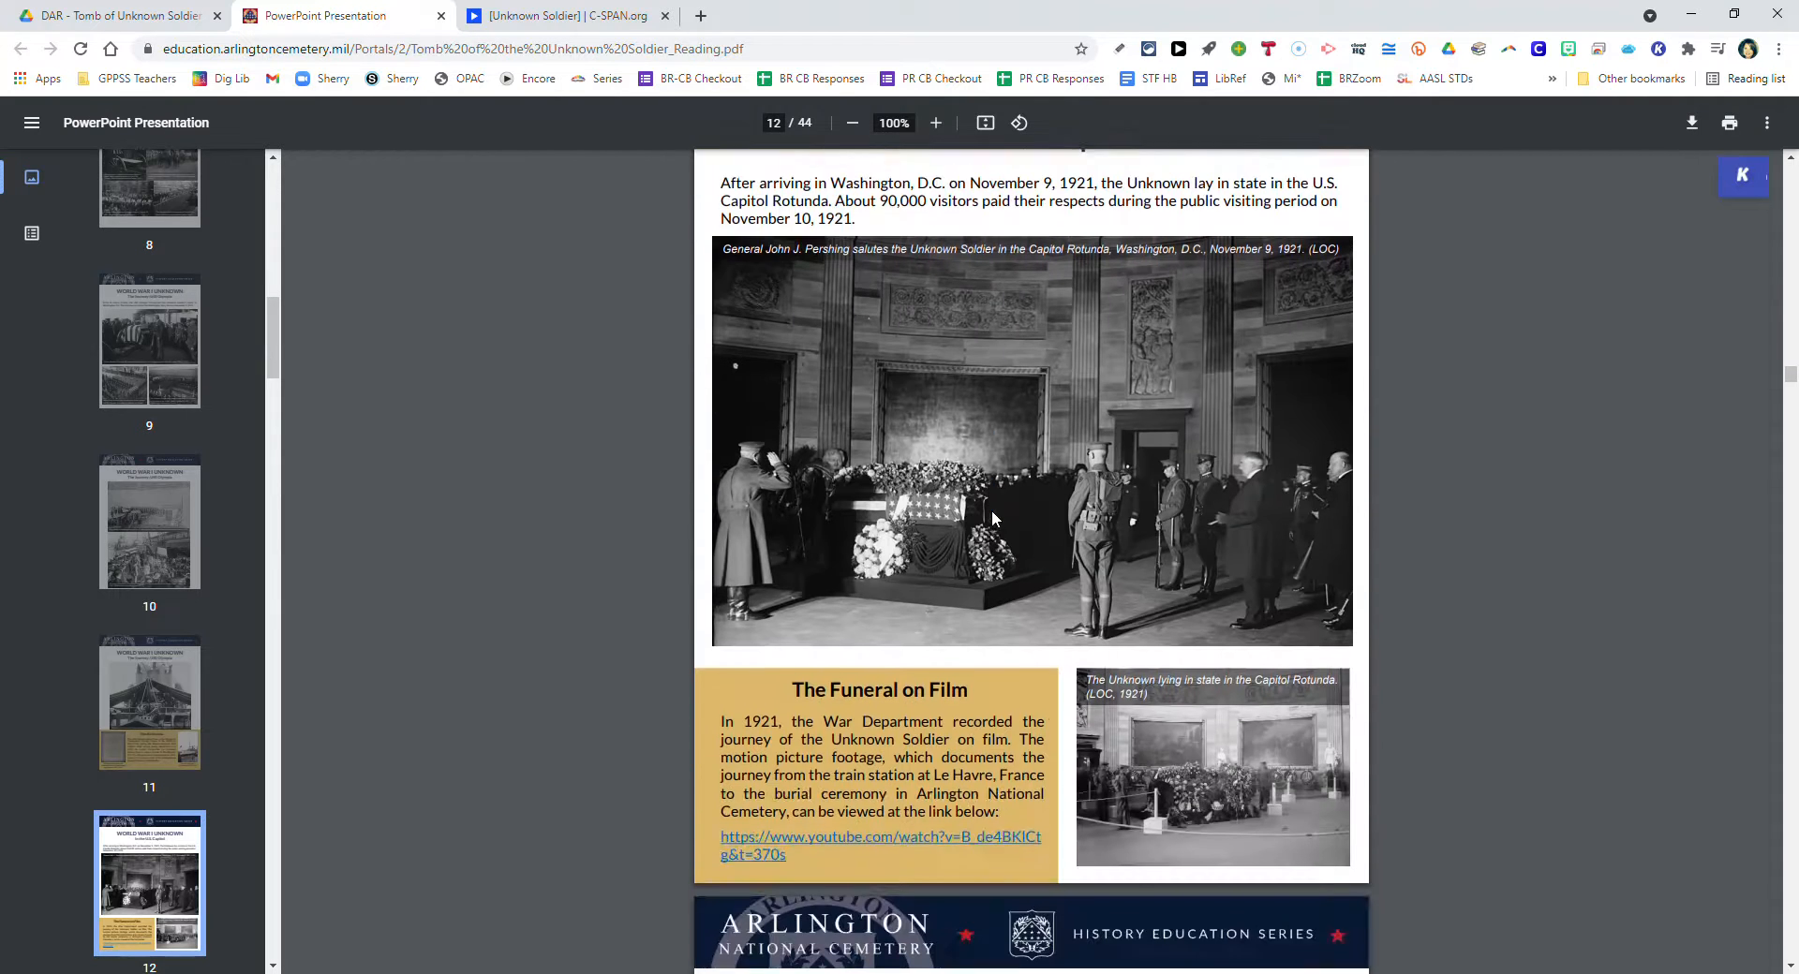
scroll("down", 3)
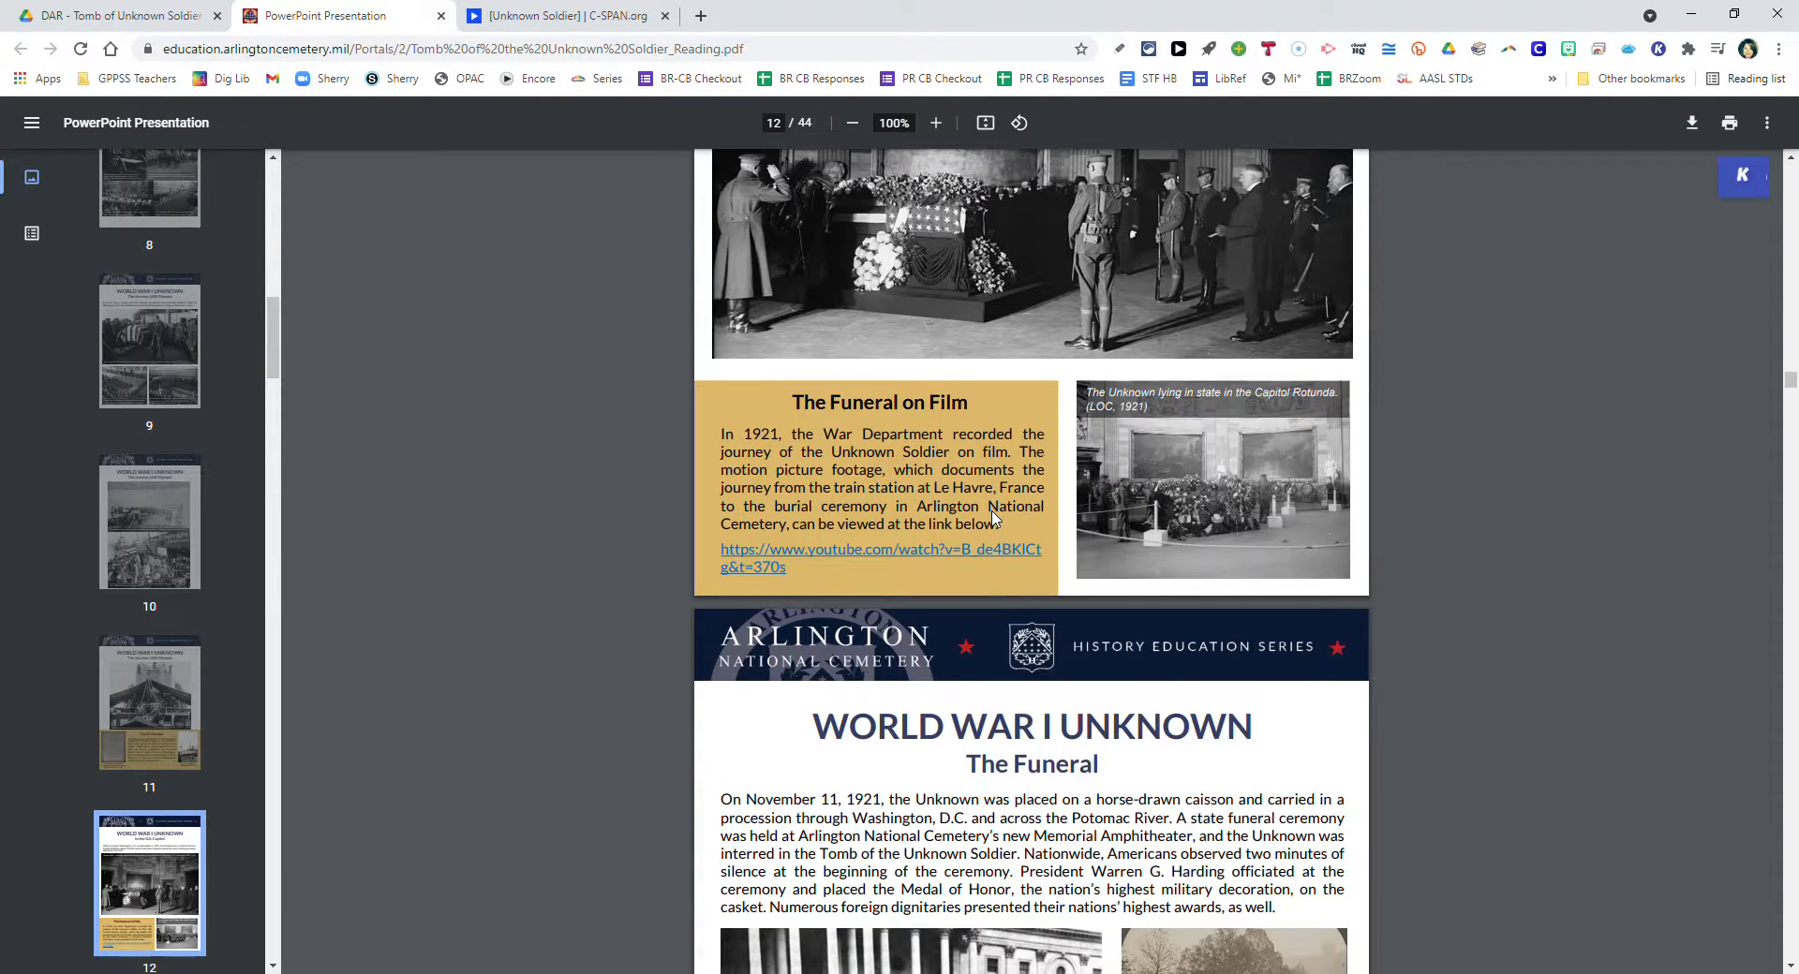
scroll("down", 3)
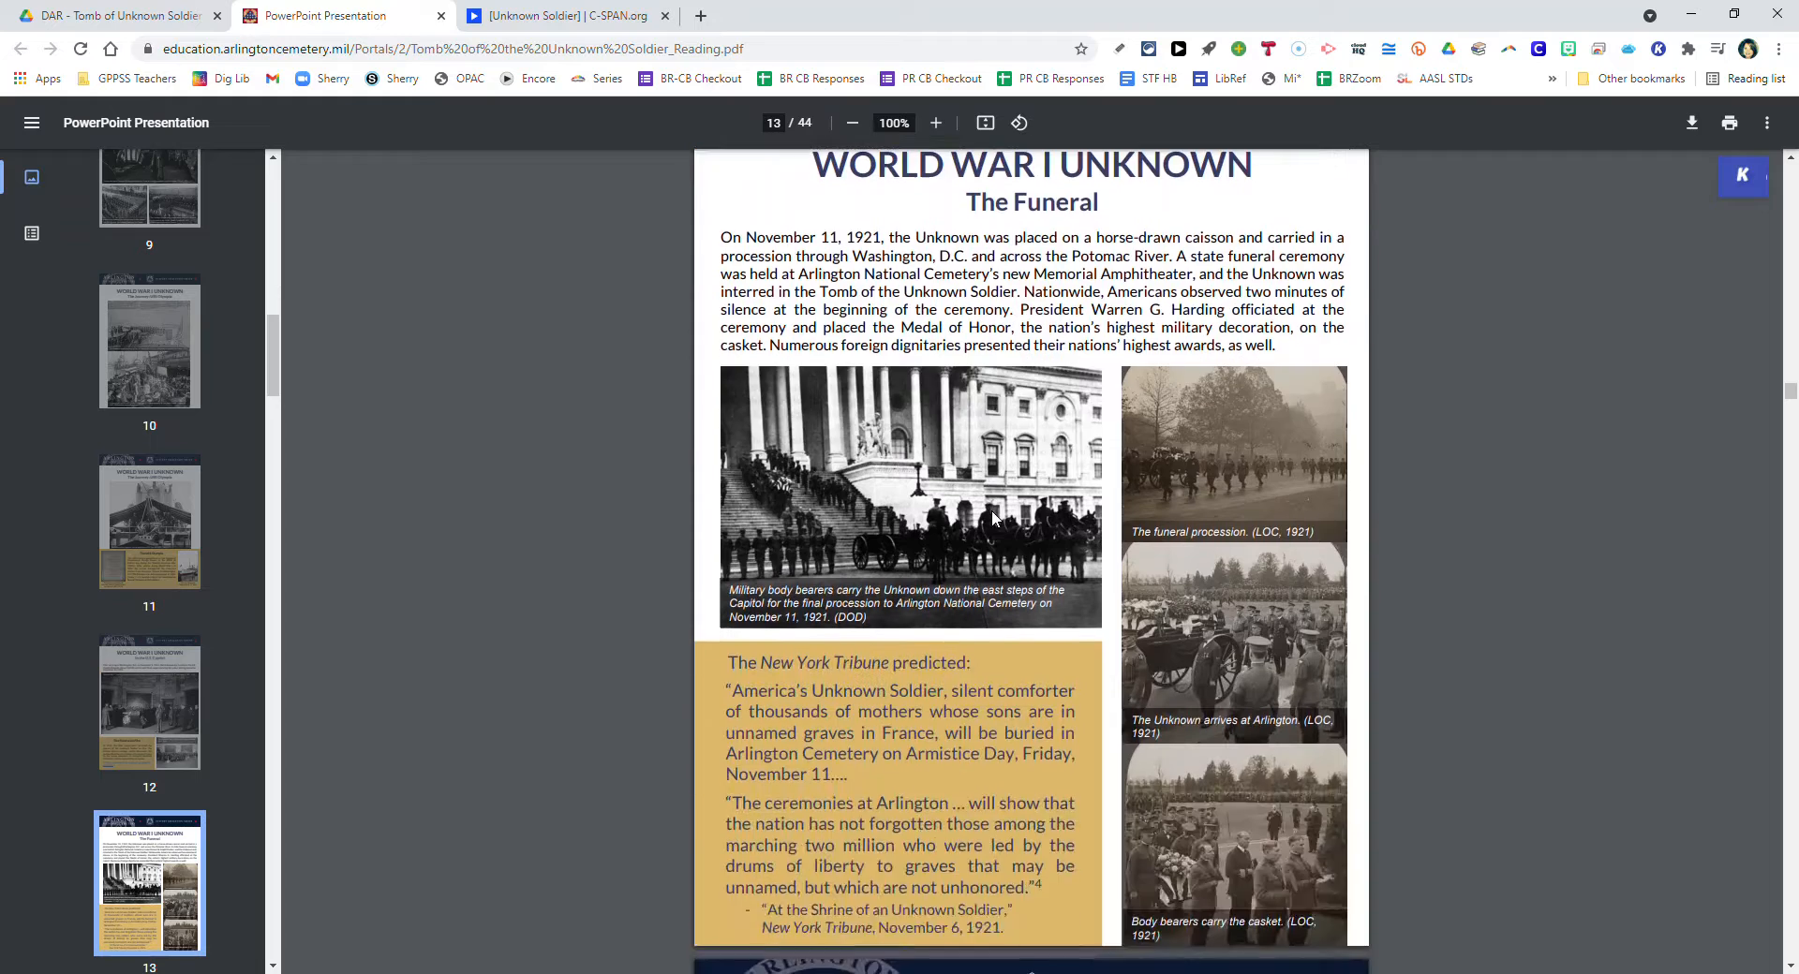
scroll("down", 3)
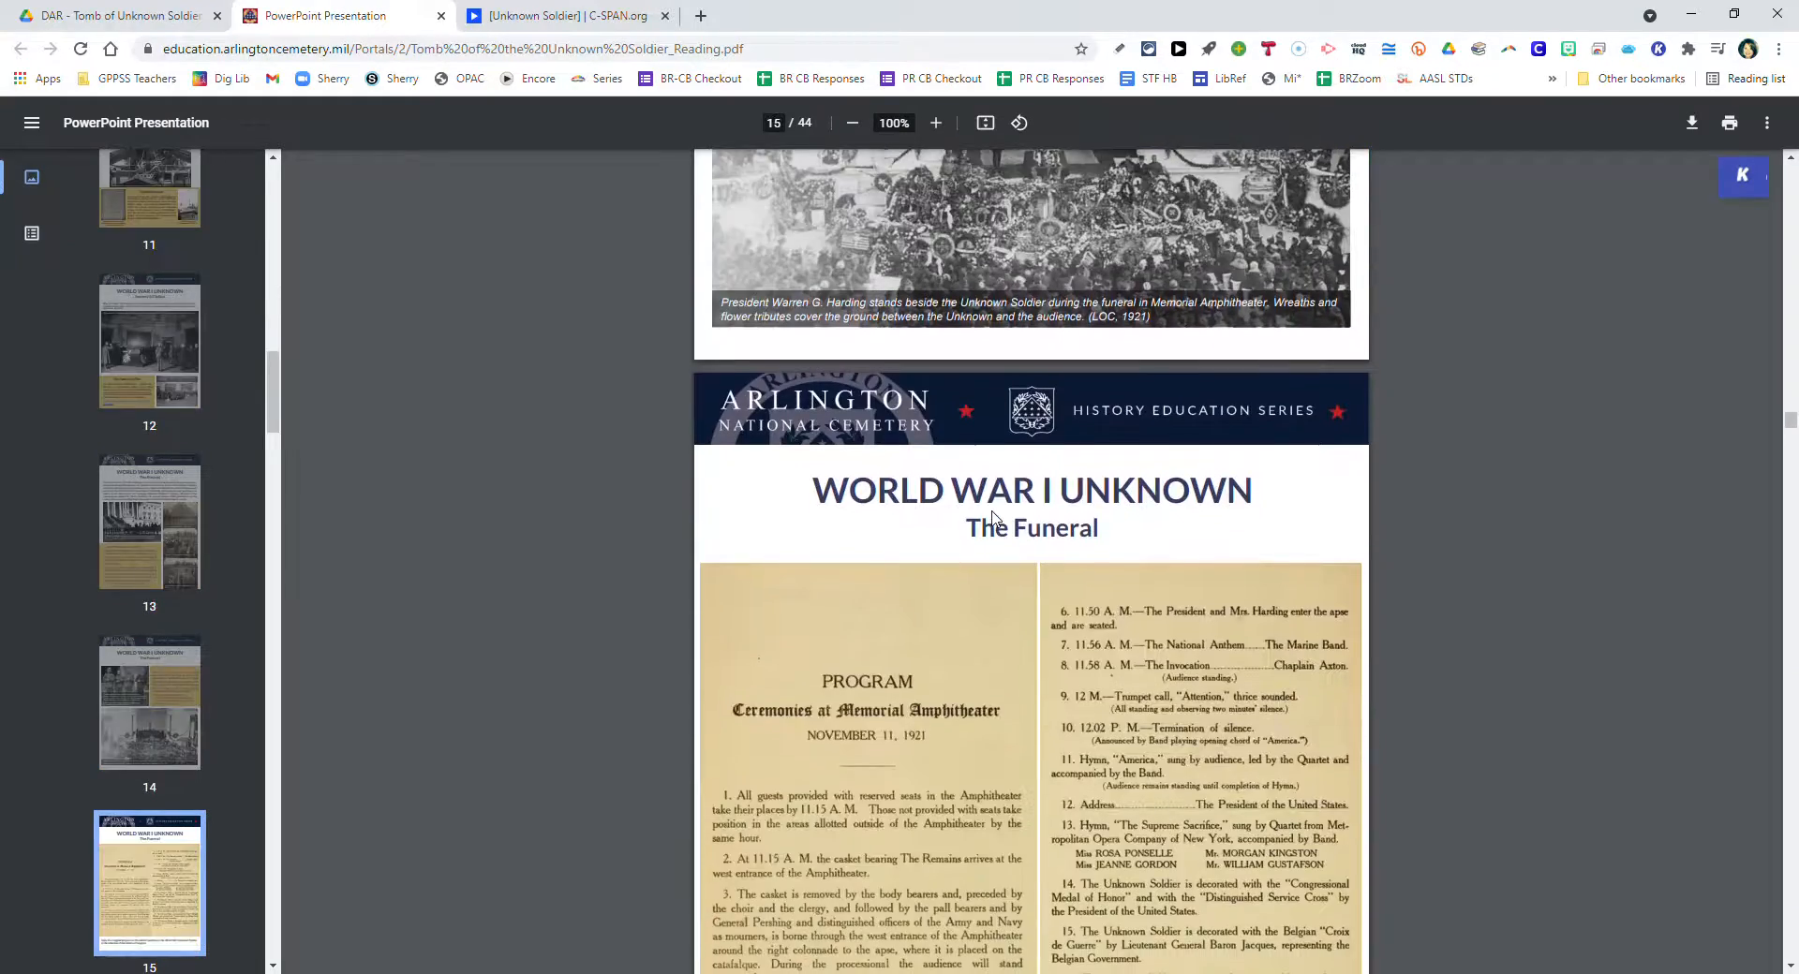
scroll("down", 3)
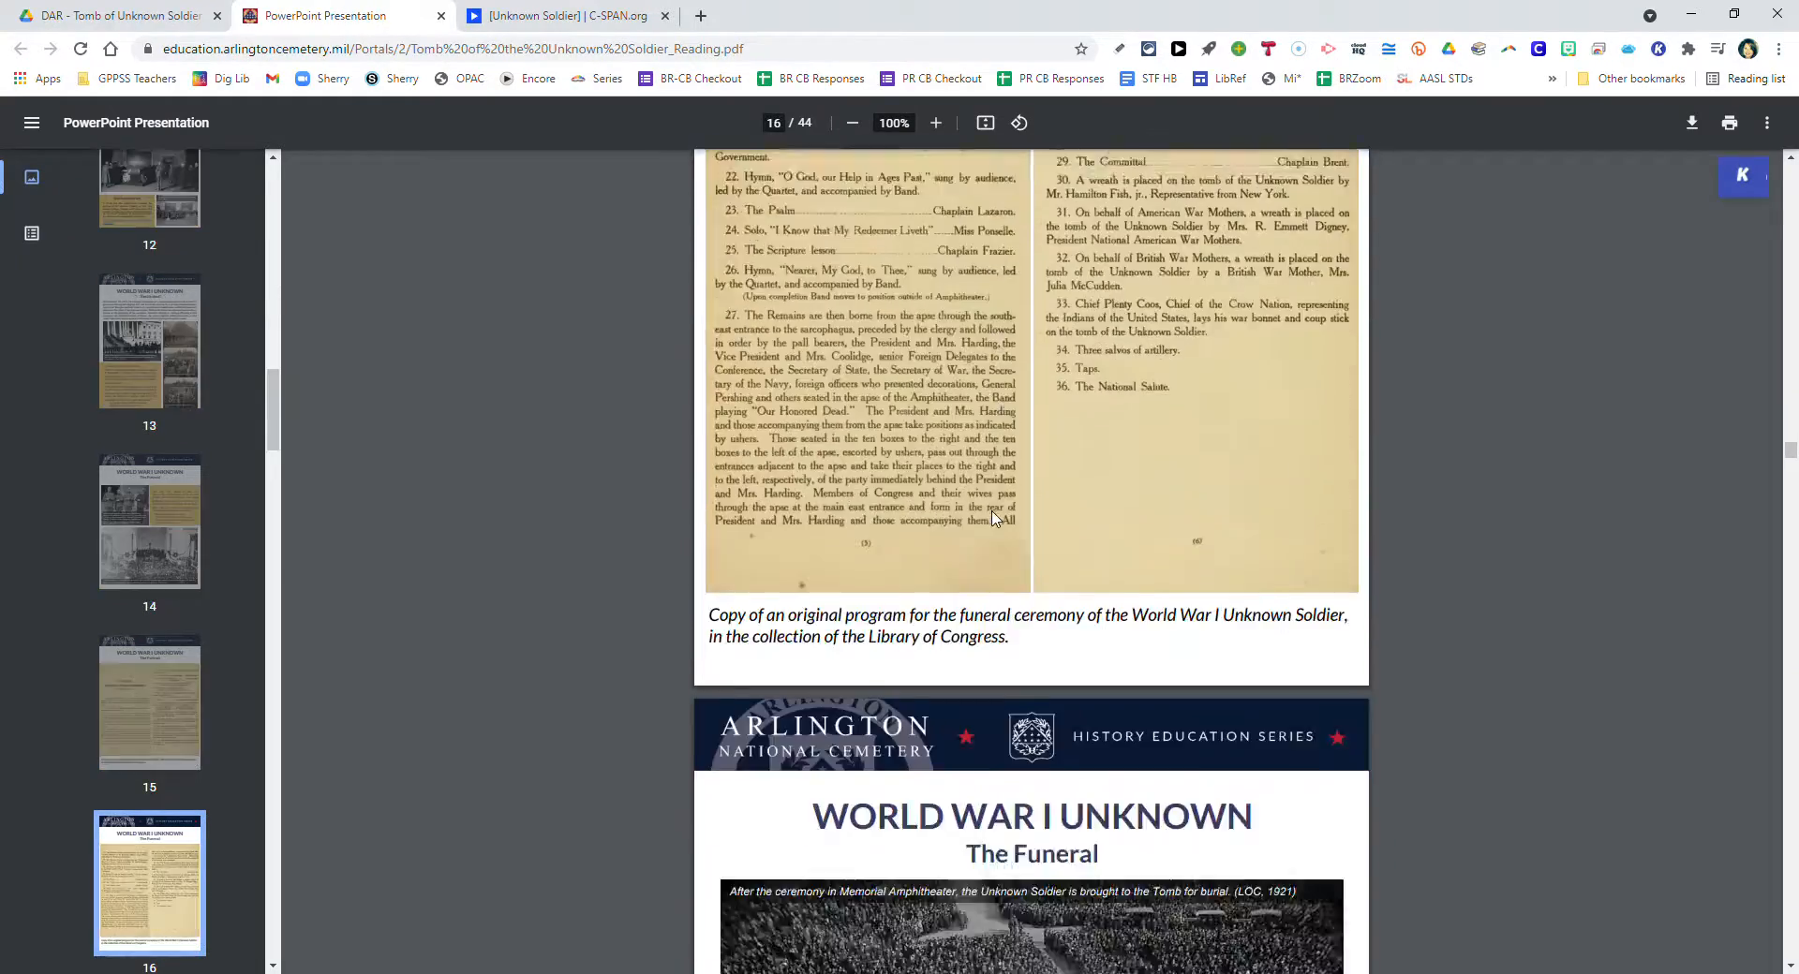
scroll("down", 3)
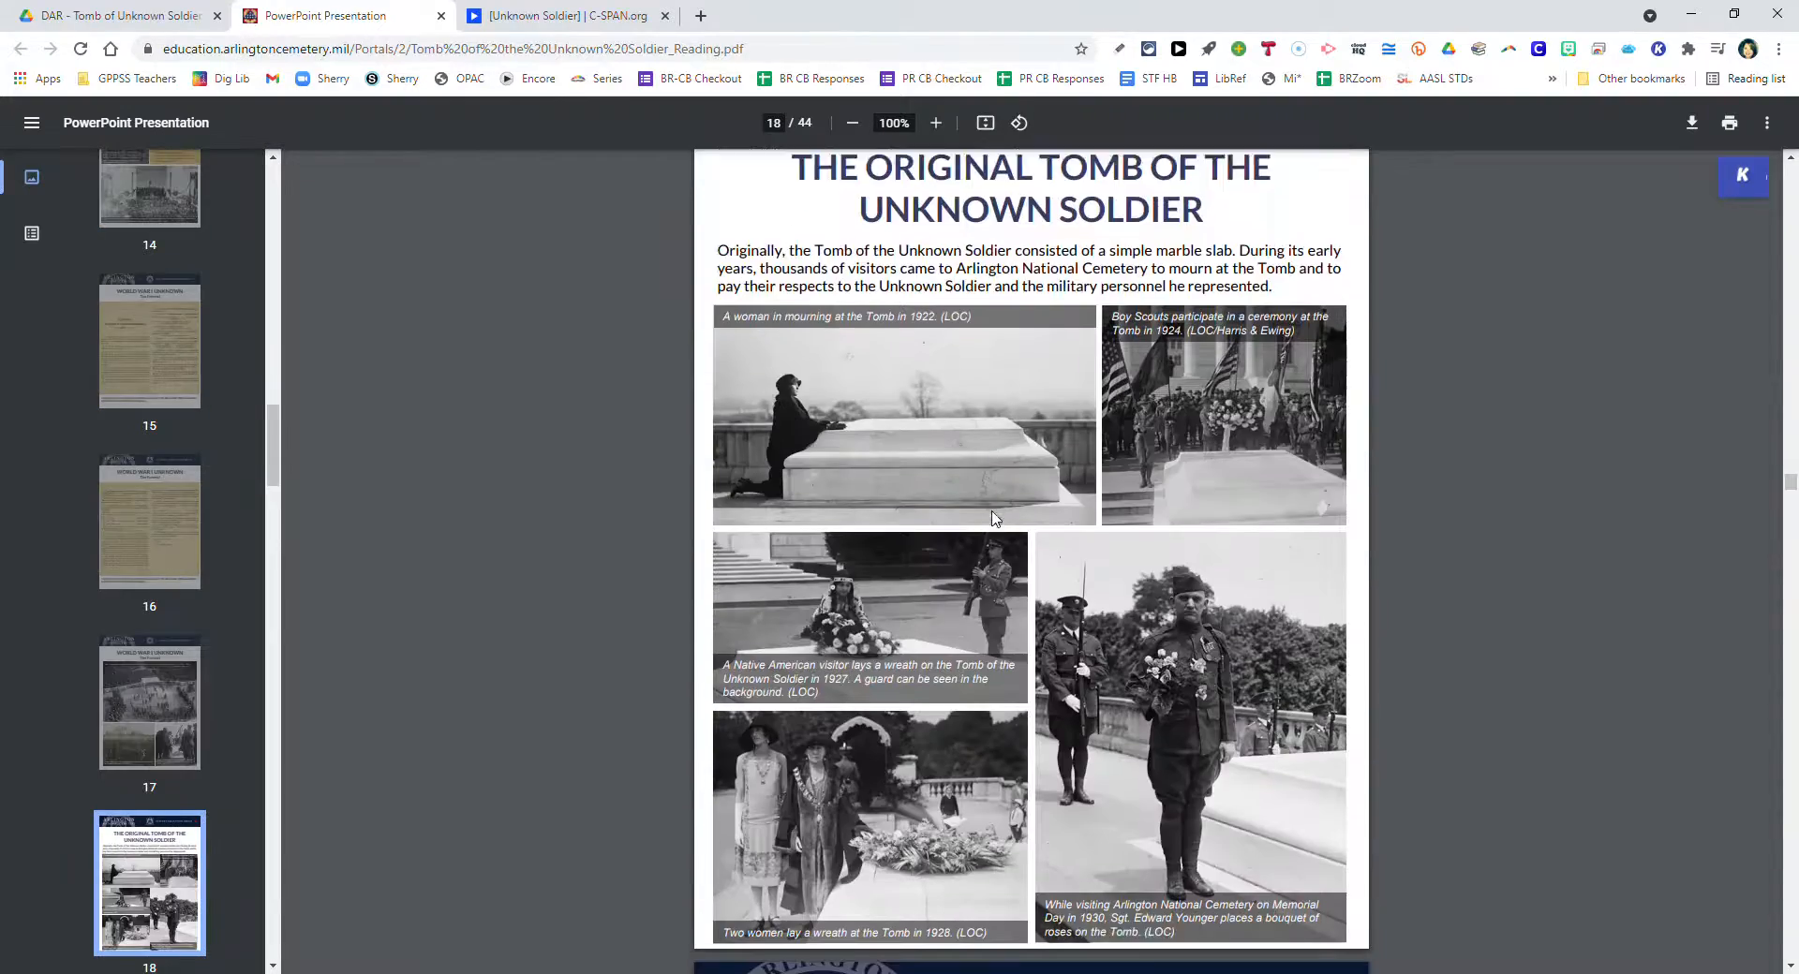
scroll("down", 3)
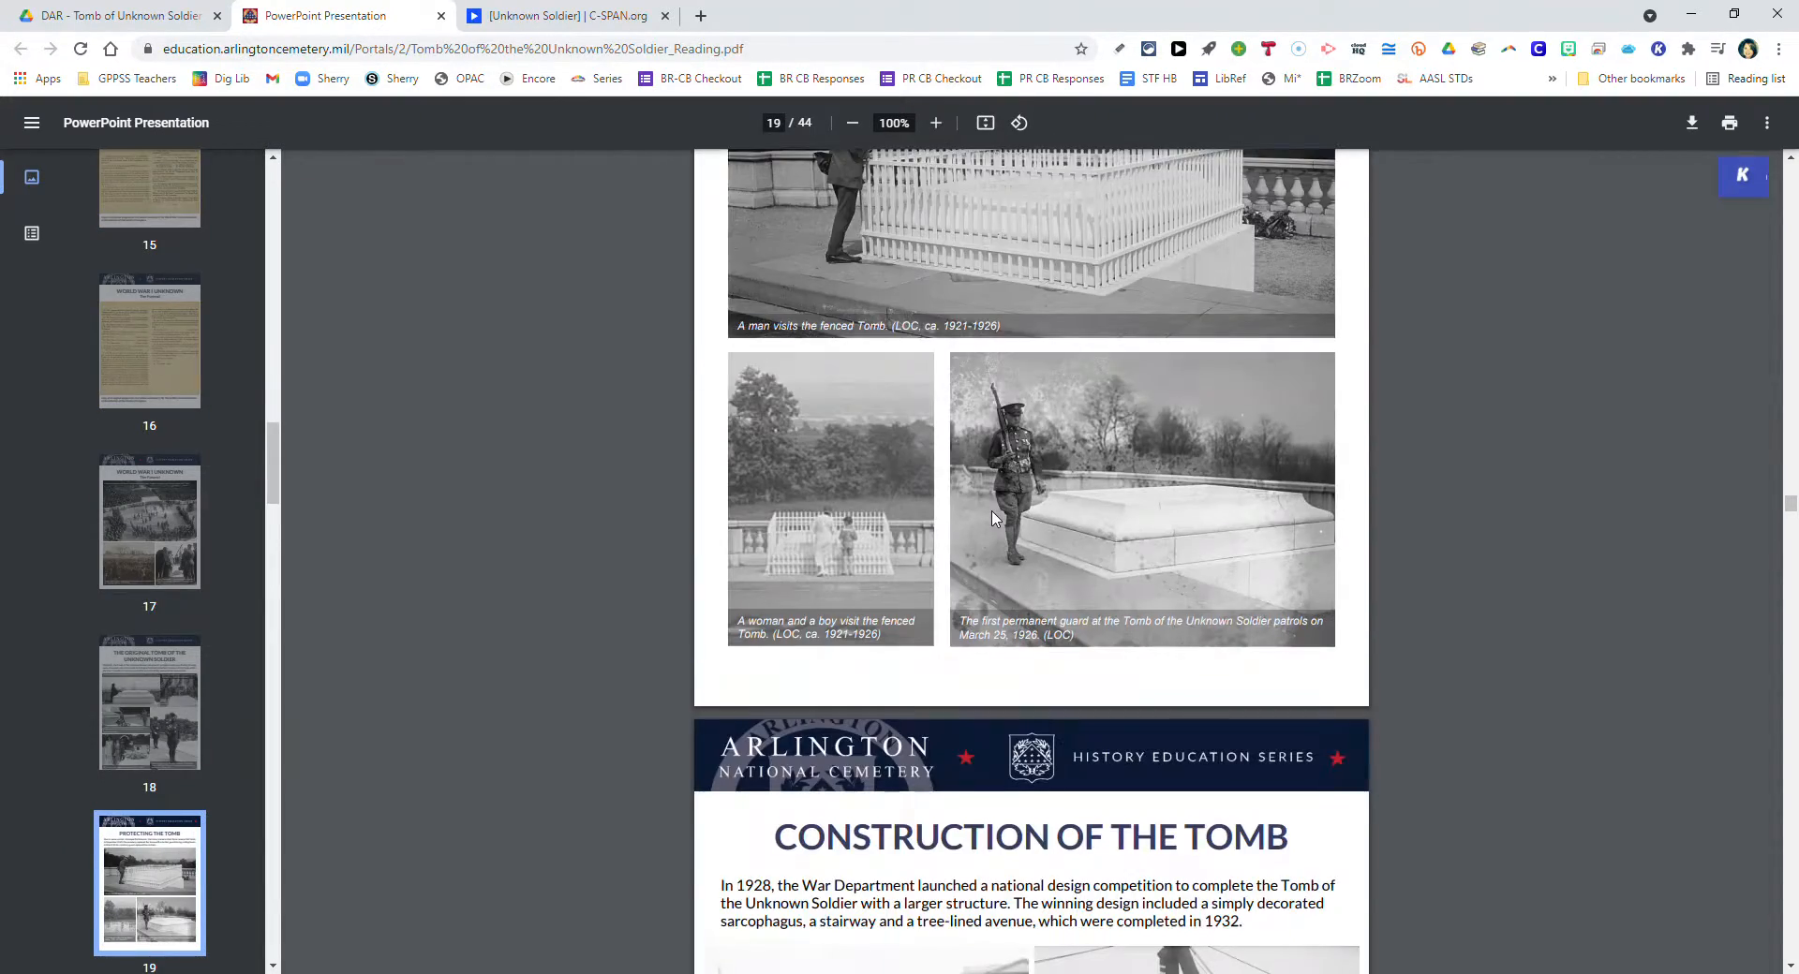
scroll("down", 3)
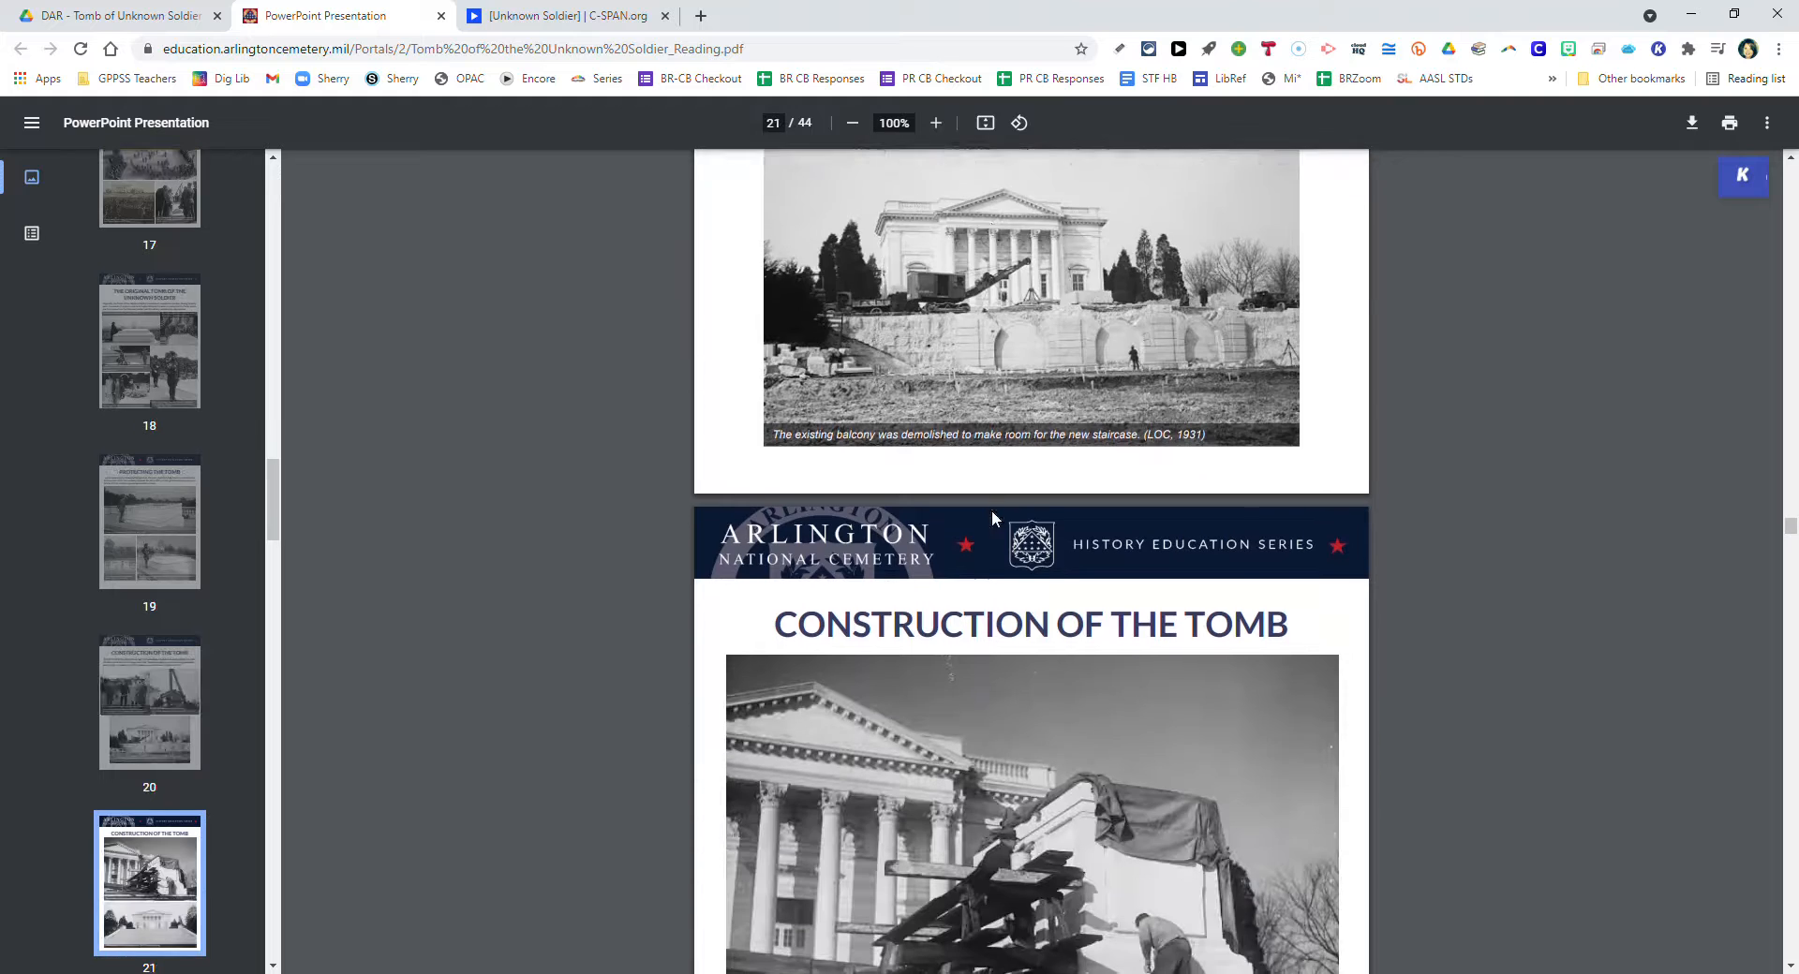
scroll("down", 3)
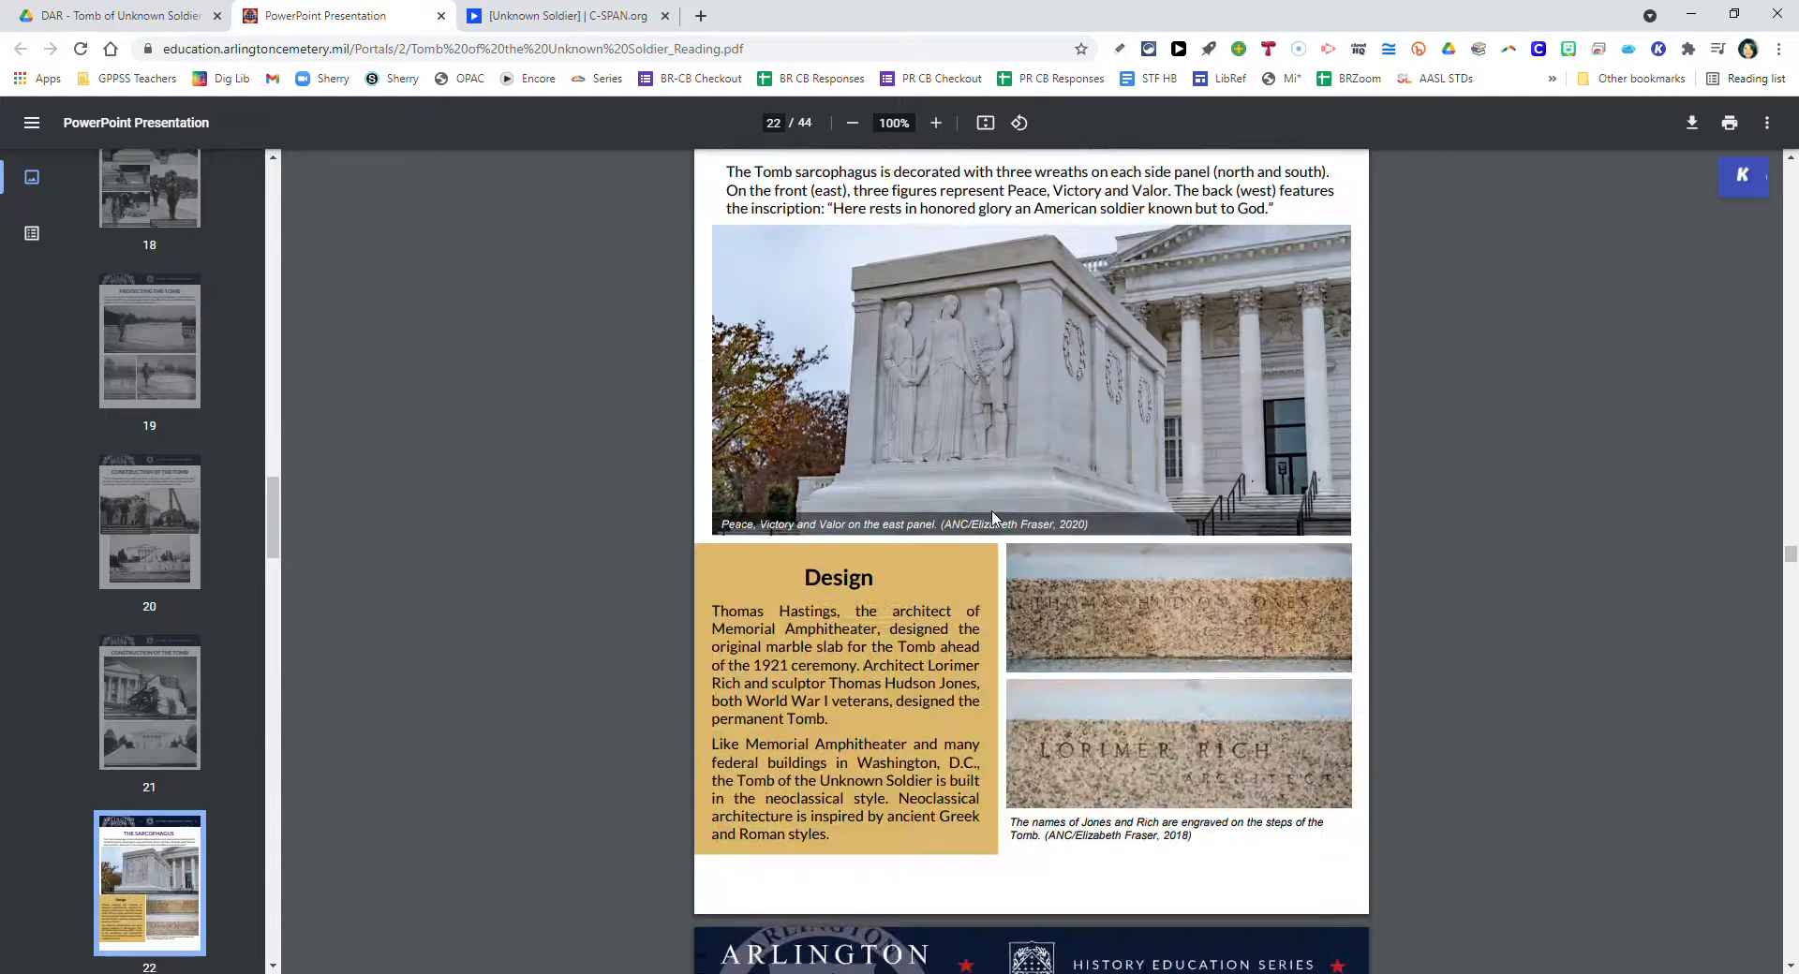
scroll("up", 3)
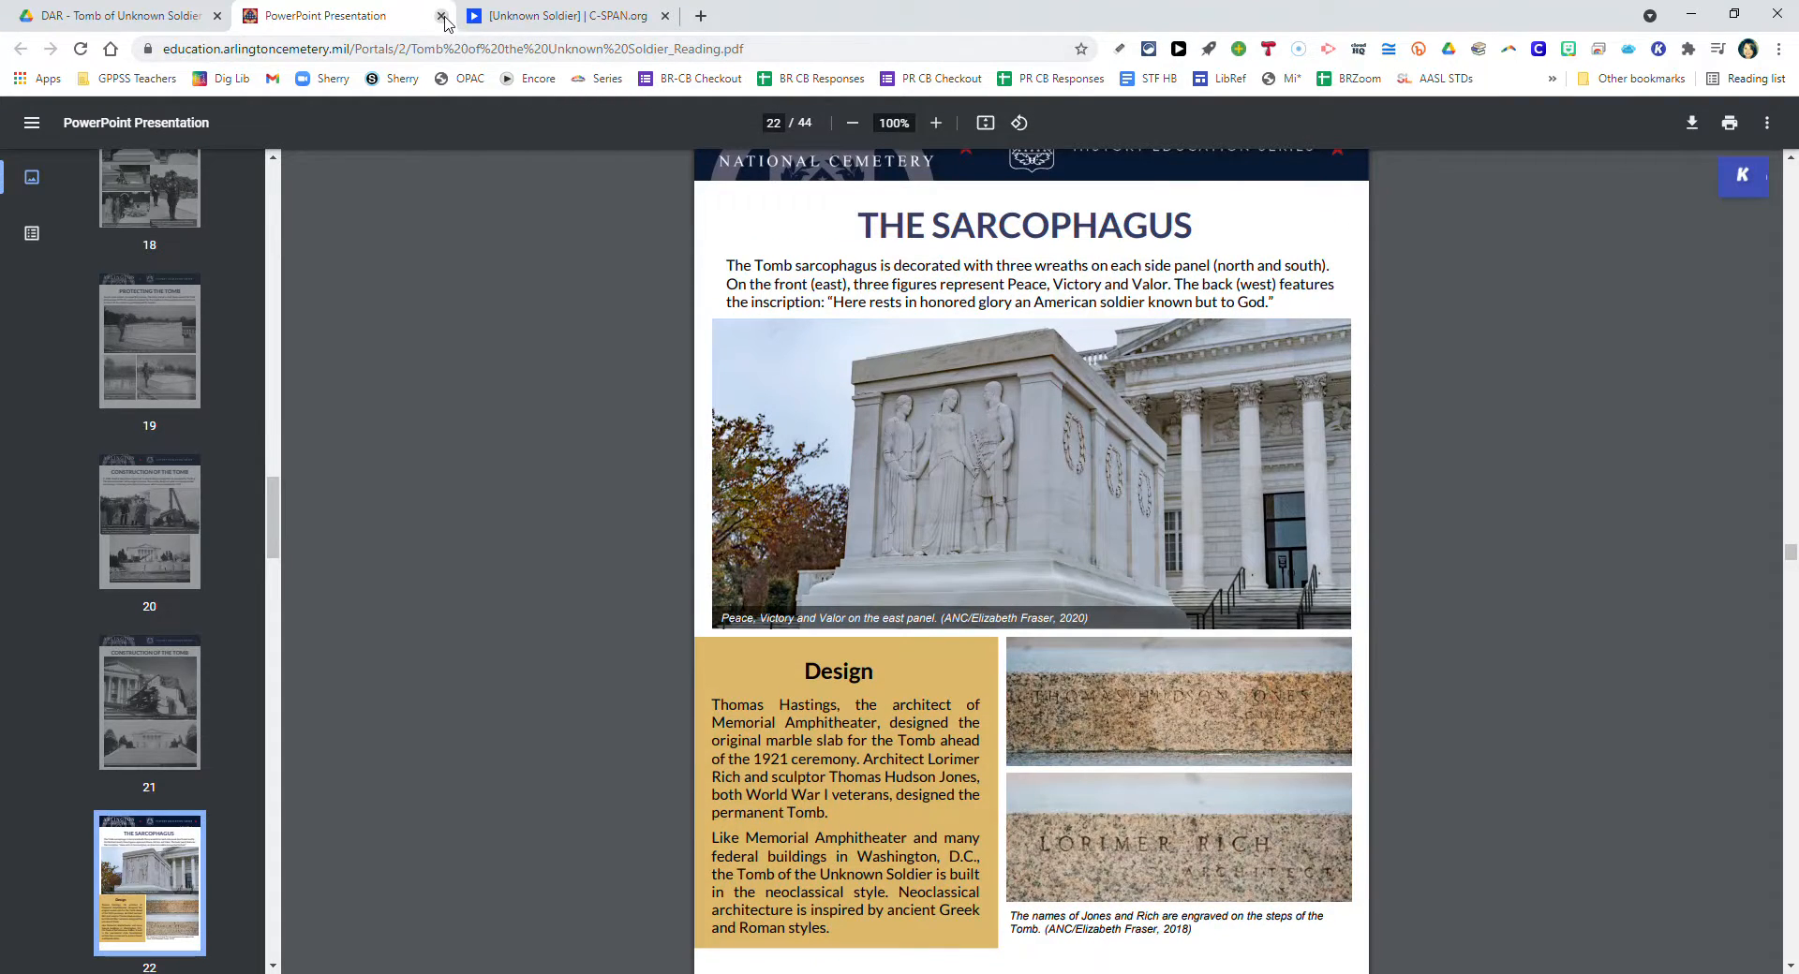
Close the reading PDF and scroll the Walking Tour PDF from the page 1 map to page 7, Stop 4.
left_click(440, 15)
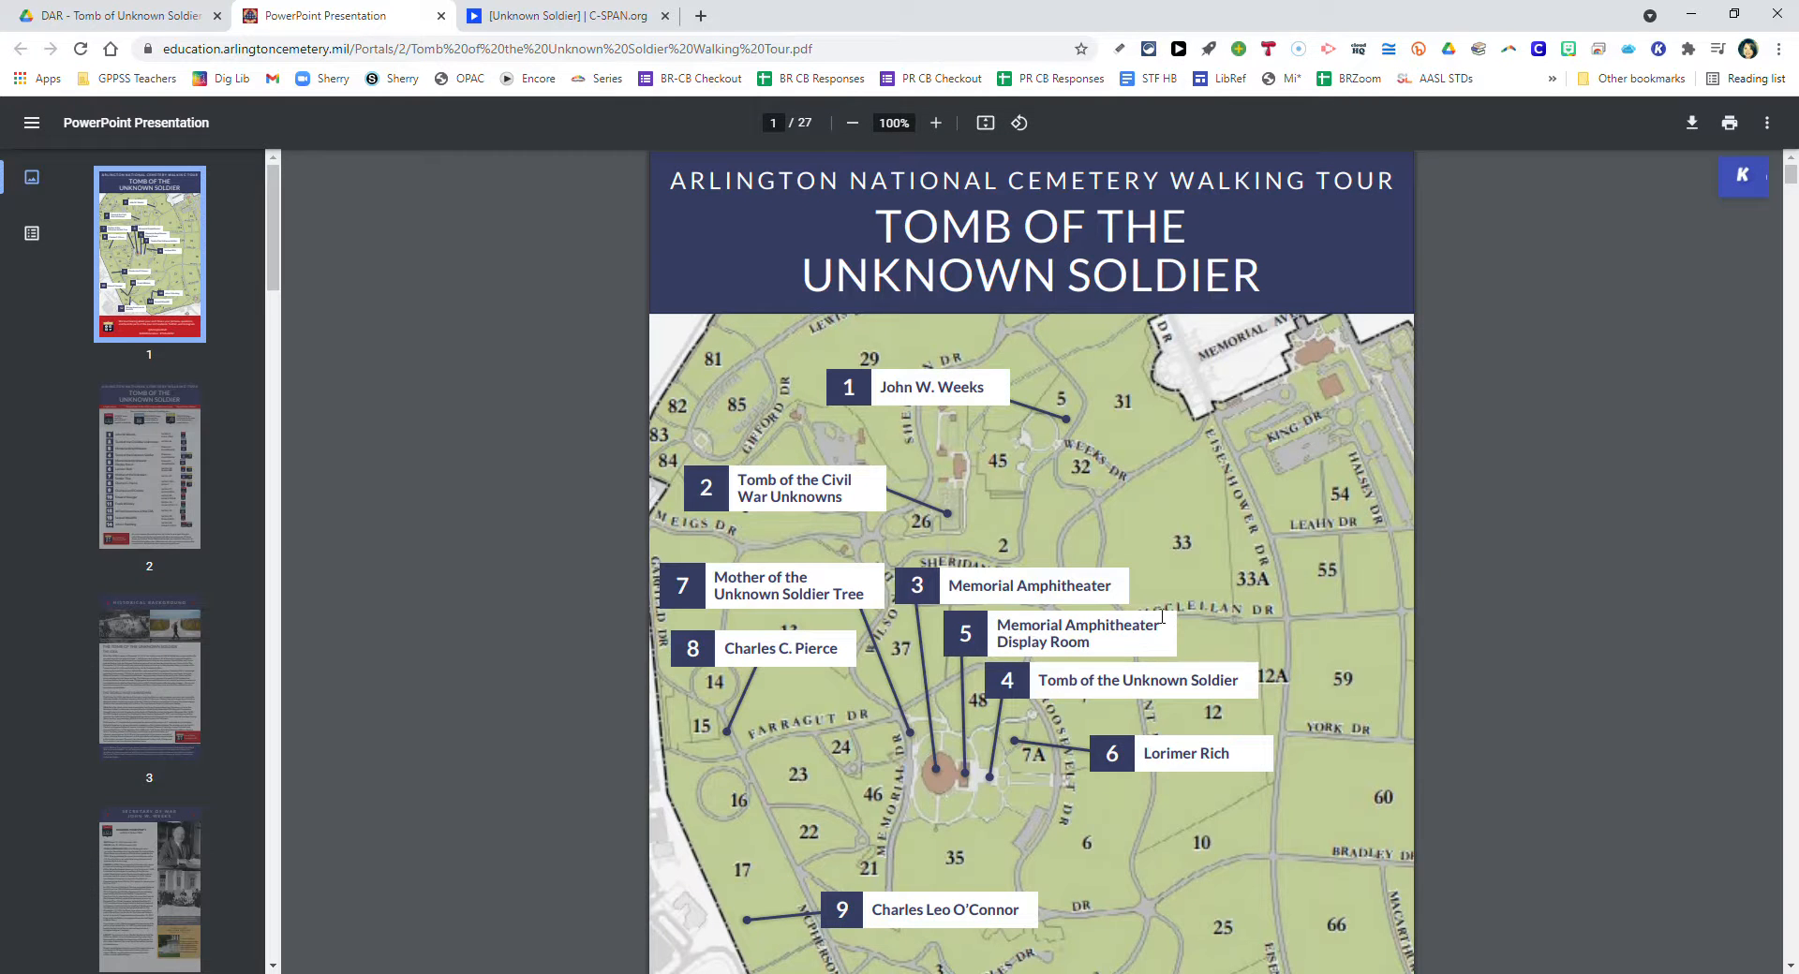
scroll("down", 3)
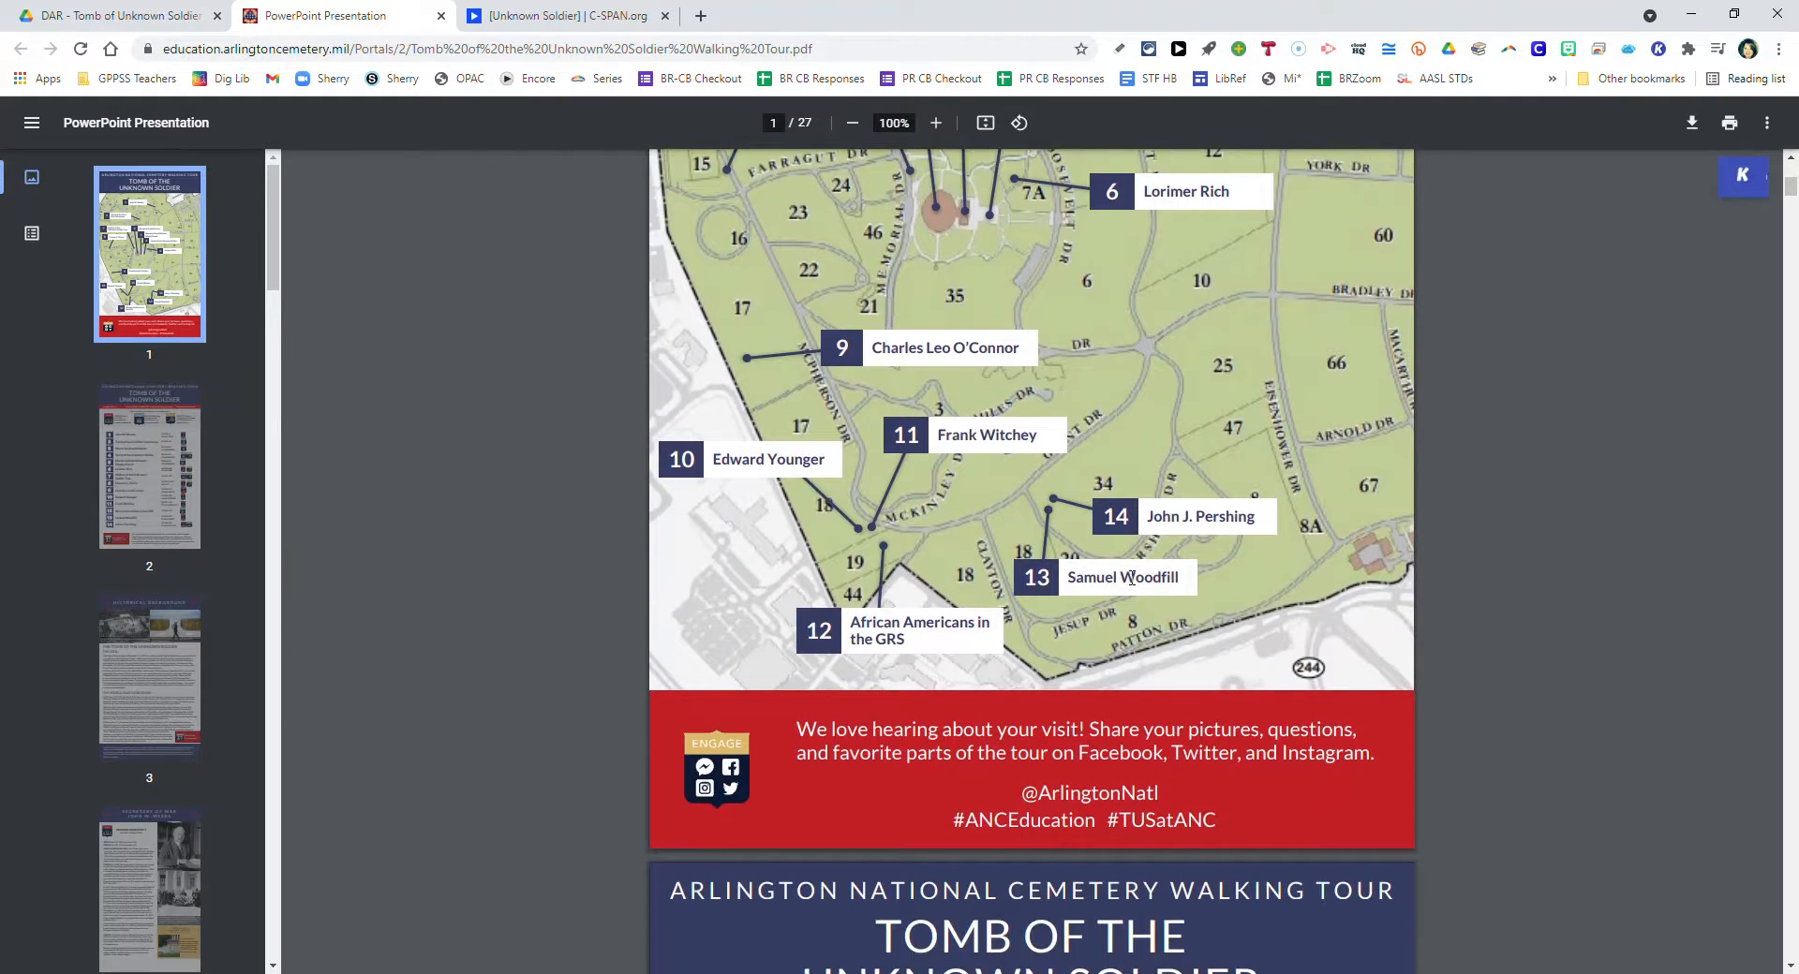
left_click(148, 464)
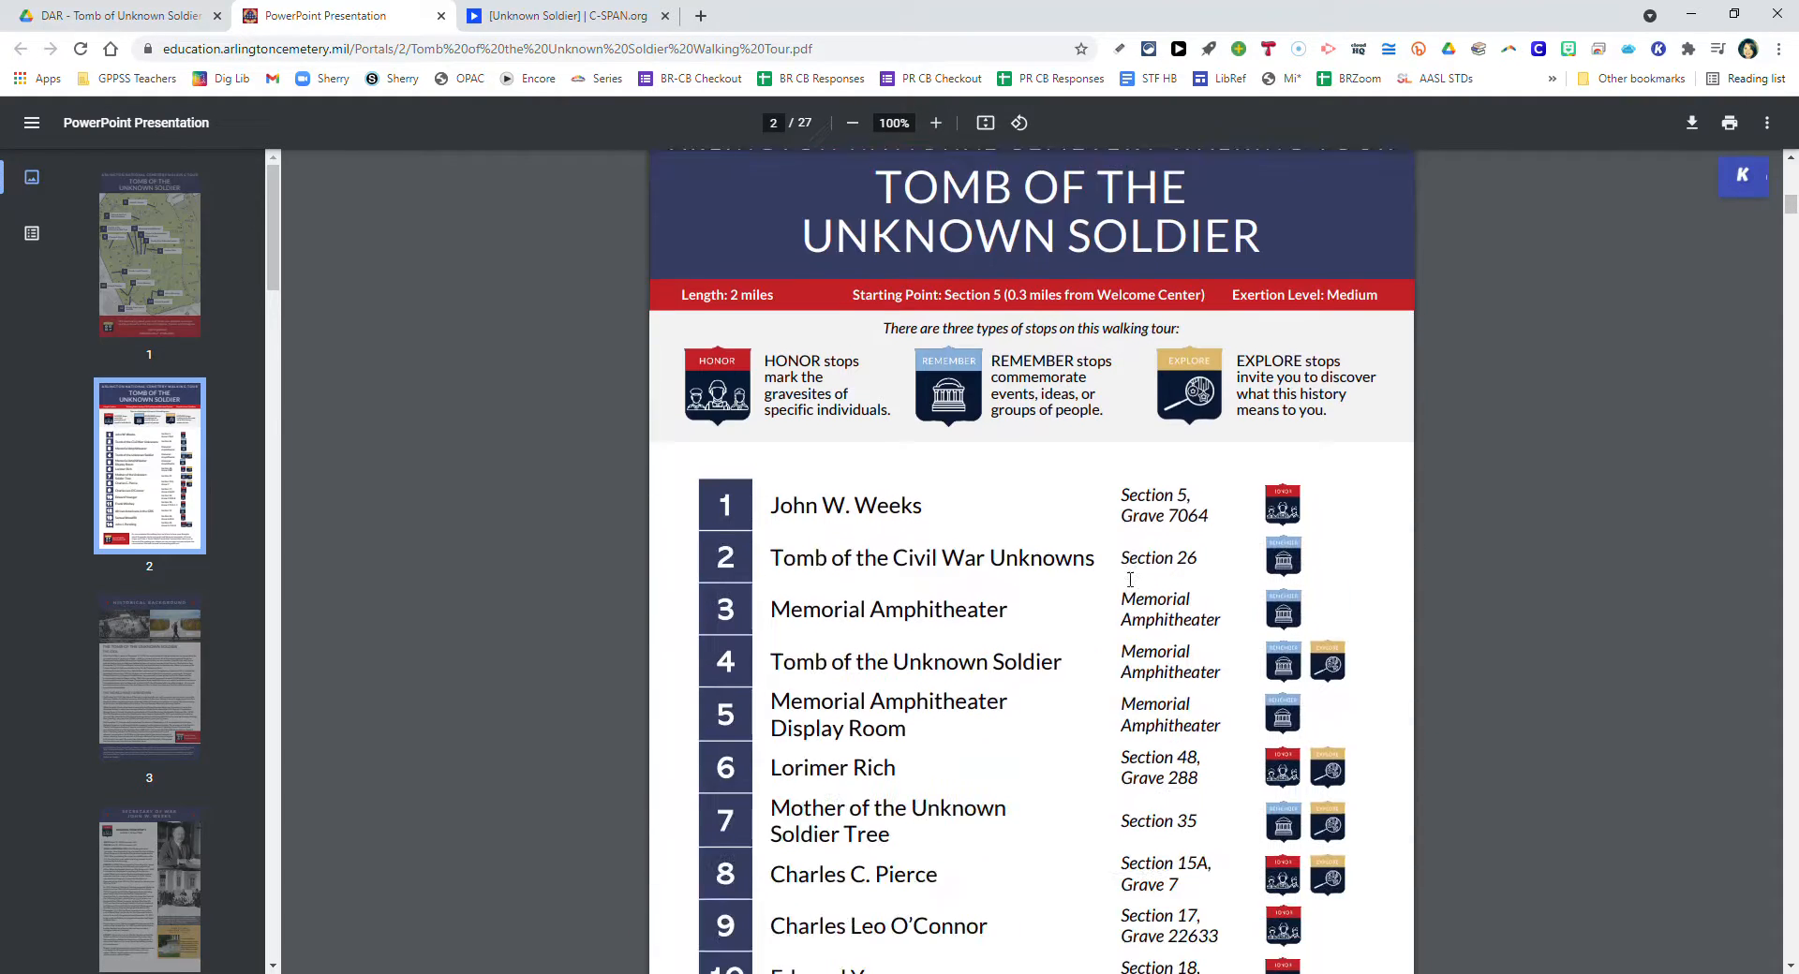
scroll("down", 3)
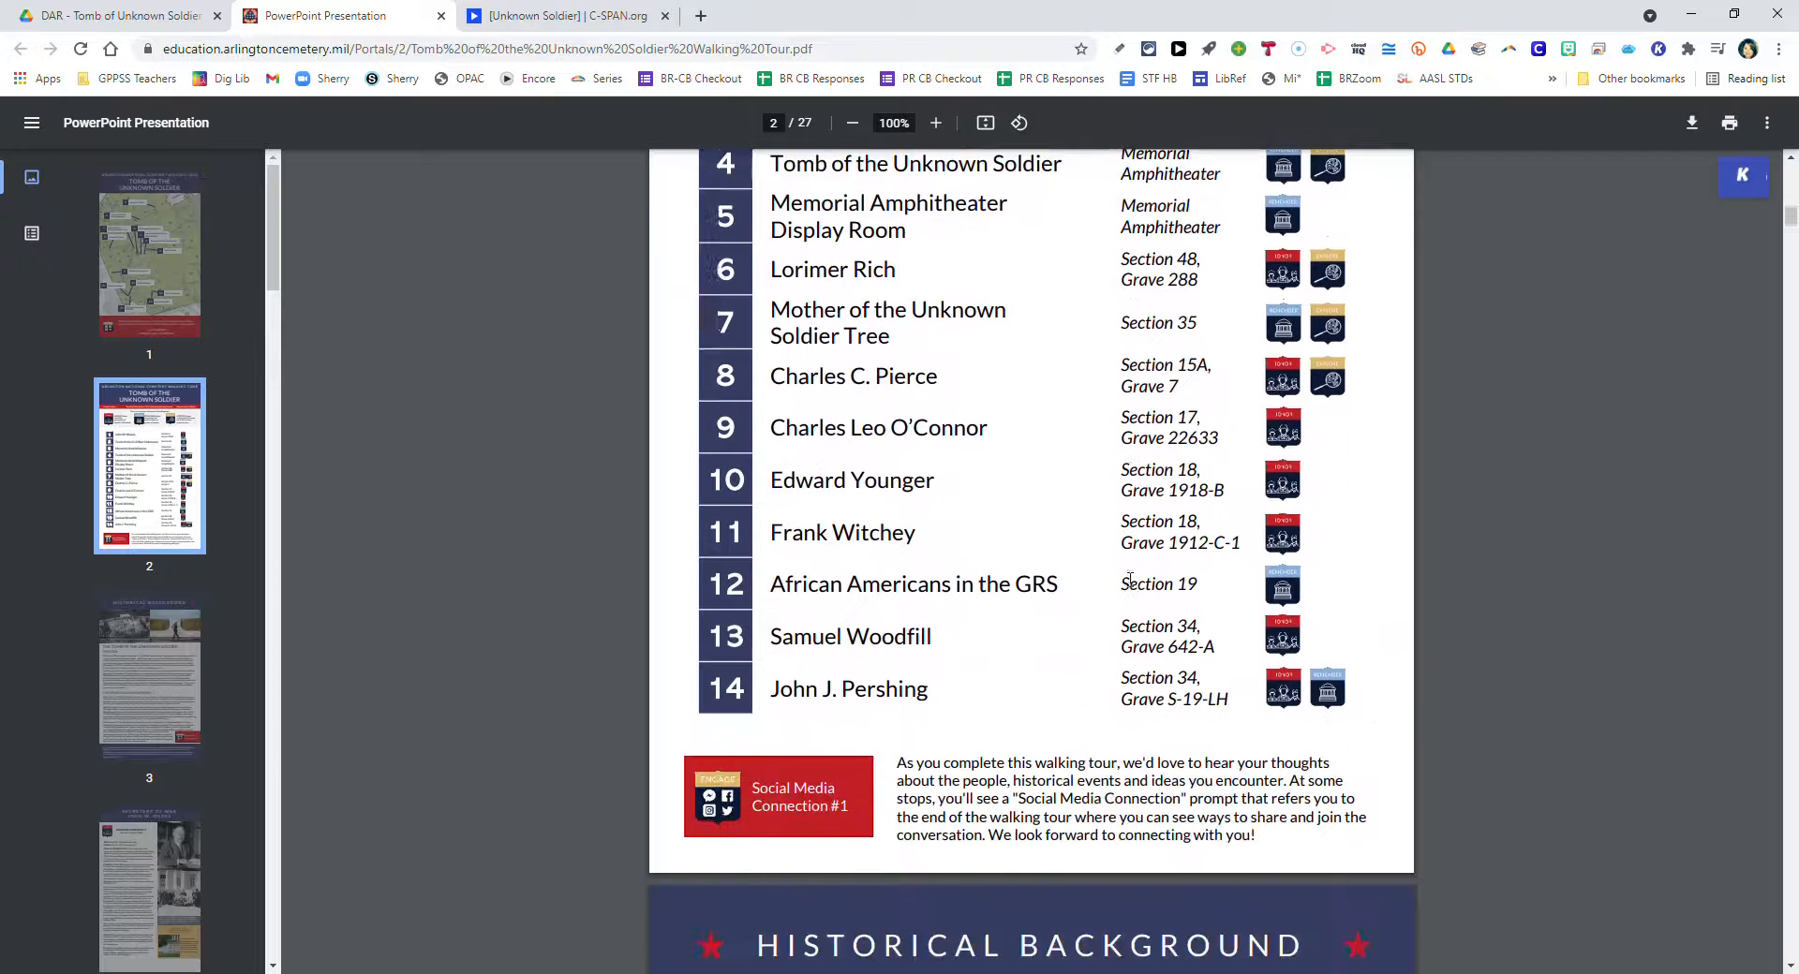
scroll("down", 3)
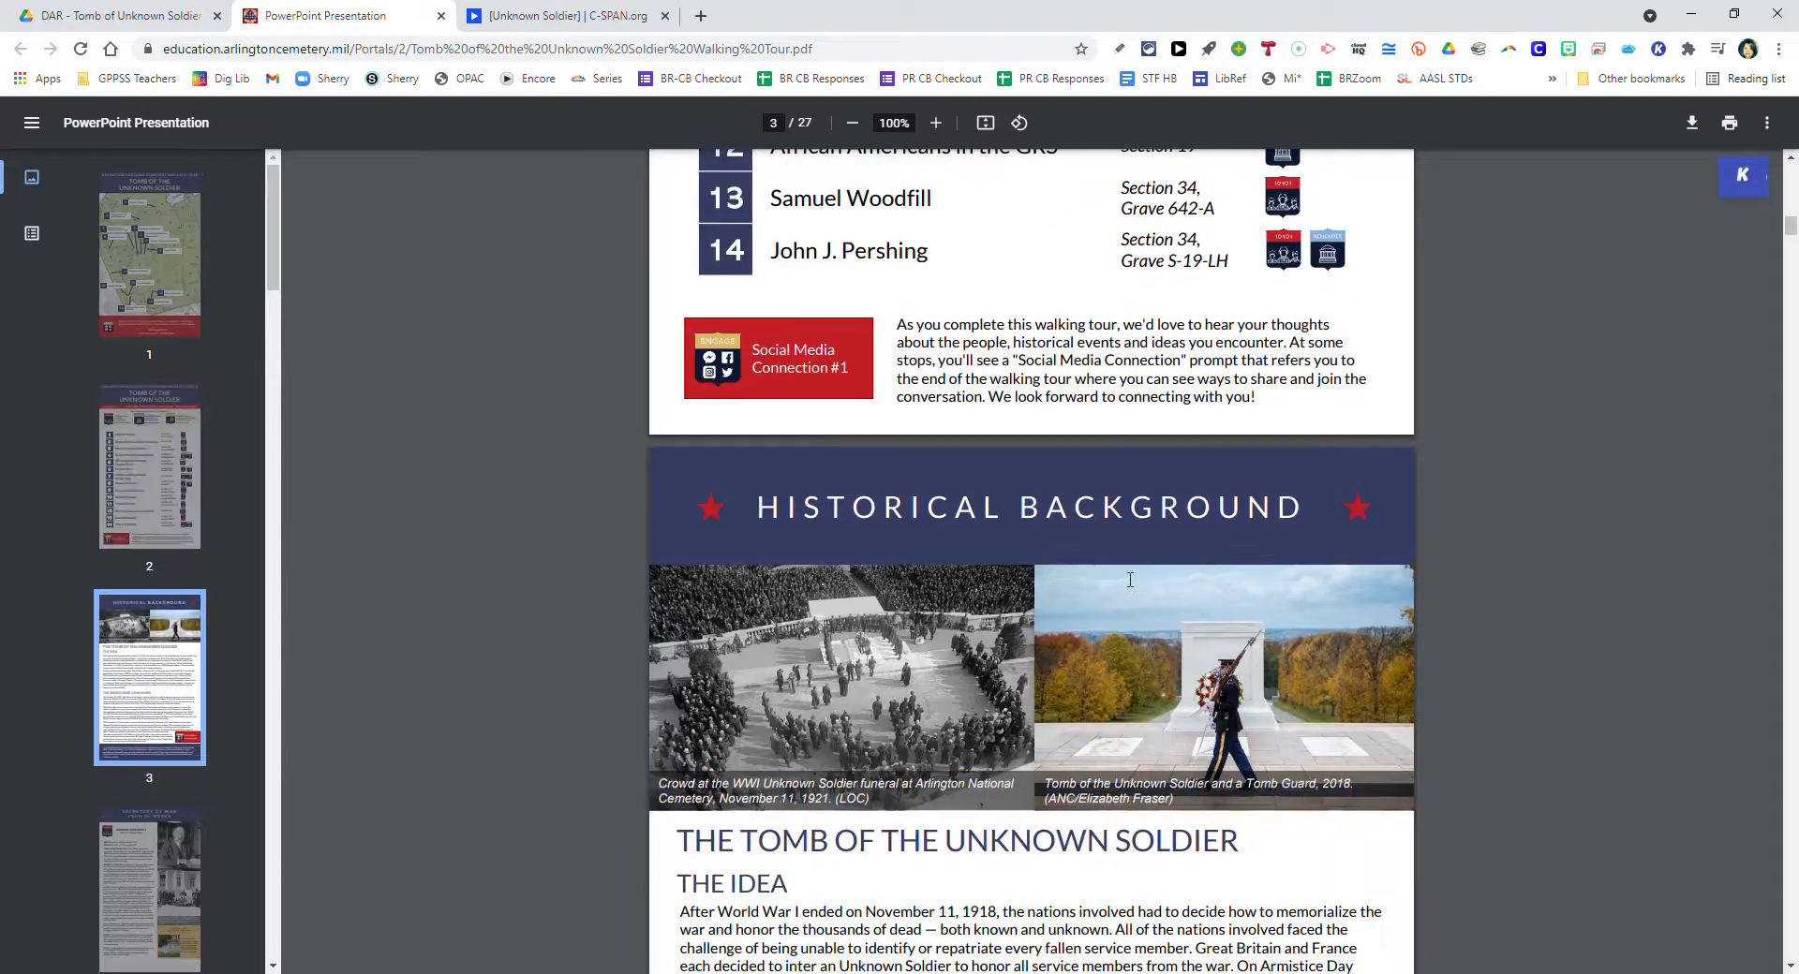
scroll("down", 3)
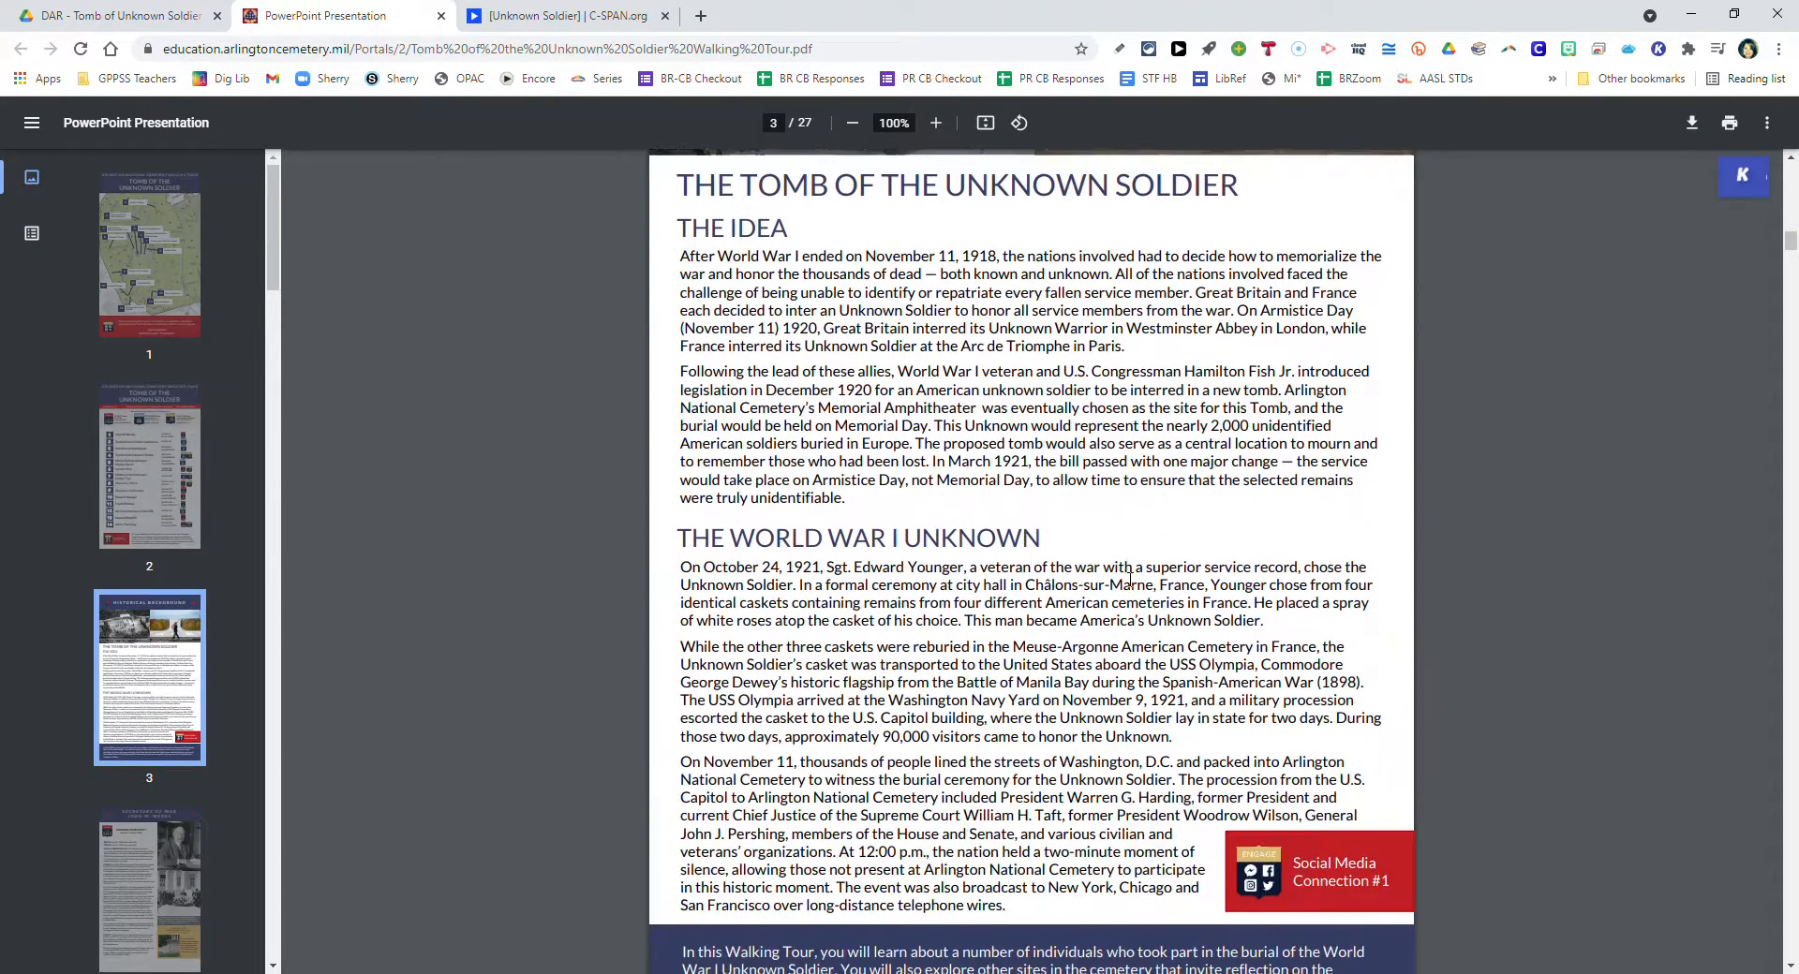
scroll("down", 3)
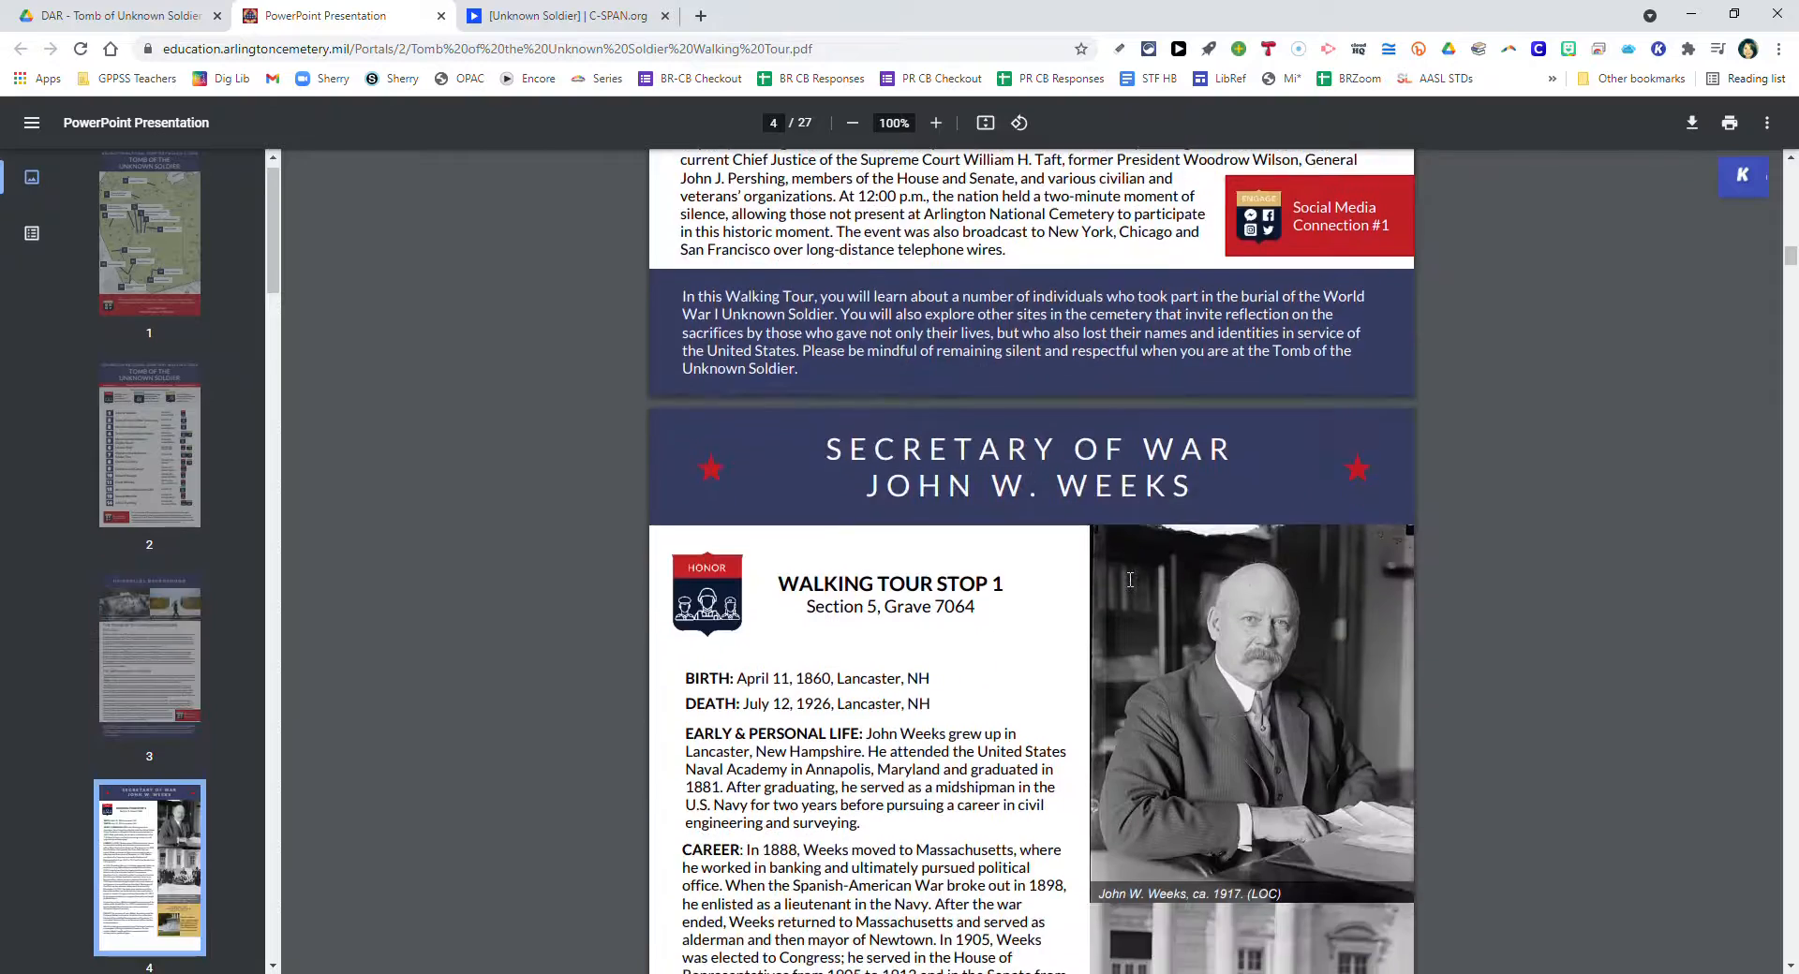
scroll("down", 3)
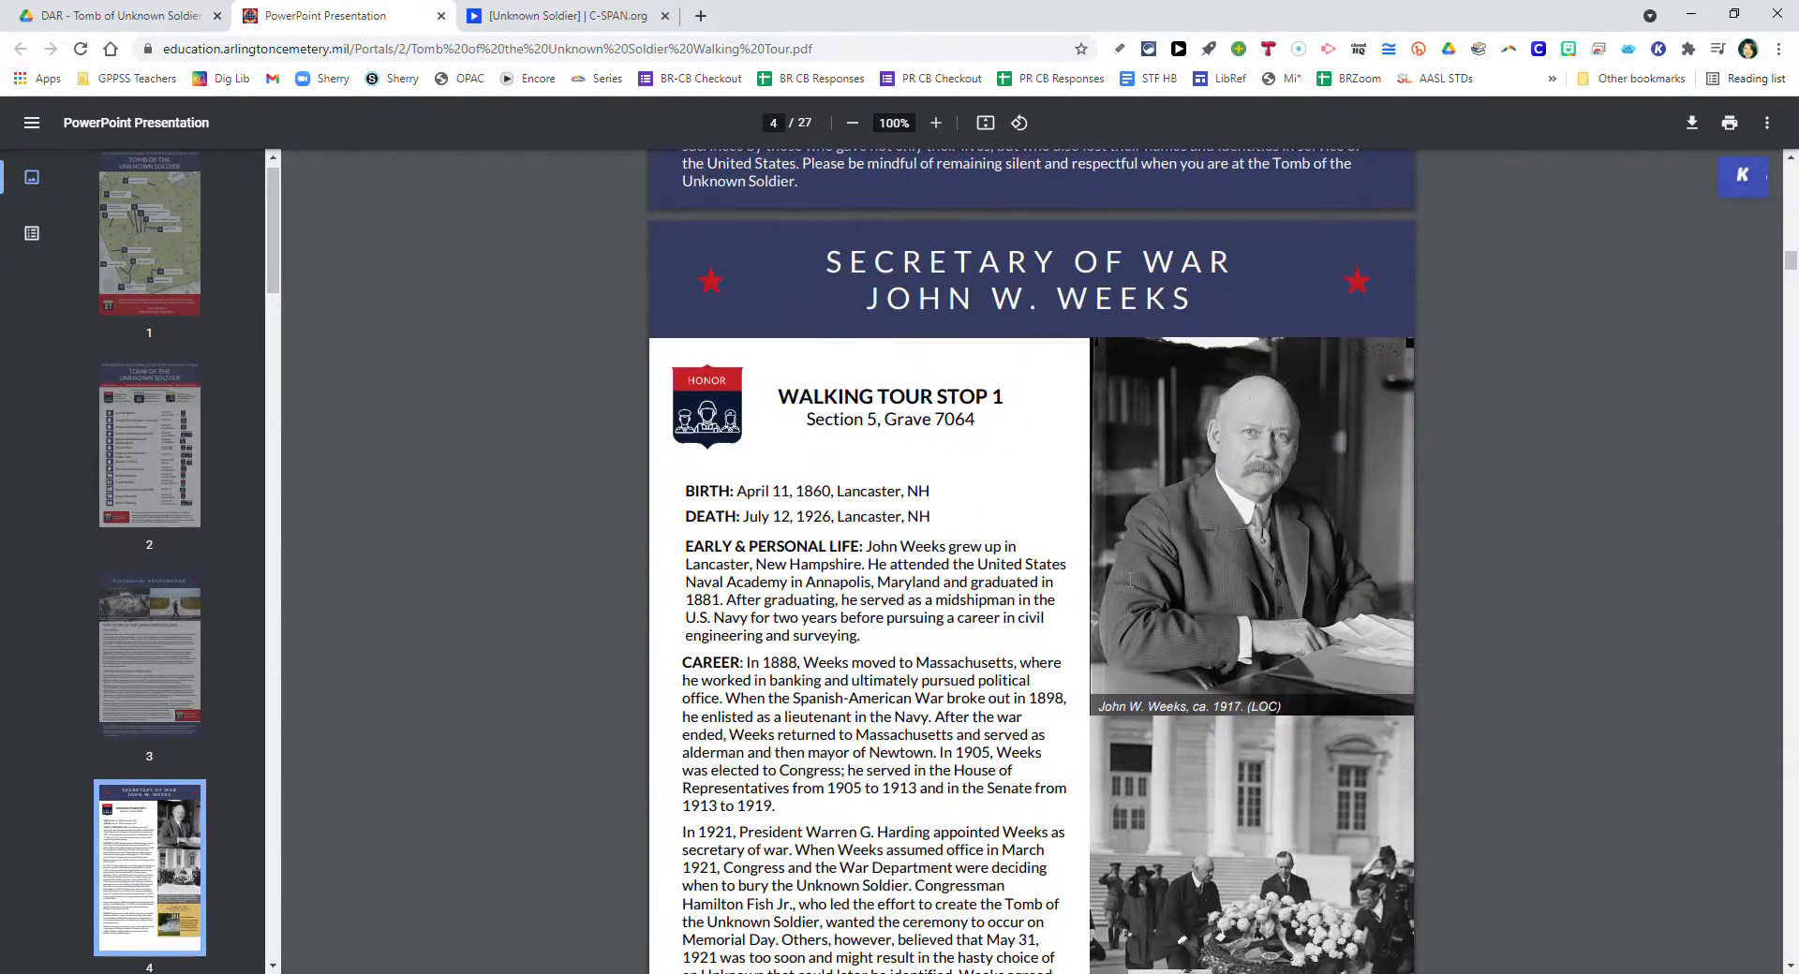
scroll("down", 3)
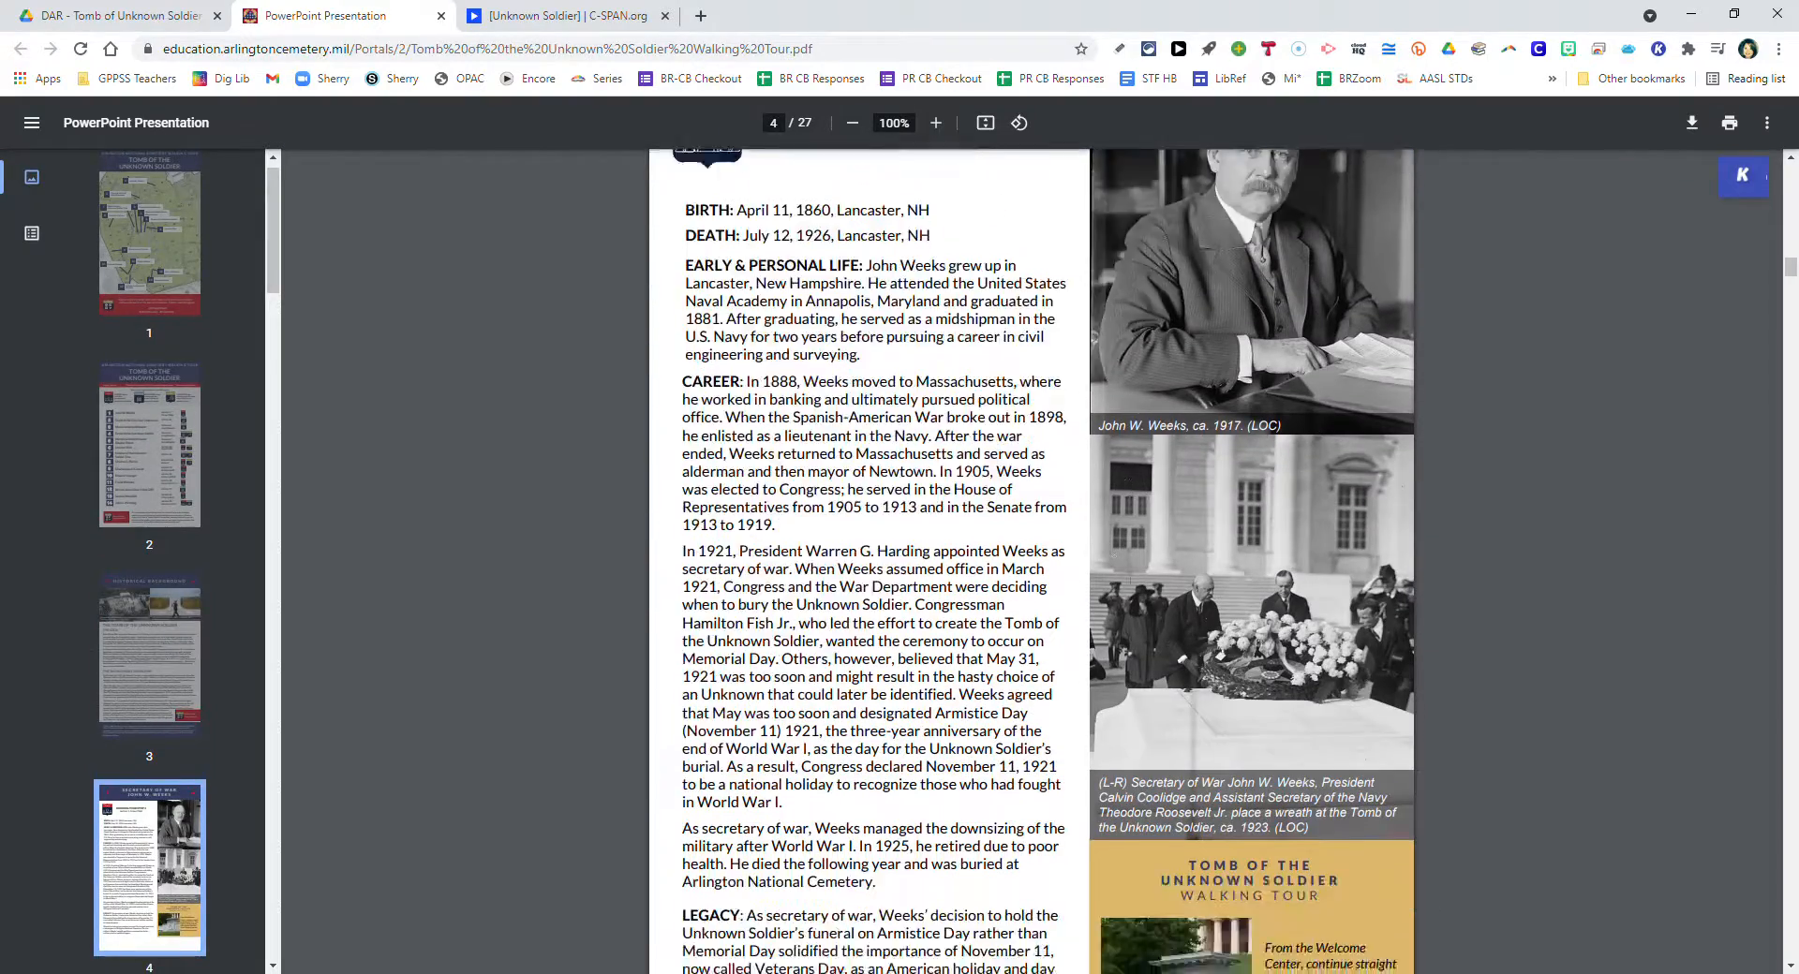
scroll("down", 3)
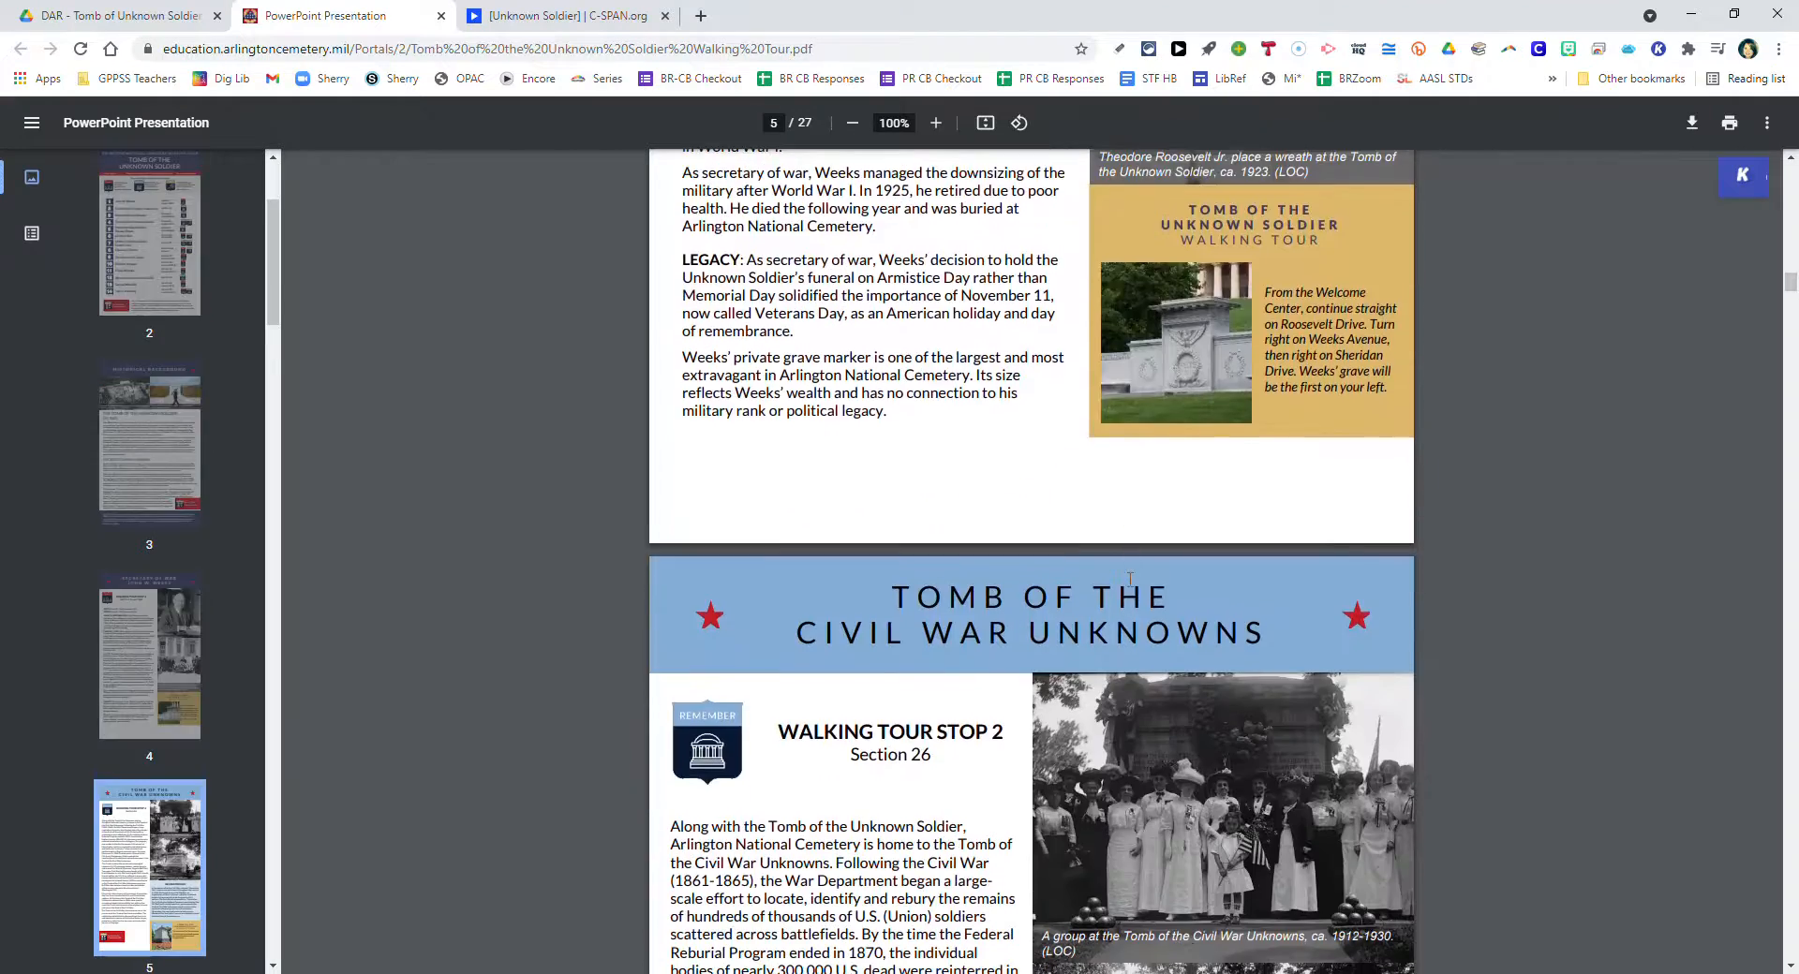
scroll("down", 3)
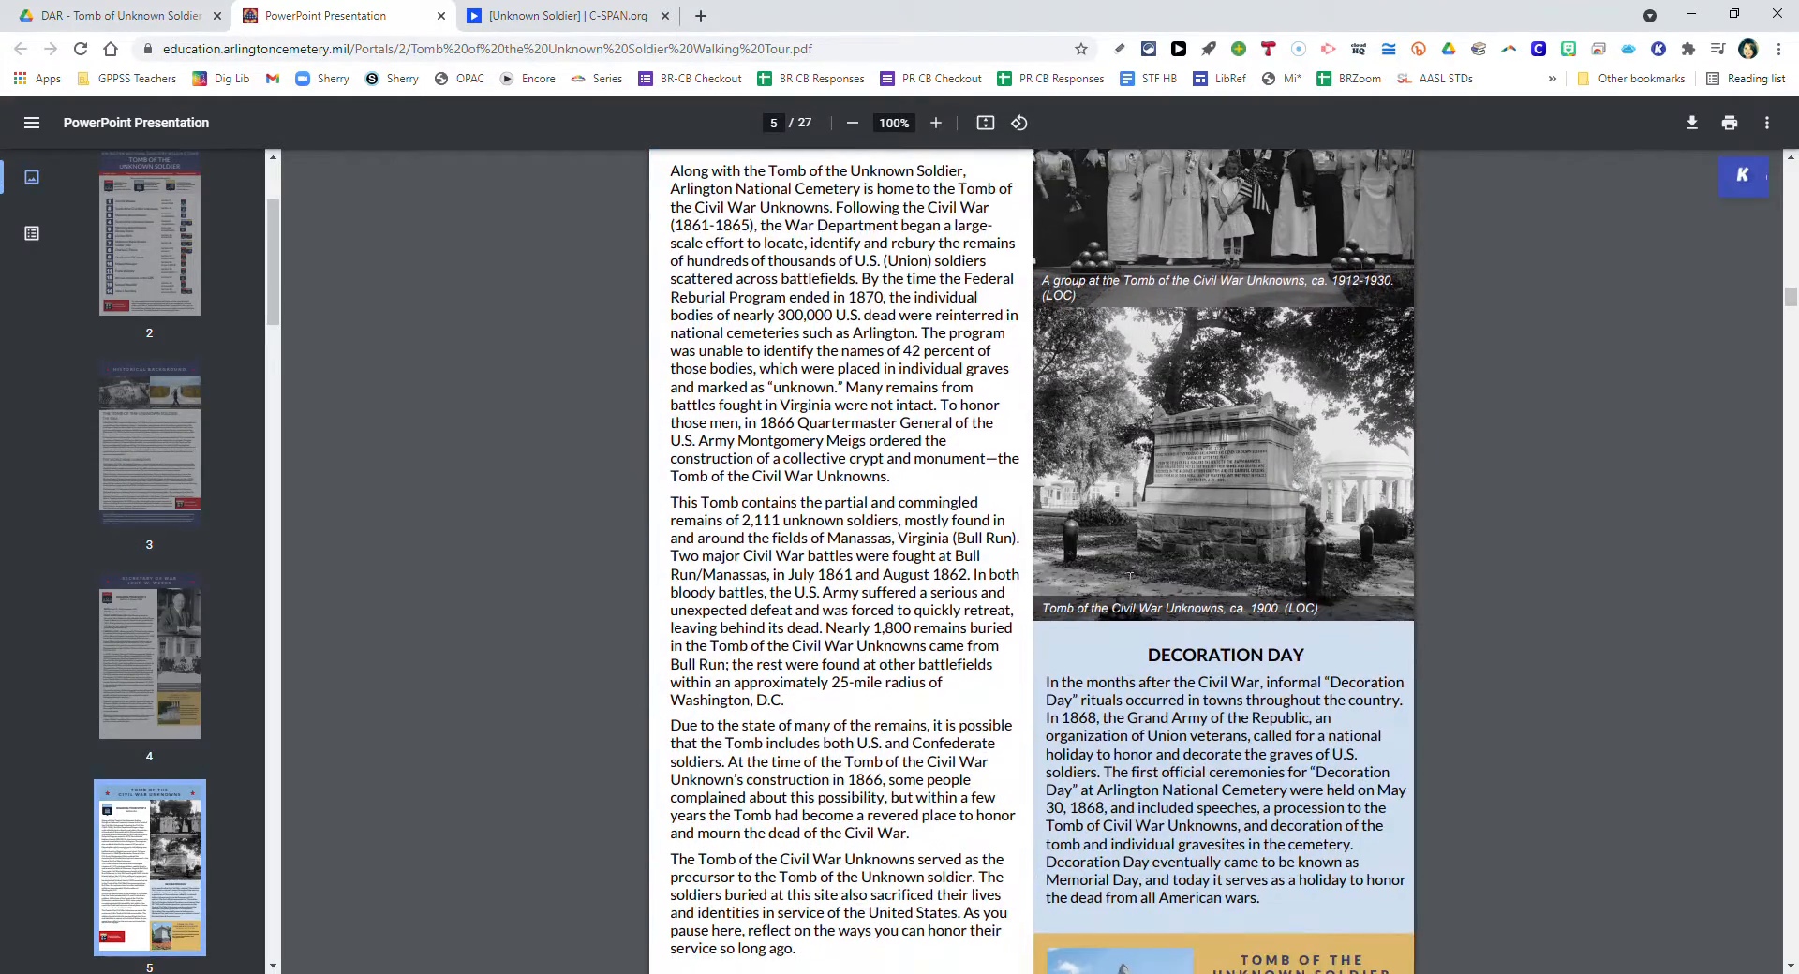
scroll("down", 3)
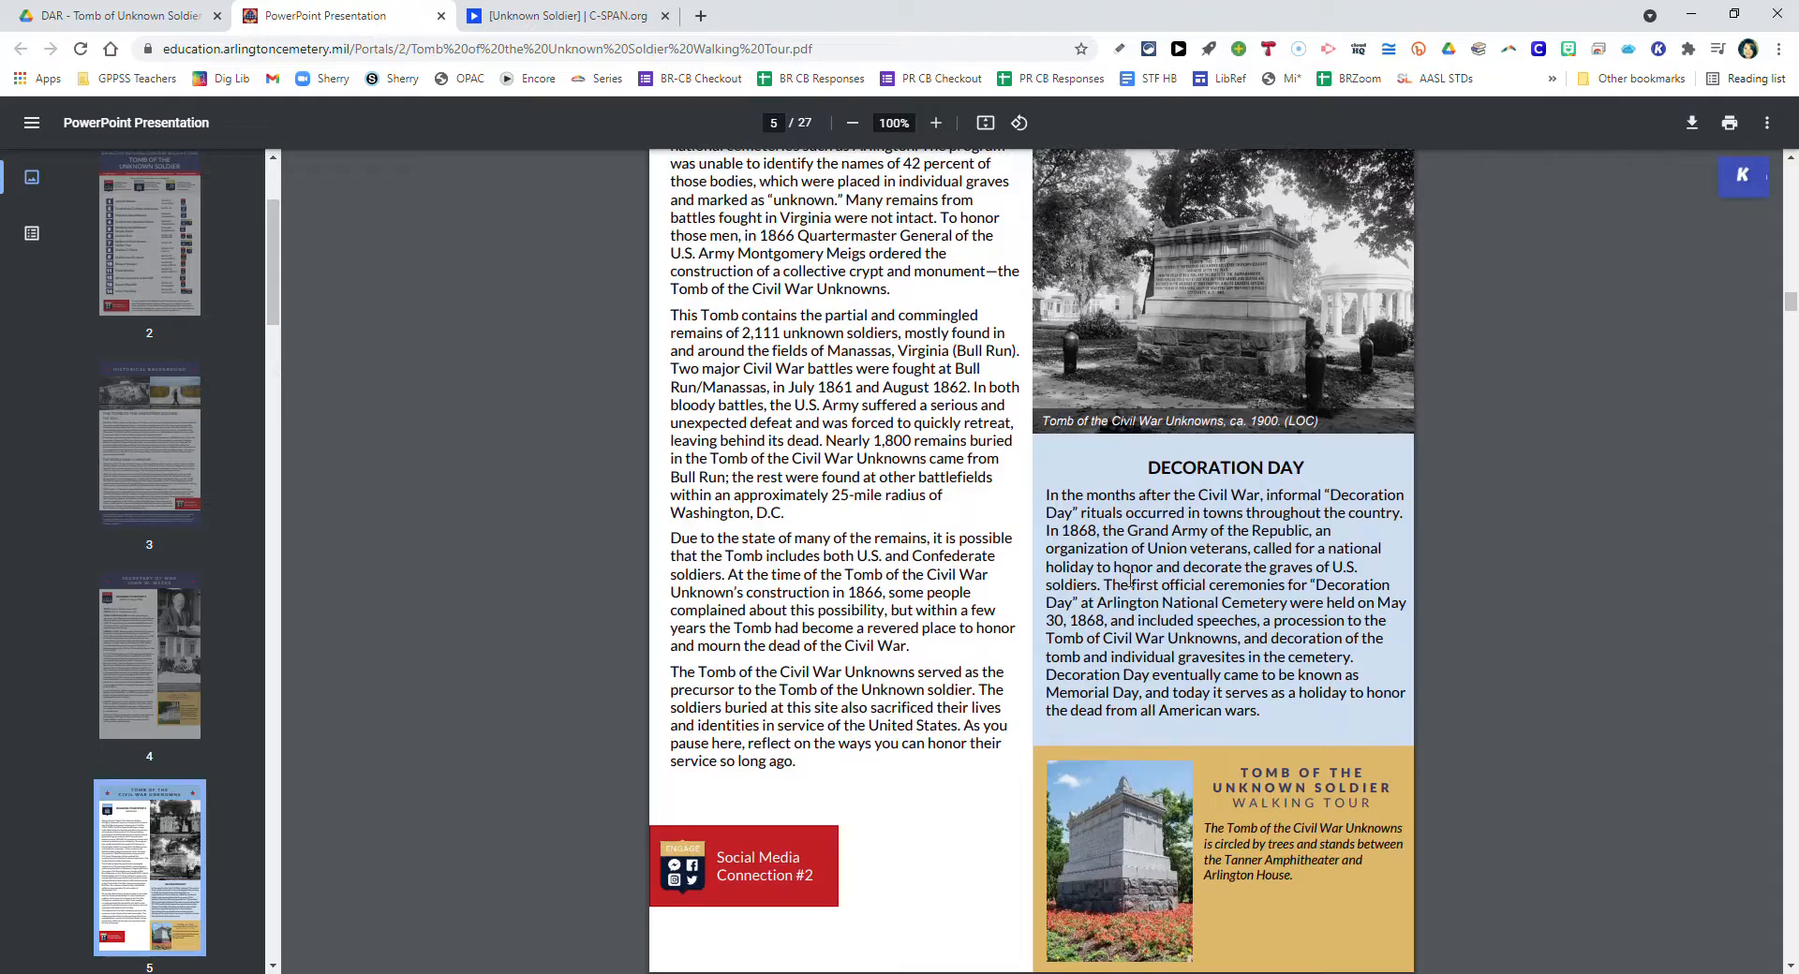
scroll("down", 3)
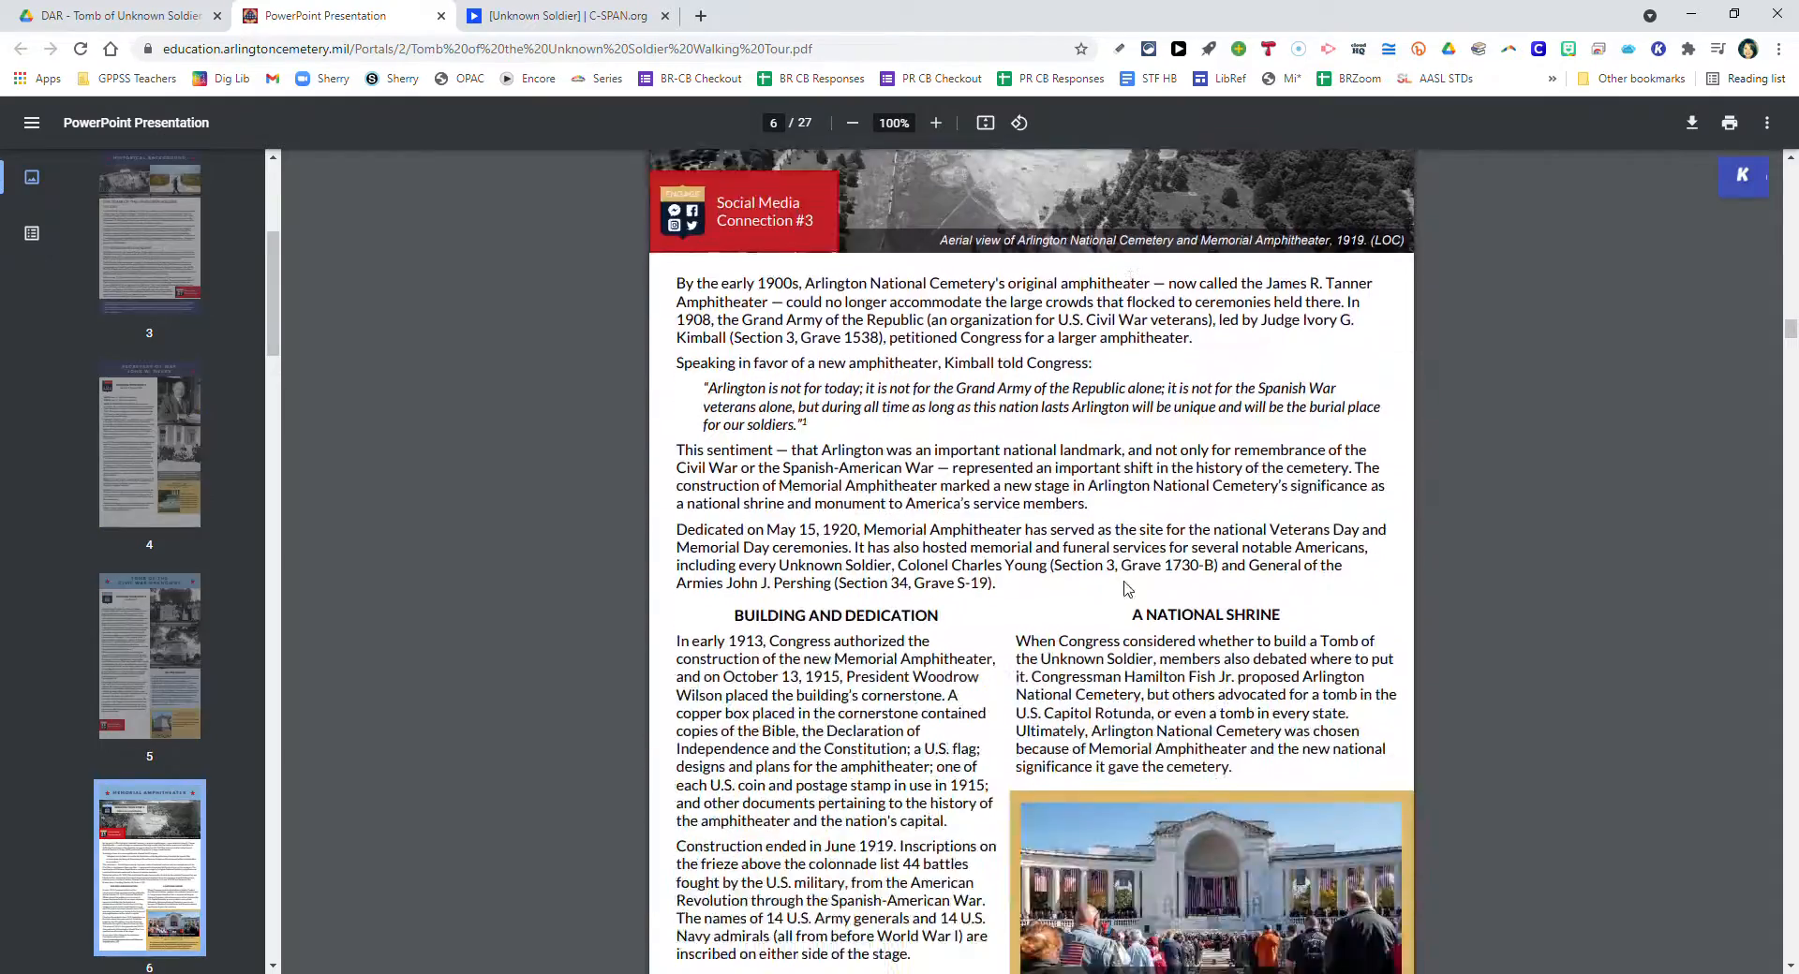
scroll("down", 3)
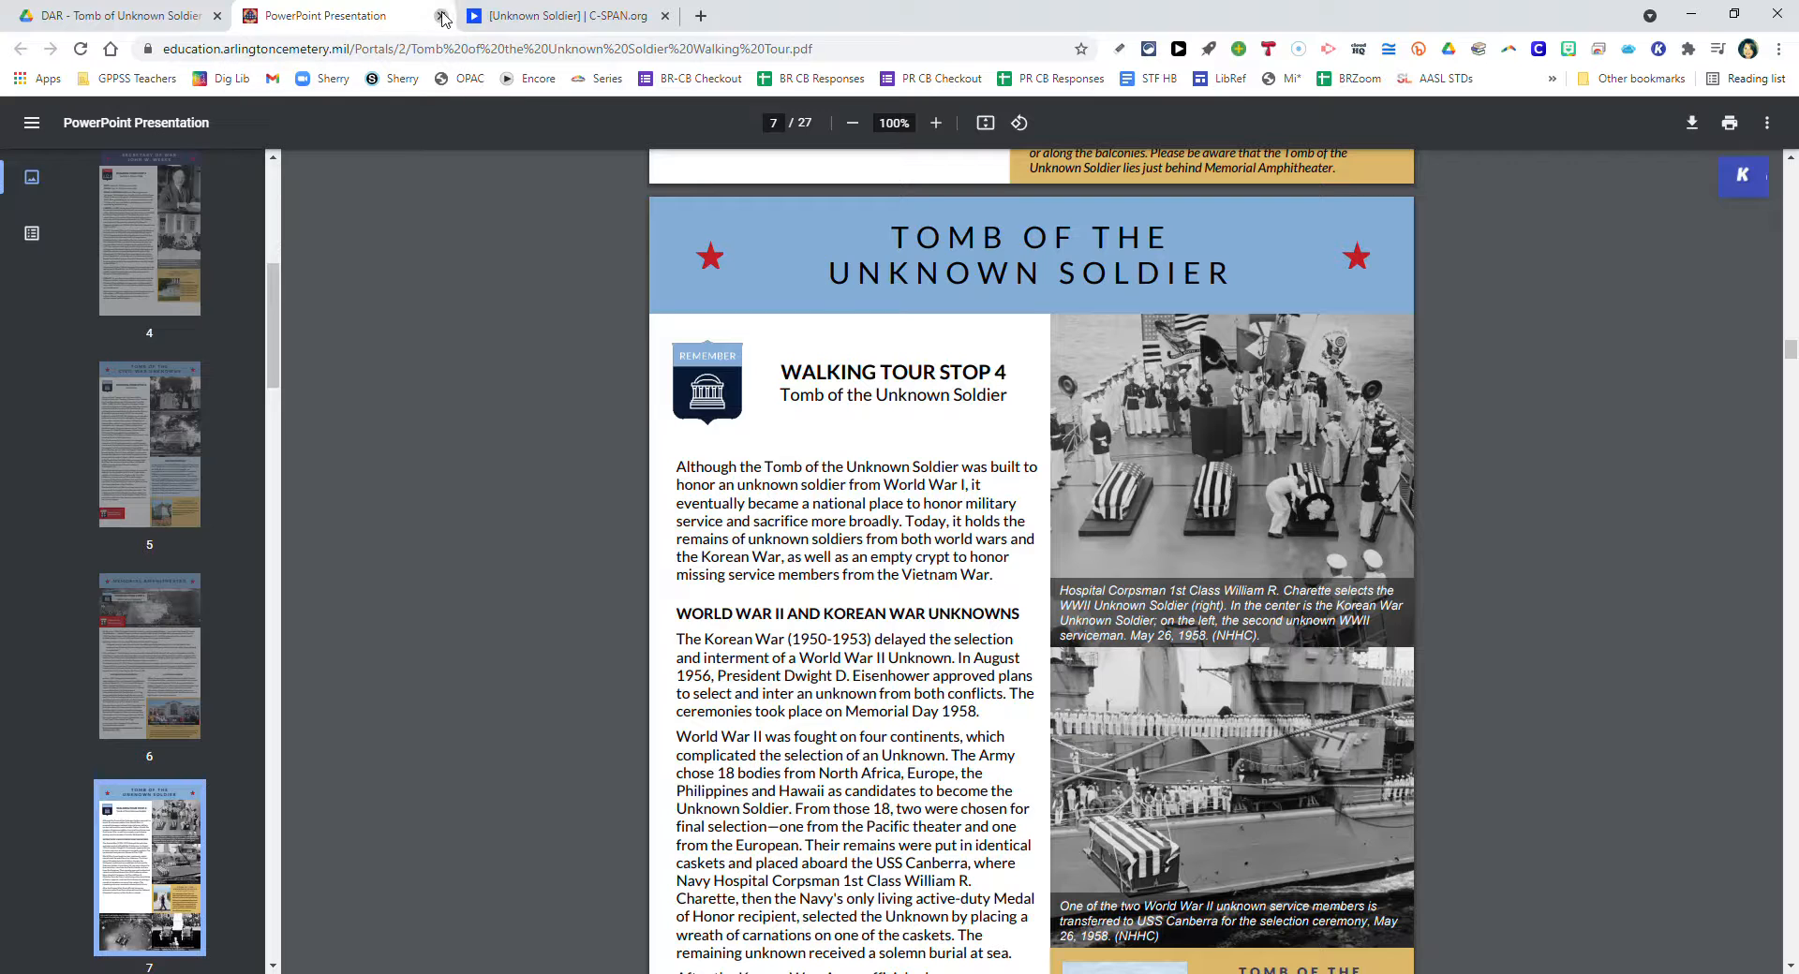
Close the walking tour and scroll 'Mothers in World War I' past the Gold Star pin.
left_click(441, 16)
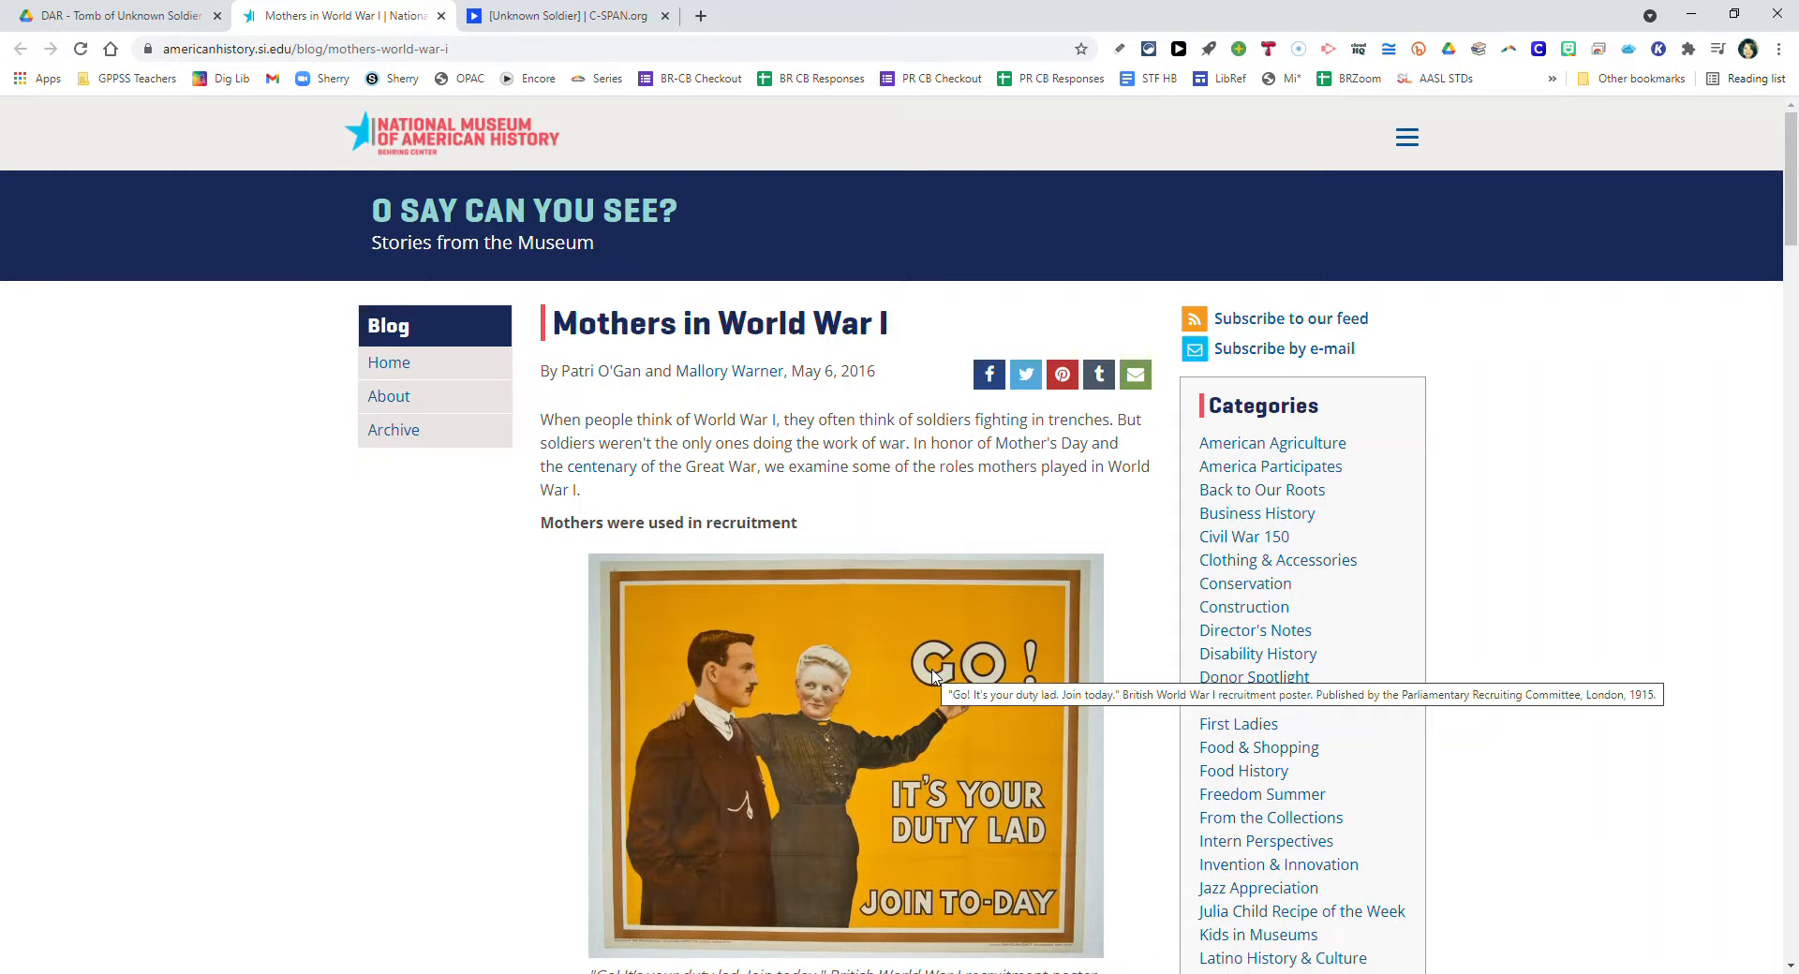
scroll("down", 3)
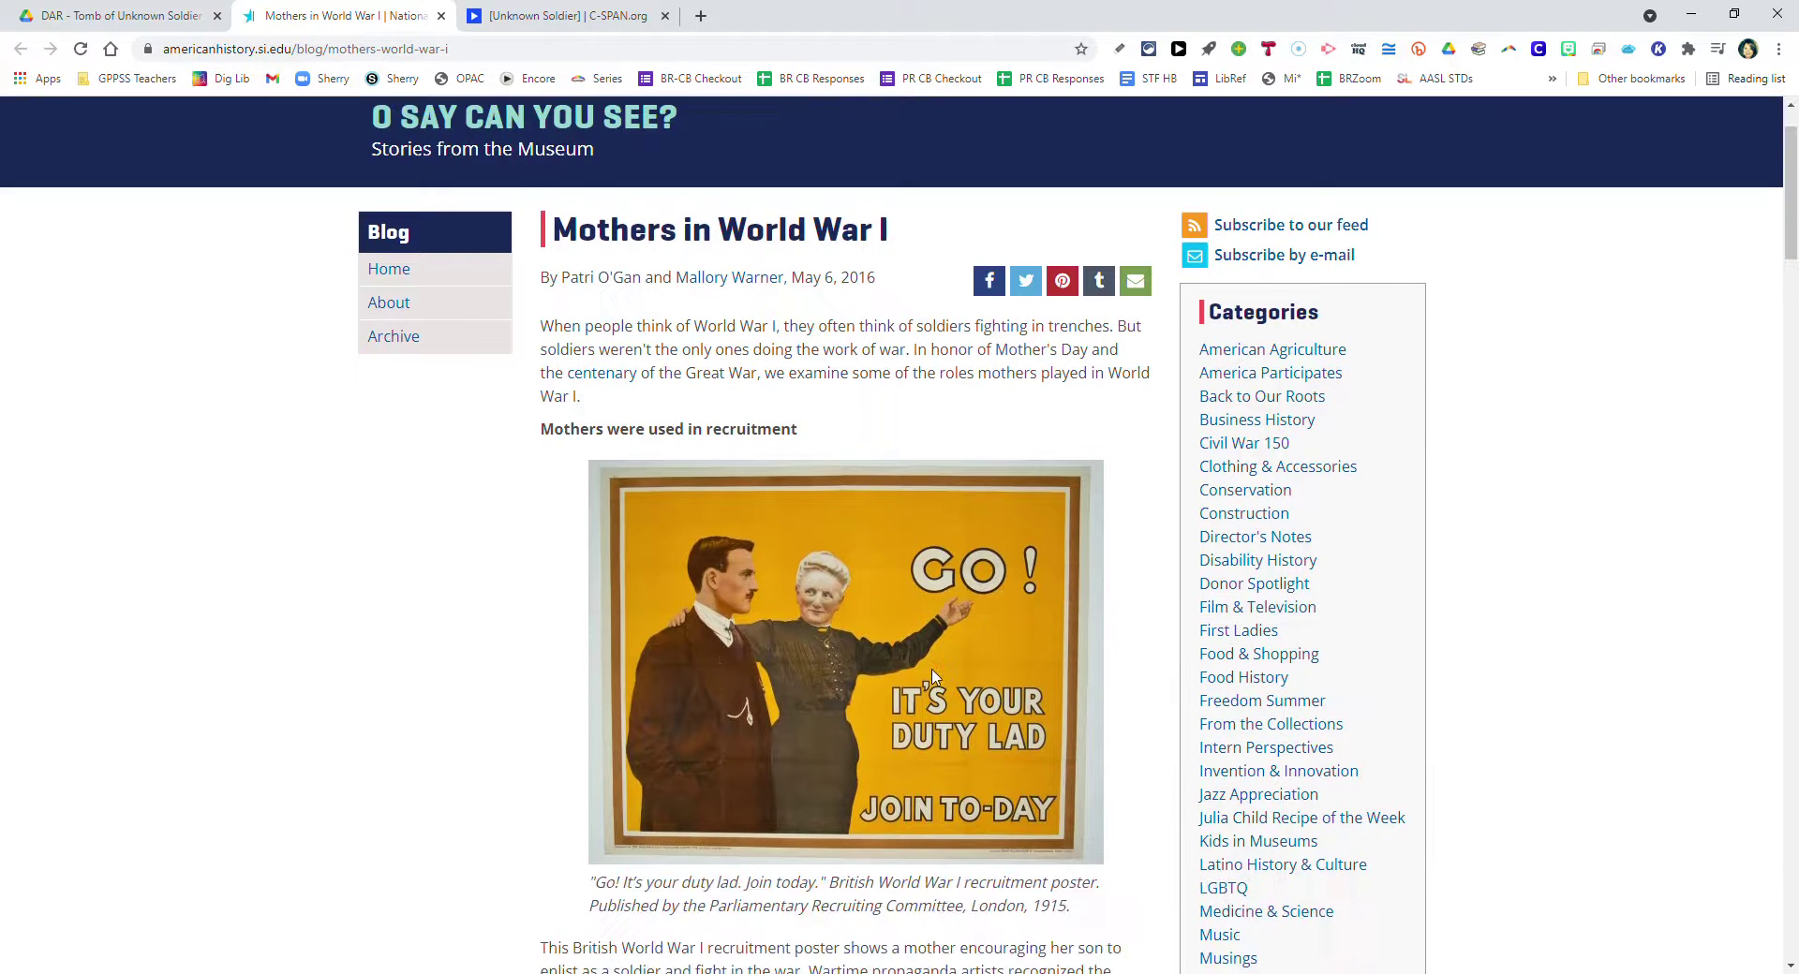
scroll("down", 3)
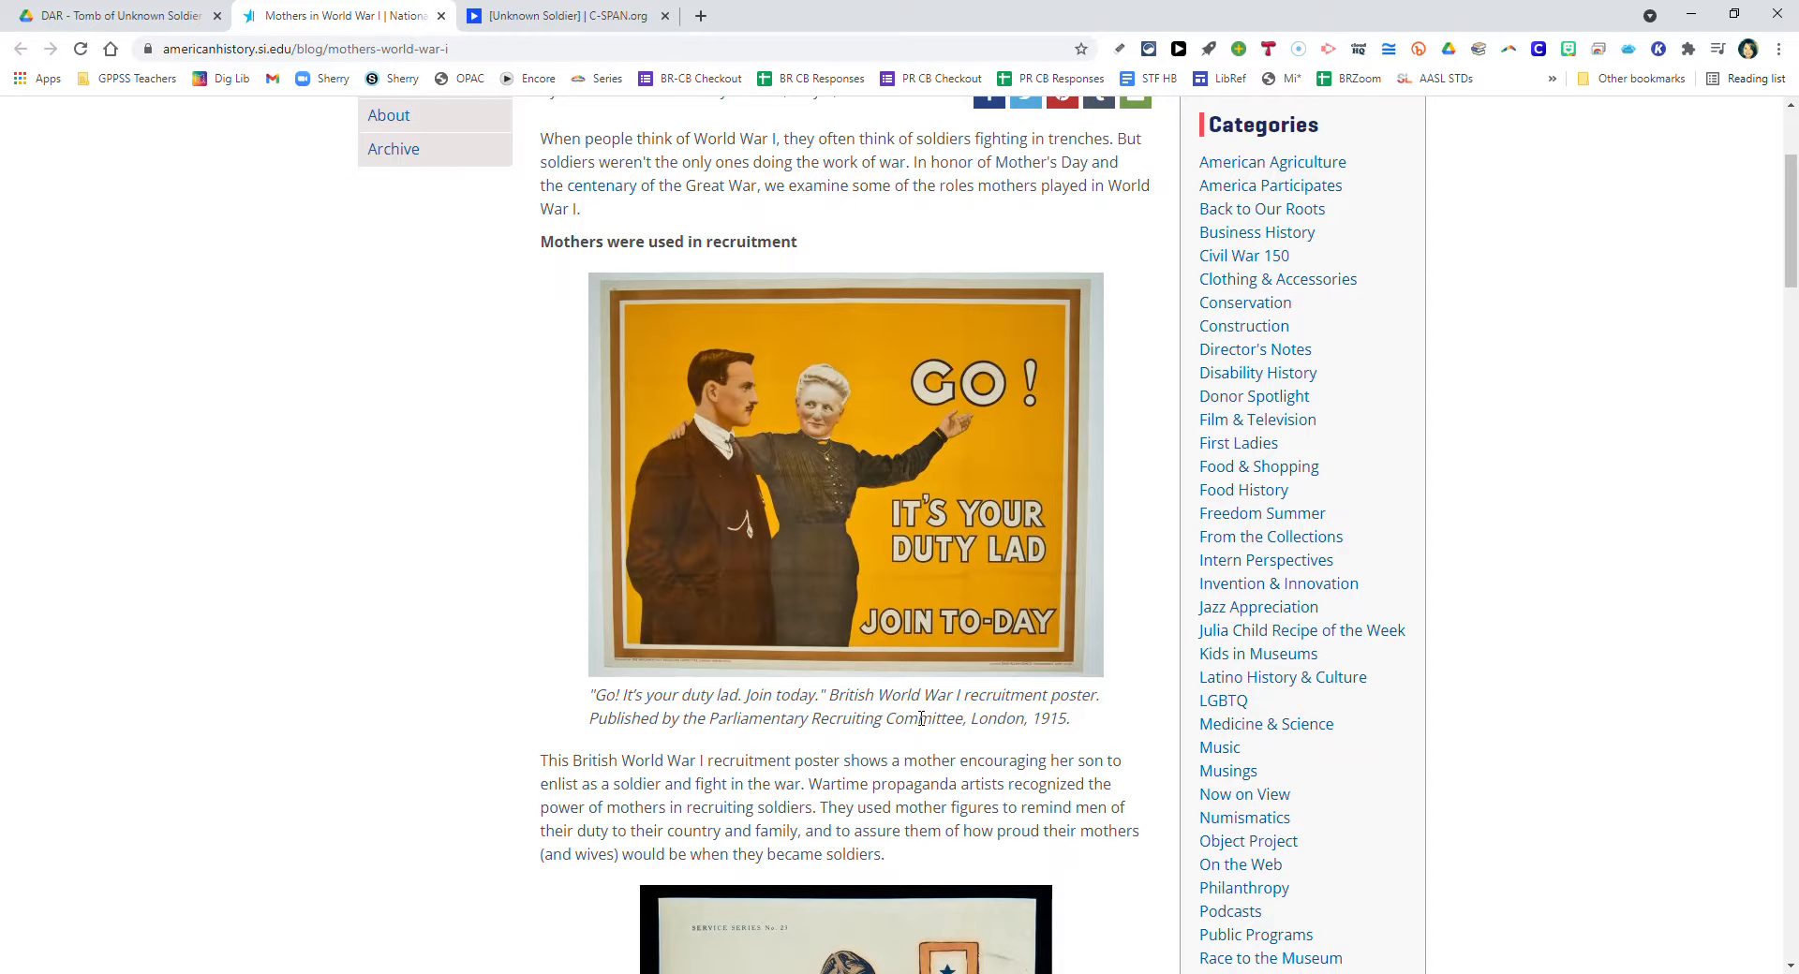
scroll("down", 3)
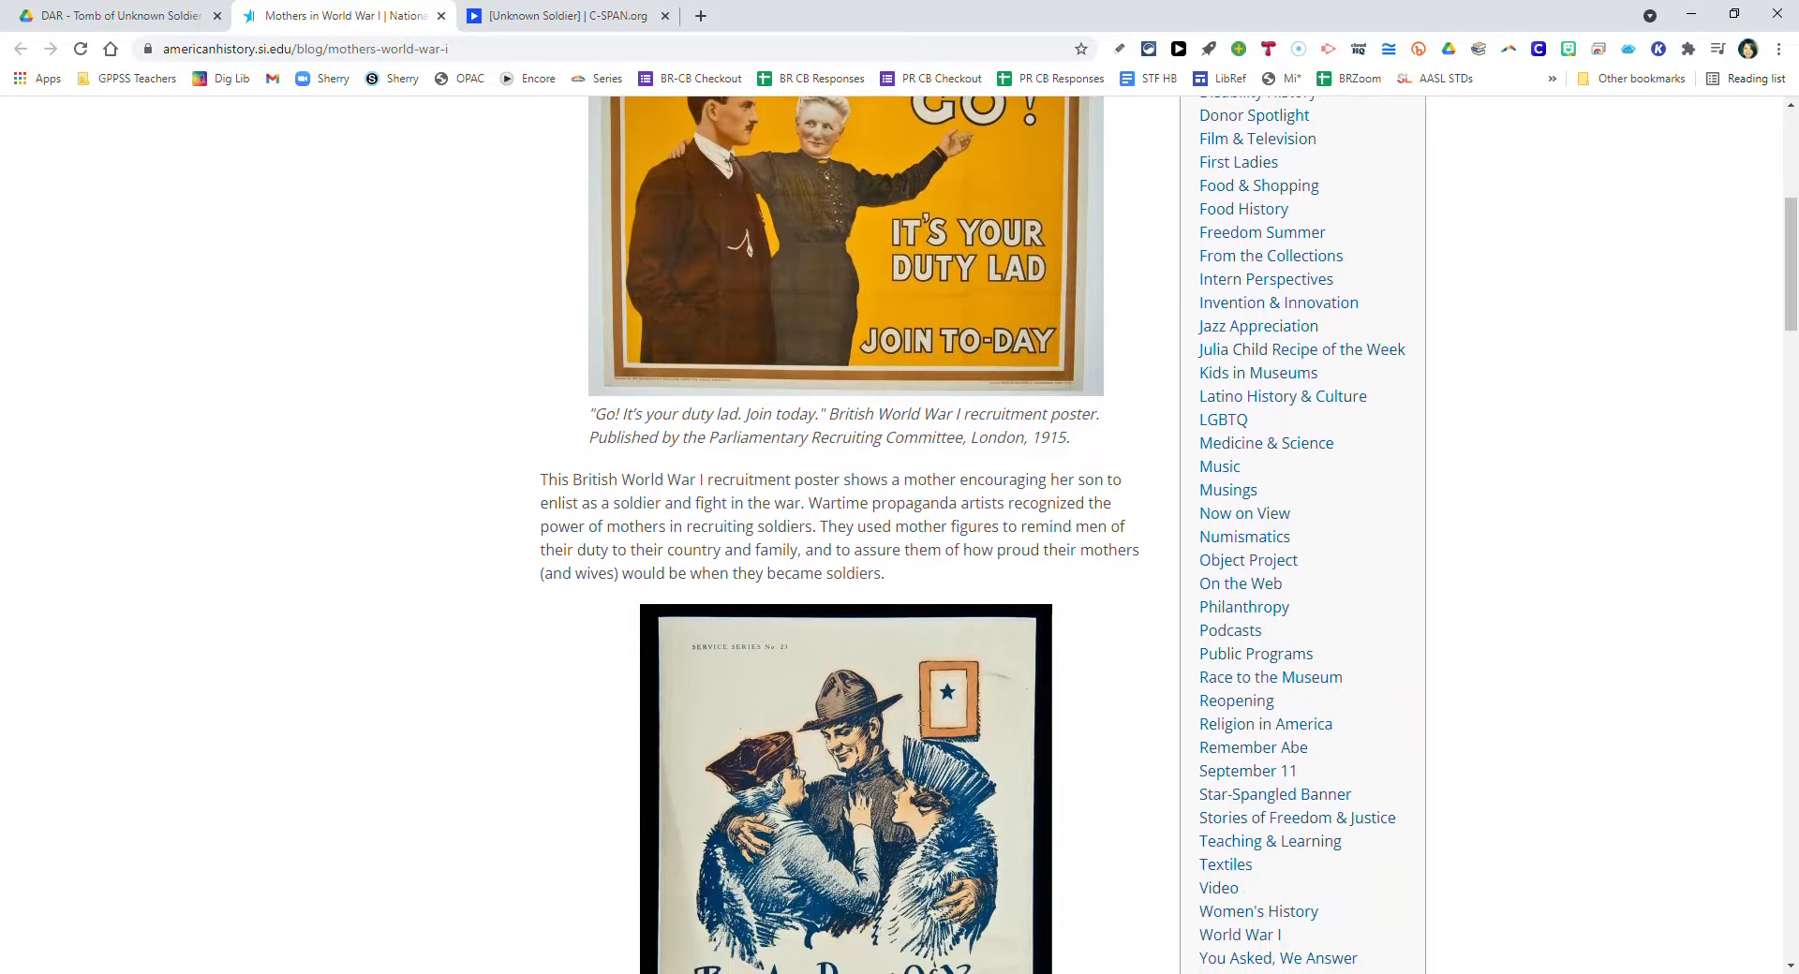
scroll("down", 3)
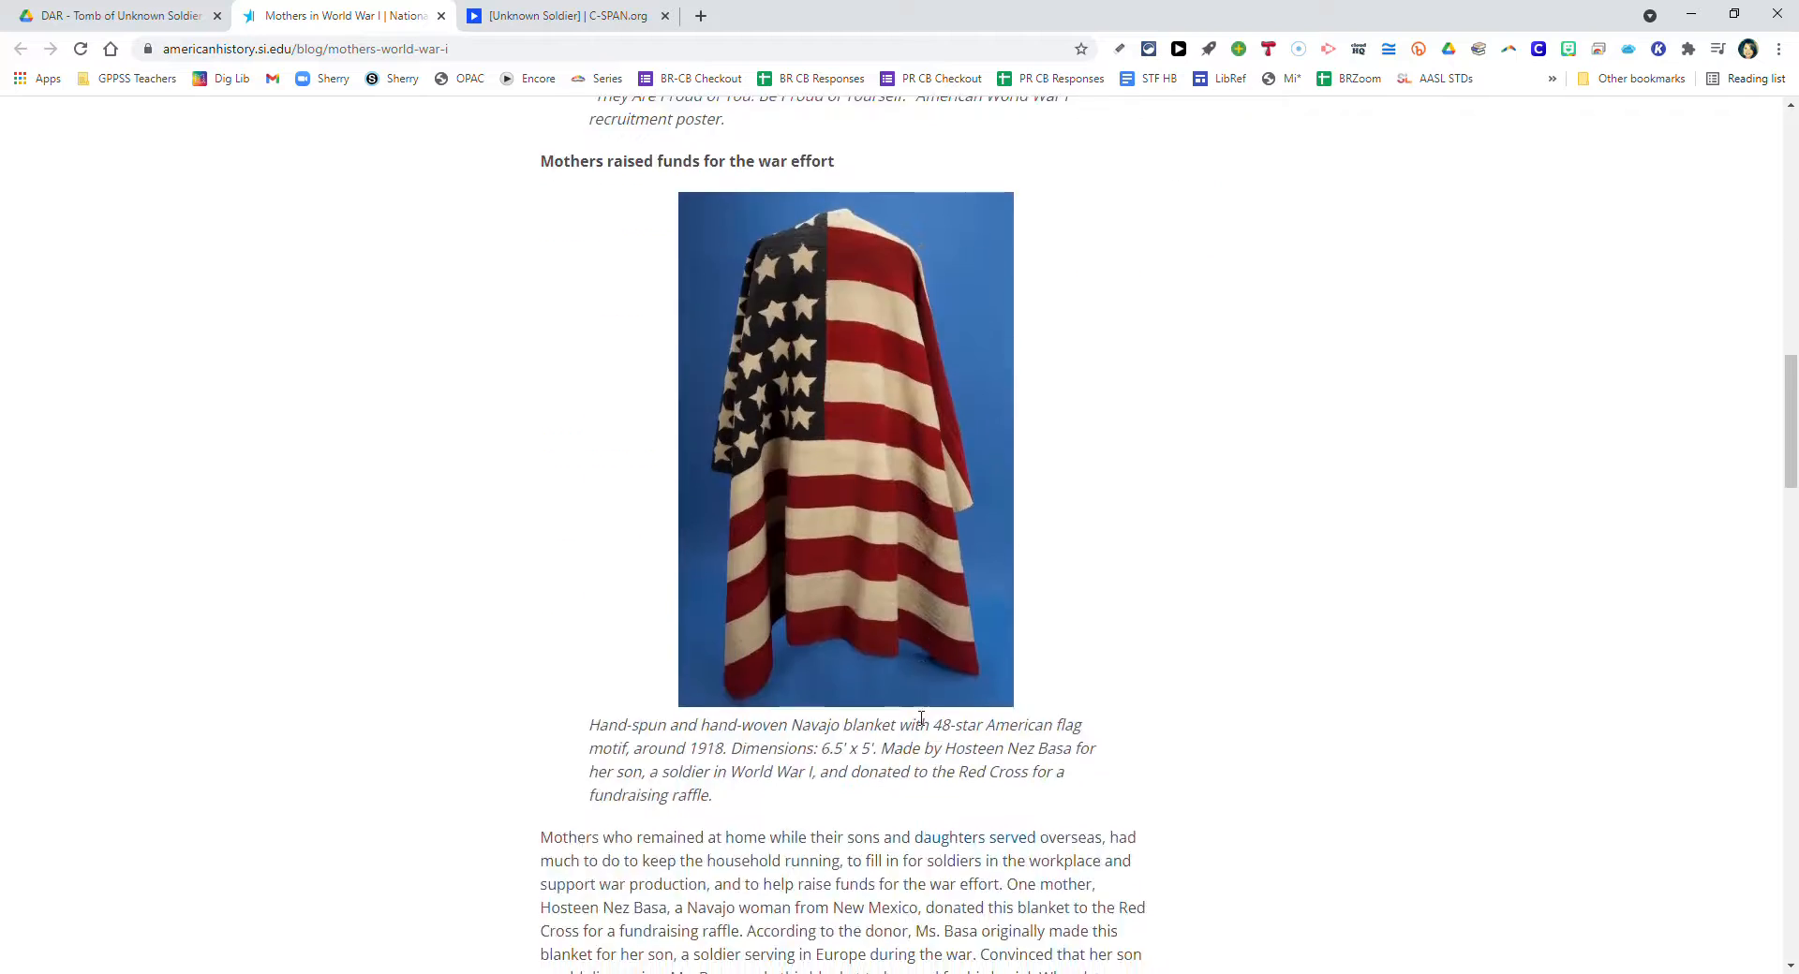
scroll("down", 3)
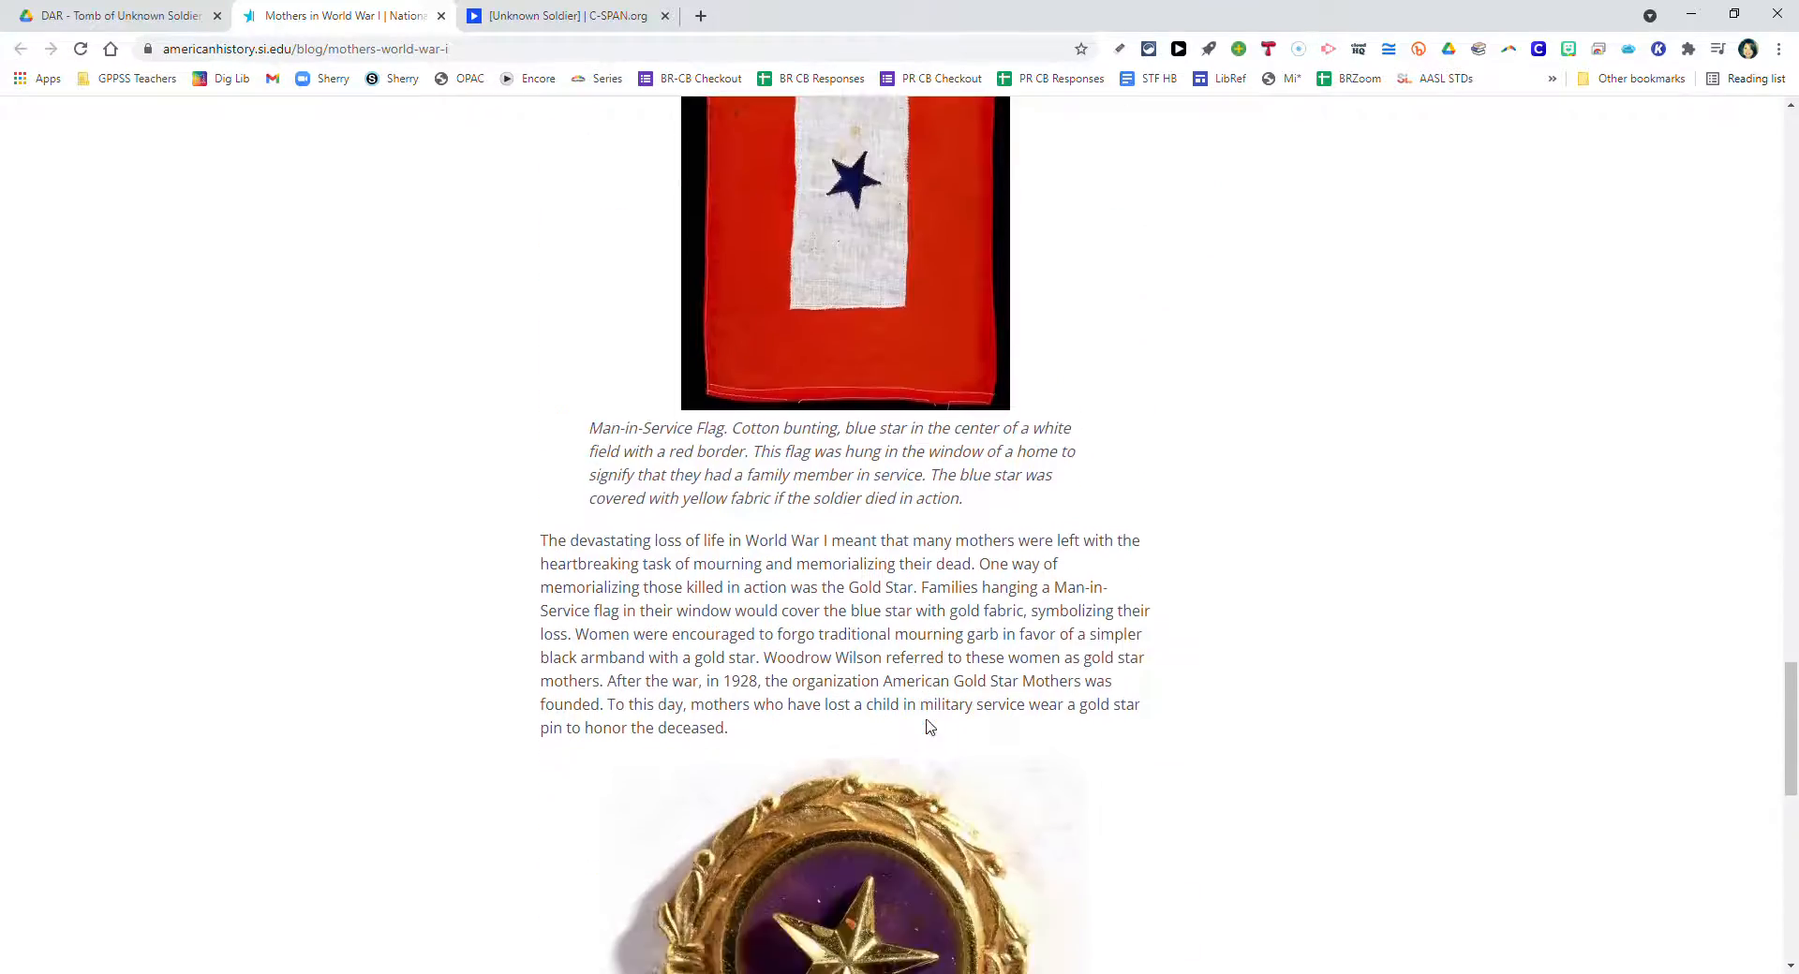
scroll("down", 3)
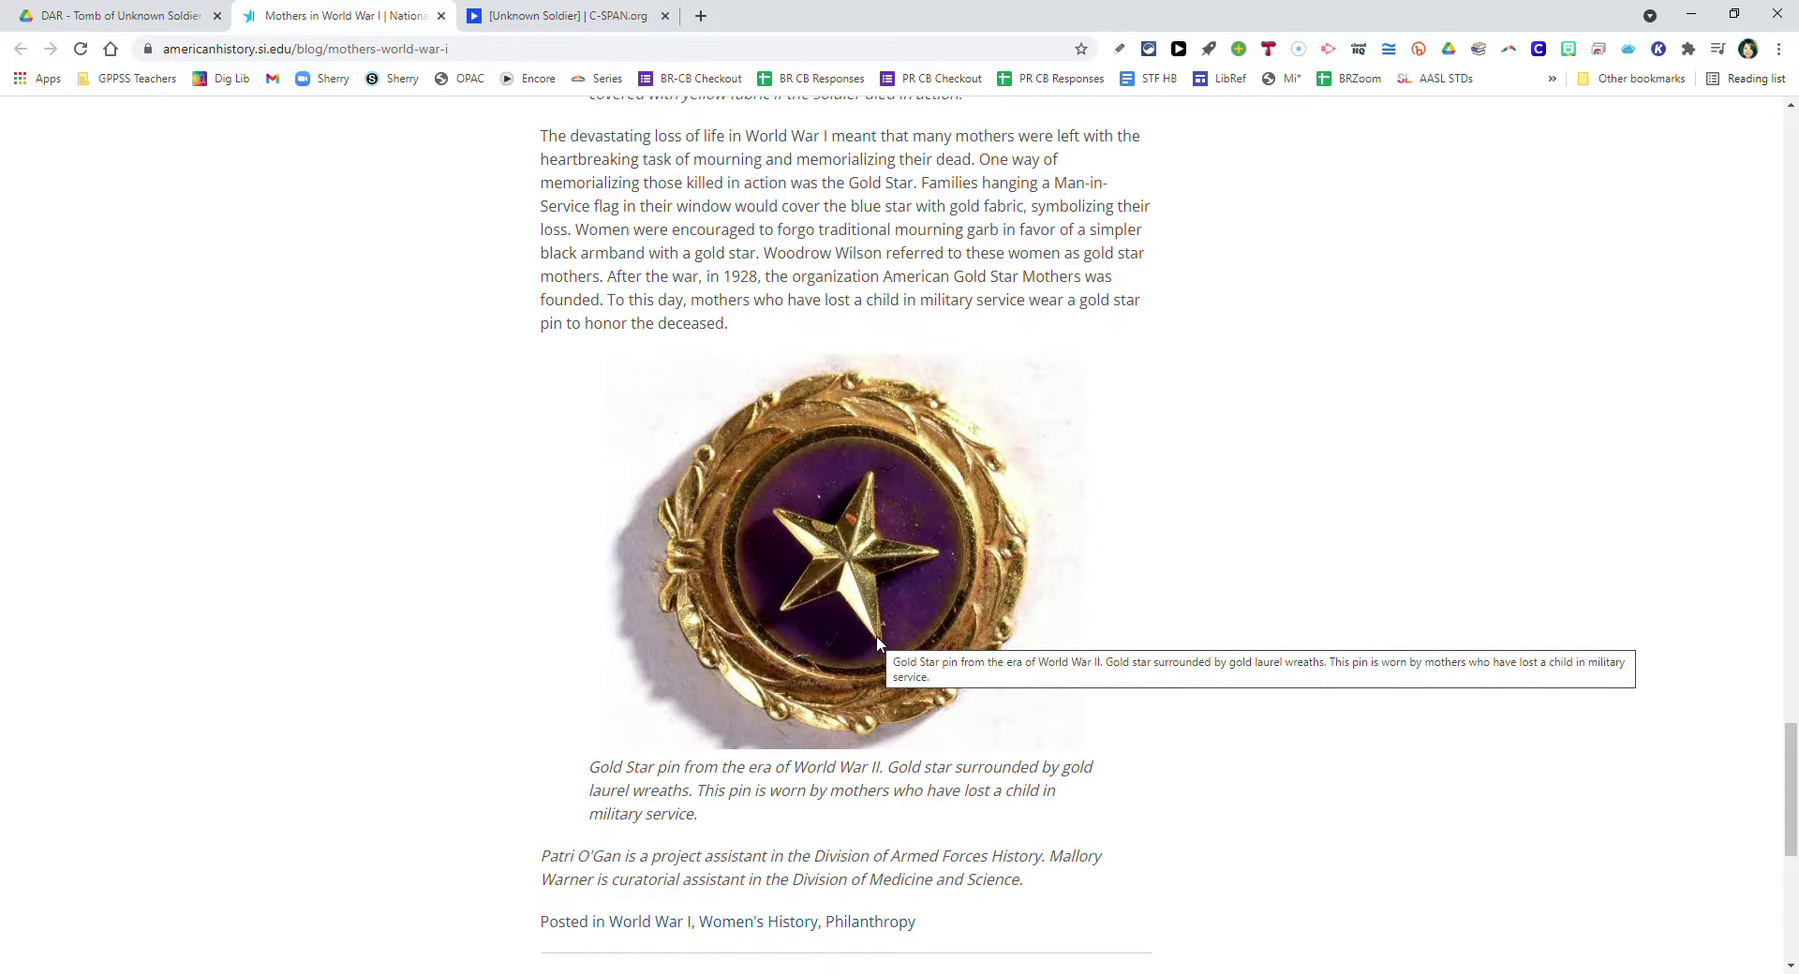
mouse_move(883, 659)
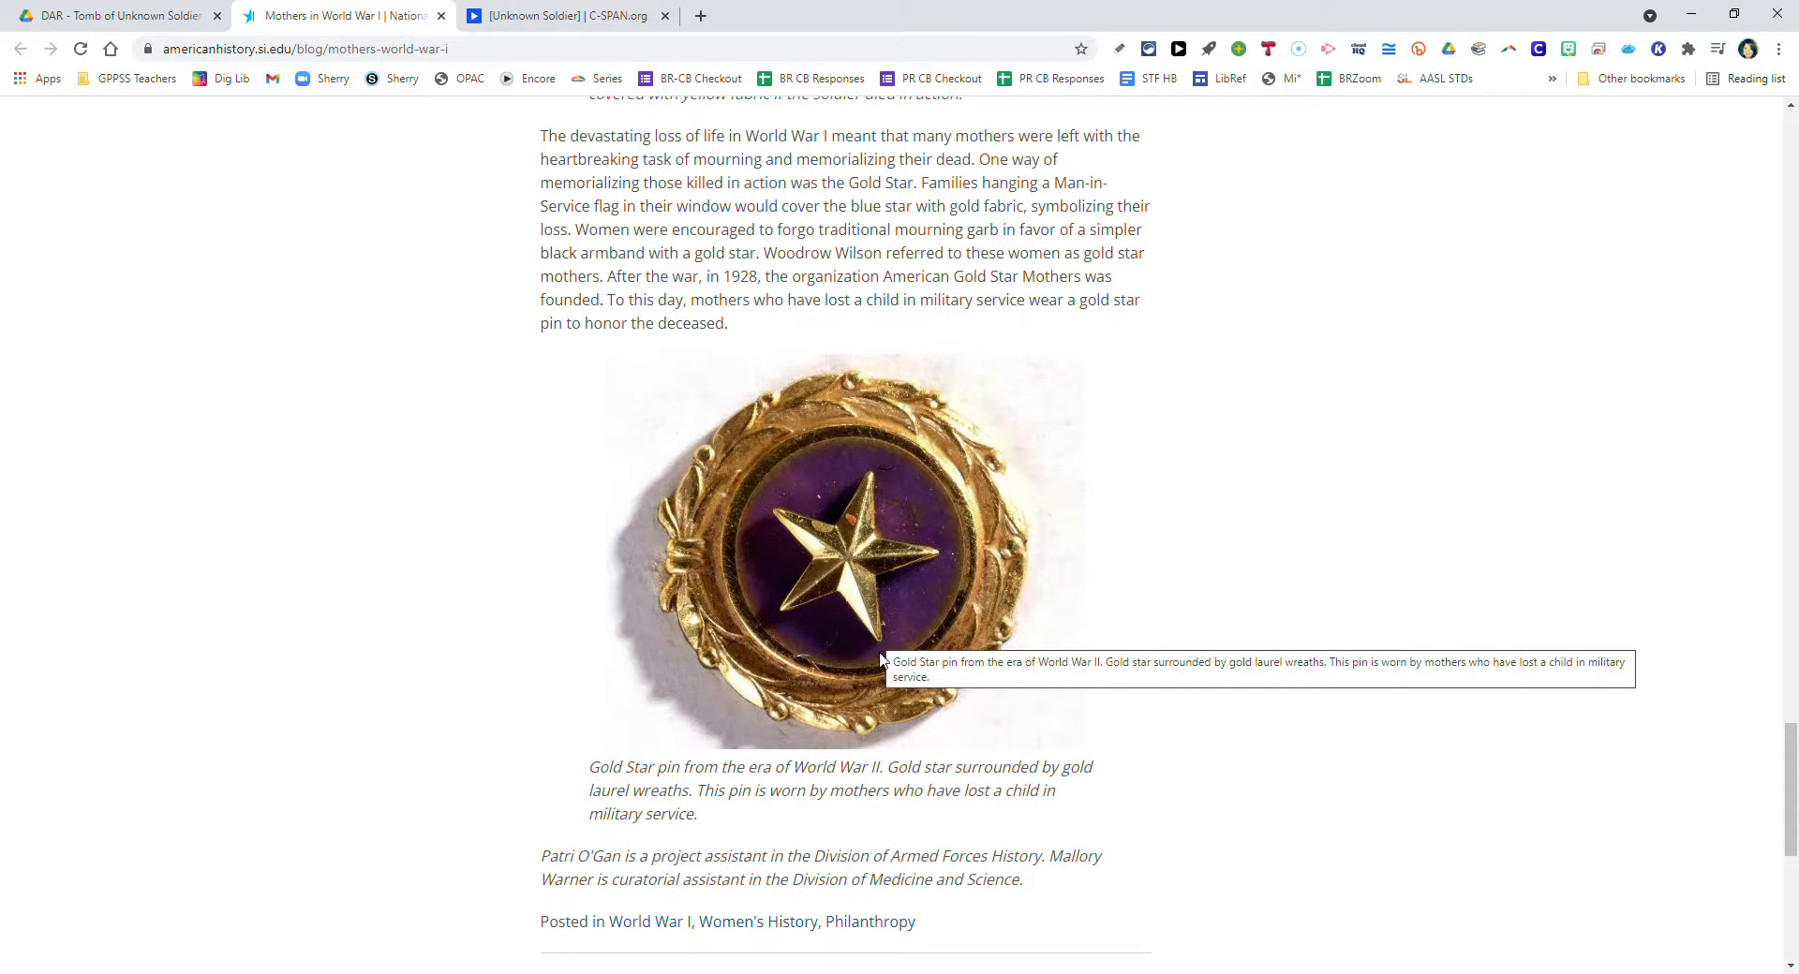
mouse_move(898, 637)
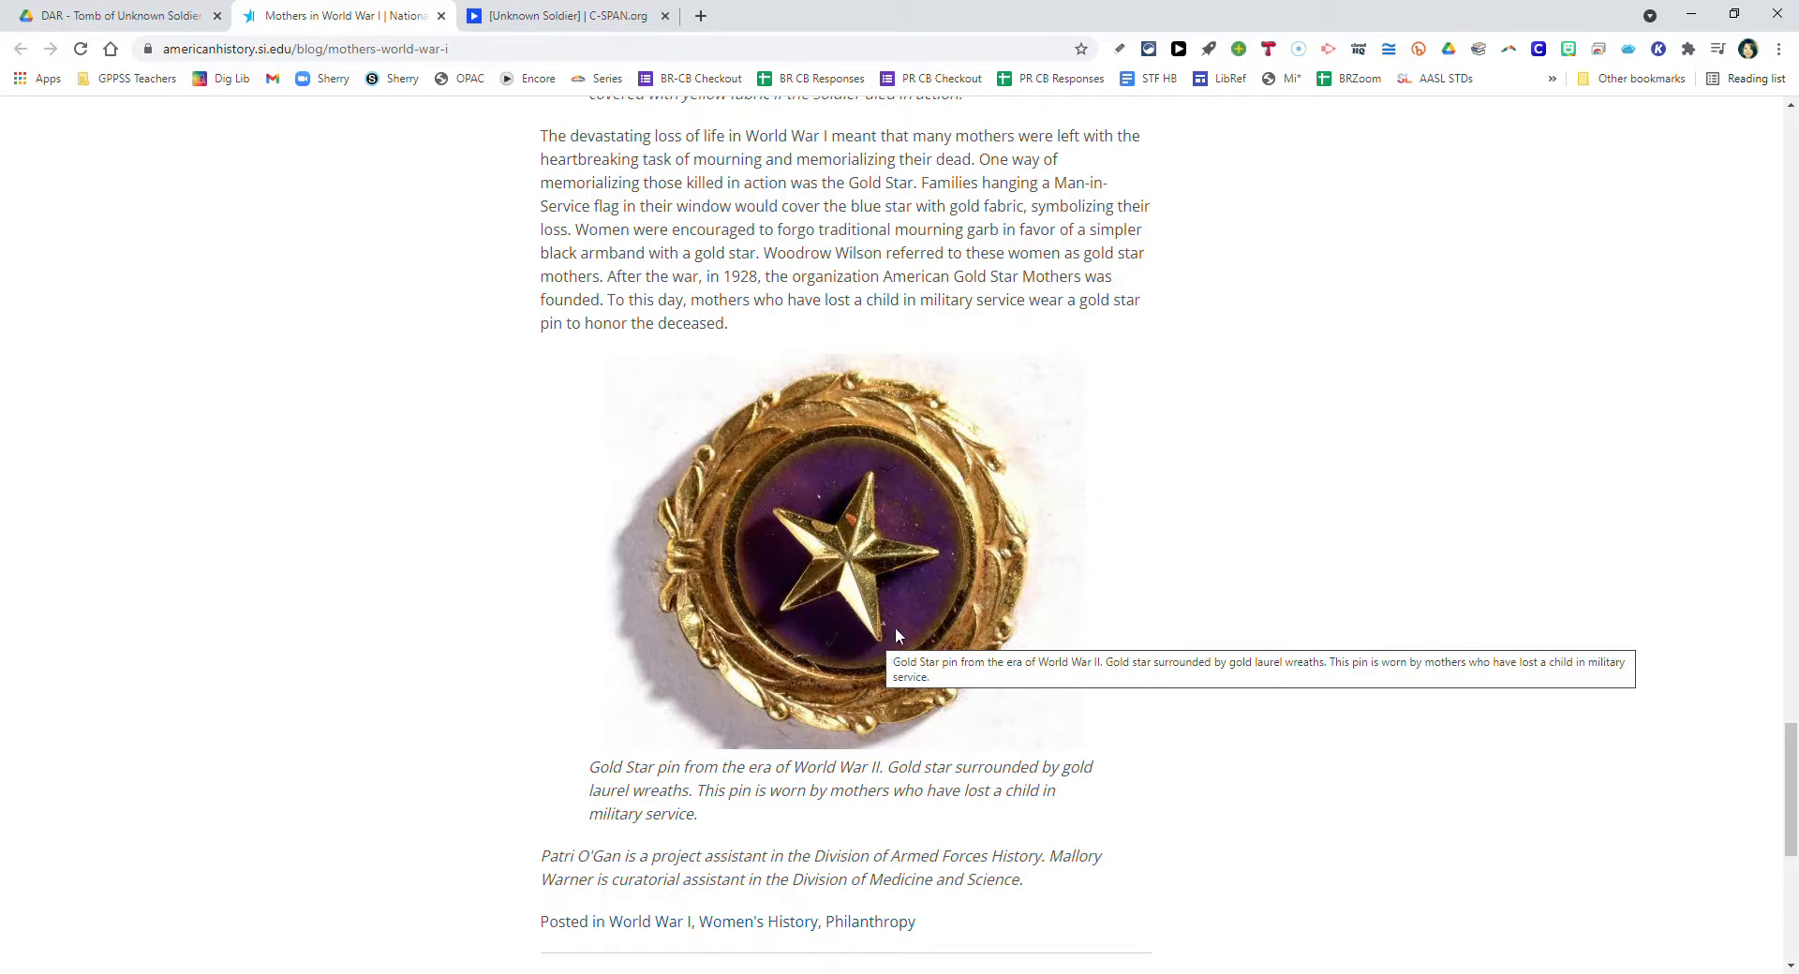
mouse_move(901, 631)
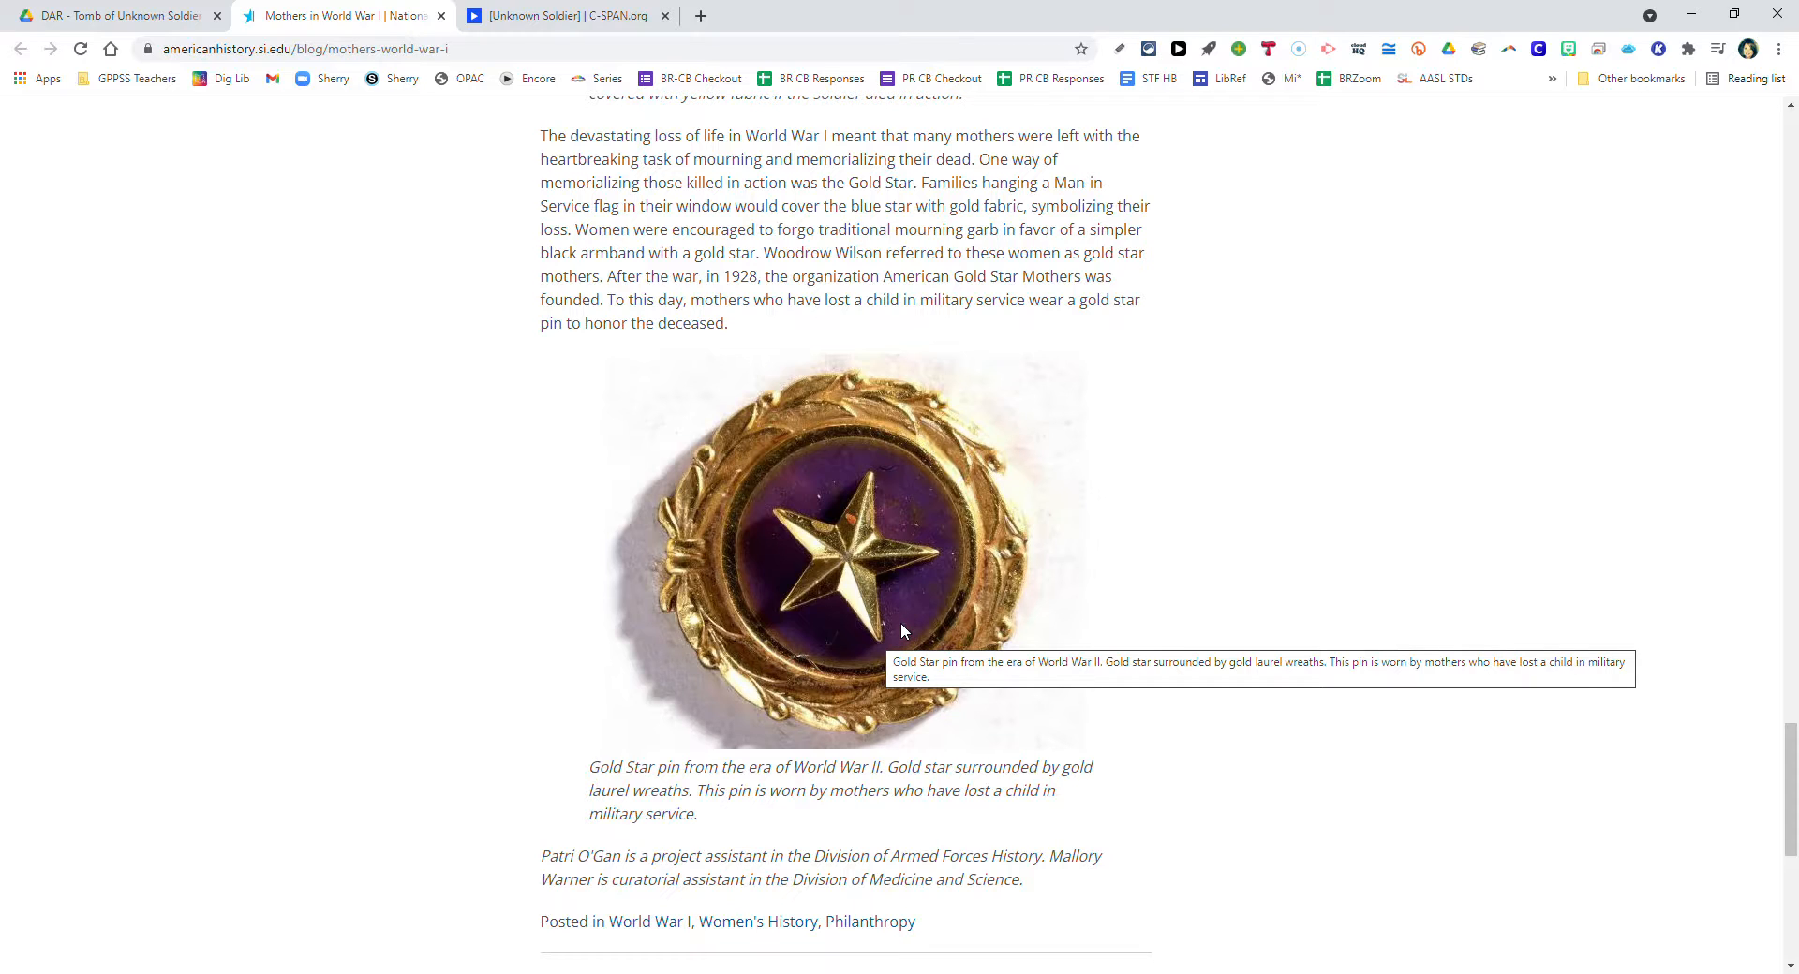
mouse_move(929, 639)
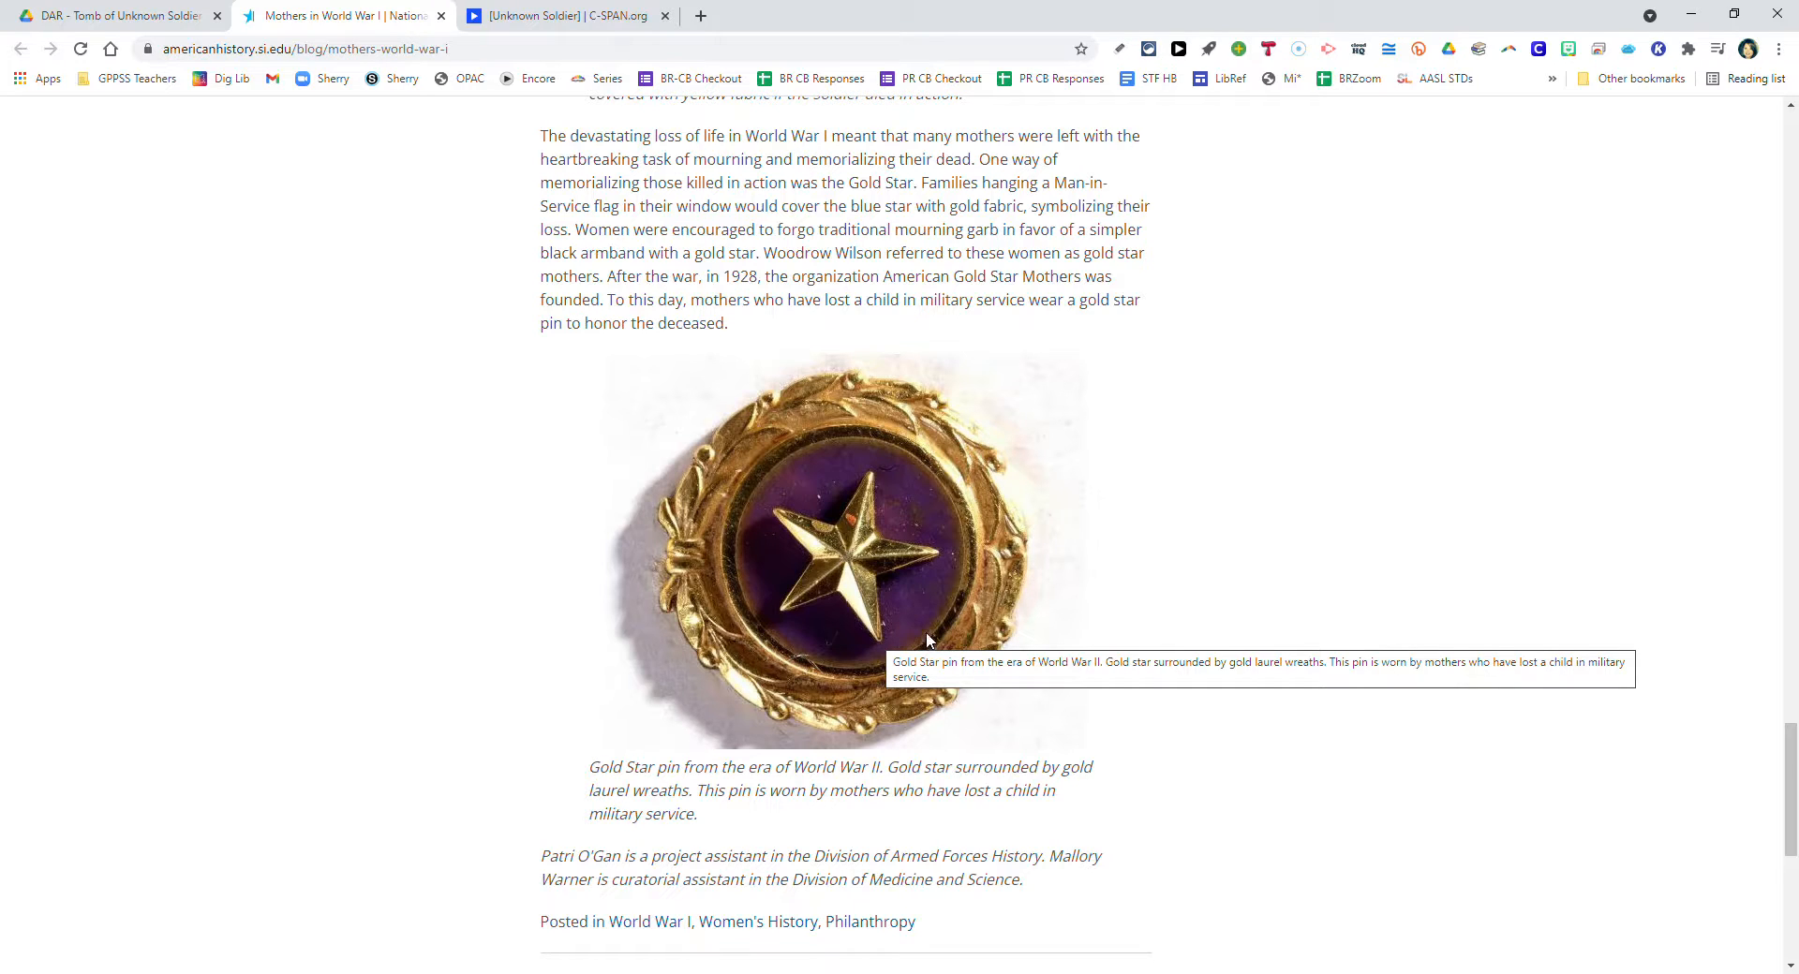
mouse_move(869, 608)
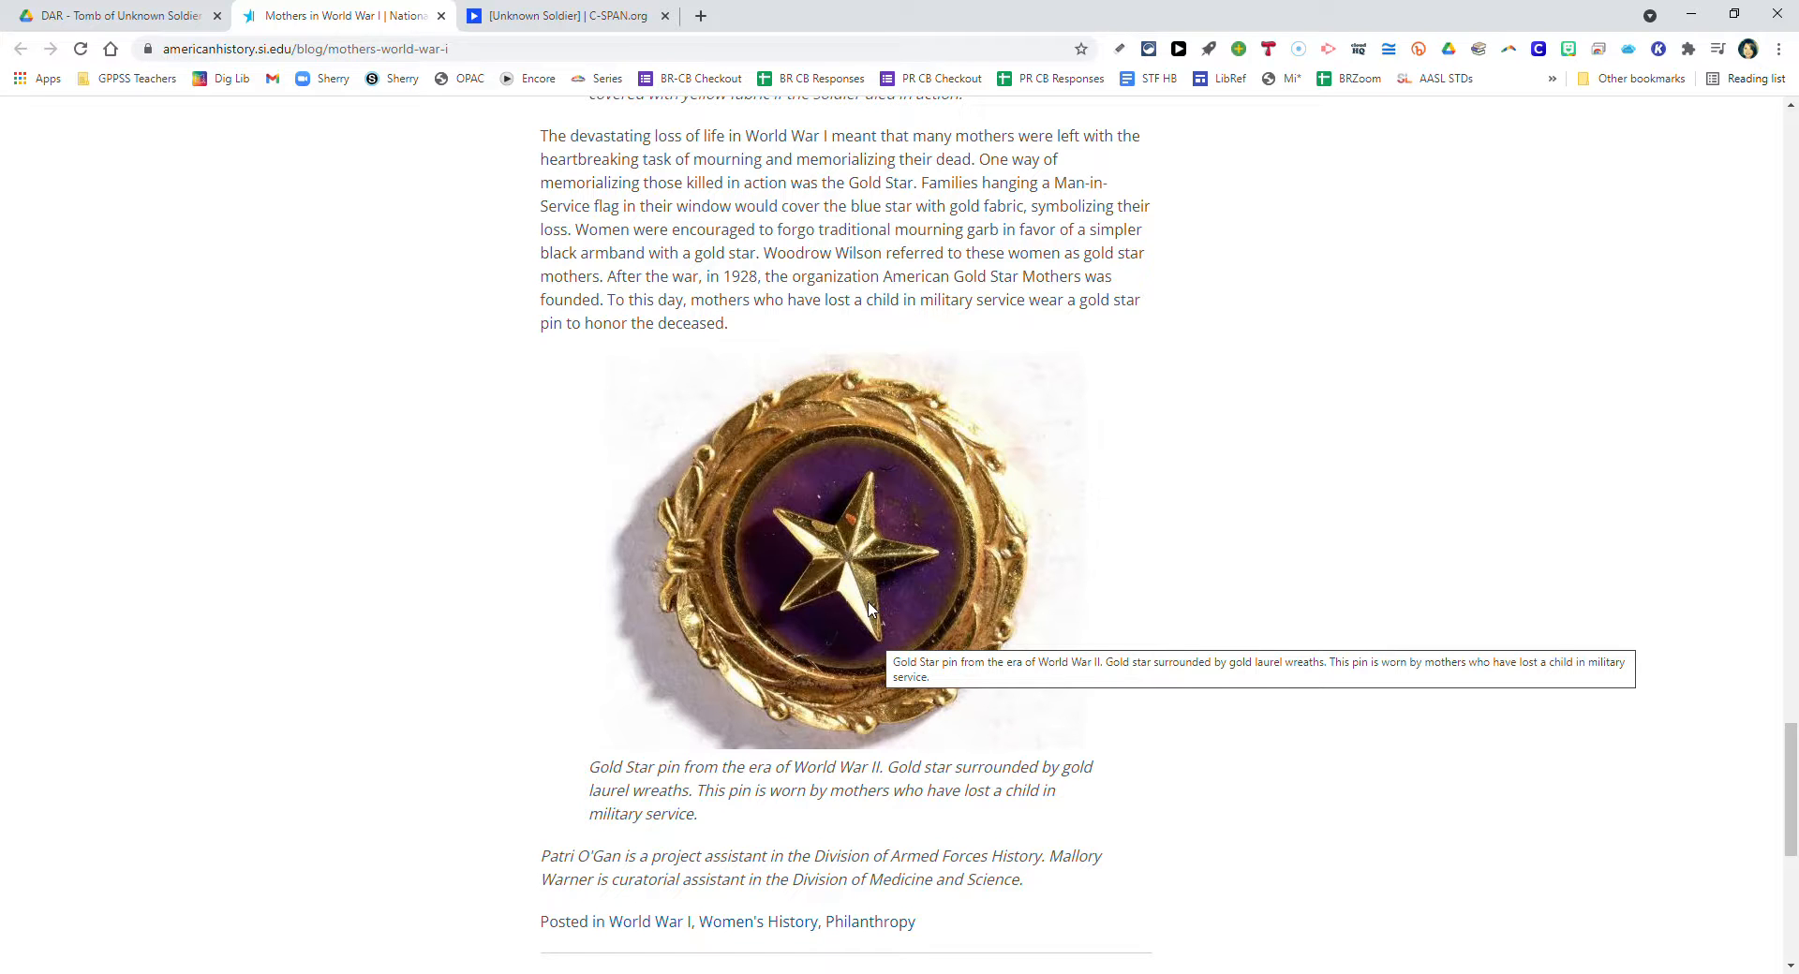
scroll("down", 3)
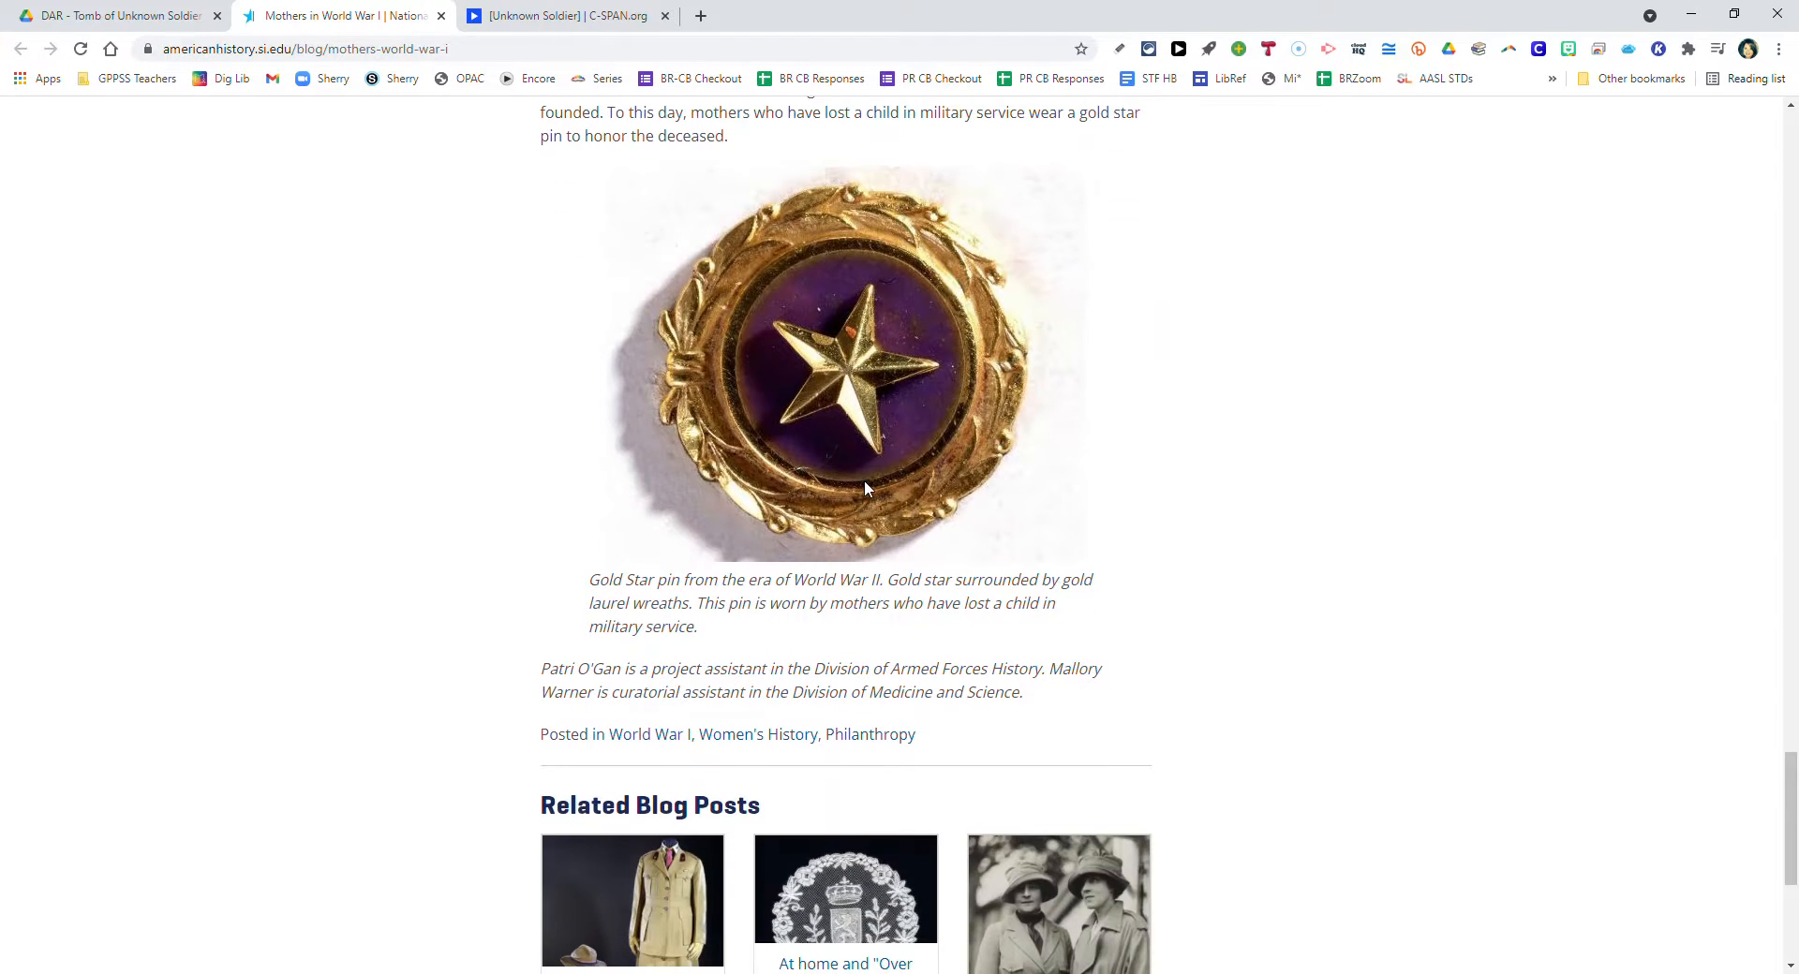
mouse_move(860, 477)
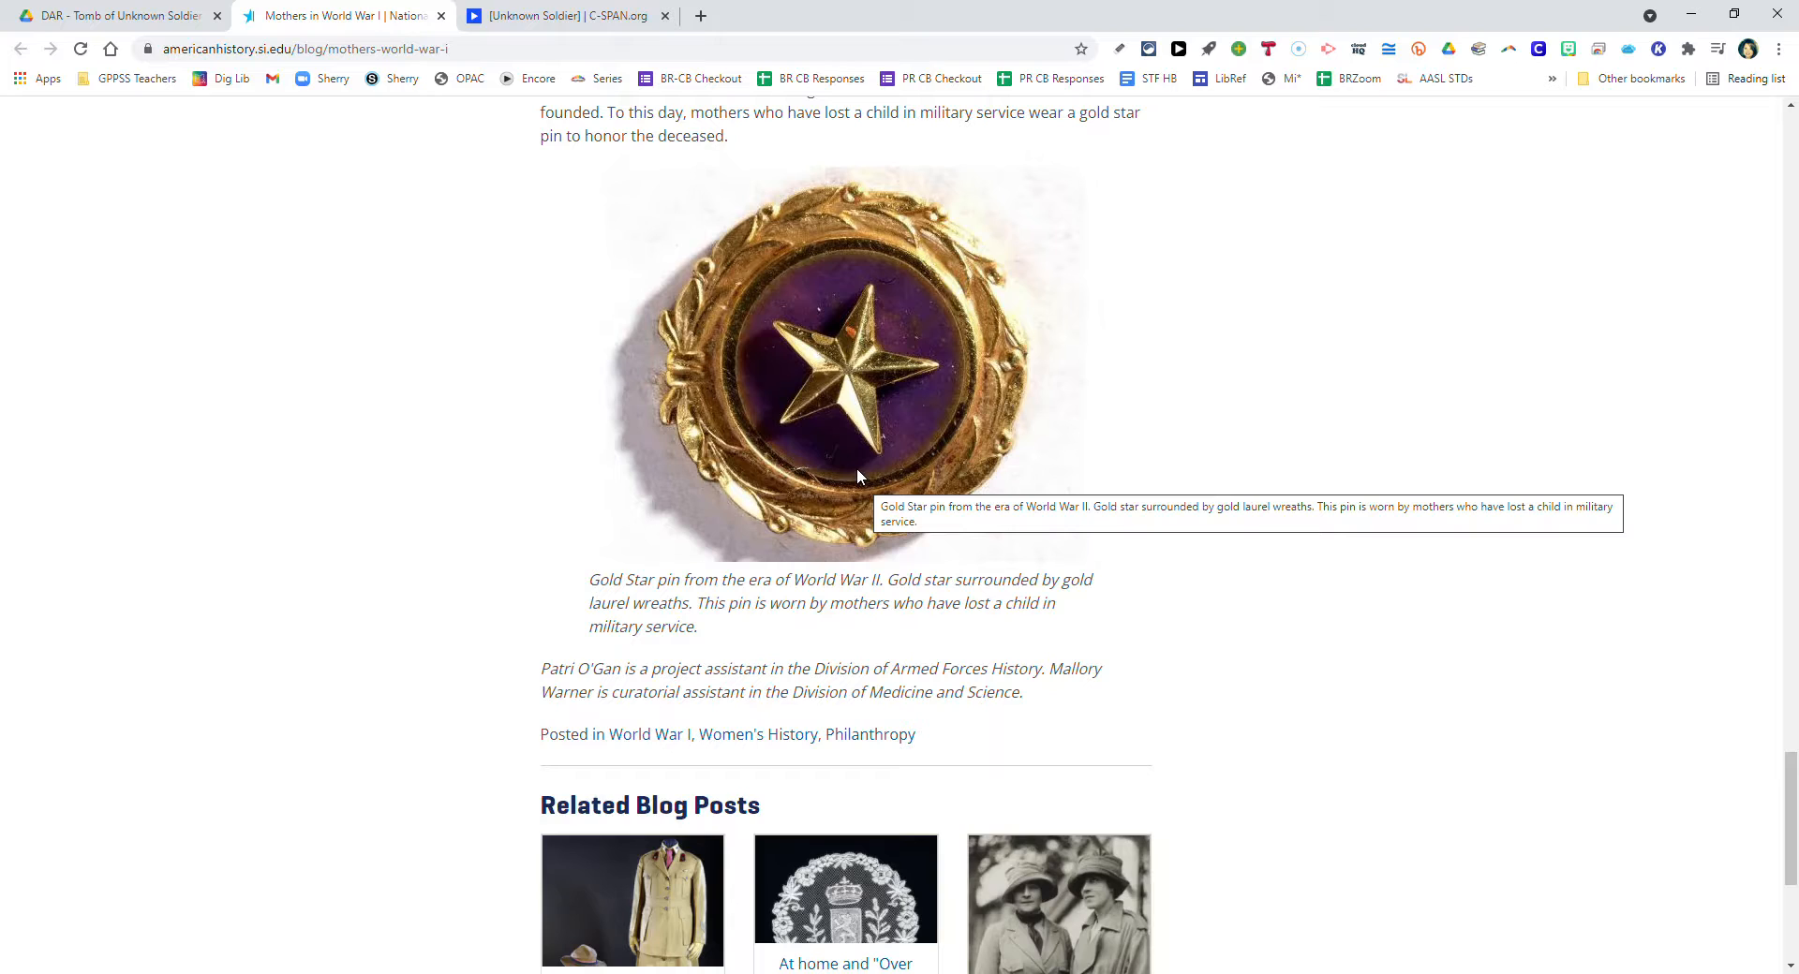
mouse_move(985, 355)
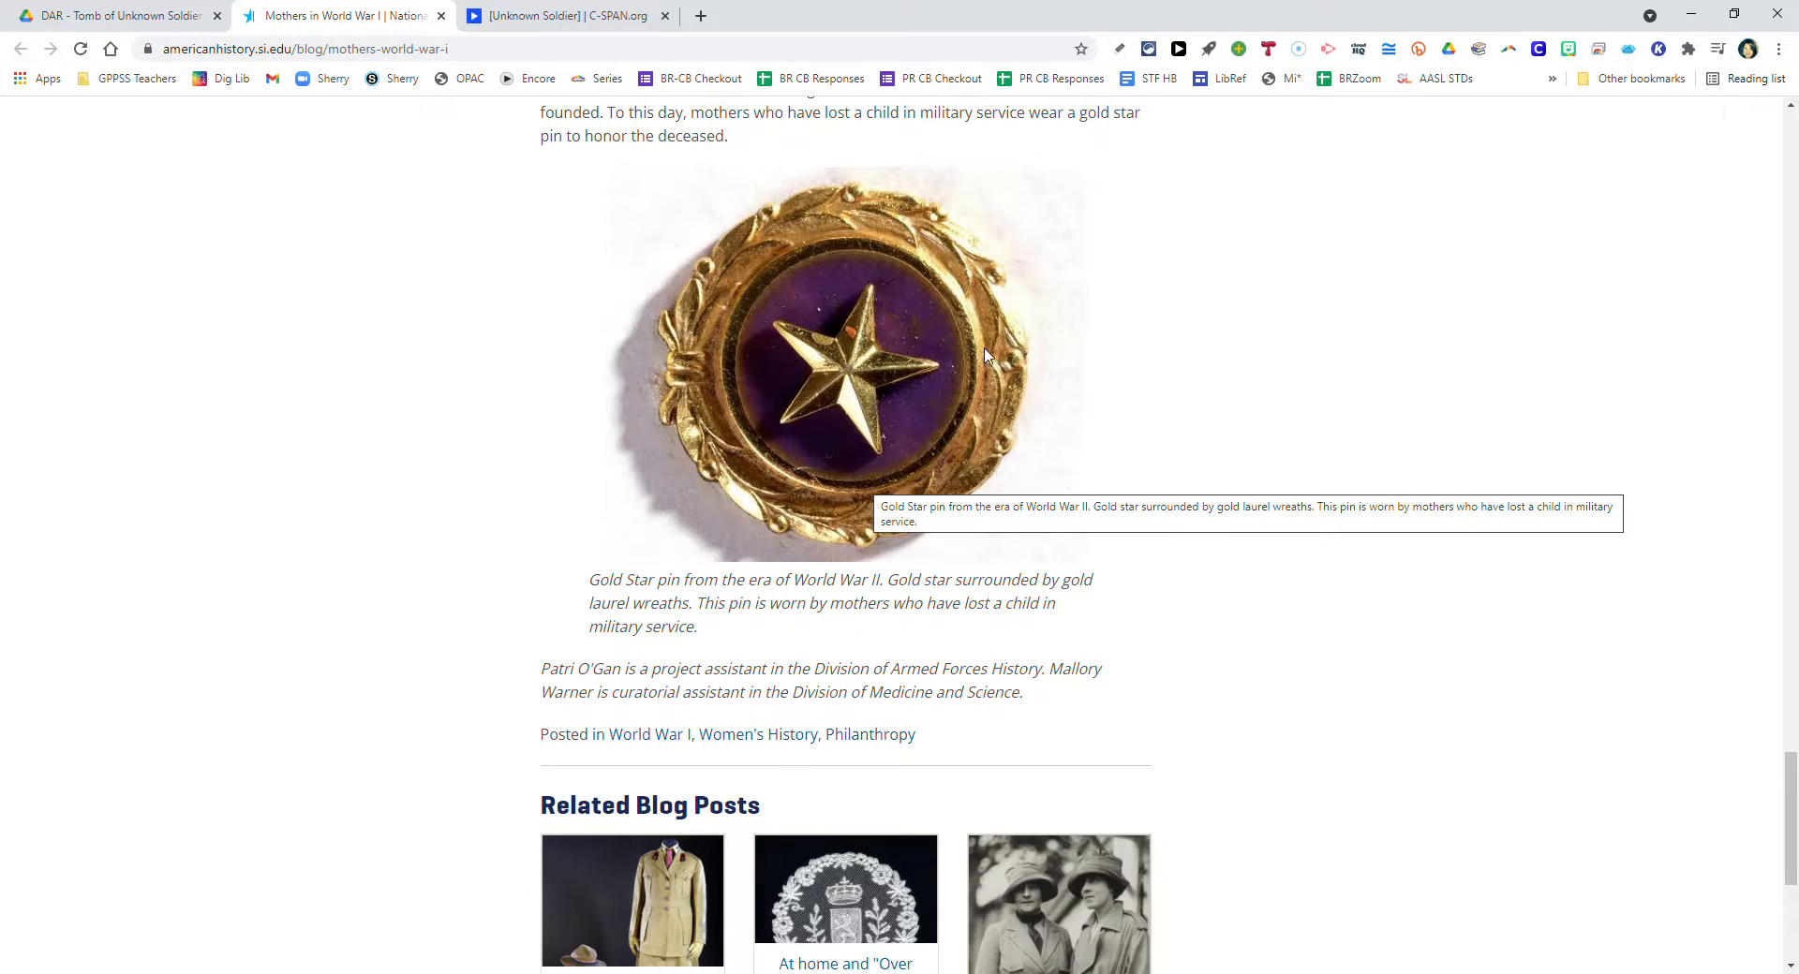
mouse_move(985, 355)
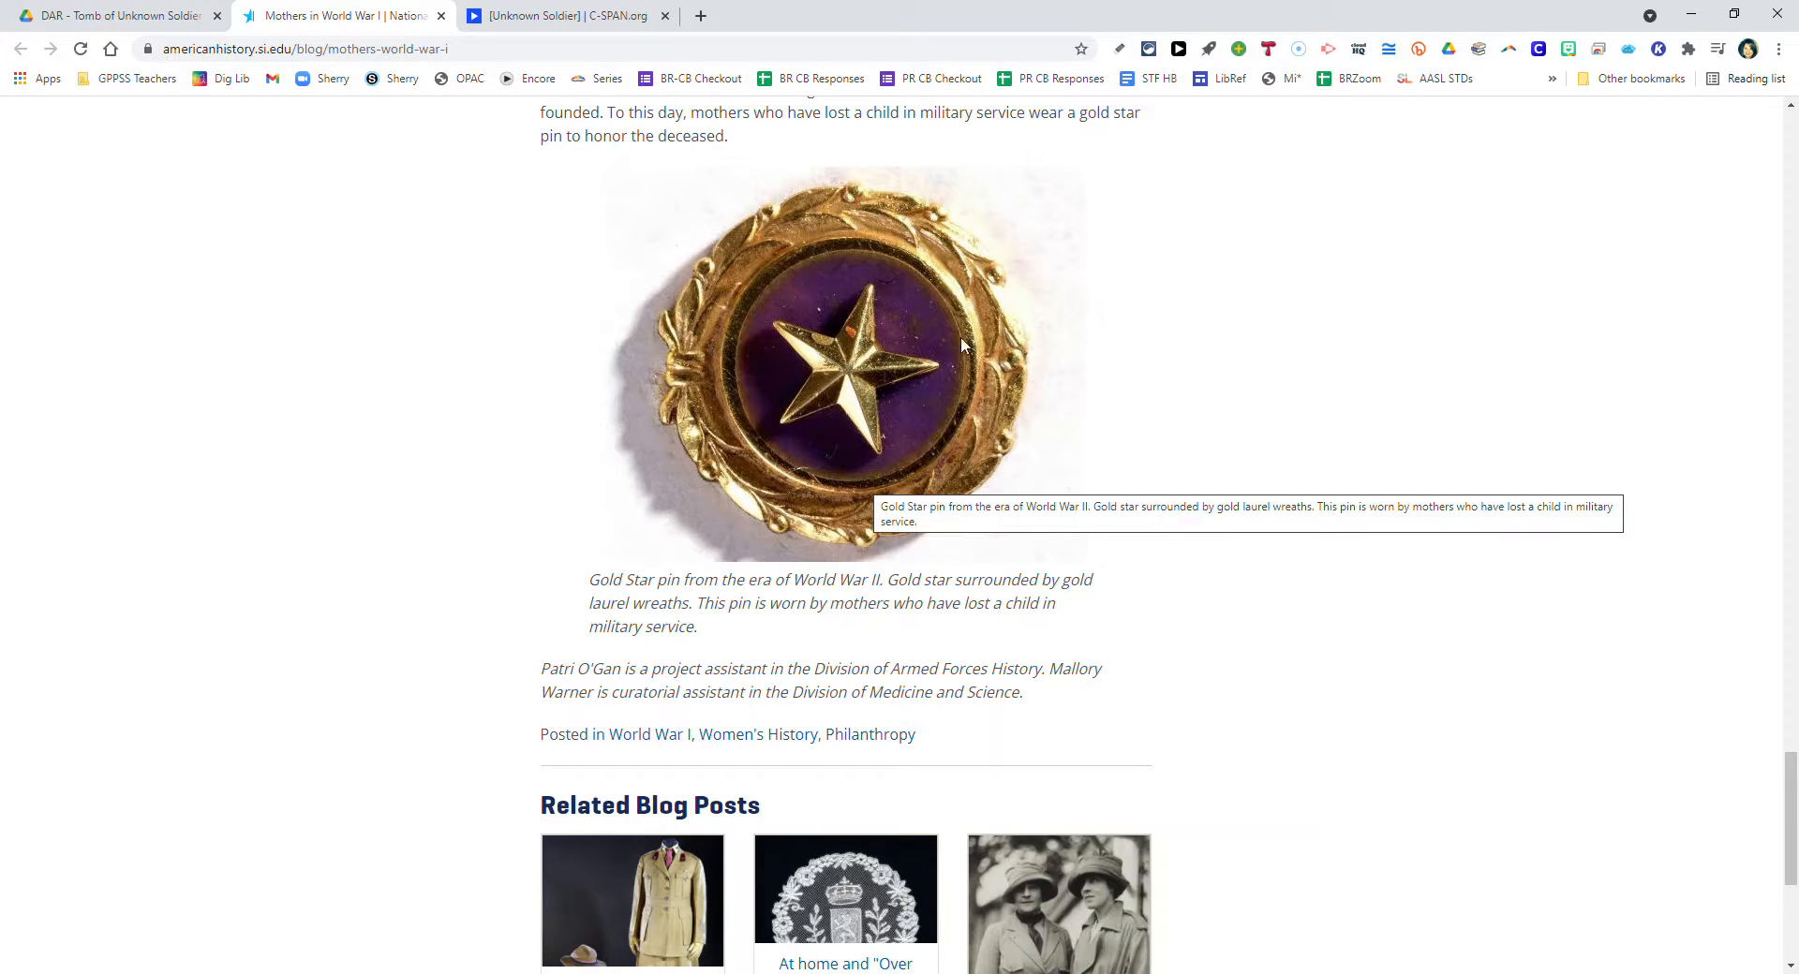
mouse_move(919, 449)
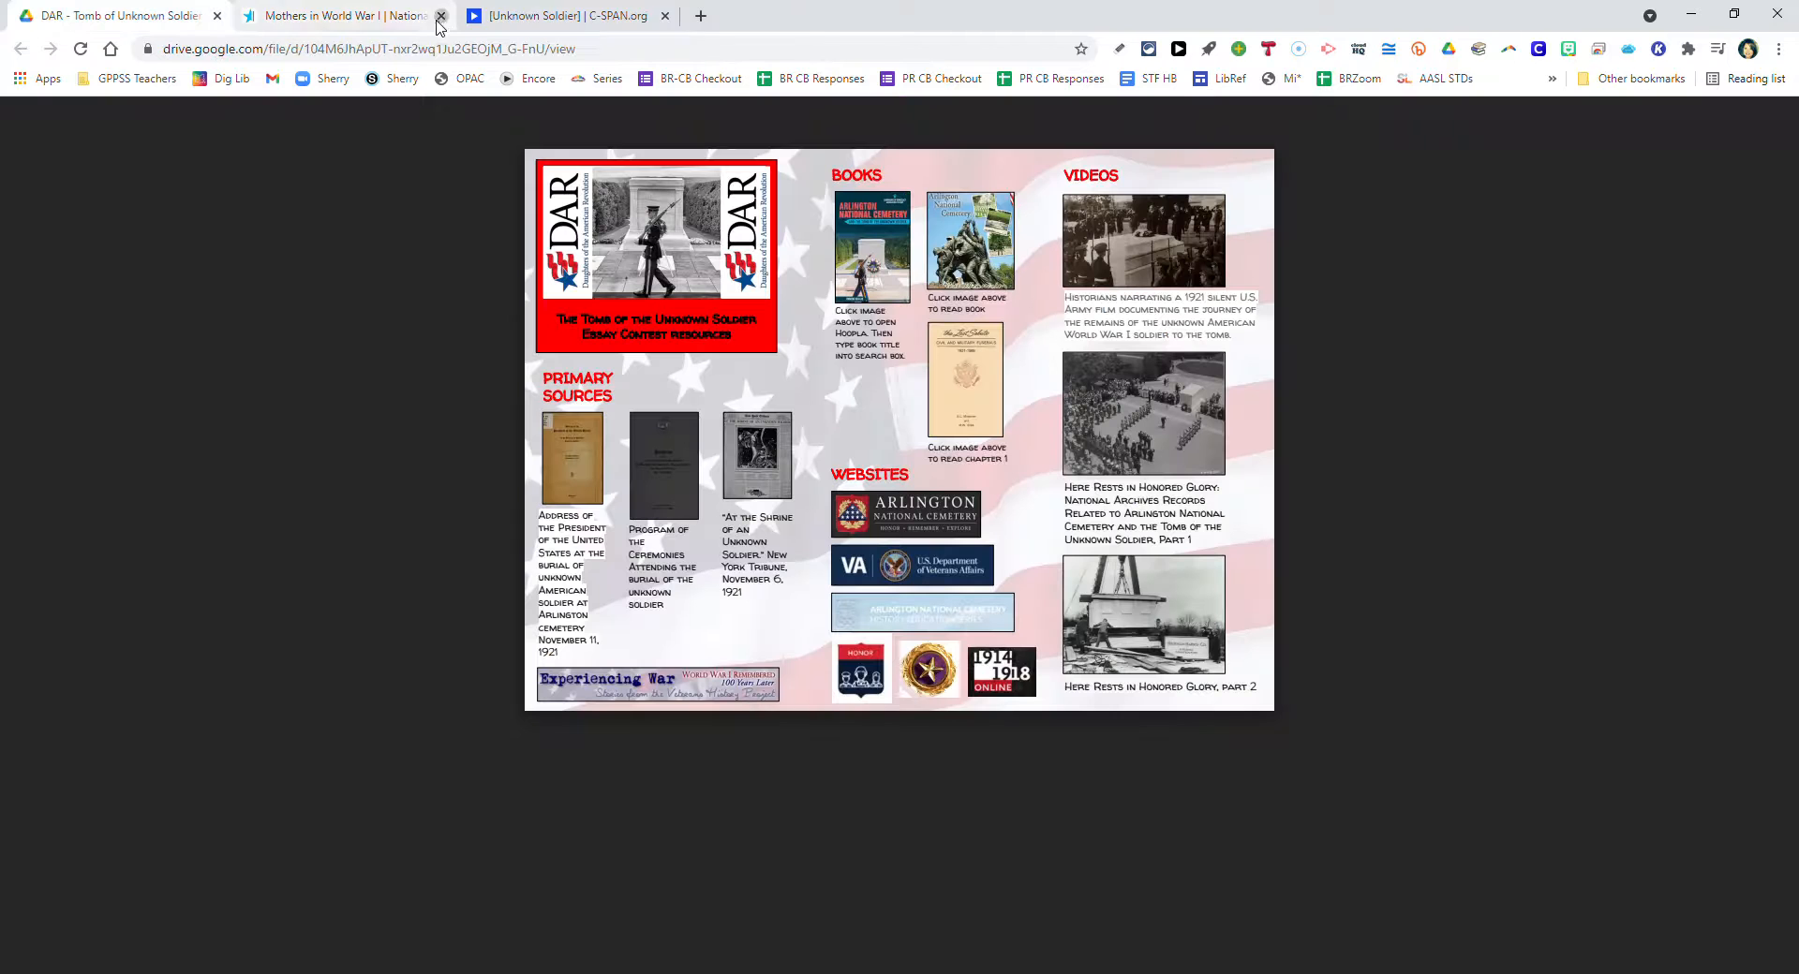
Close the blog, open 1914-1918 Online, and skim the Bereavement and Mourning (USA) article.
left_click(440, 15)
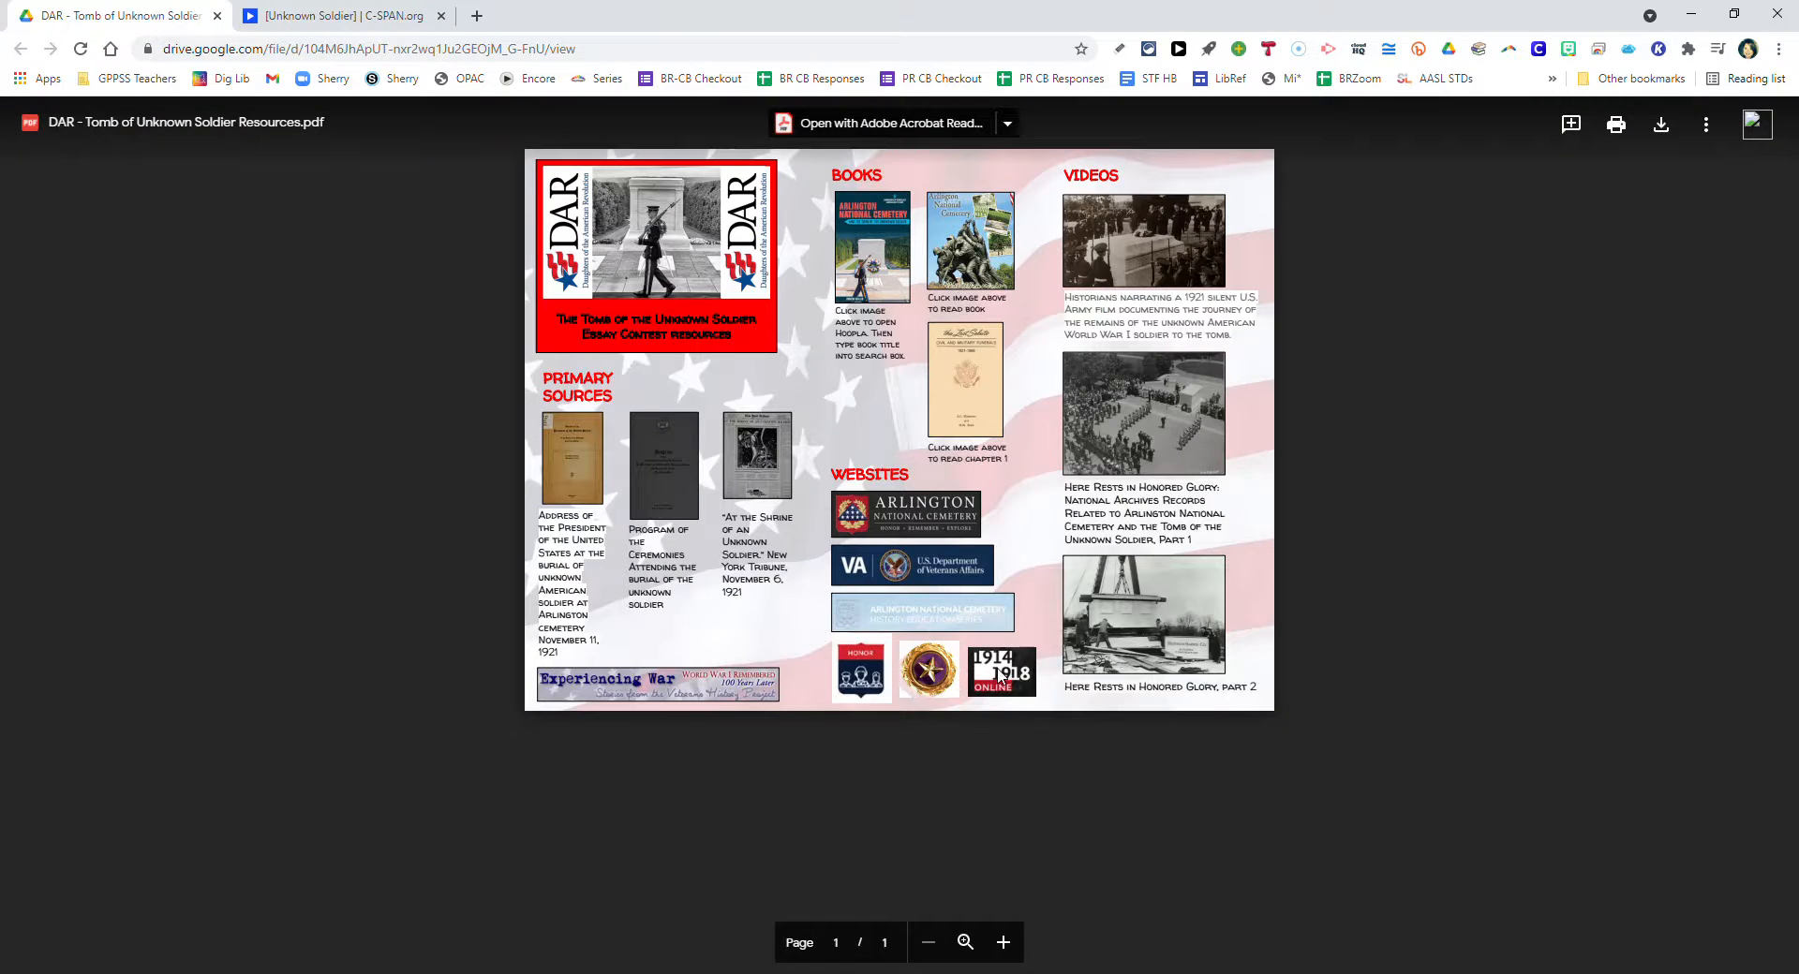
left_click(991, 672)
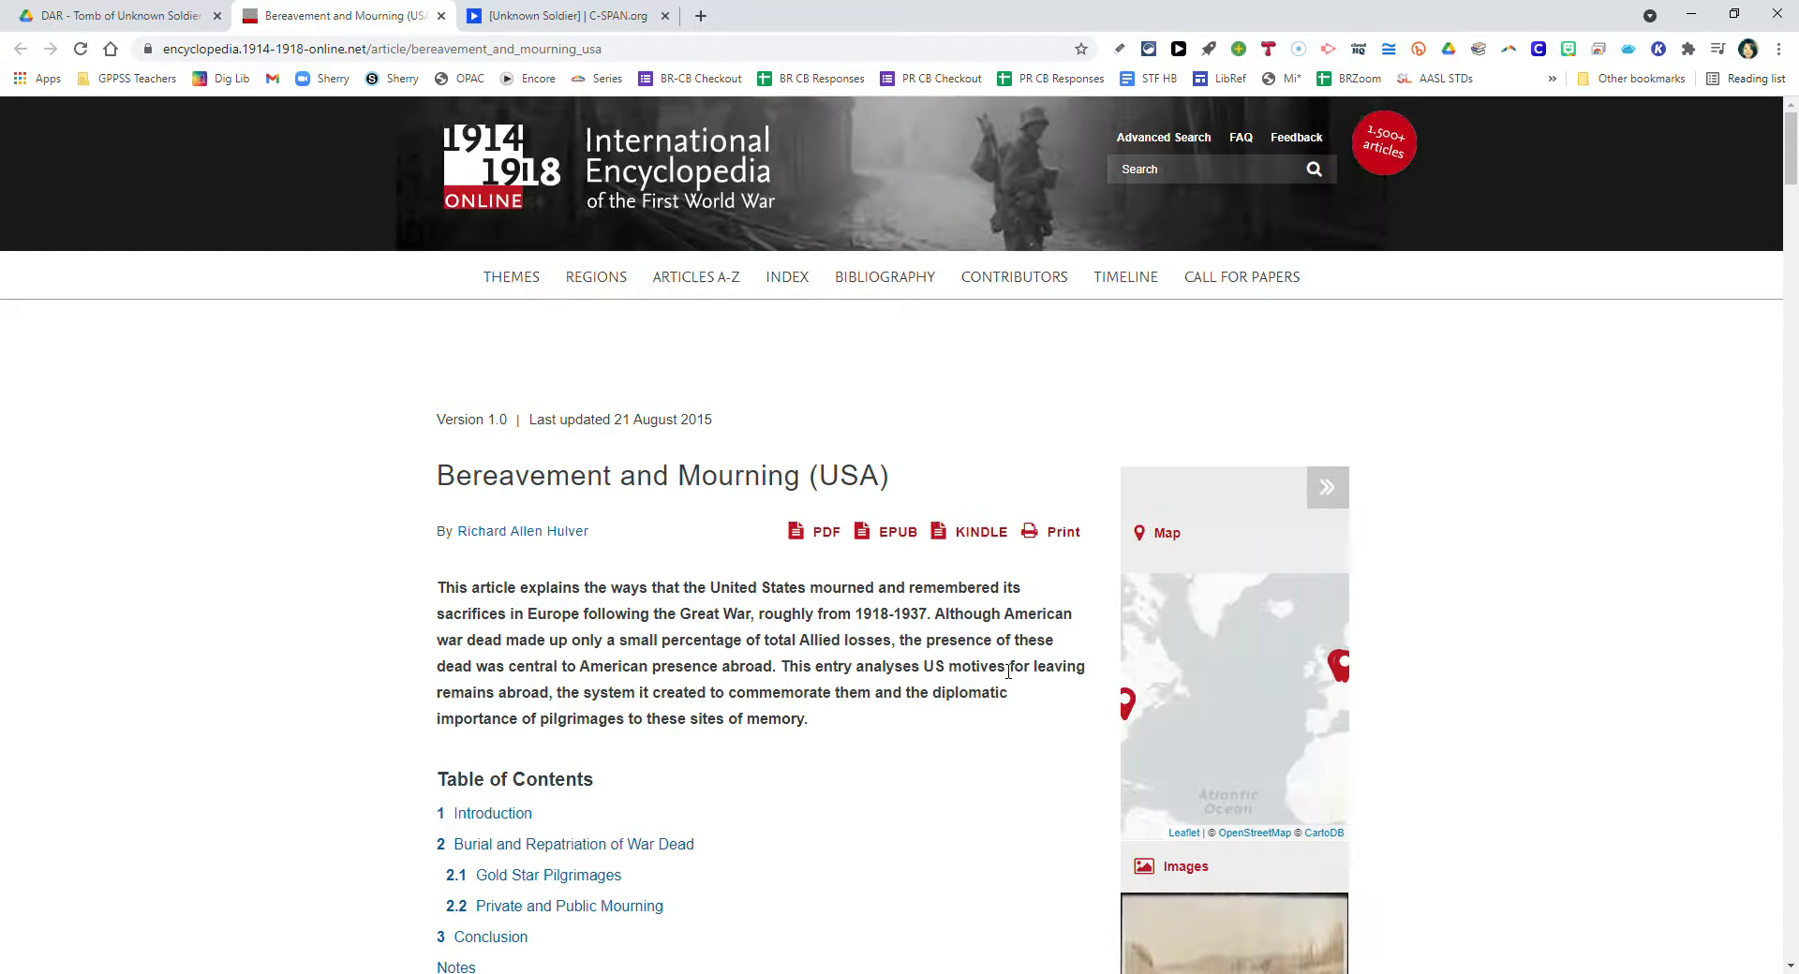
scroll("down", 3)
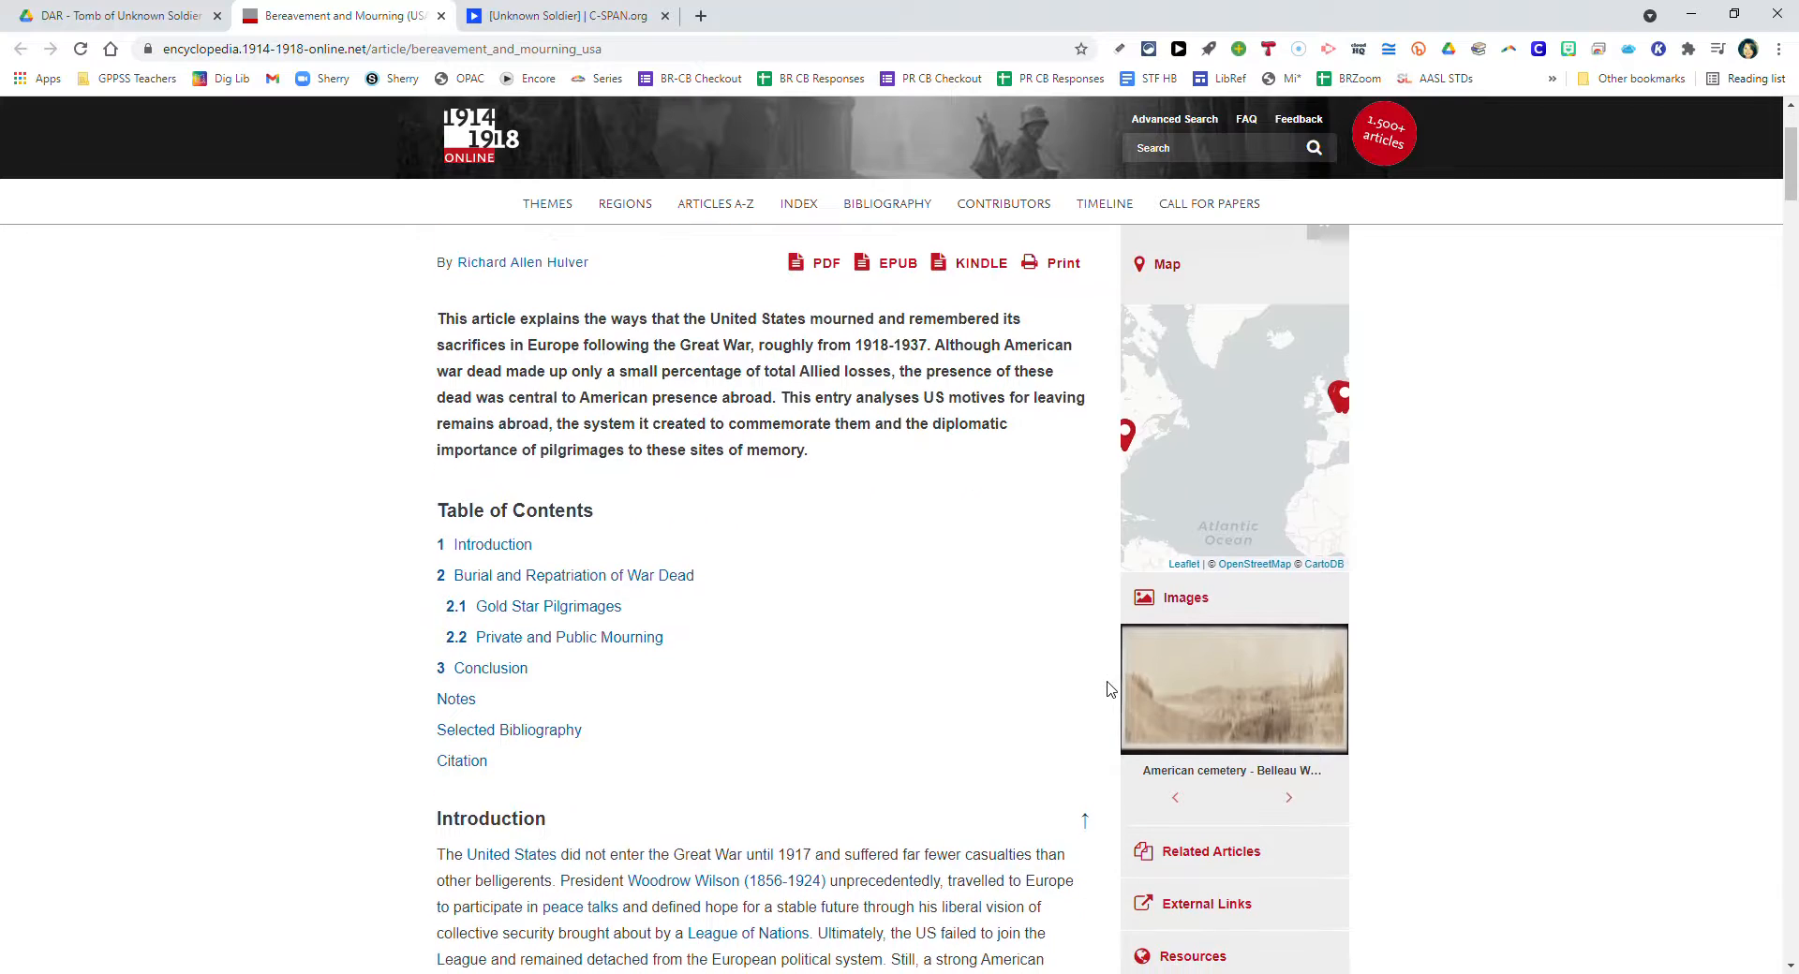
scroll("down", 3)
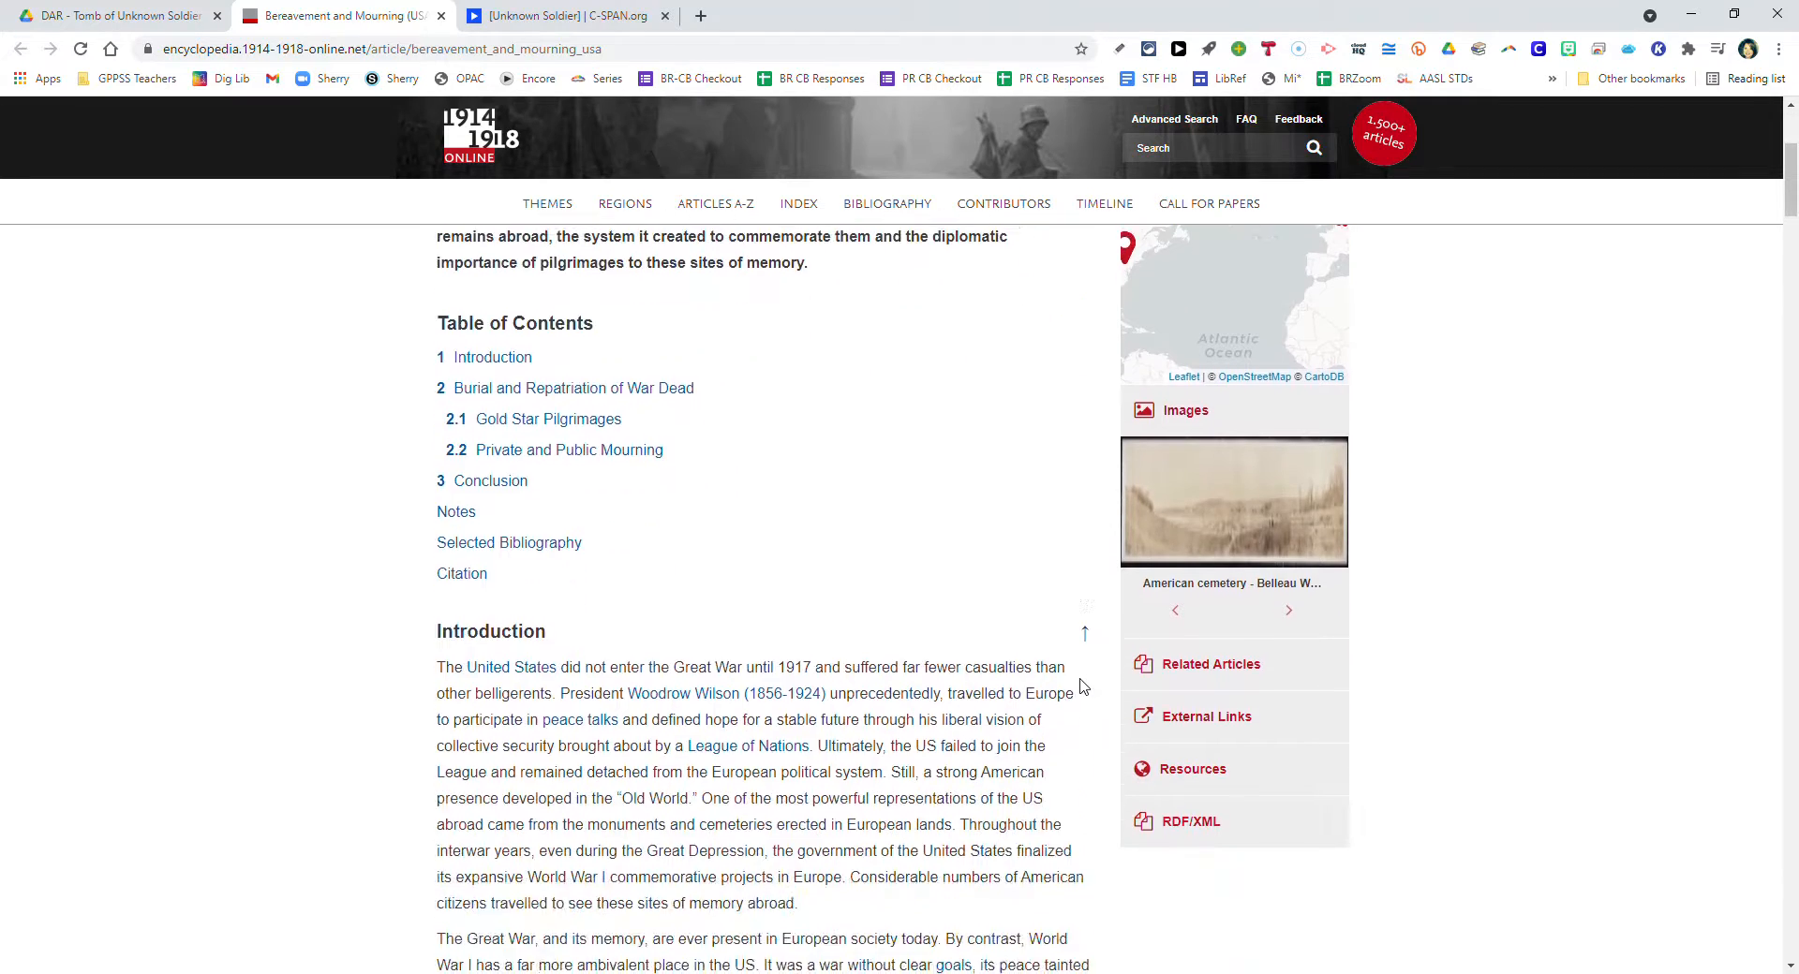
scroll("down", 3)
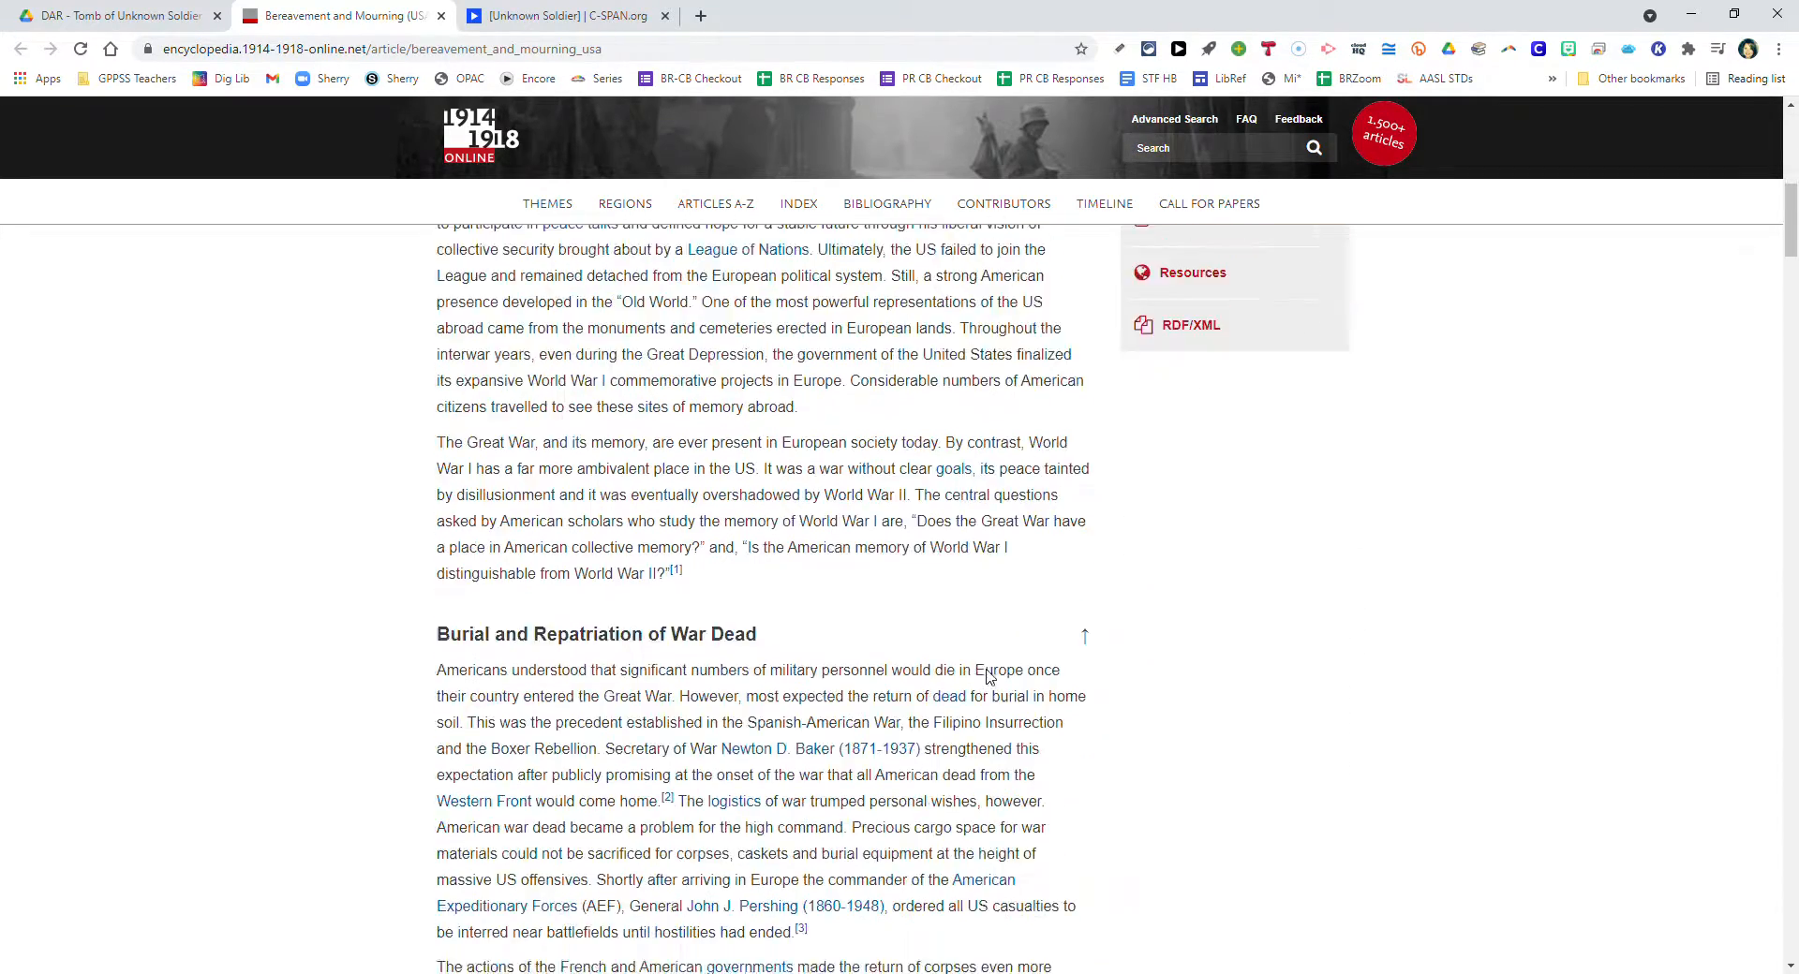
scroll("down", 3)
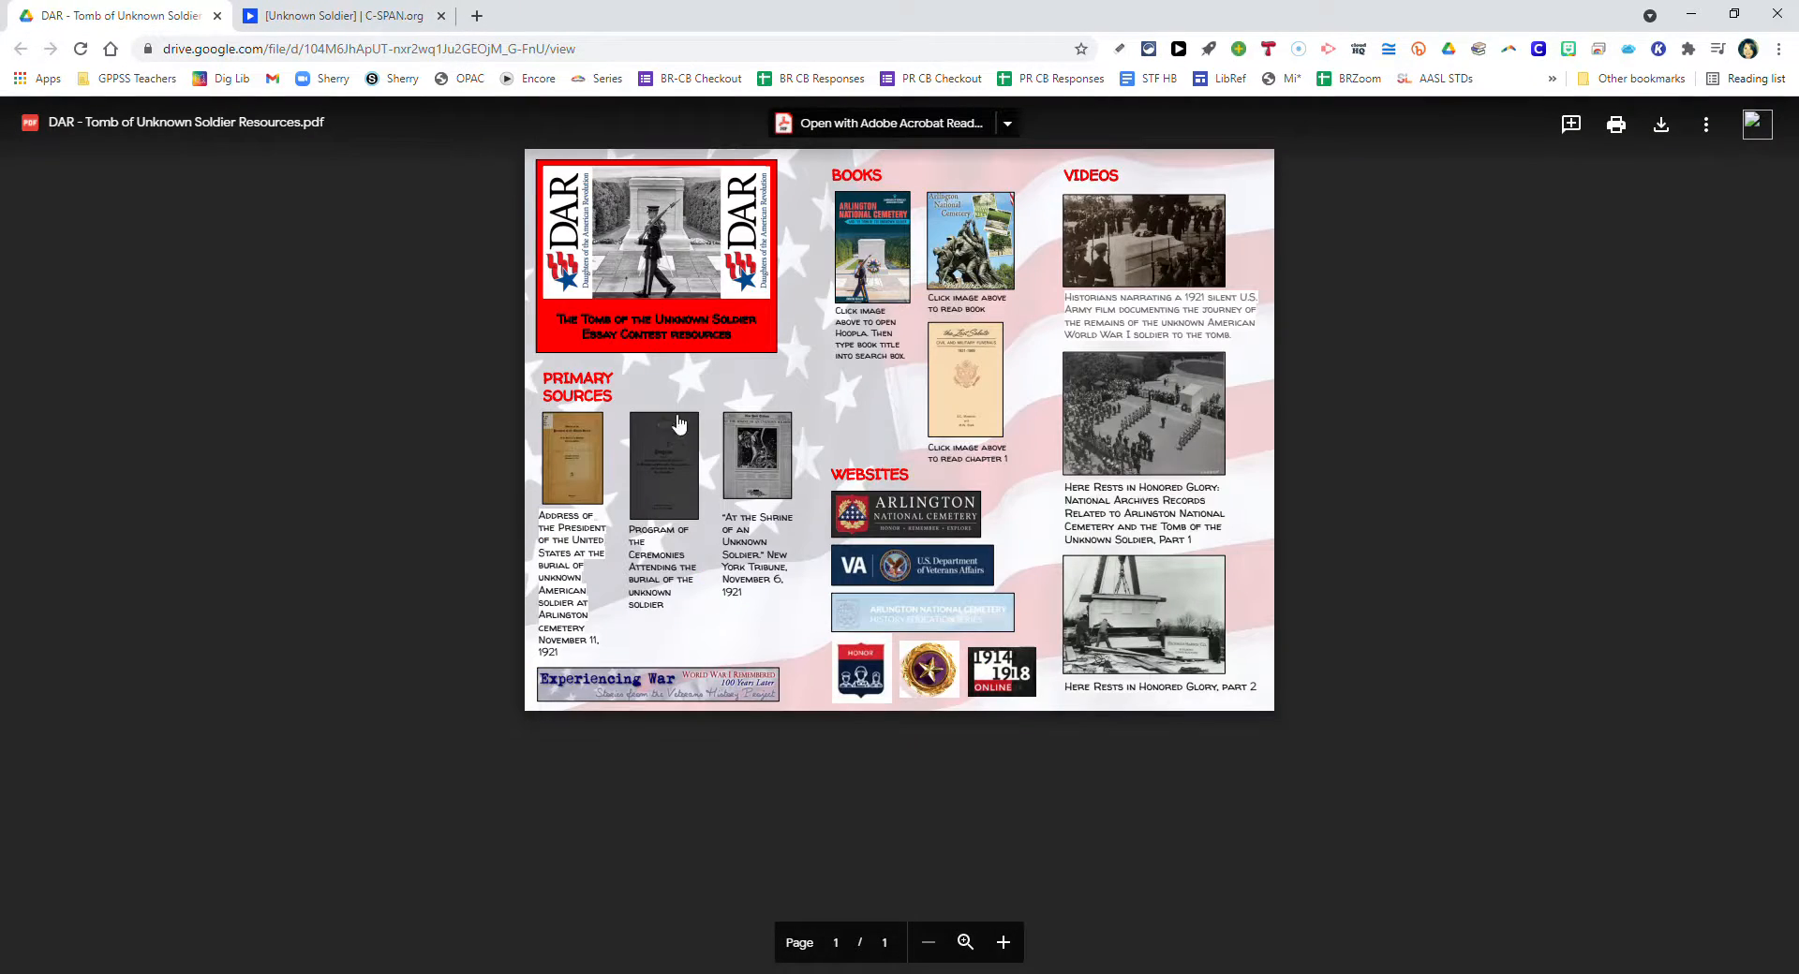
mouse_move(1193, 394)
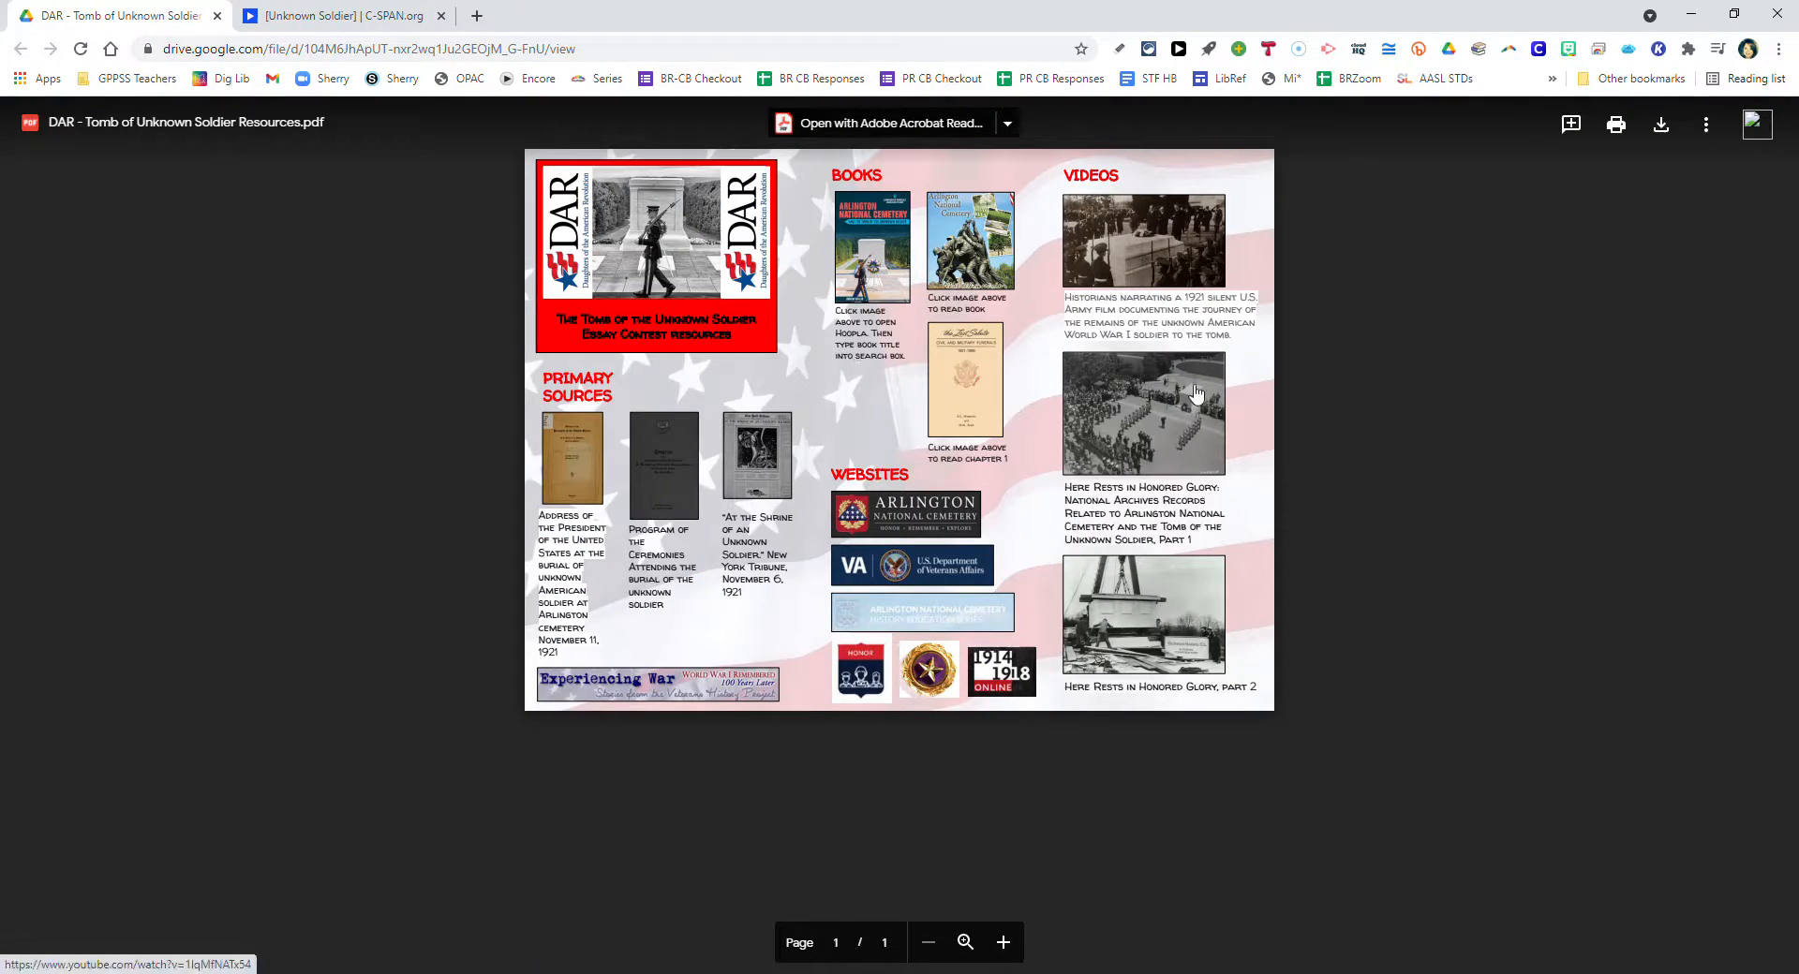
mouse_move(1155, 250)
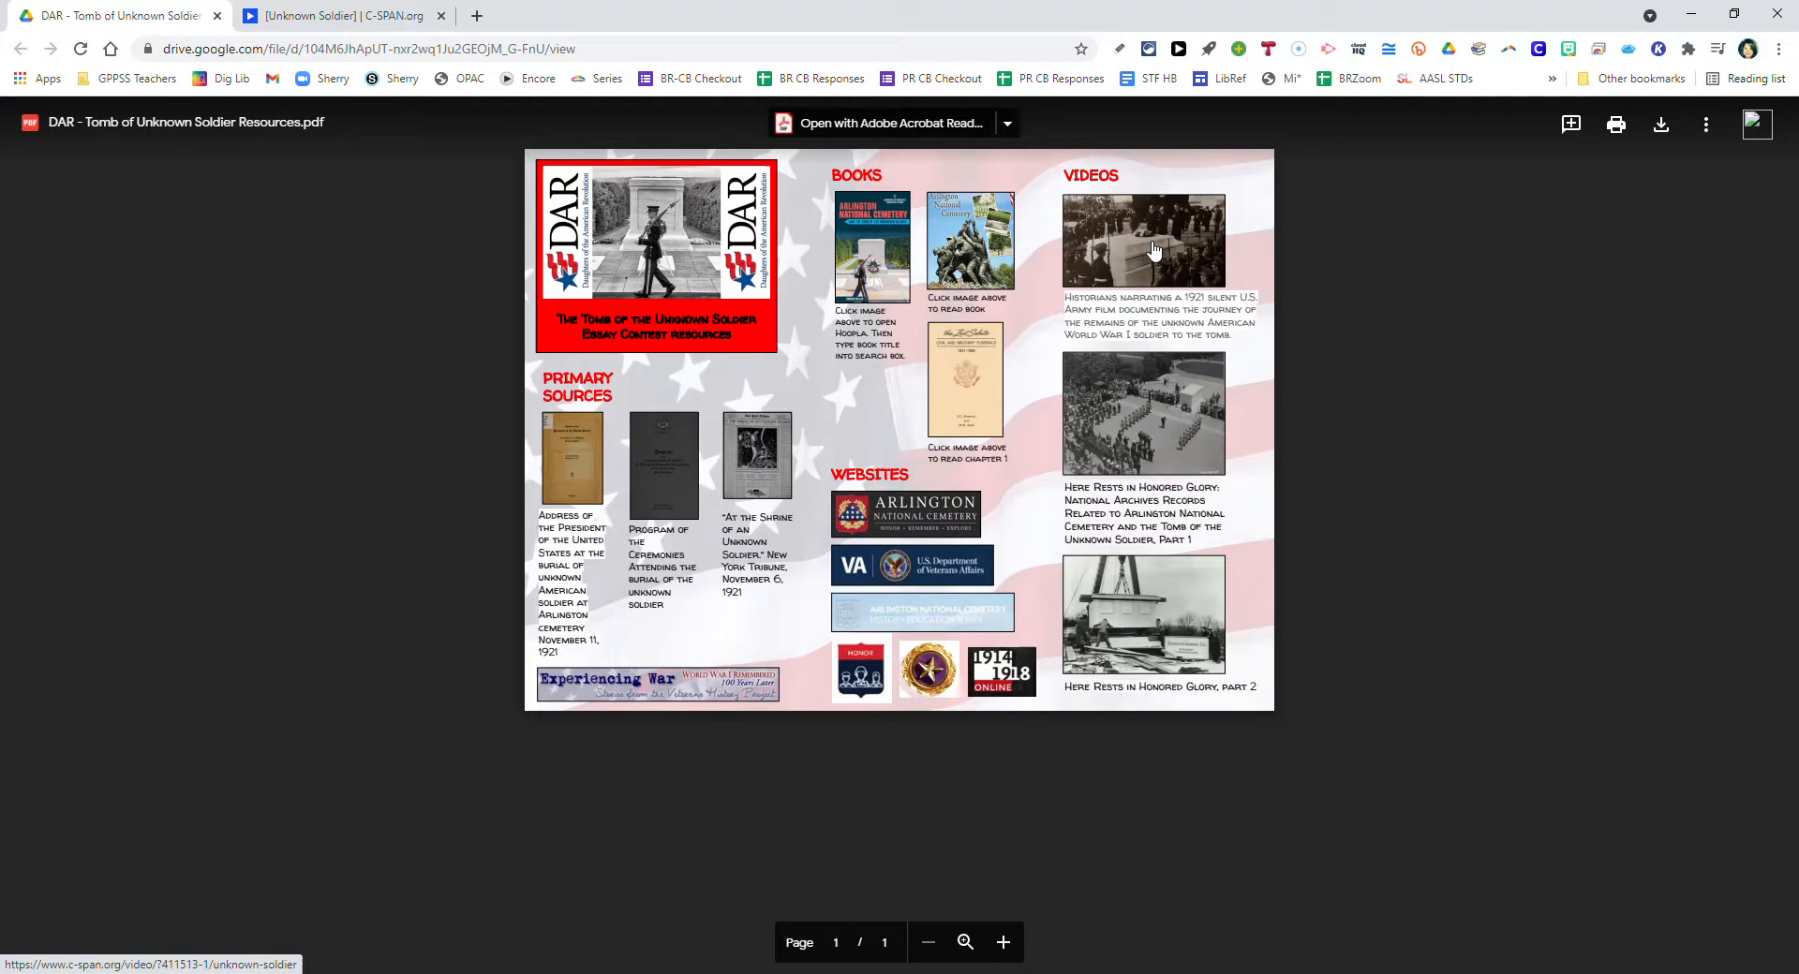
Open the C-SPAN 'Unknown Soldier' page from the first VIDEOS thumbnail.
left_click(1141, 240)
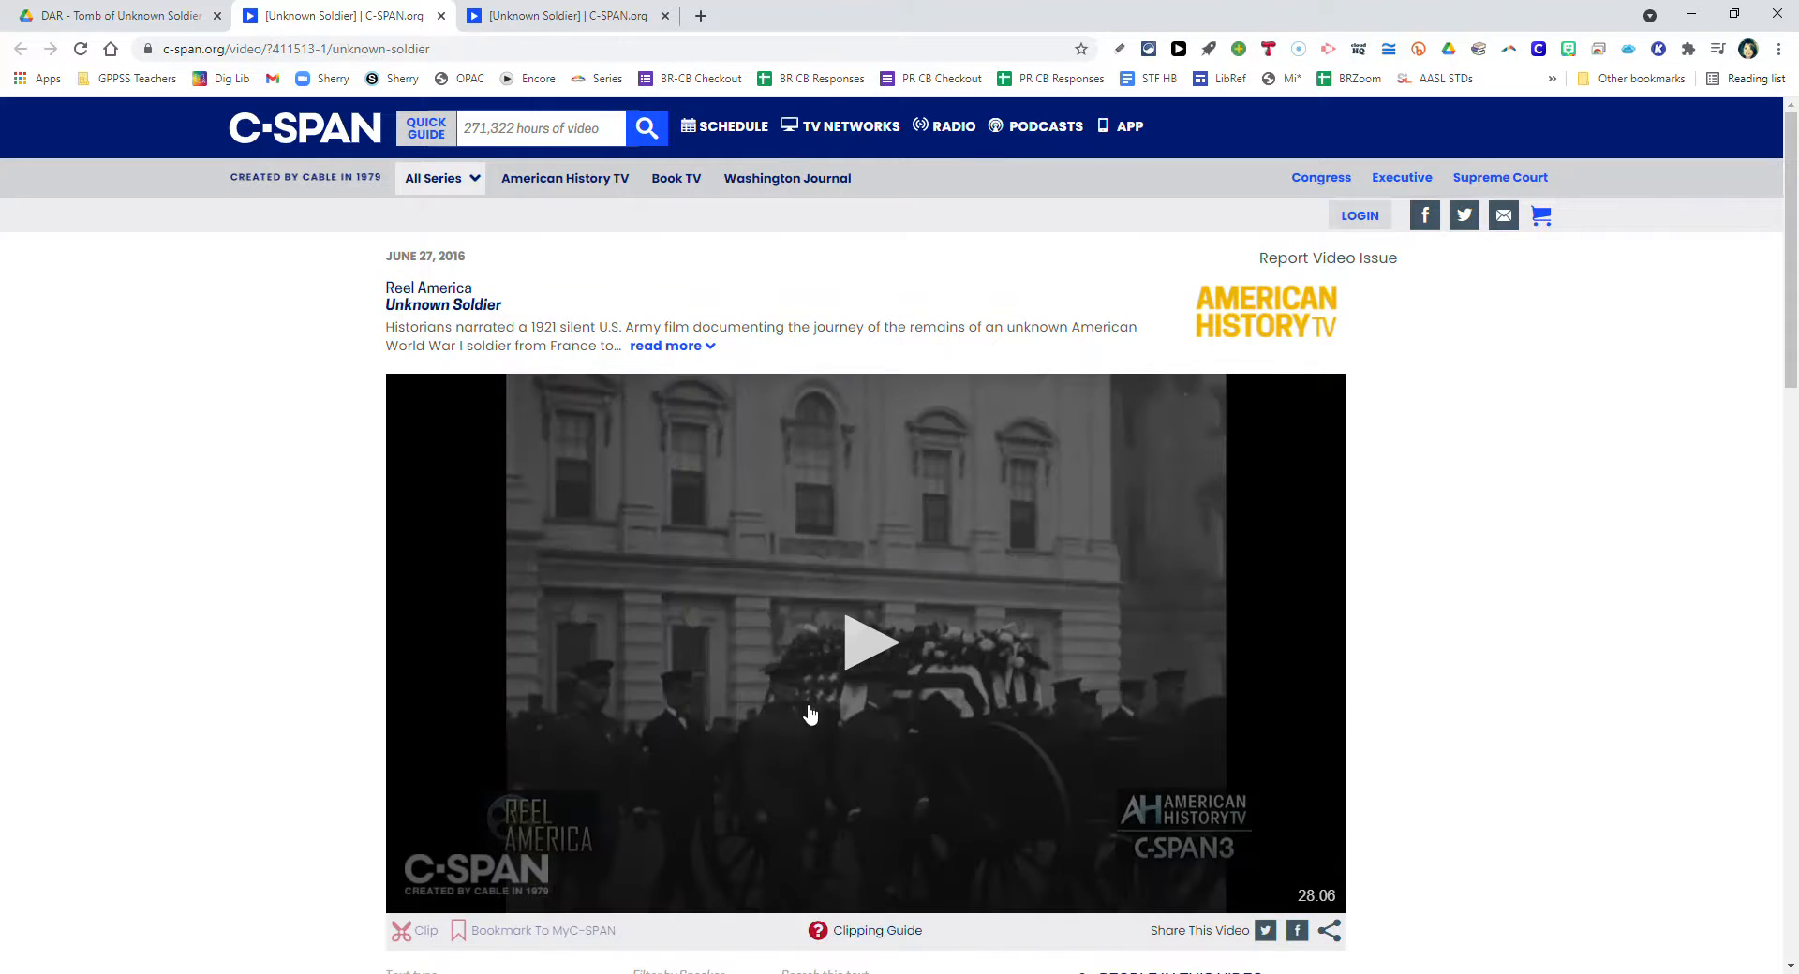
Play the Reel America 'Unknown Soldier' 1921 film on C-SPAN.
left_click(869, 643)
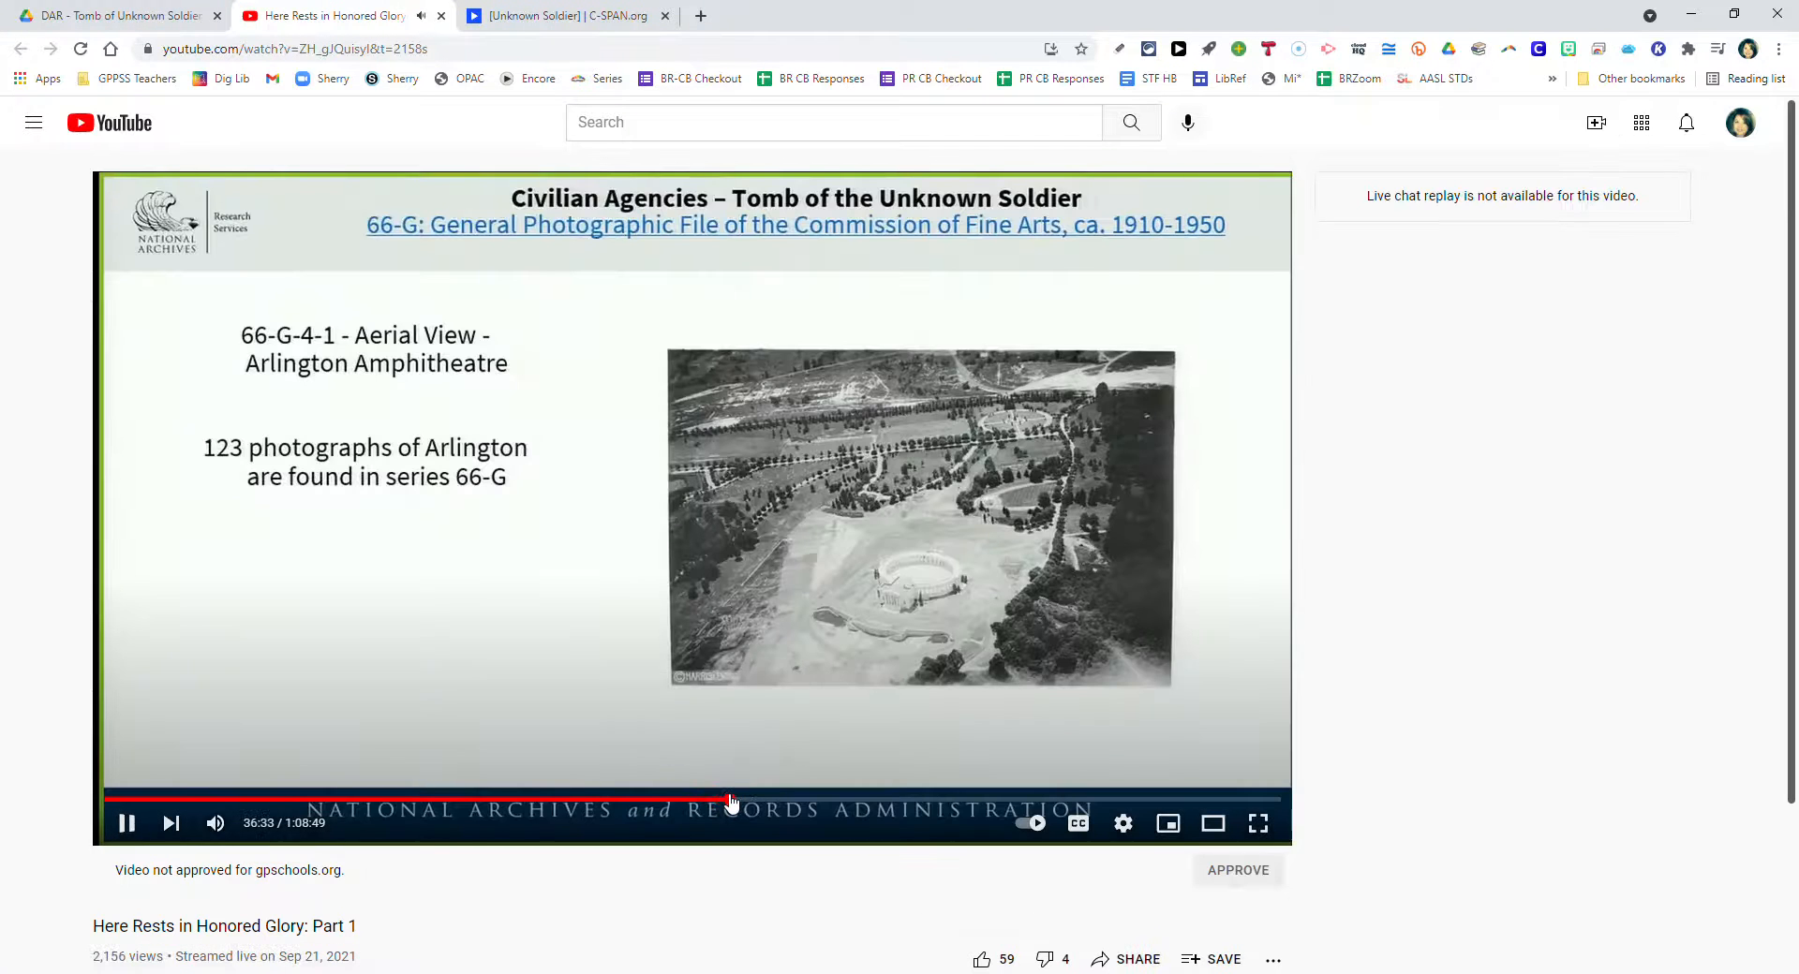
Skim 'Here Rests in Honored Glory: Part 1' from the start to 14:45, then close it.
left_click(126, 800)
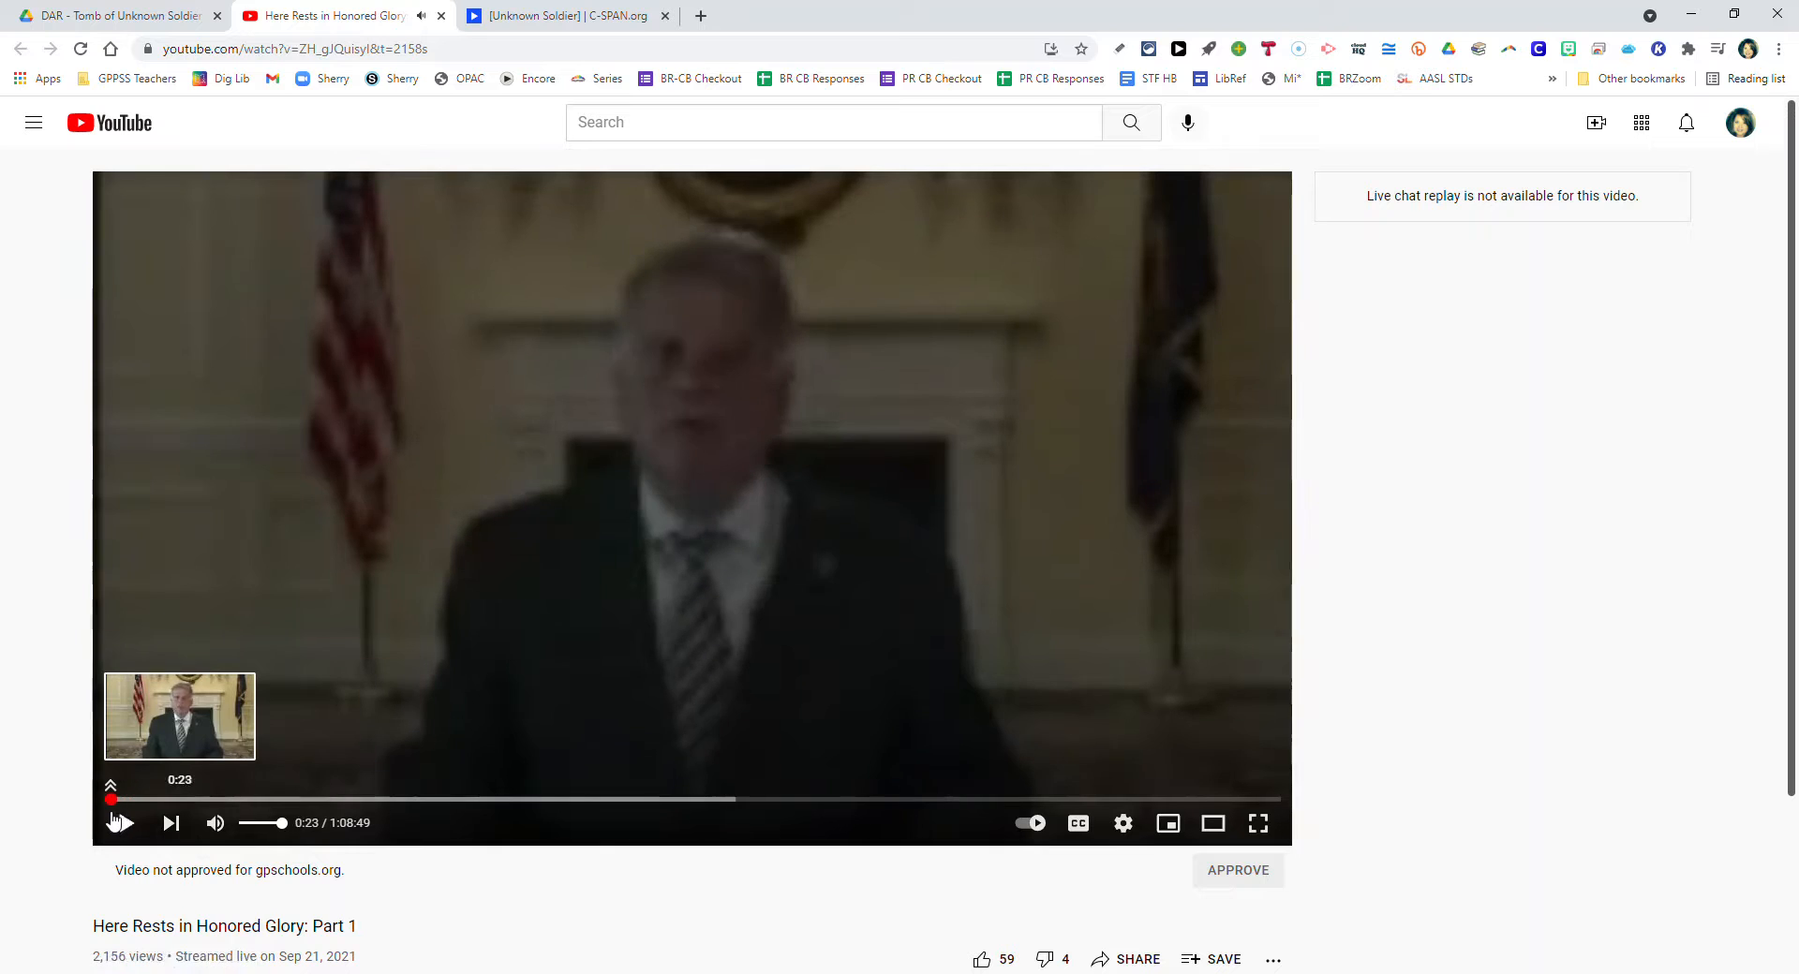
left_click(126, 823)
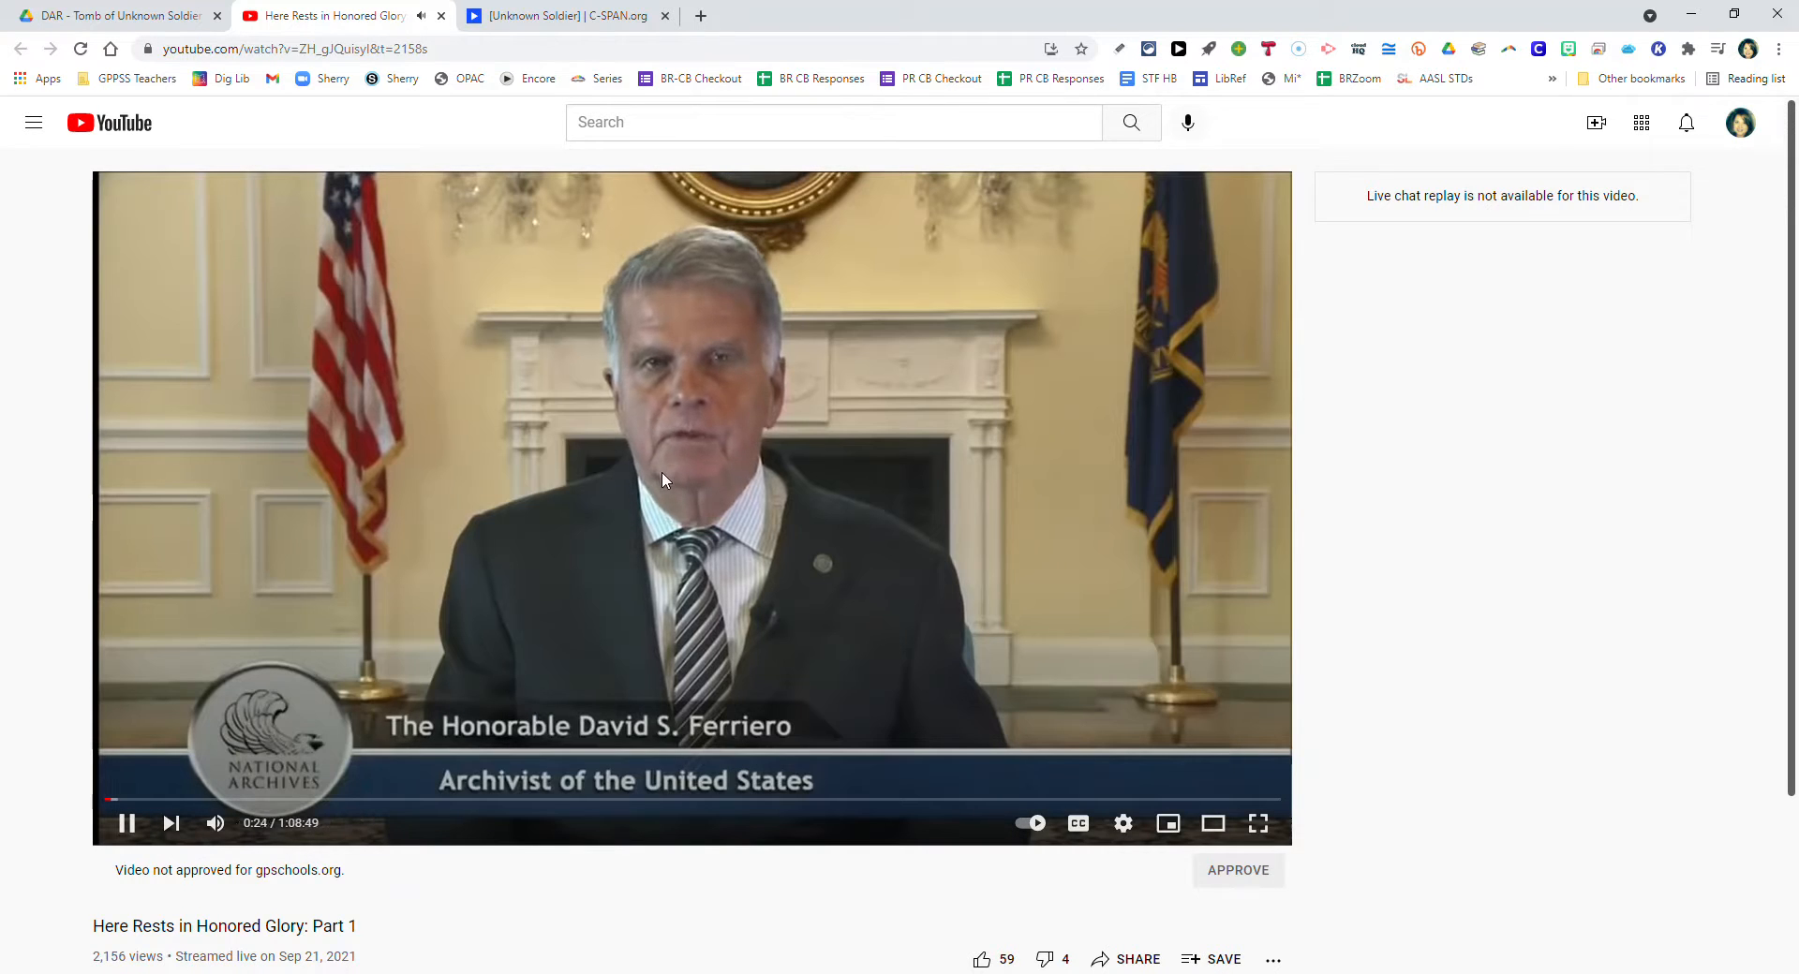
mouse_move(972, 798)
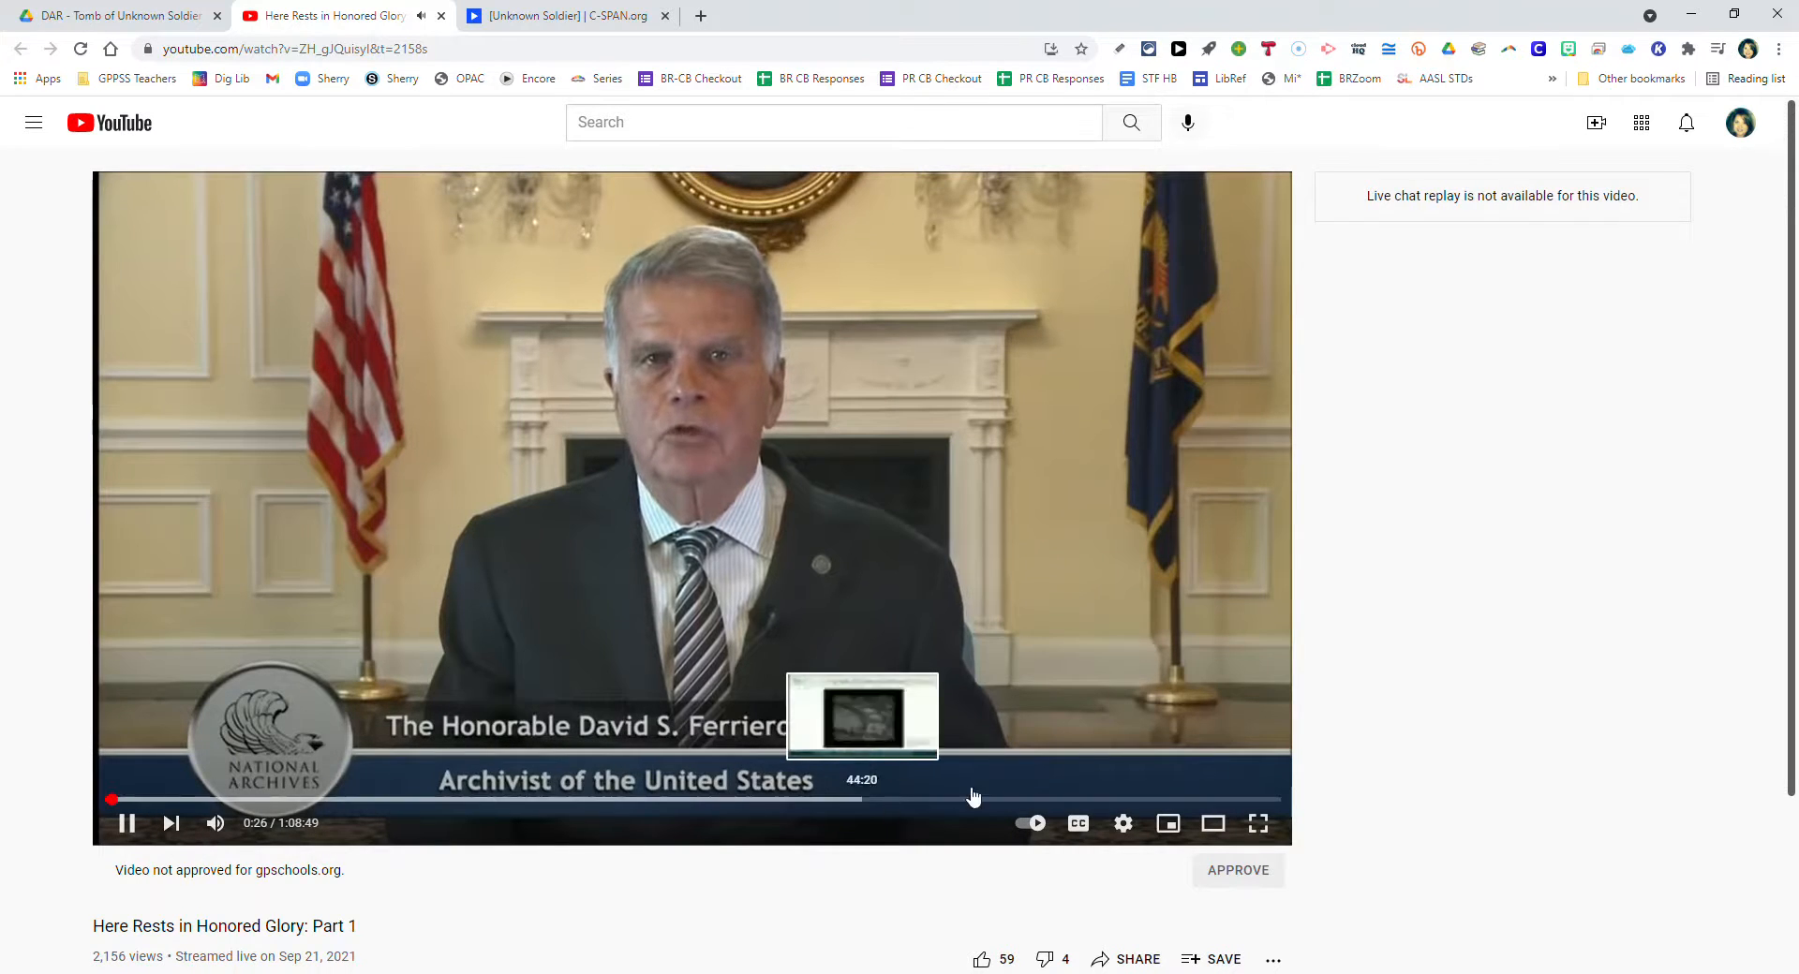
mouse_move(1520, 588)
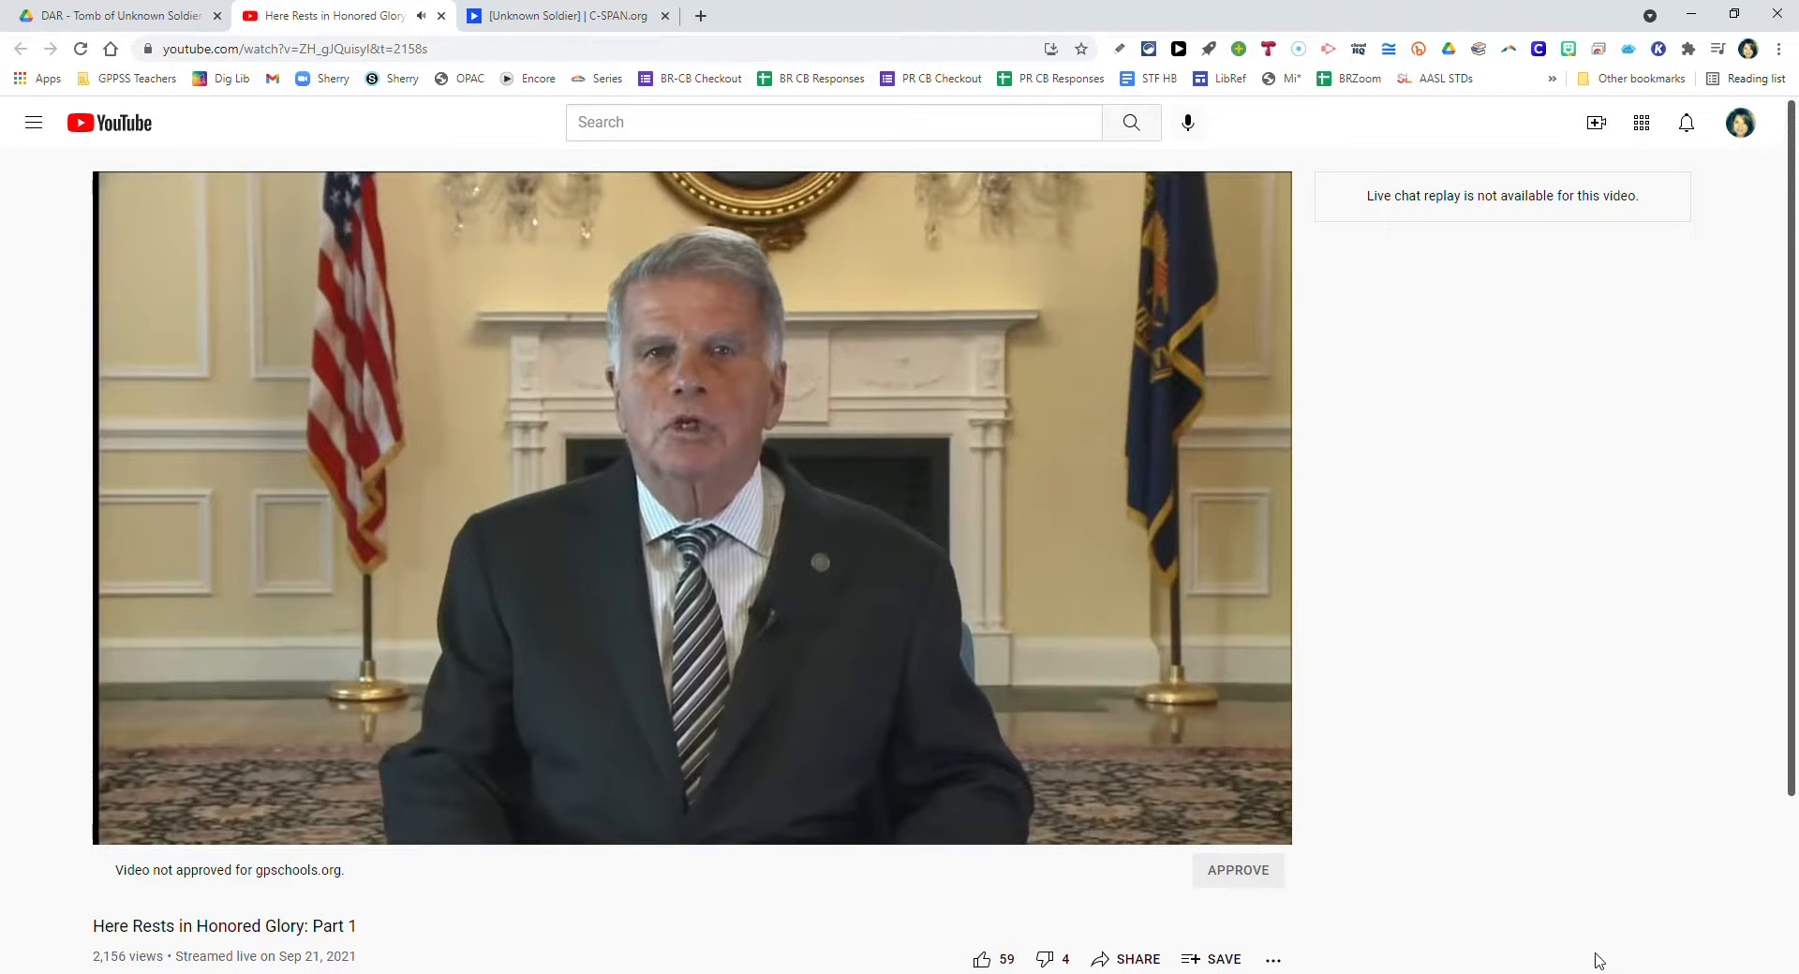
mouse_move(1432, 920)
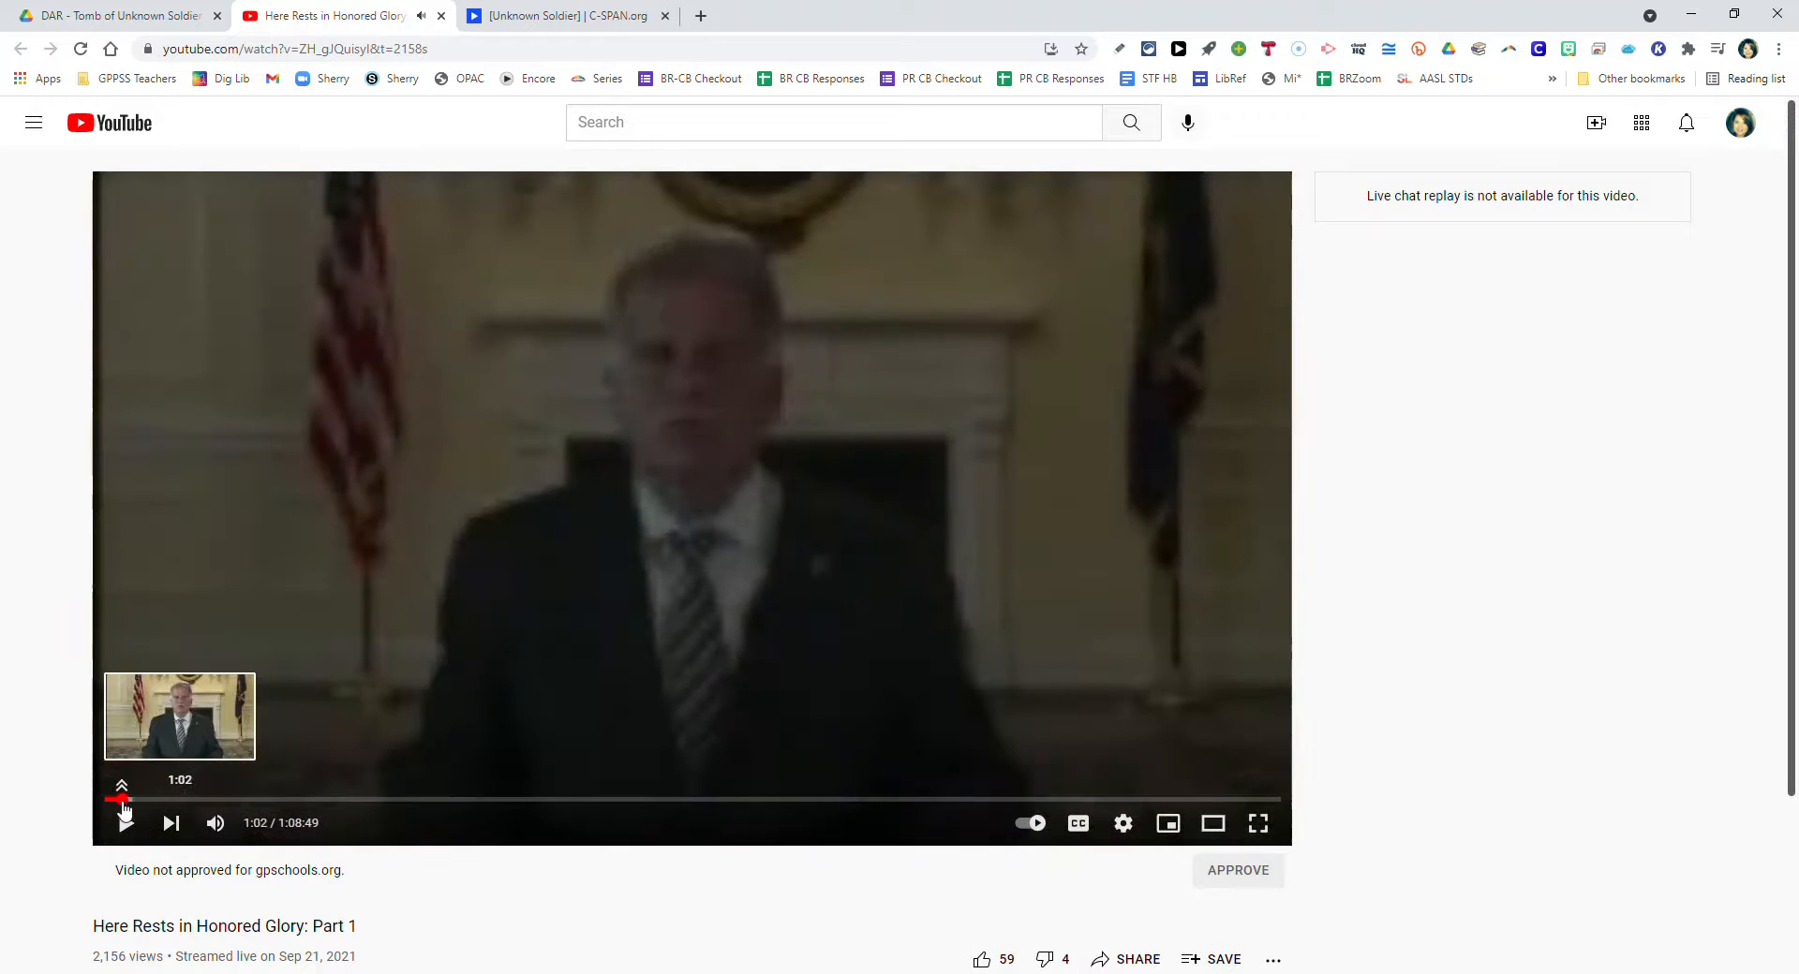
left_click(169, 800)
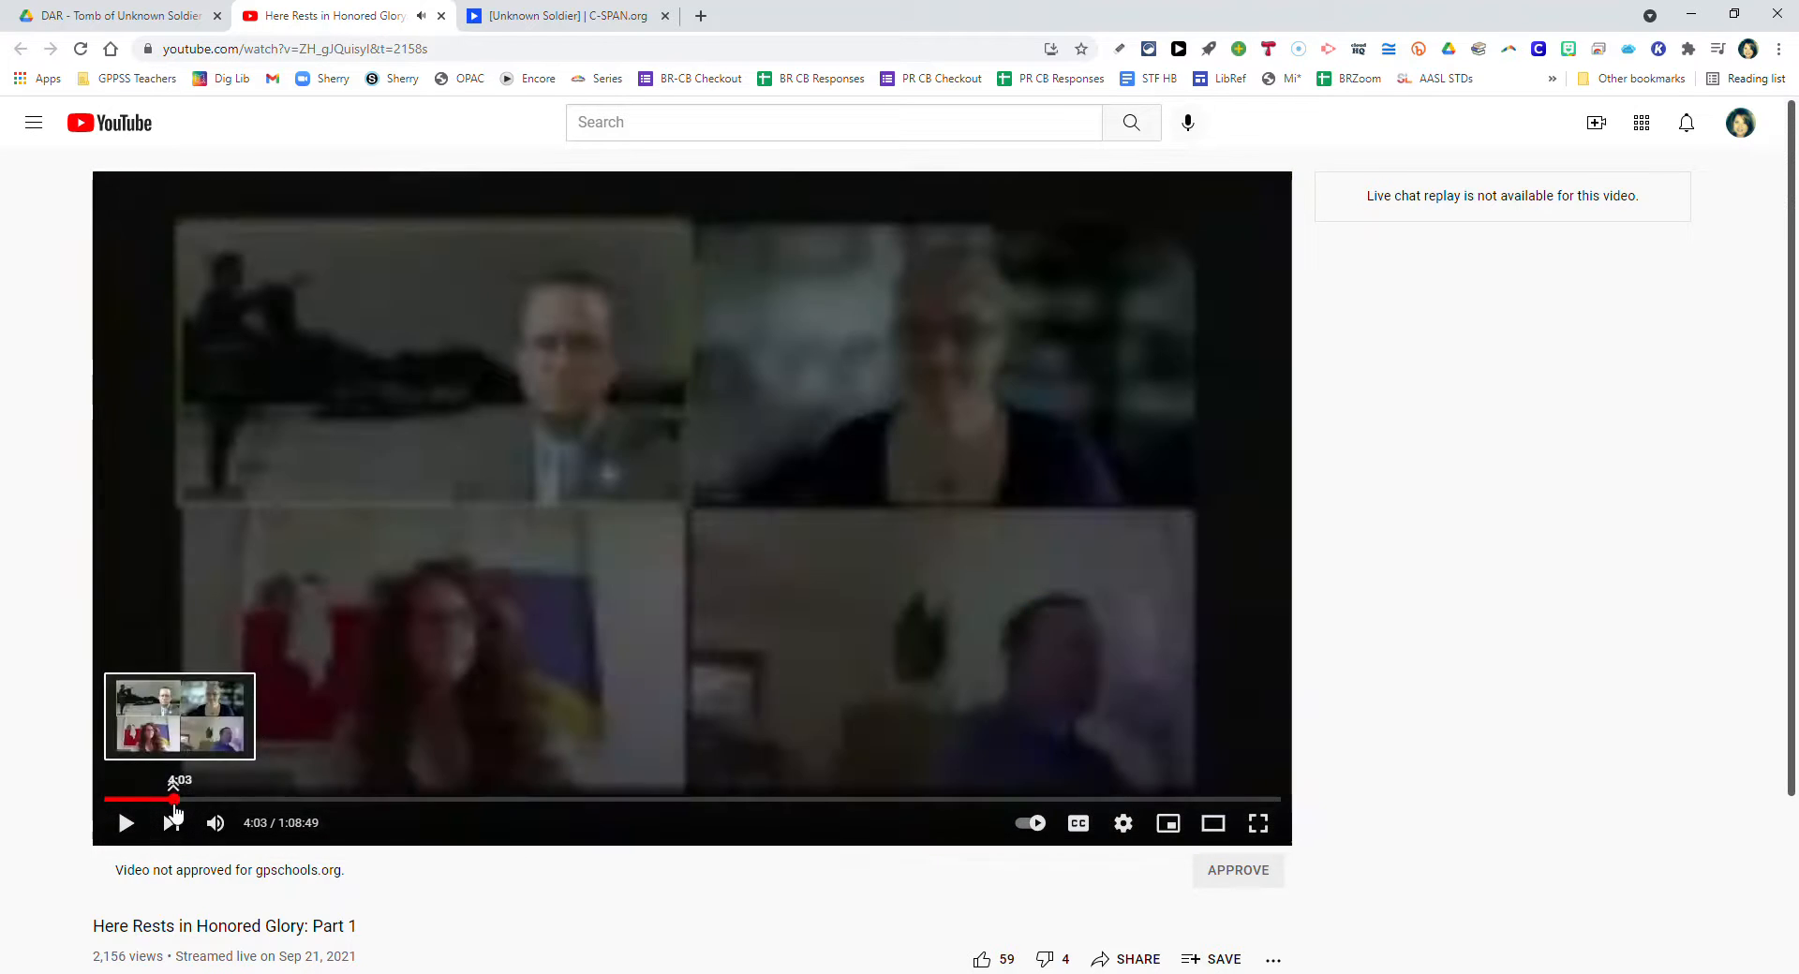
left_click(127, 823)
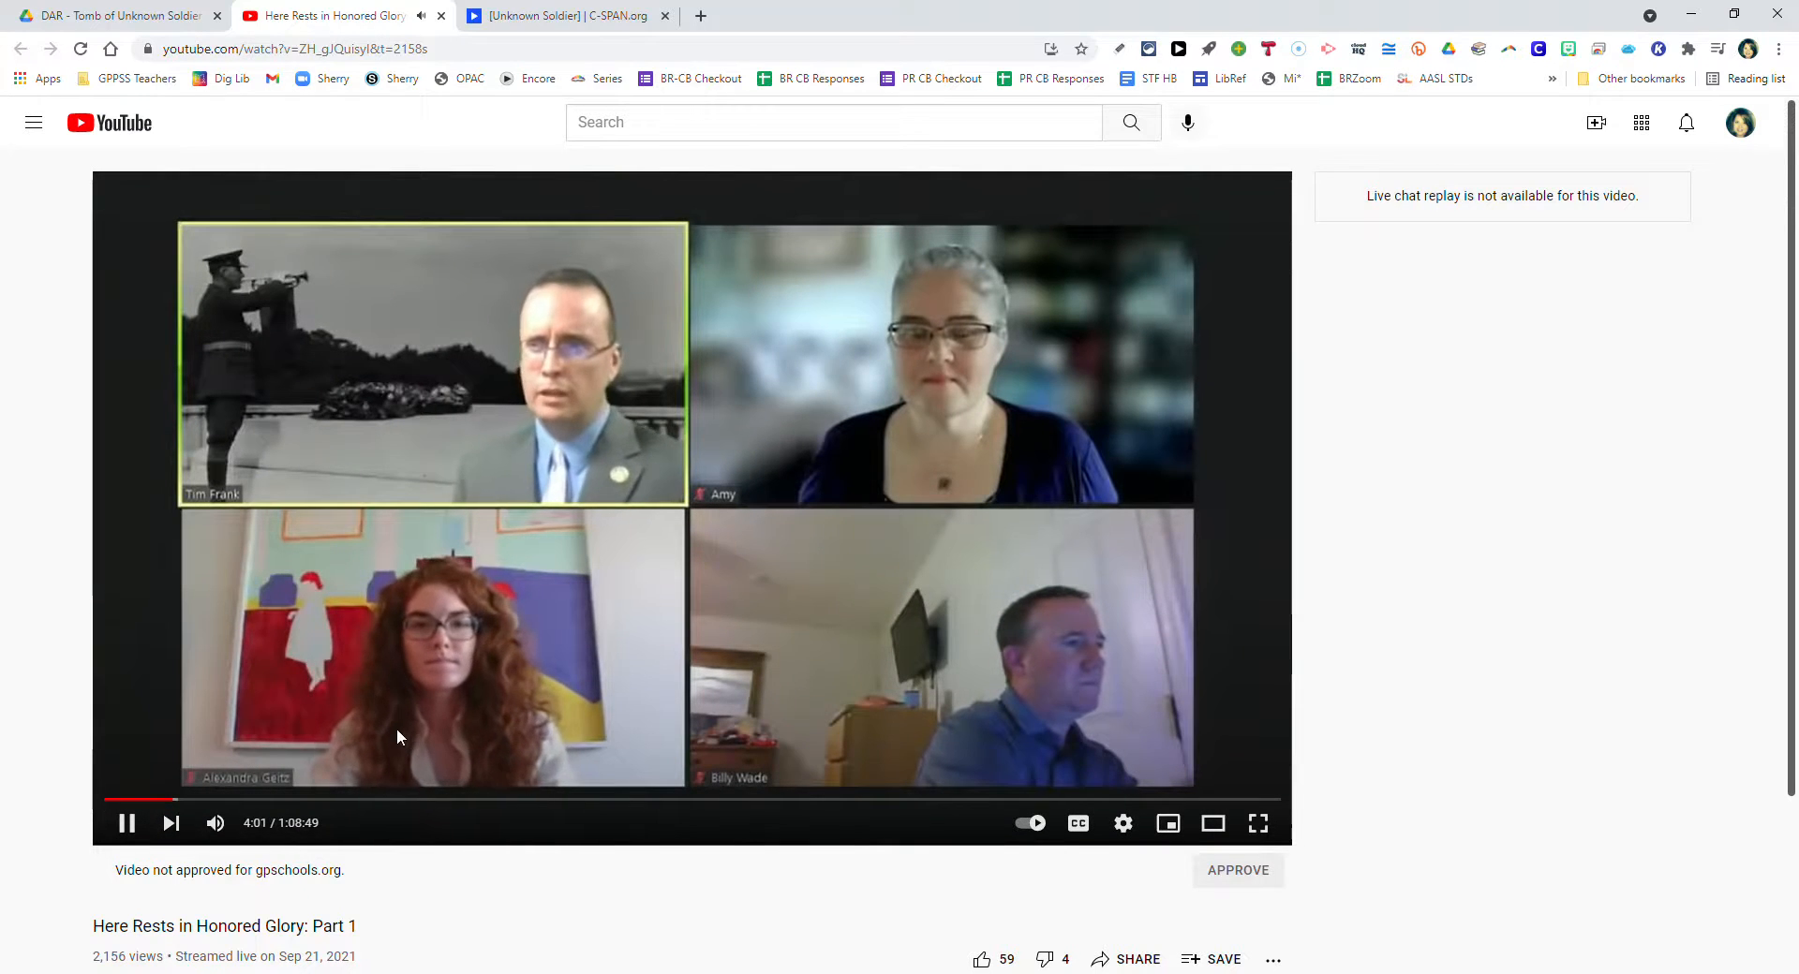
mouse_move(184, 797)
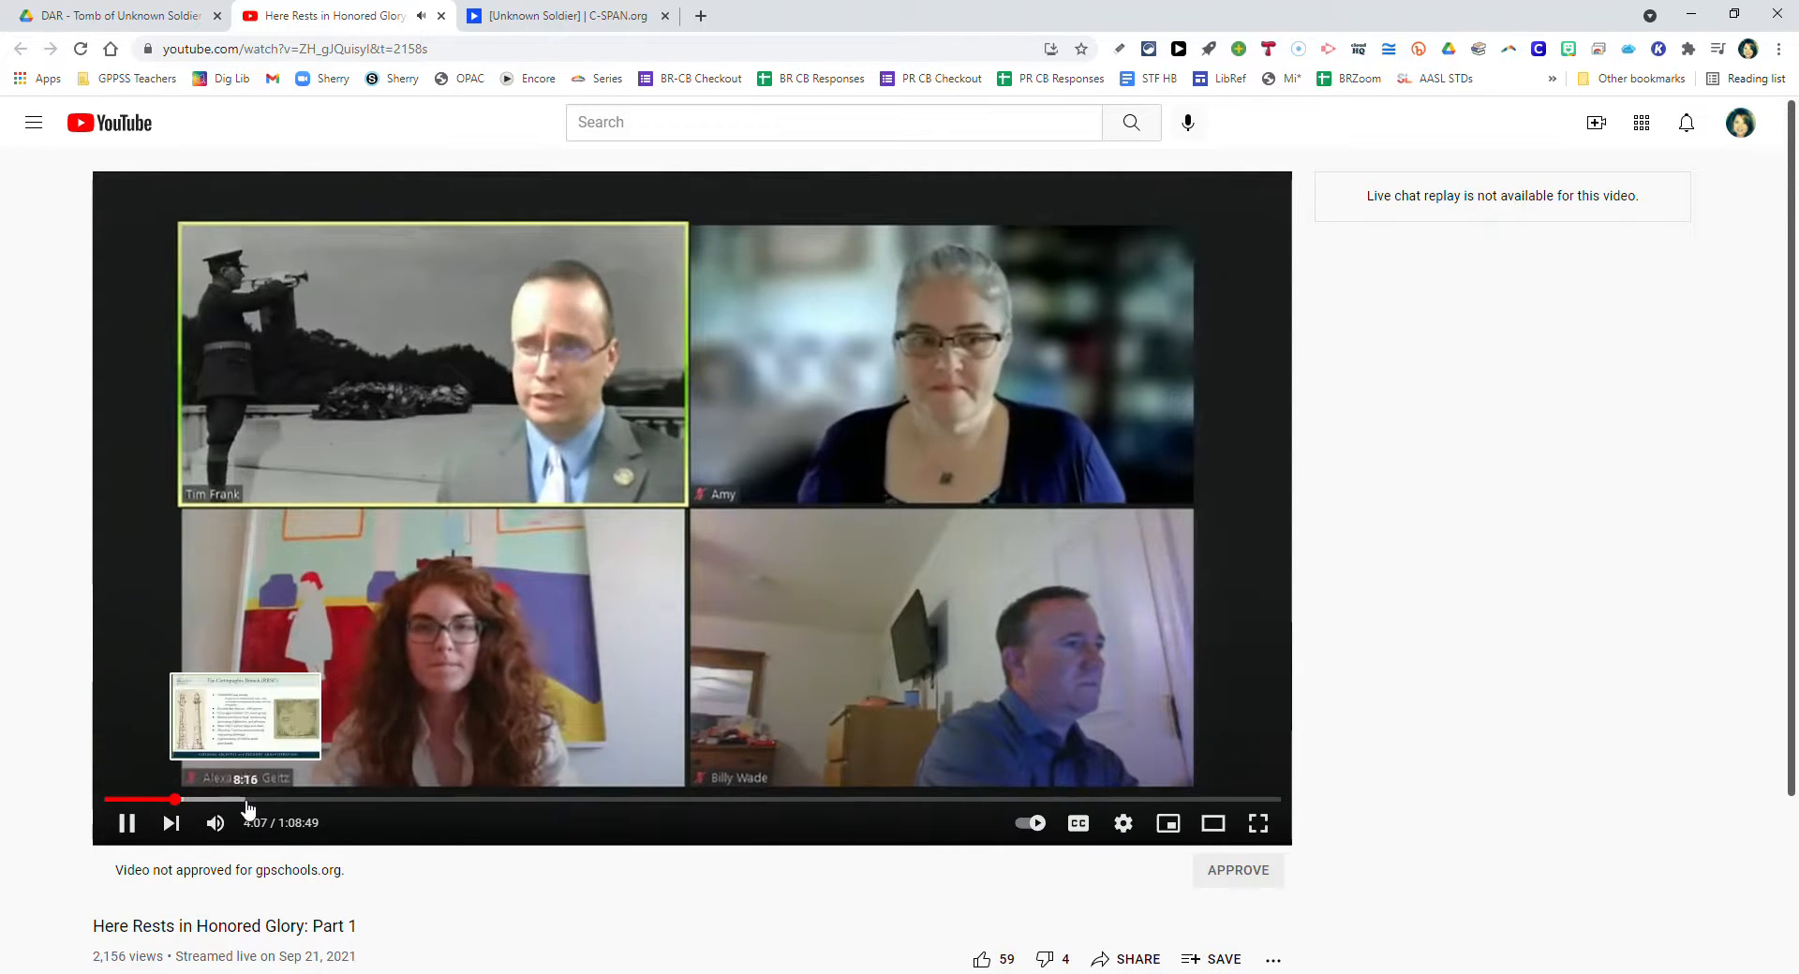
left_click(243, 800)
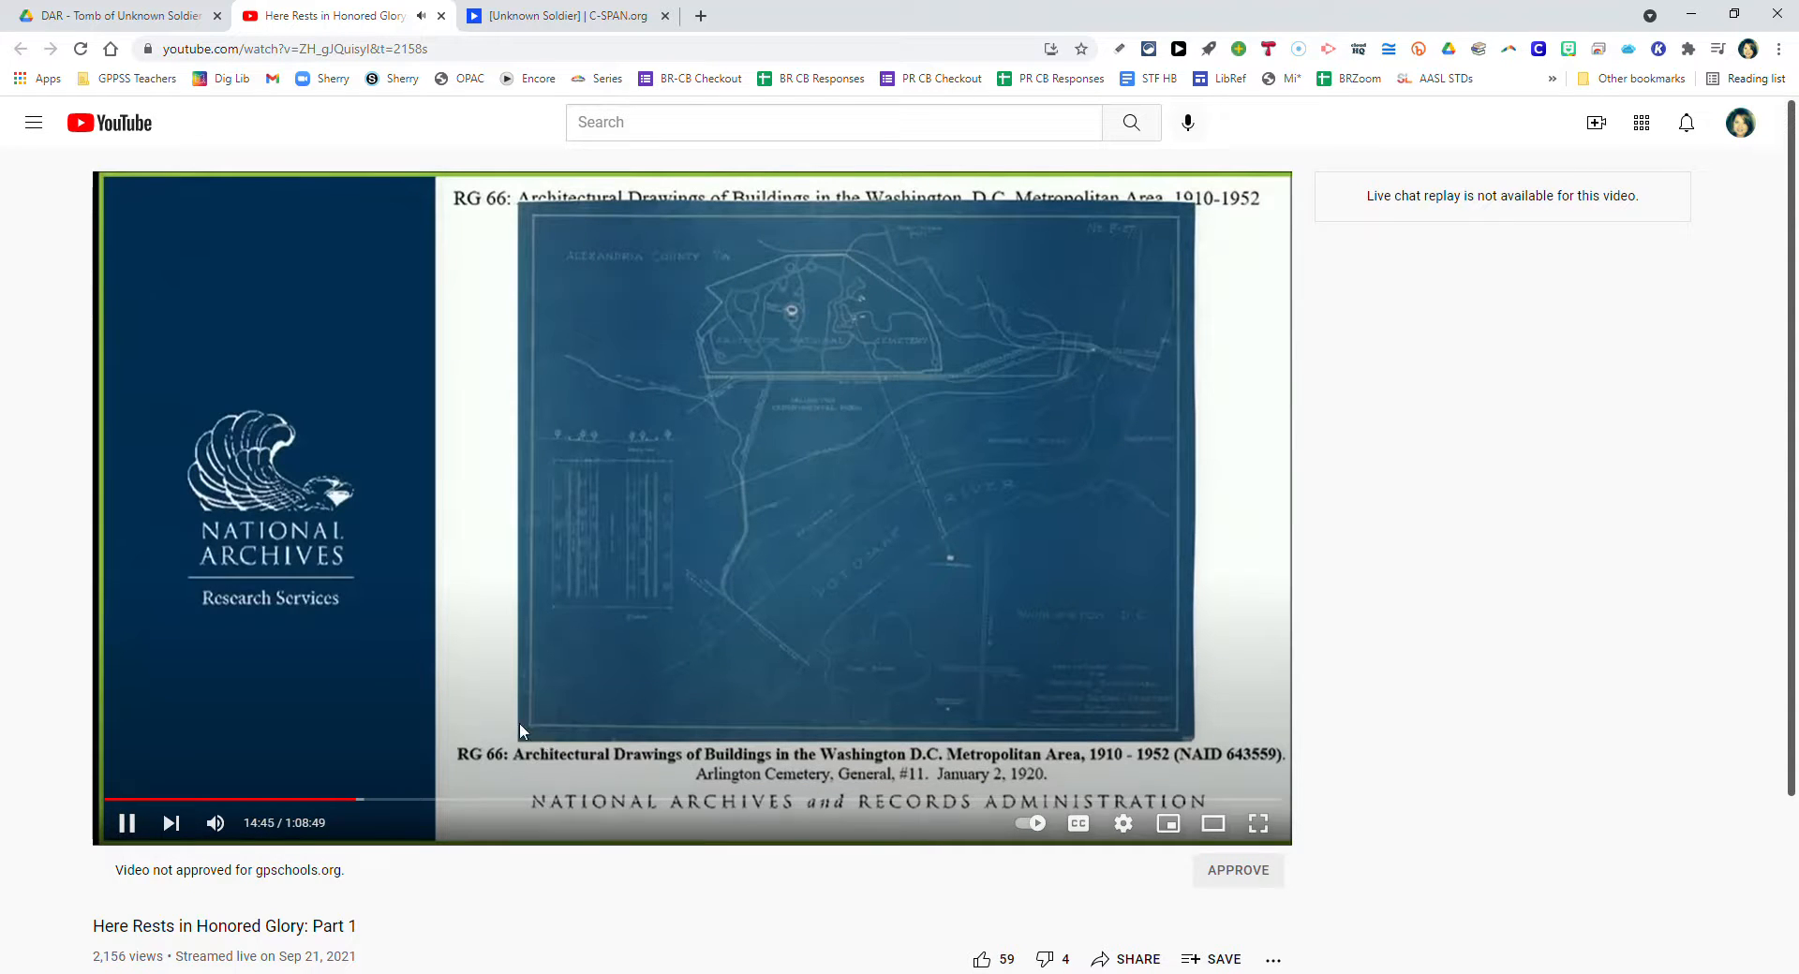
left_click(114, 15)
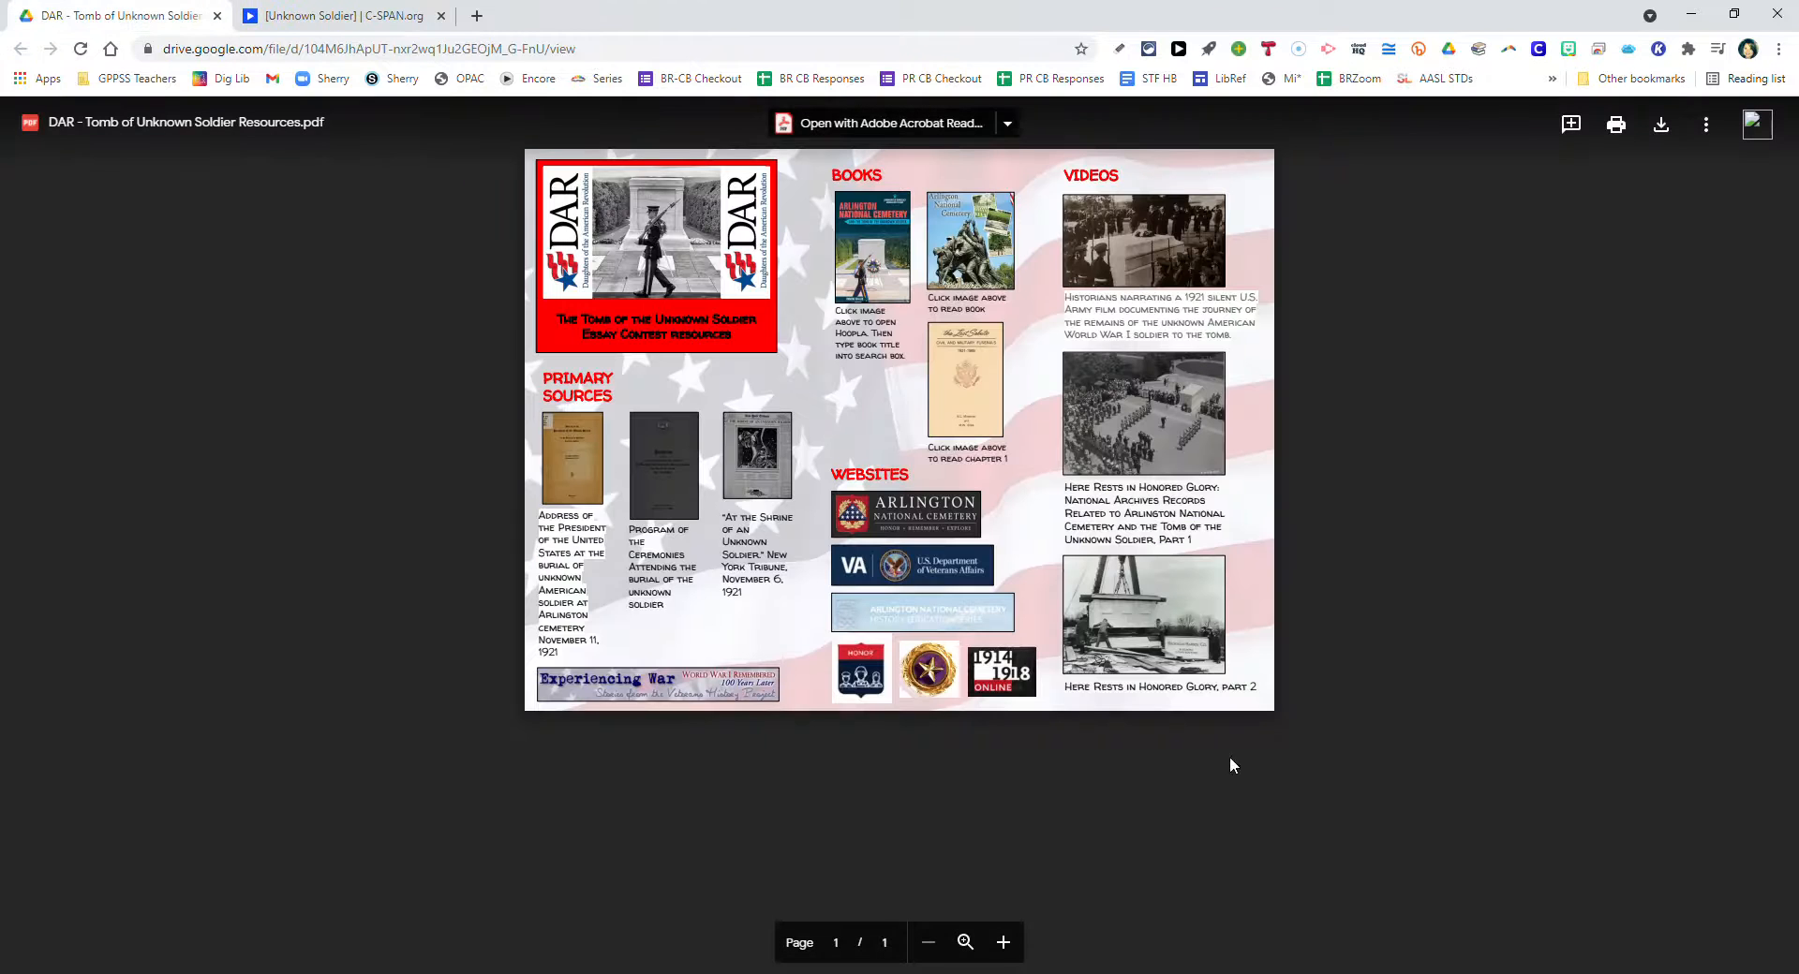
mouse_move(1509, 616)
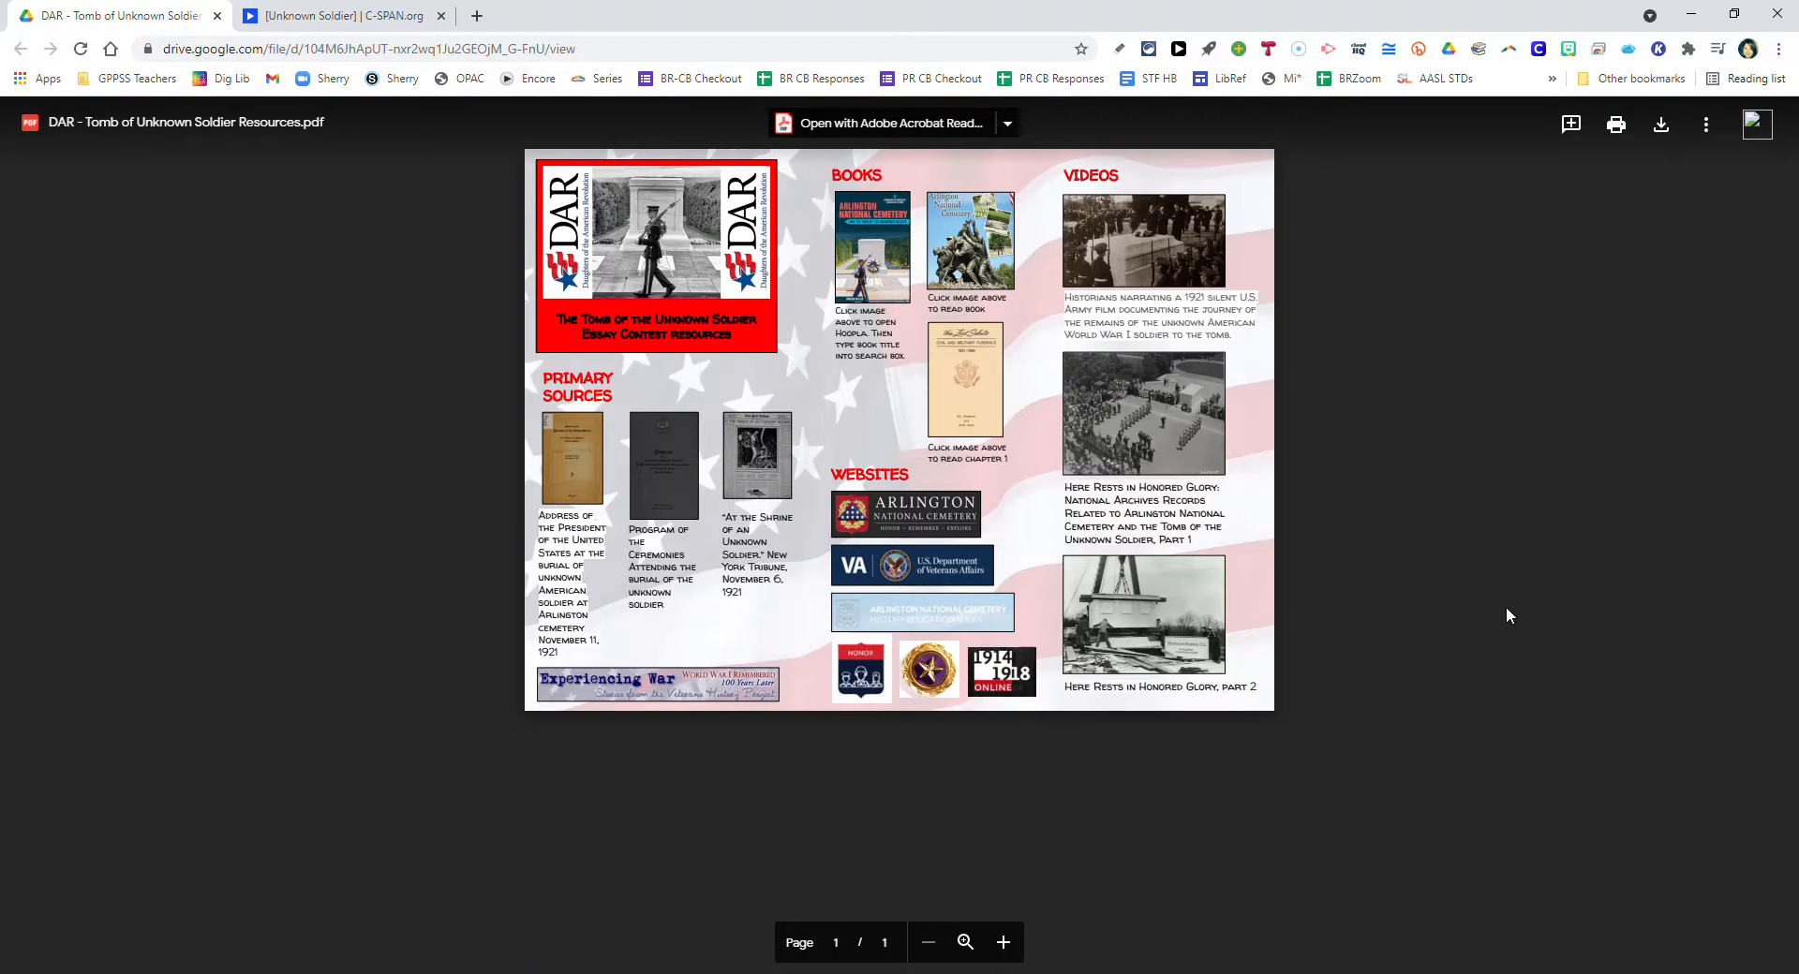